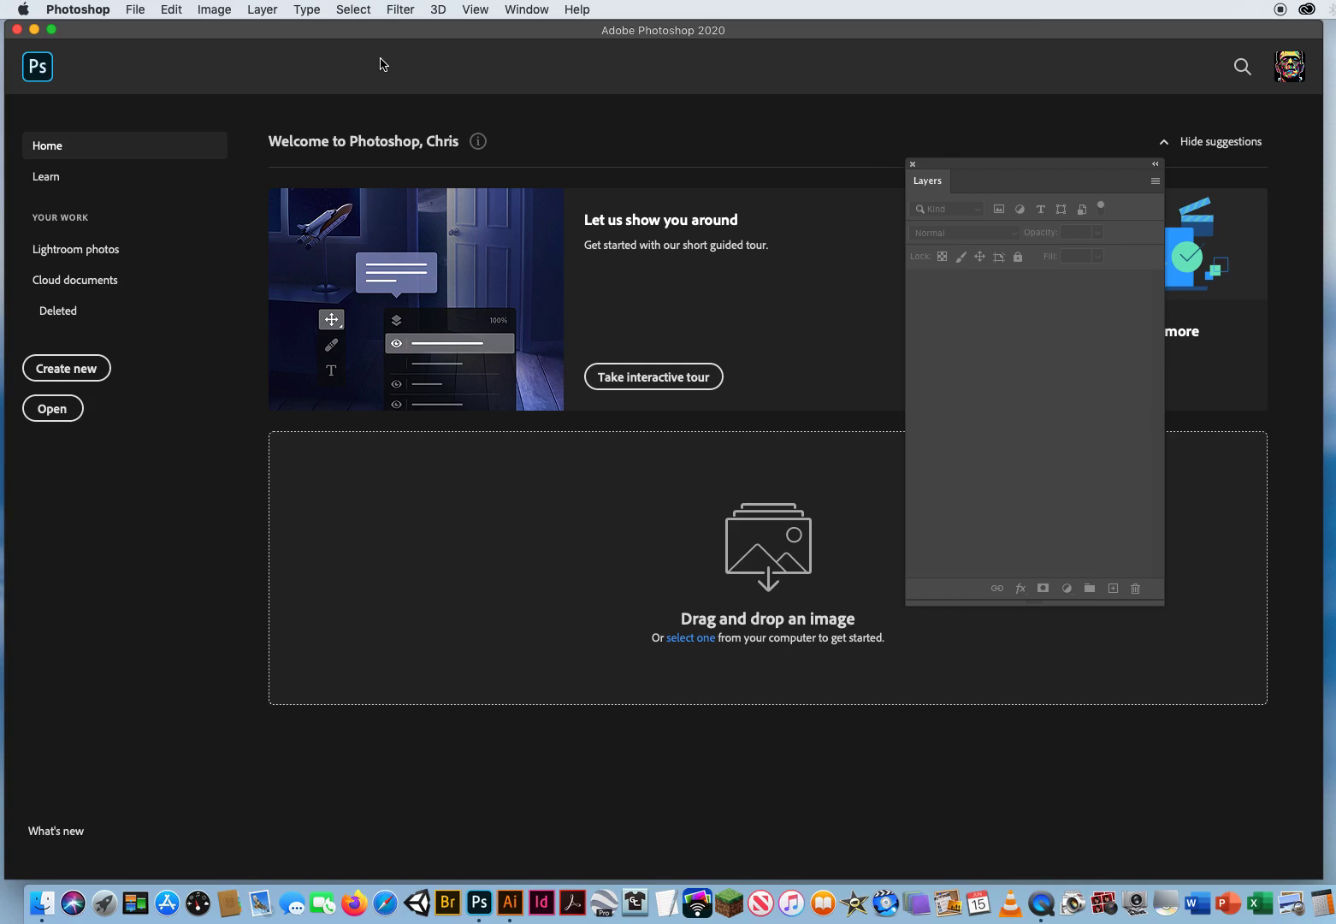
{"action": "mouse_move", "coordinate": [343, 87]}
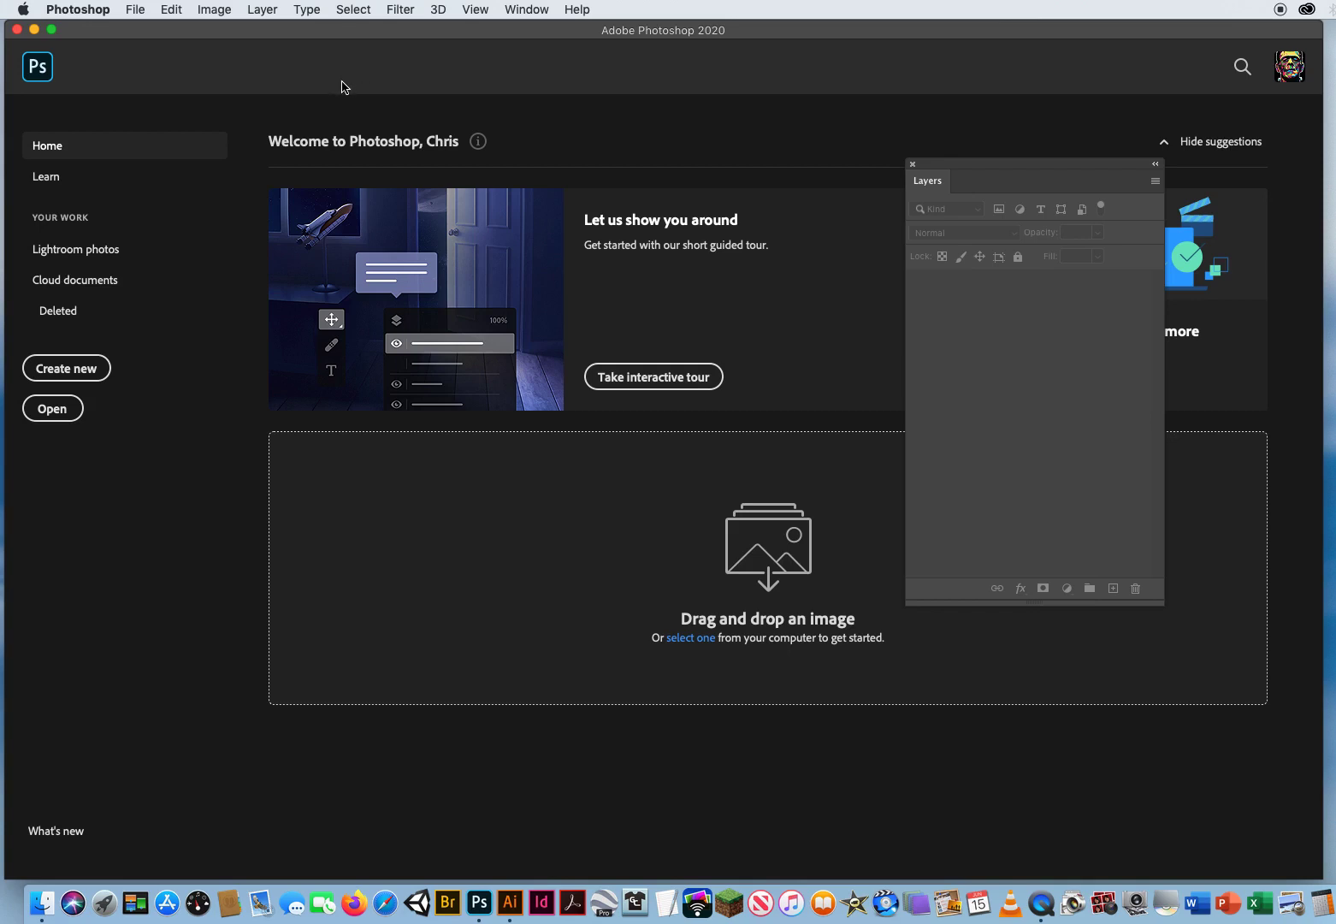
{"action": "mouse_move", "coordinate": [338, 86]}
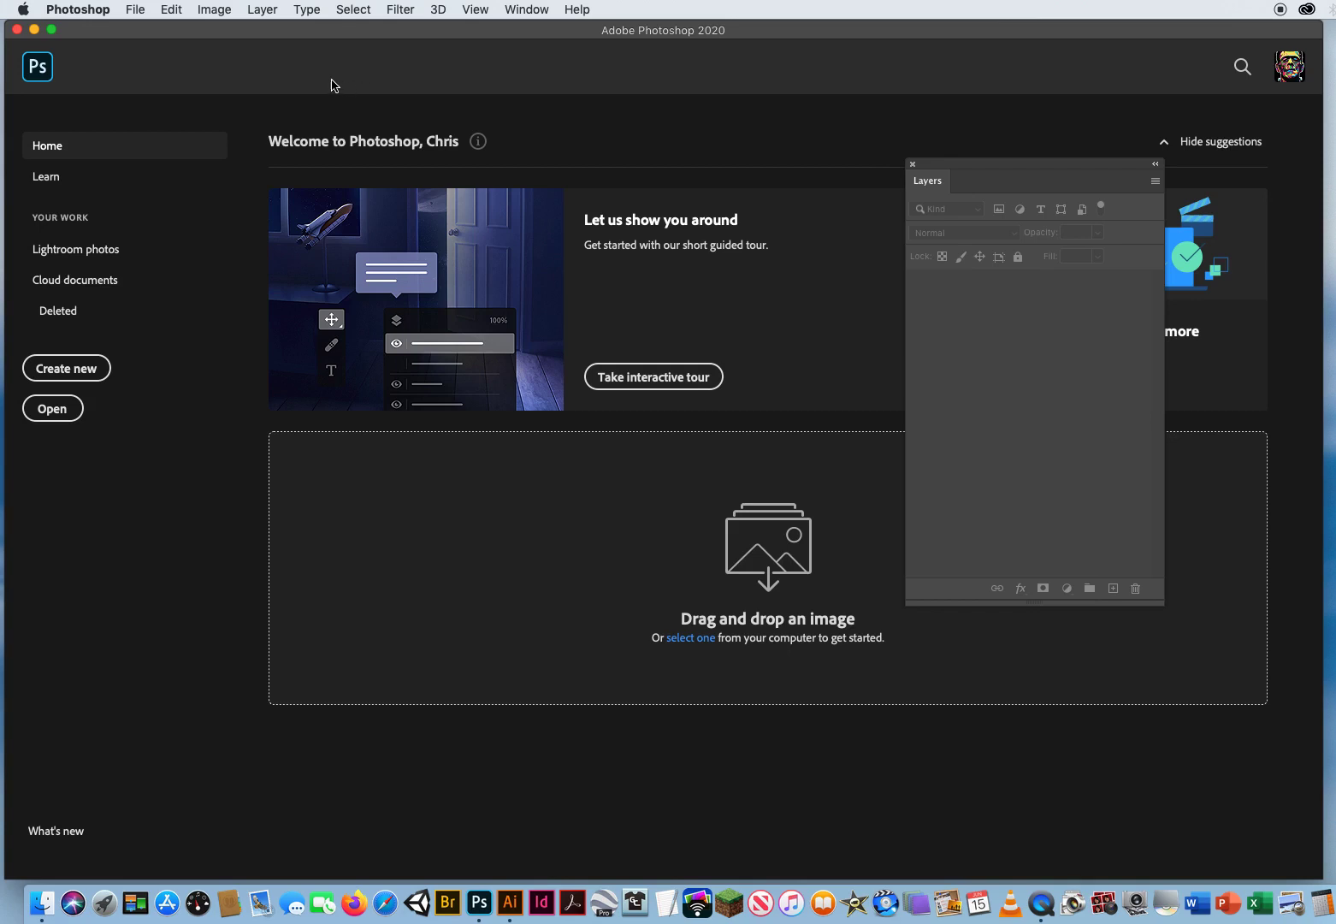
{"action": "mouse_move", "coordinate": [324, 77]}
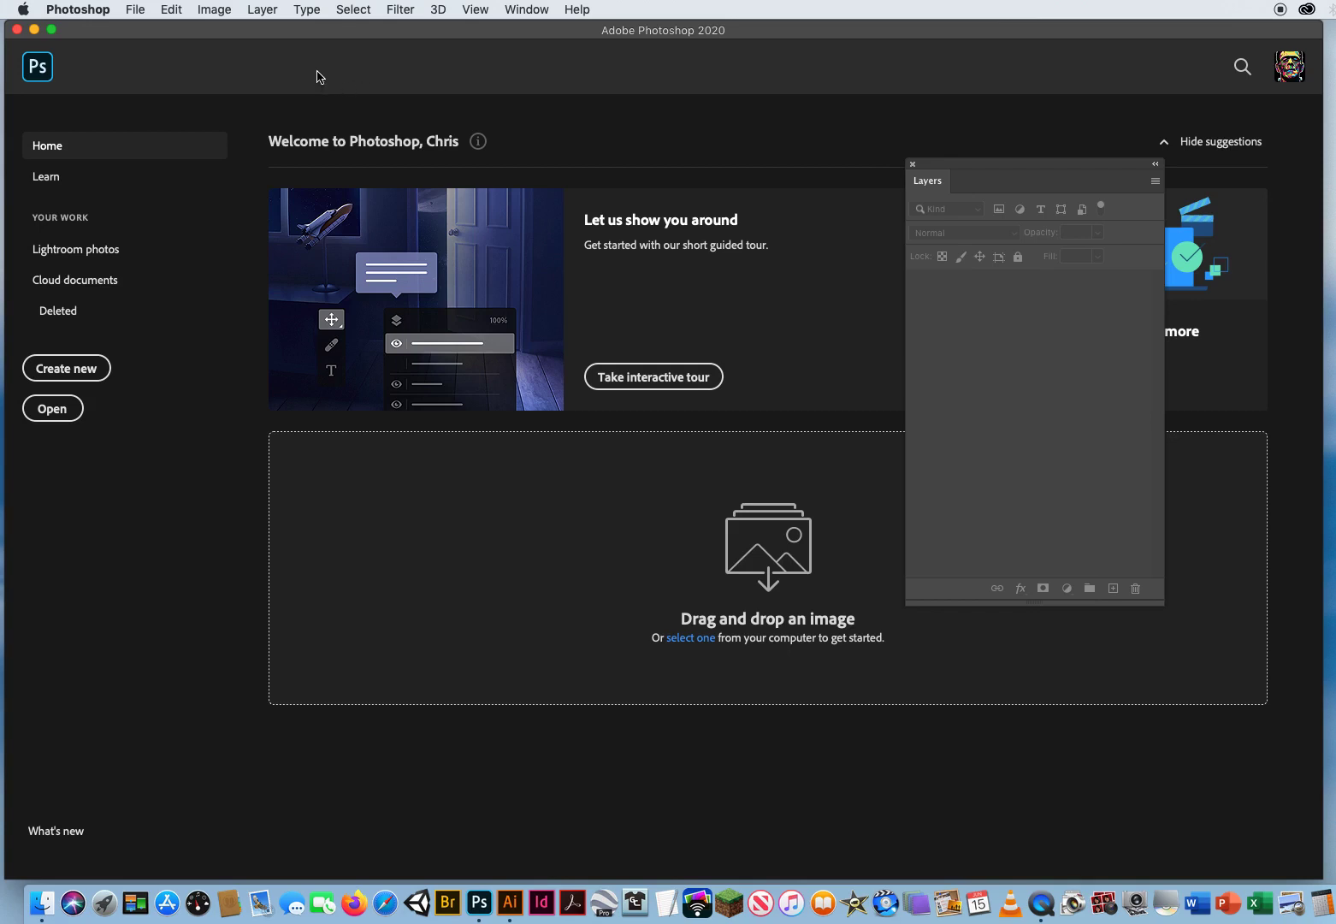
- Browse to the 6 Bkgd Burst Effect folder and select '1 Jonah Pumpkins Result.jpg'
{"action": "left_click", "coordinate": [134, 9]}
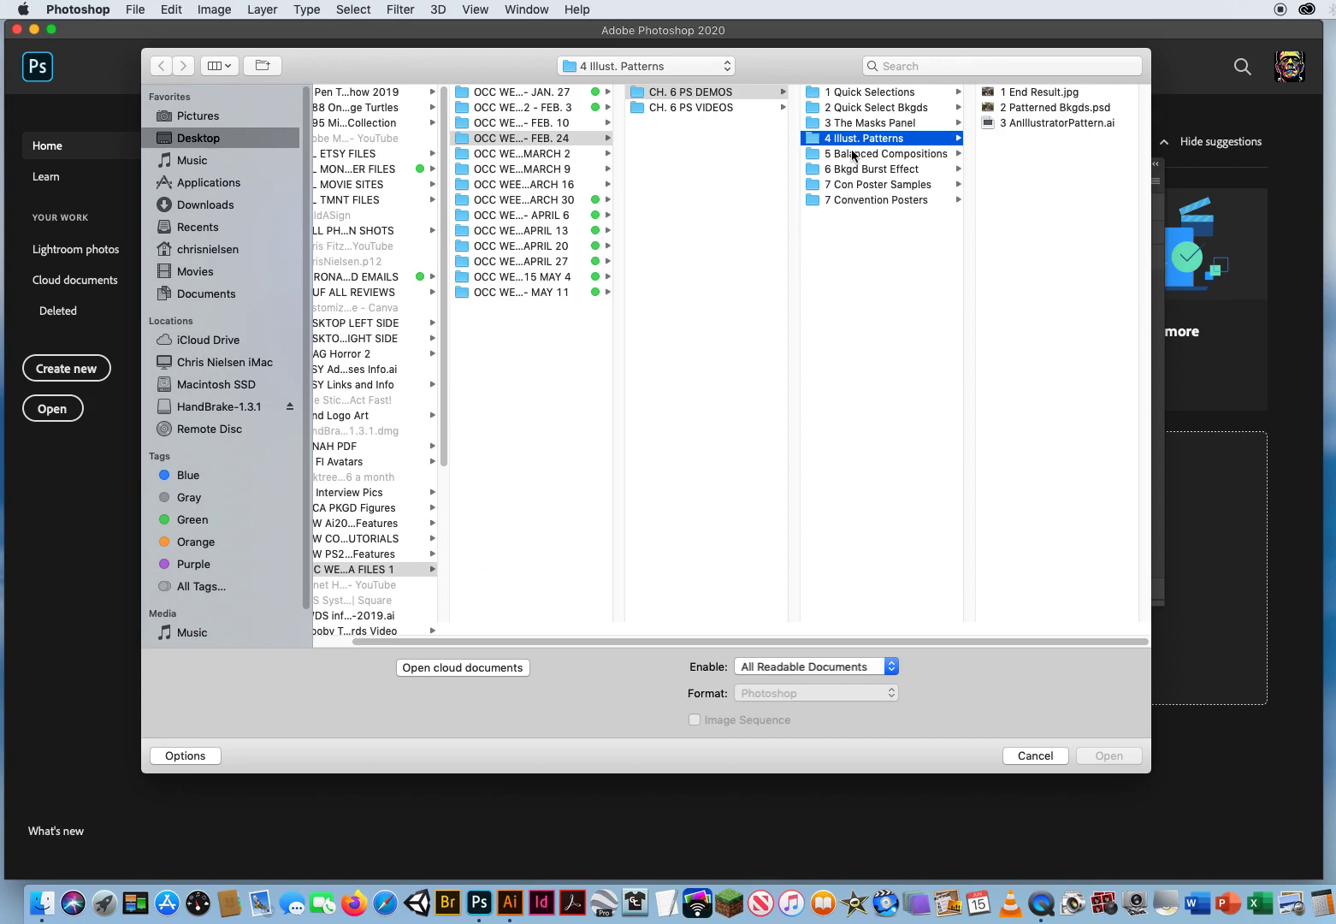
{"action": "left_click", "coordinate": [881, 153]}
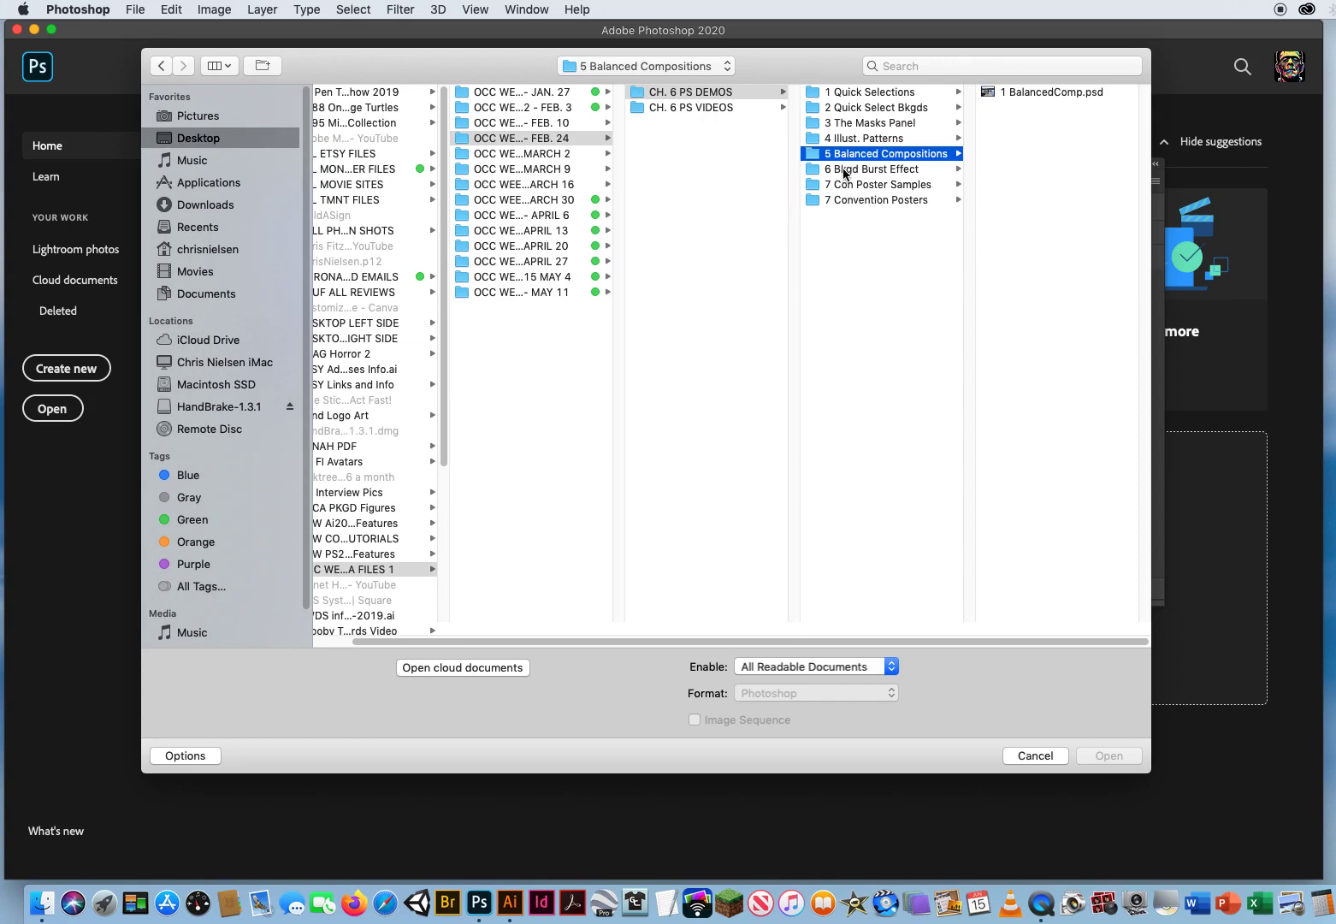
{"action": "left_click", "coordinate": [878, 169]}
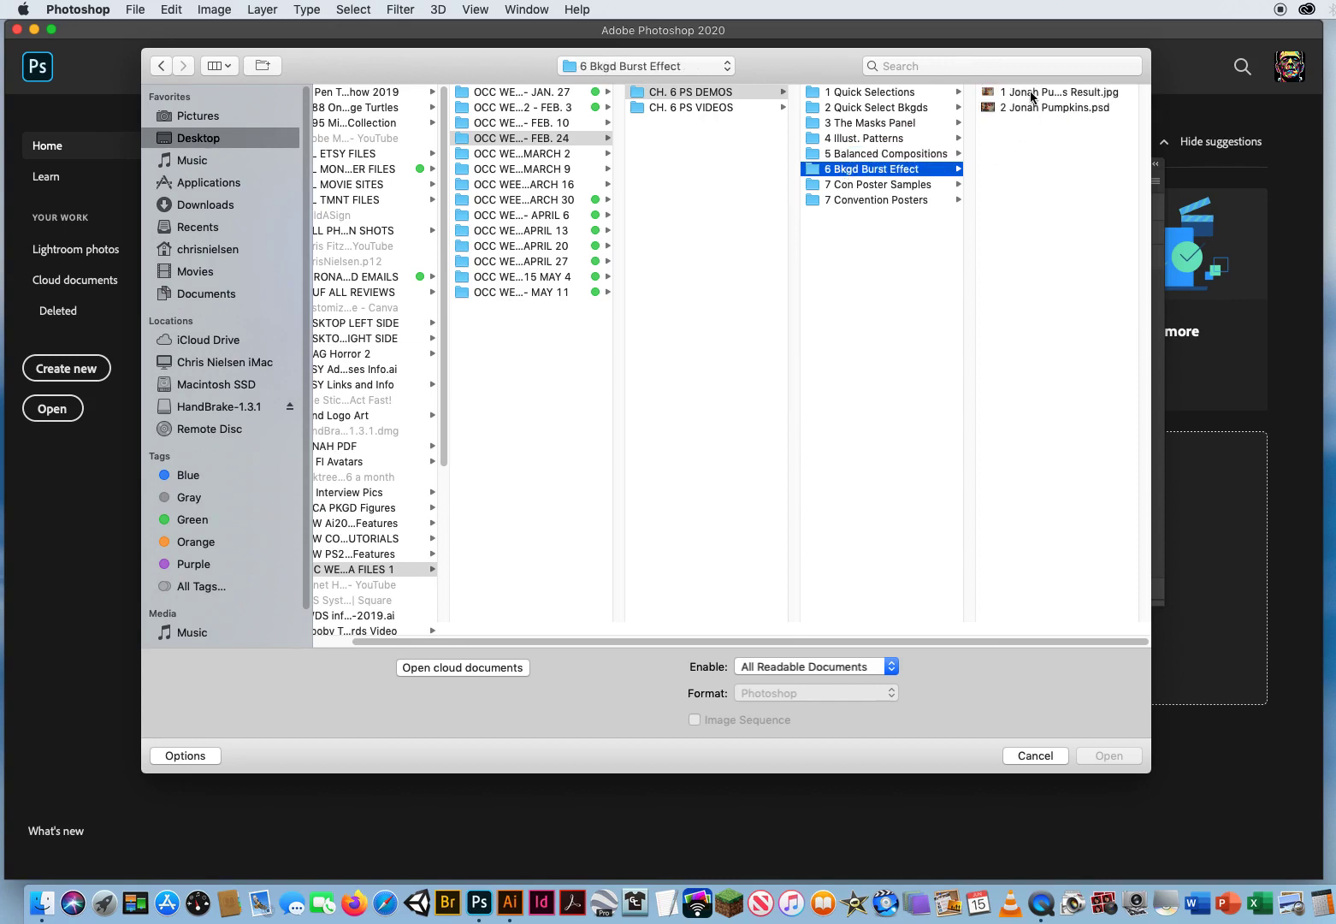
{"action": "left_click", "coordinate": [1060, 92]}
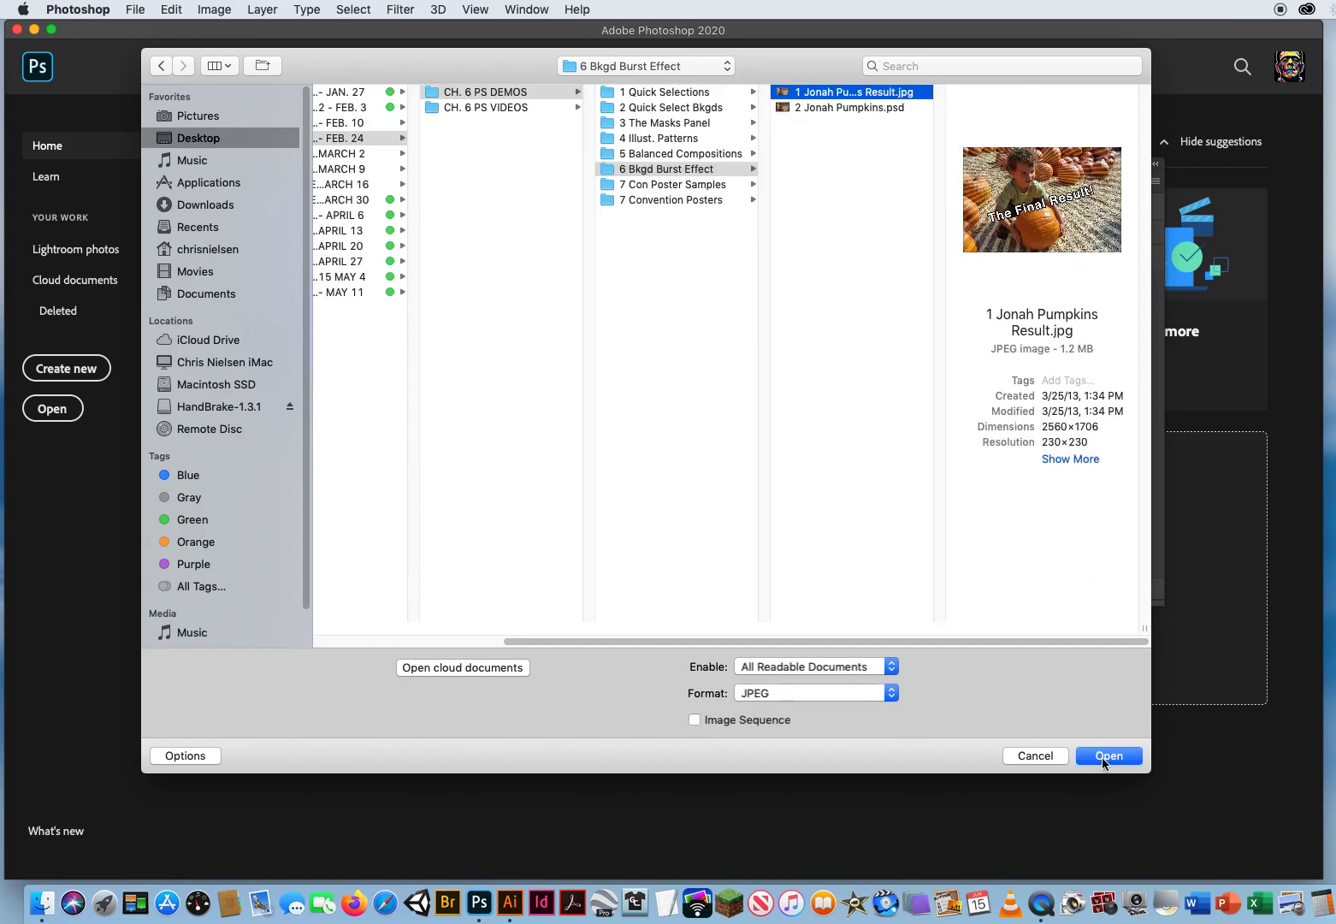
- Open '1 Jonah Pumpkins Result.jpg' from the file dialog
{"action": "left_click", "coordinate": [1108, 755]}
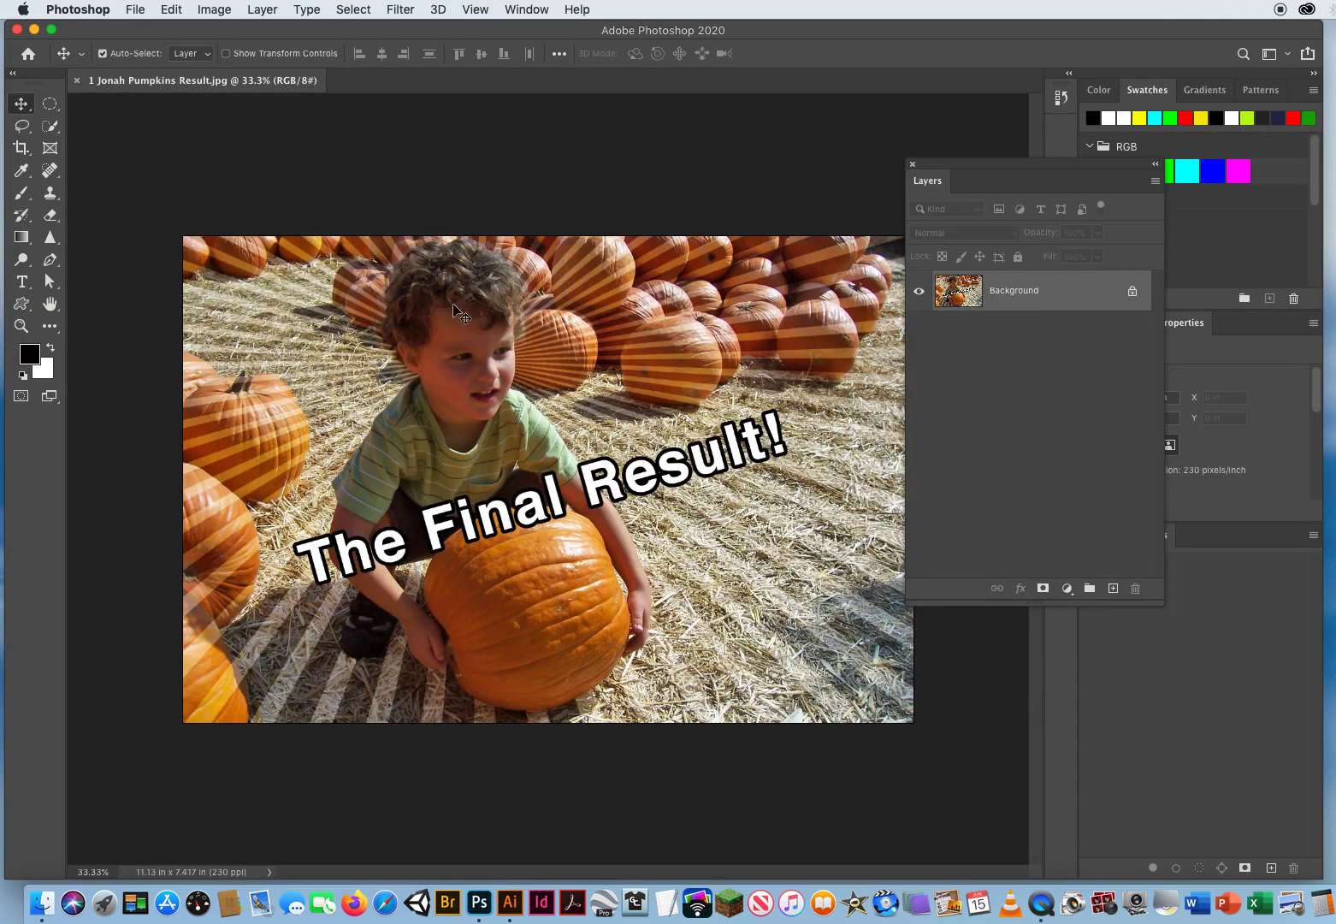
{"action": "mouse_move", "coordinate": [635, 291]}
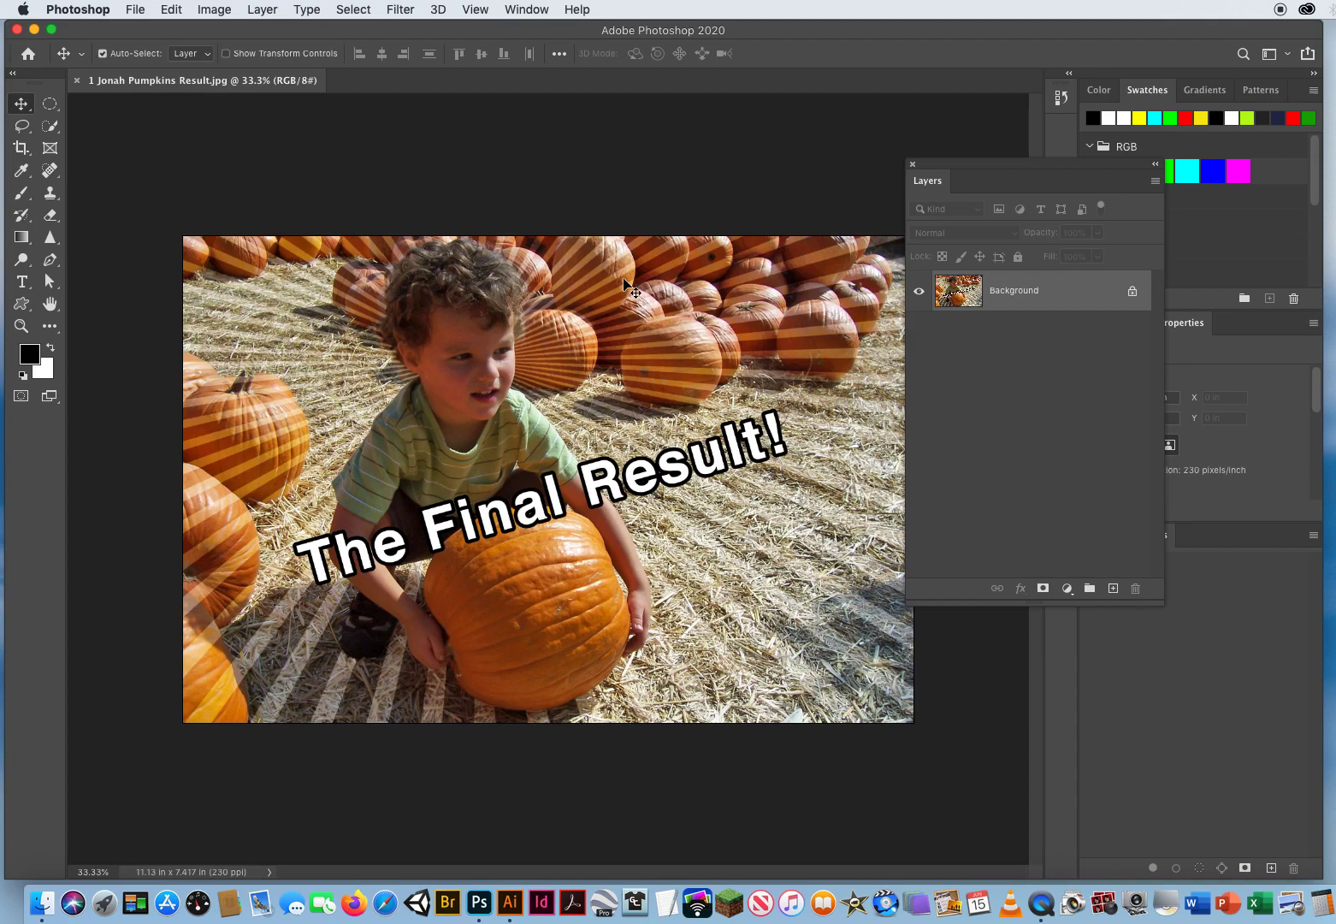
{"action": "mouse_move", "coordinate": [471, 443]}
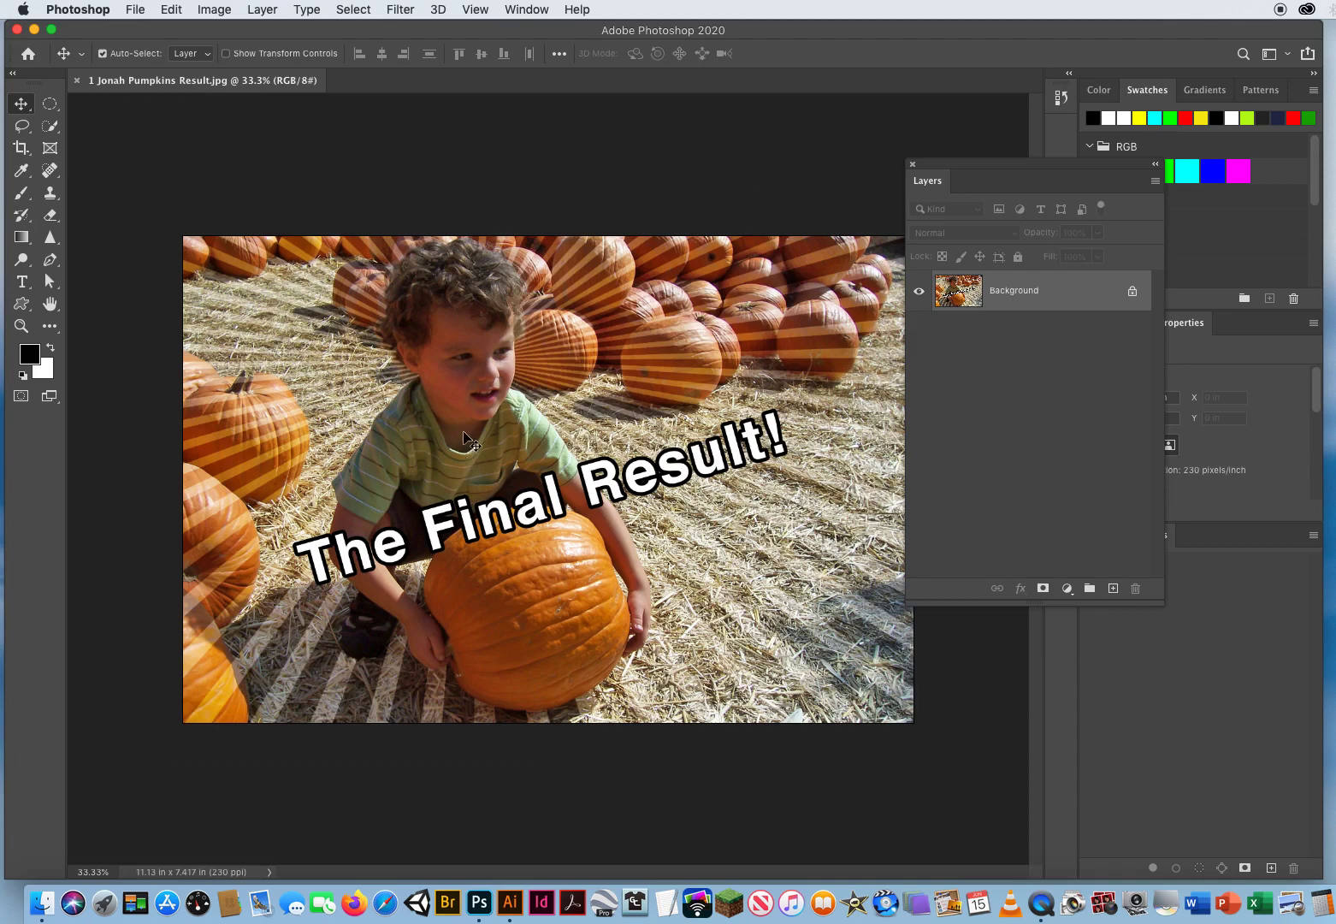
{"action": "mouse_move", "coordinate": [611, 665]}
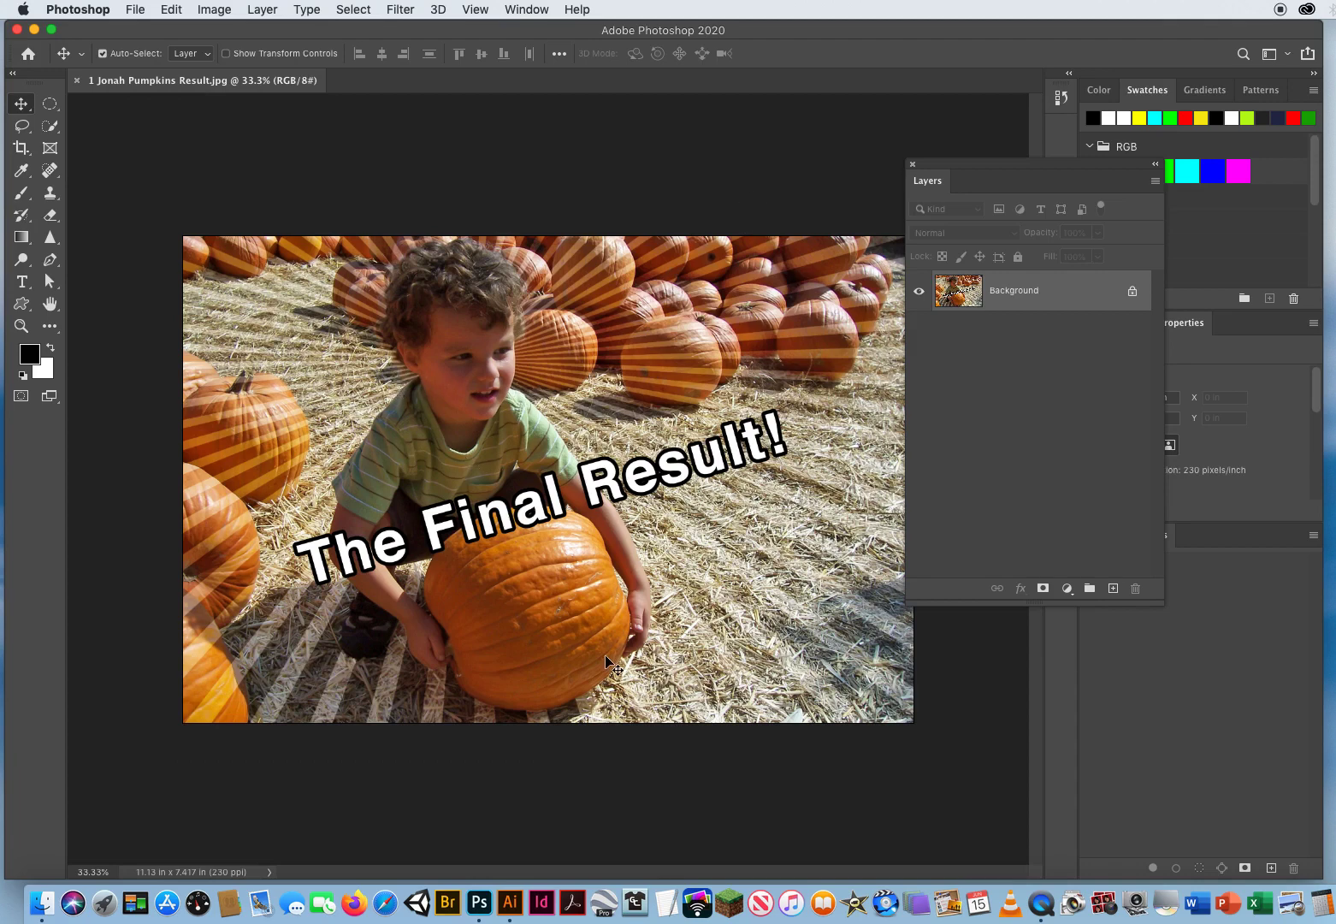
{"action": "mouse_move", "coordinate": [766, 415]}
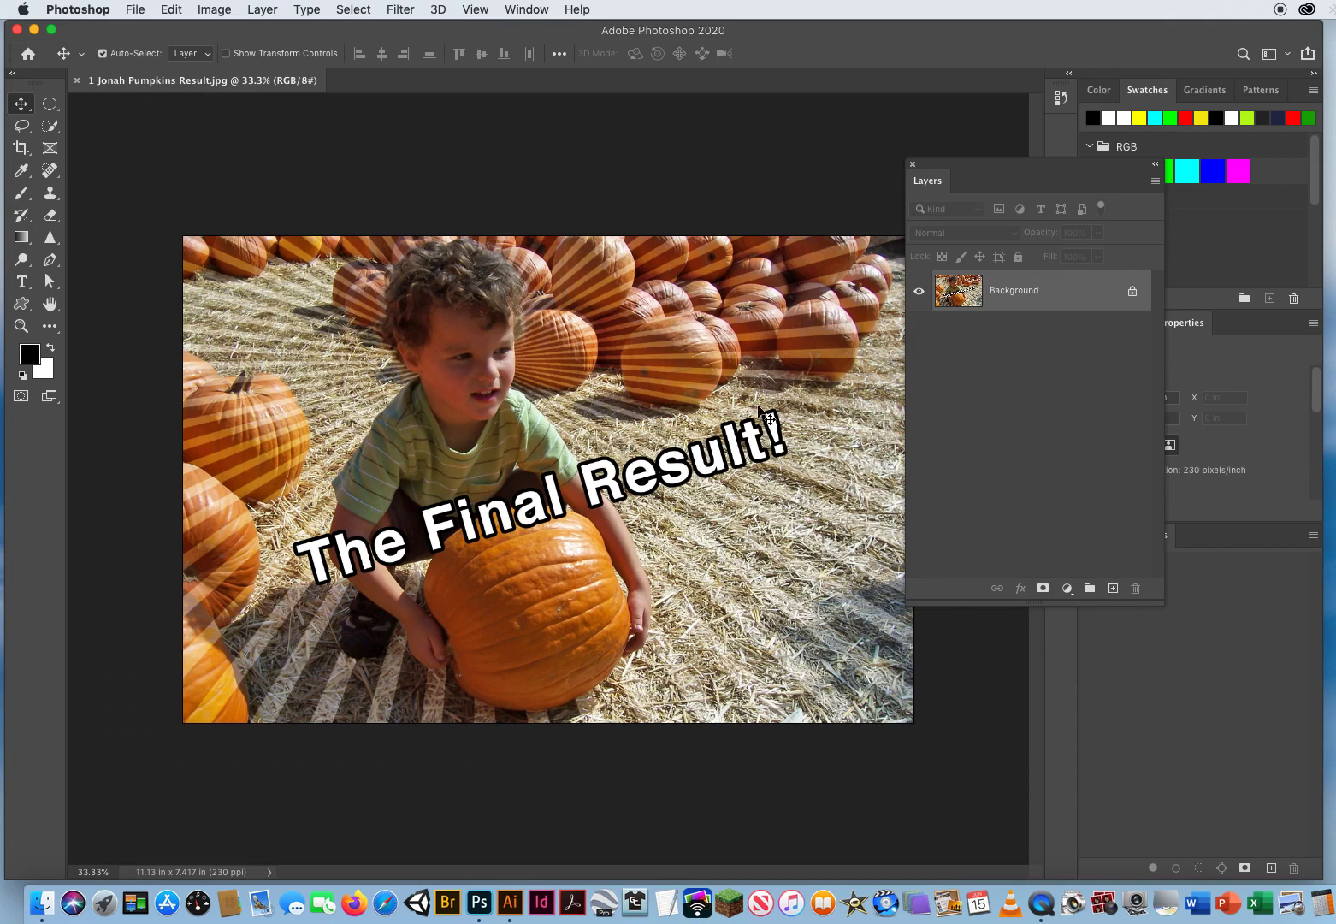
{"action": "mouse_move", "coordinate": [452, 377]}
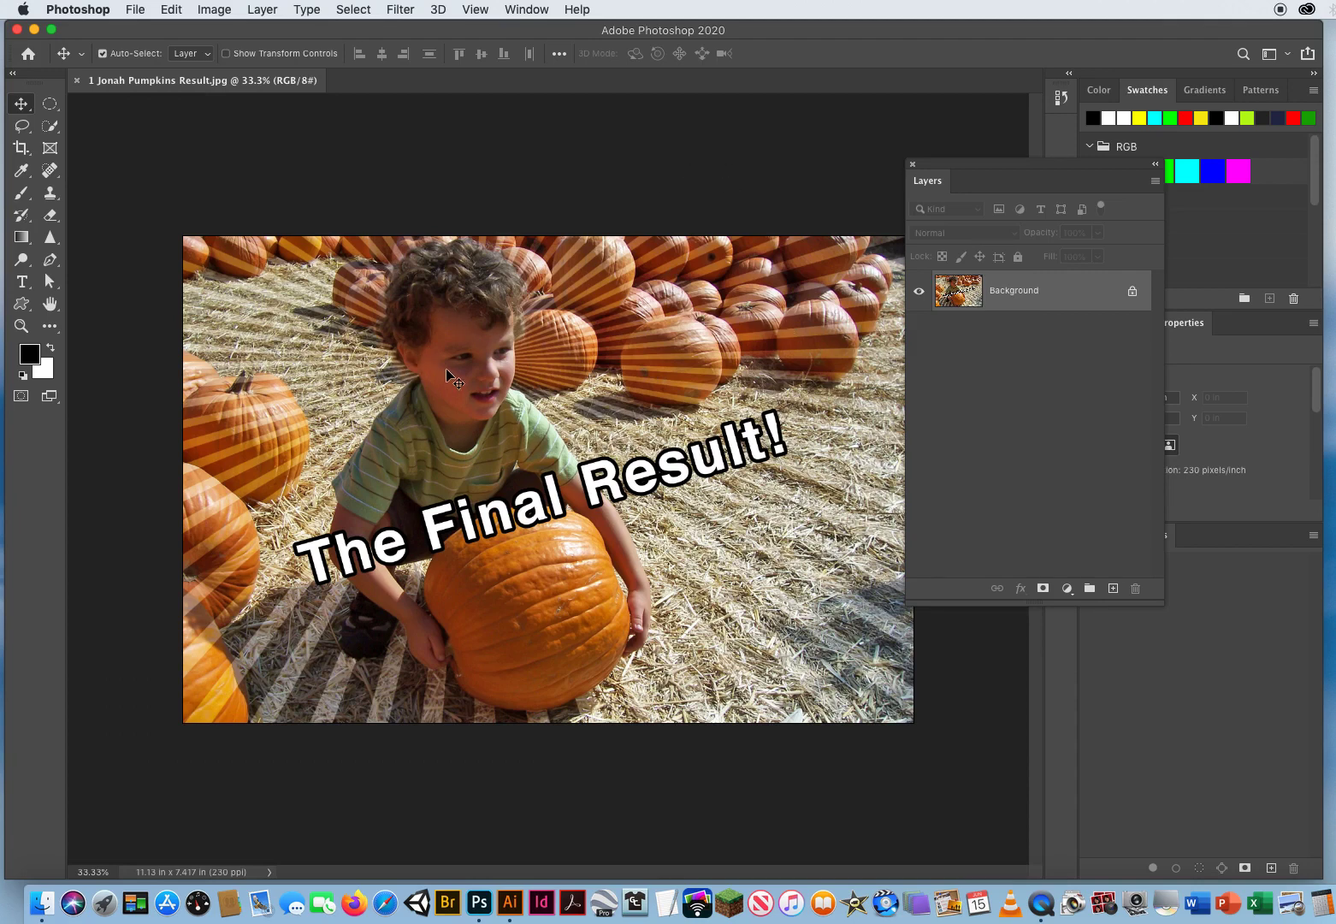
{"action": "mouse_move", "coordinate": [572, 471]}
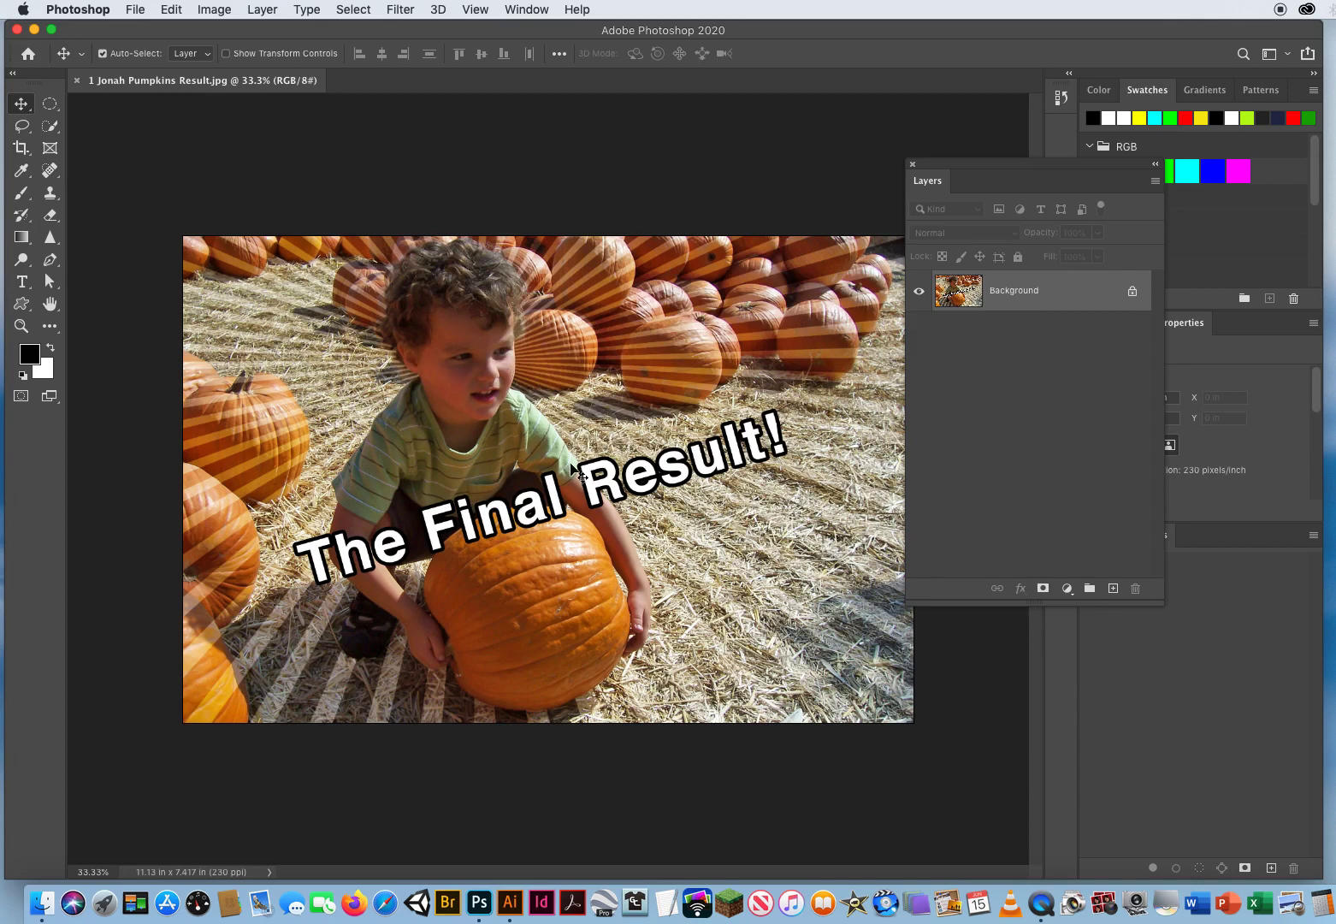
{"action": "mouse_move", "coordinate": [77, 86]}
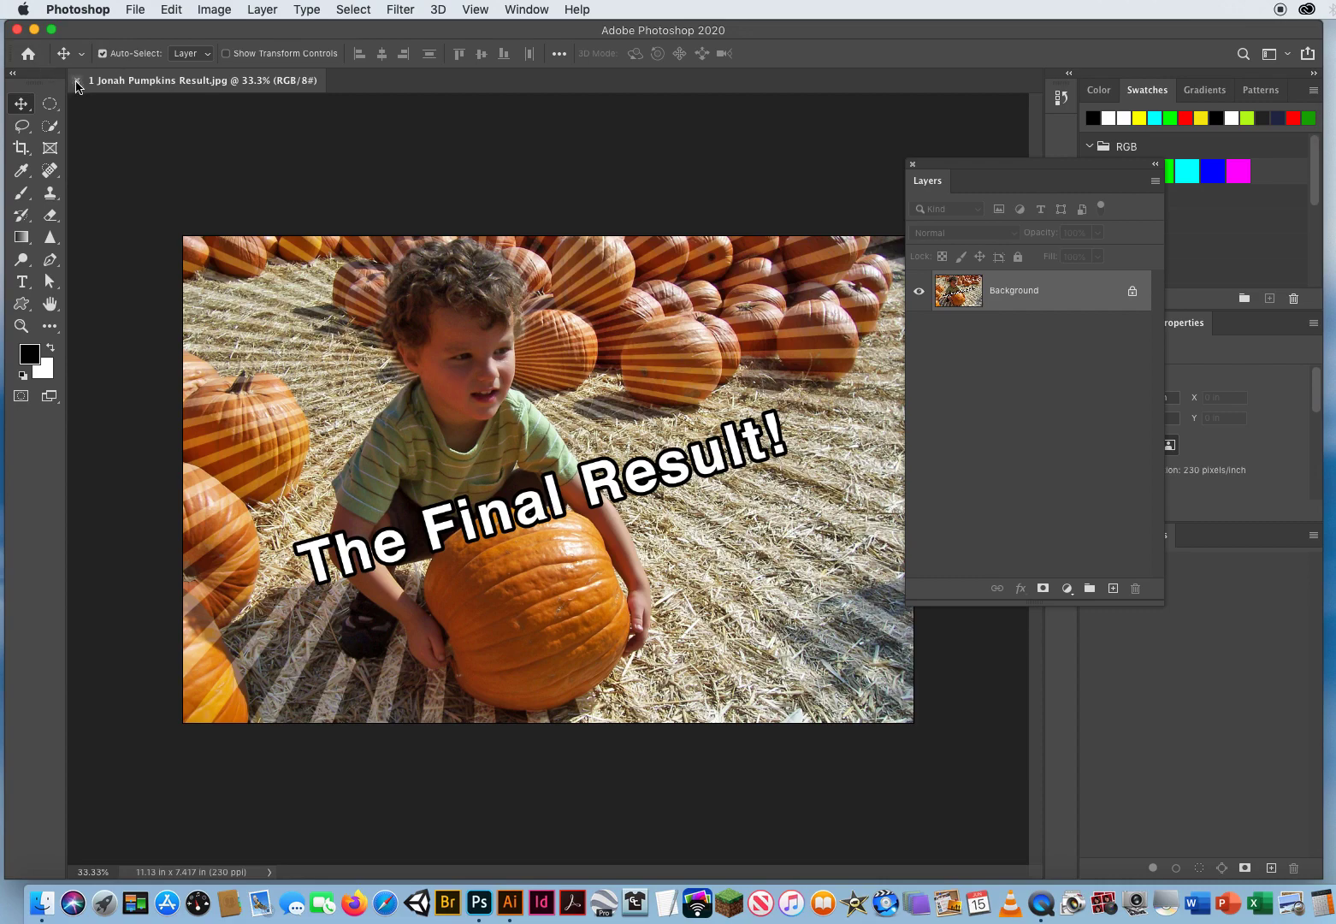
- Close the result image and open '2 Jonah Pumpkins.psd'
{"action": "left_click", "coordinate": [77, 80]}
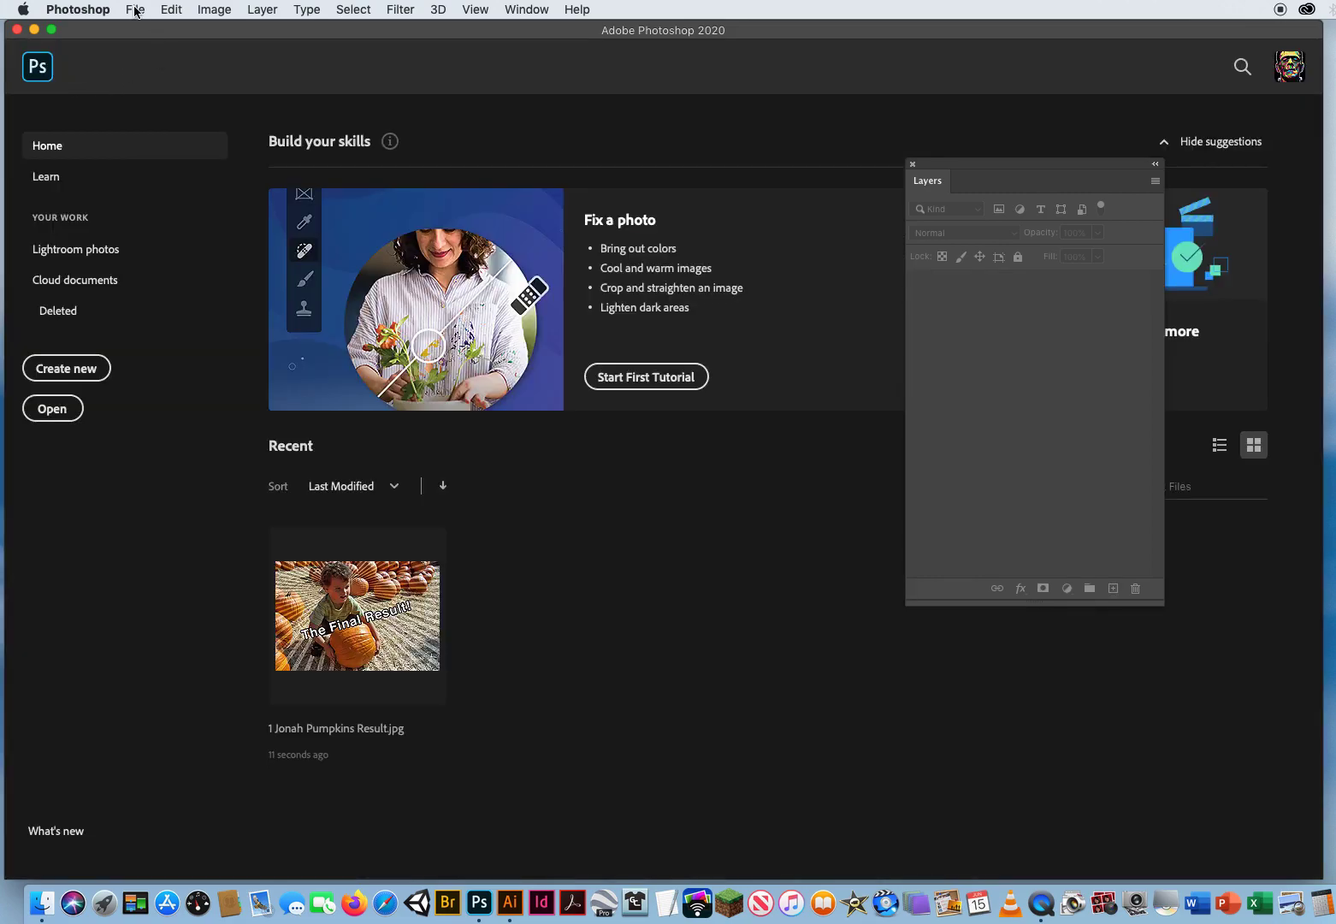
{"action": "left_click", "coordinate": [134, 10]}
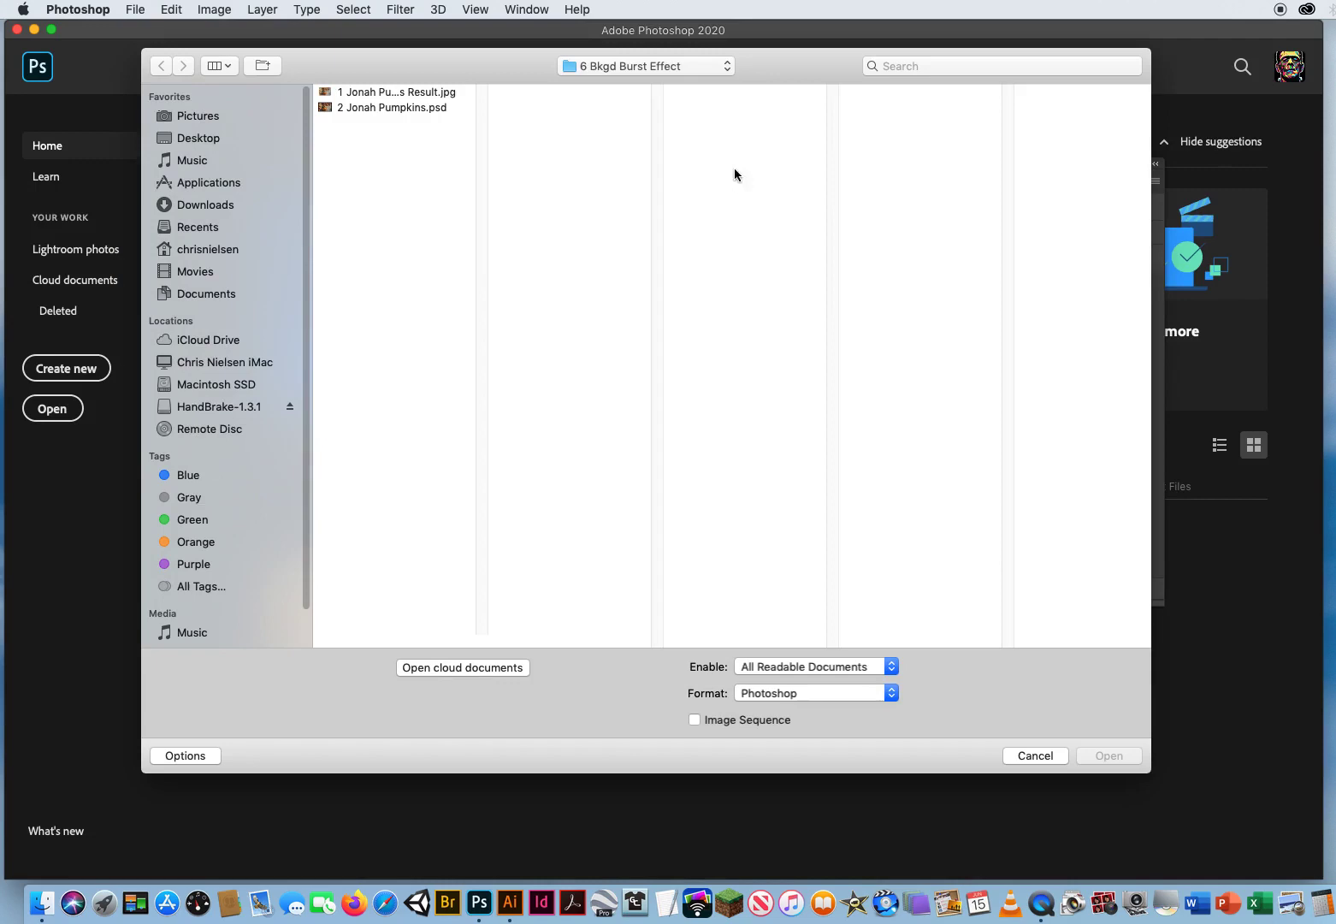
{"action": "left_click", "coordinate": [391, 107]}
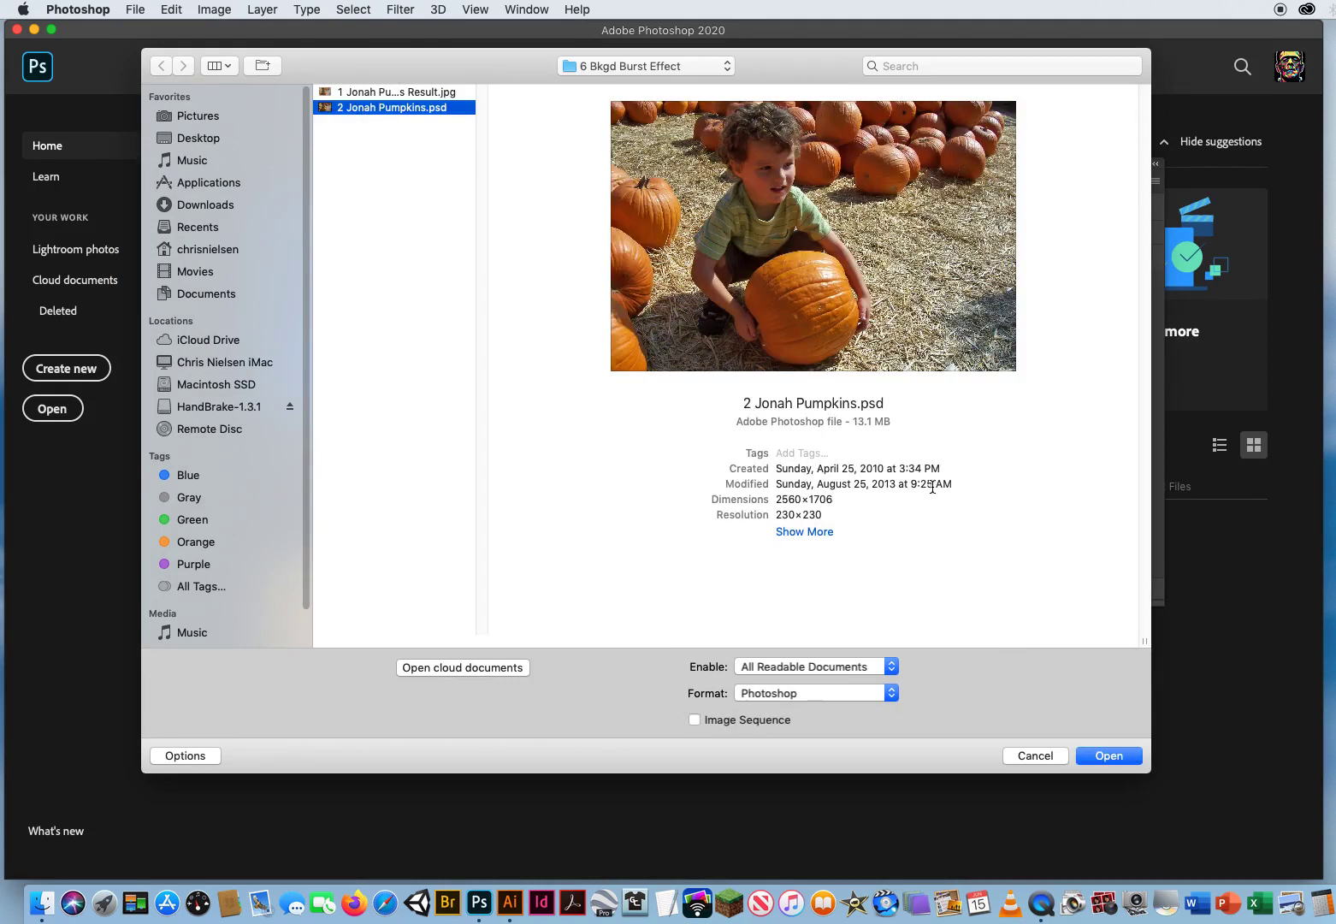
{"action": "left_click", "coordinate": [1107, 755]}
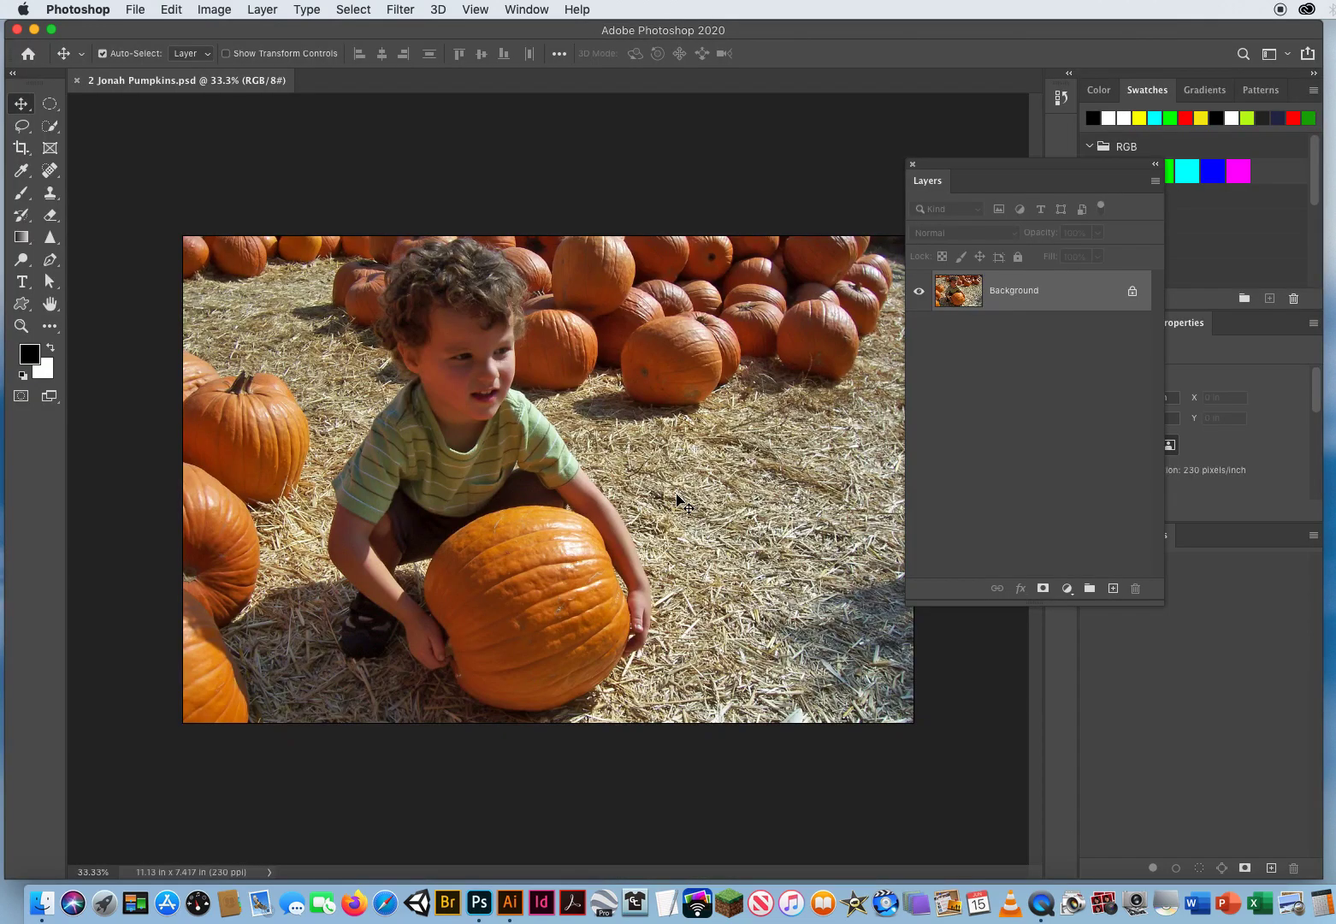
{"action": "mouse_move", "coordinate": [655, 587]}
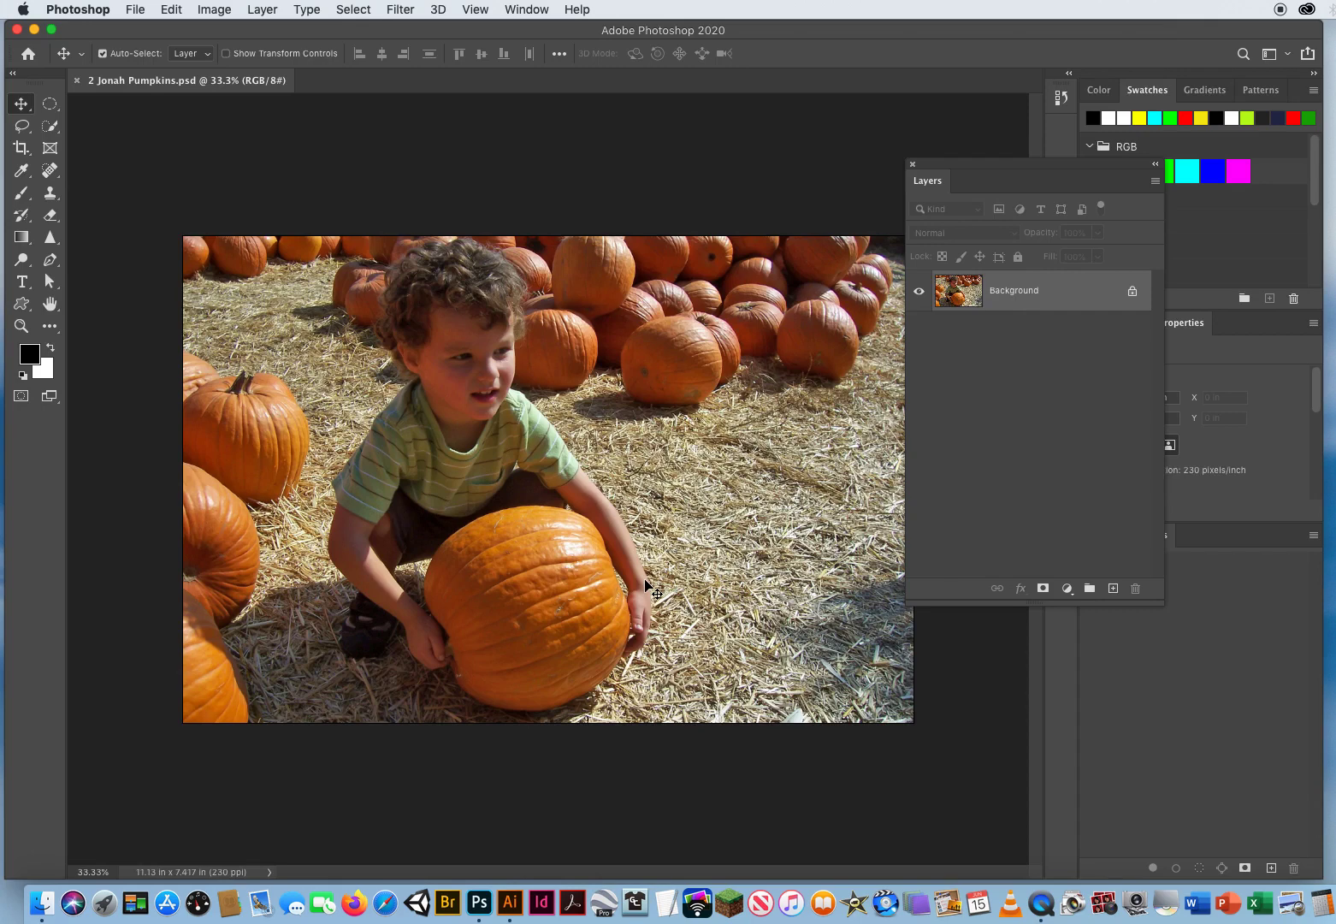
{"action": "mouse_move", "coordinate": [592, 382]}
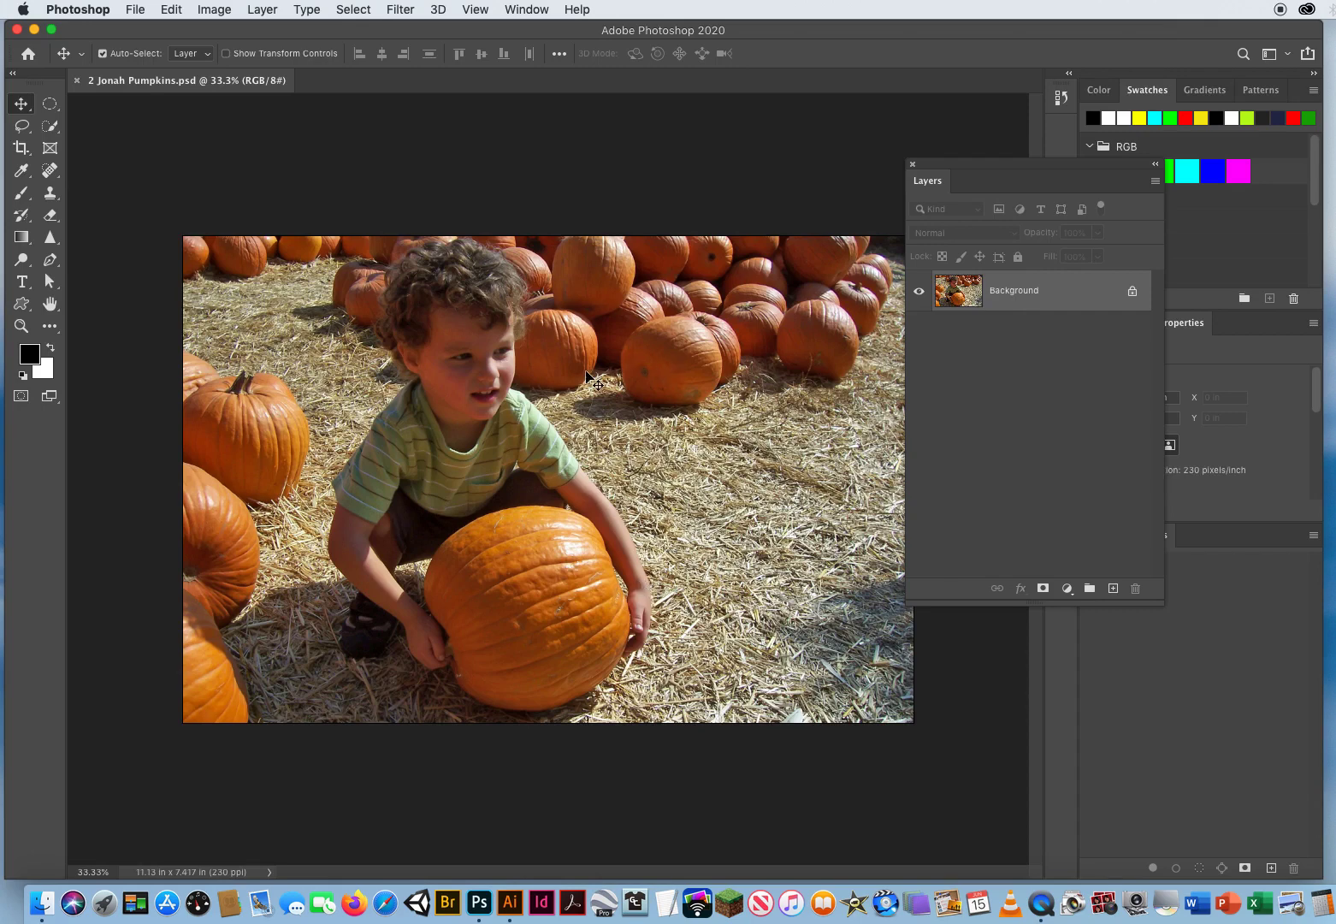
{"action": "mouse_move", "coordinate": [929, 268]}
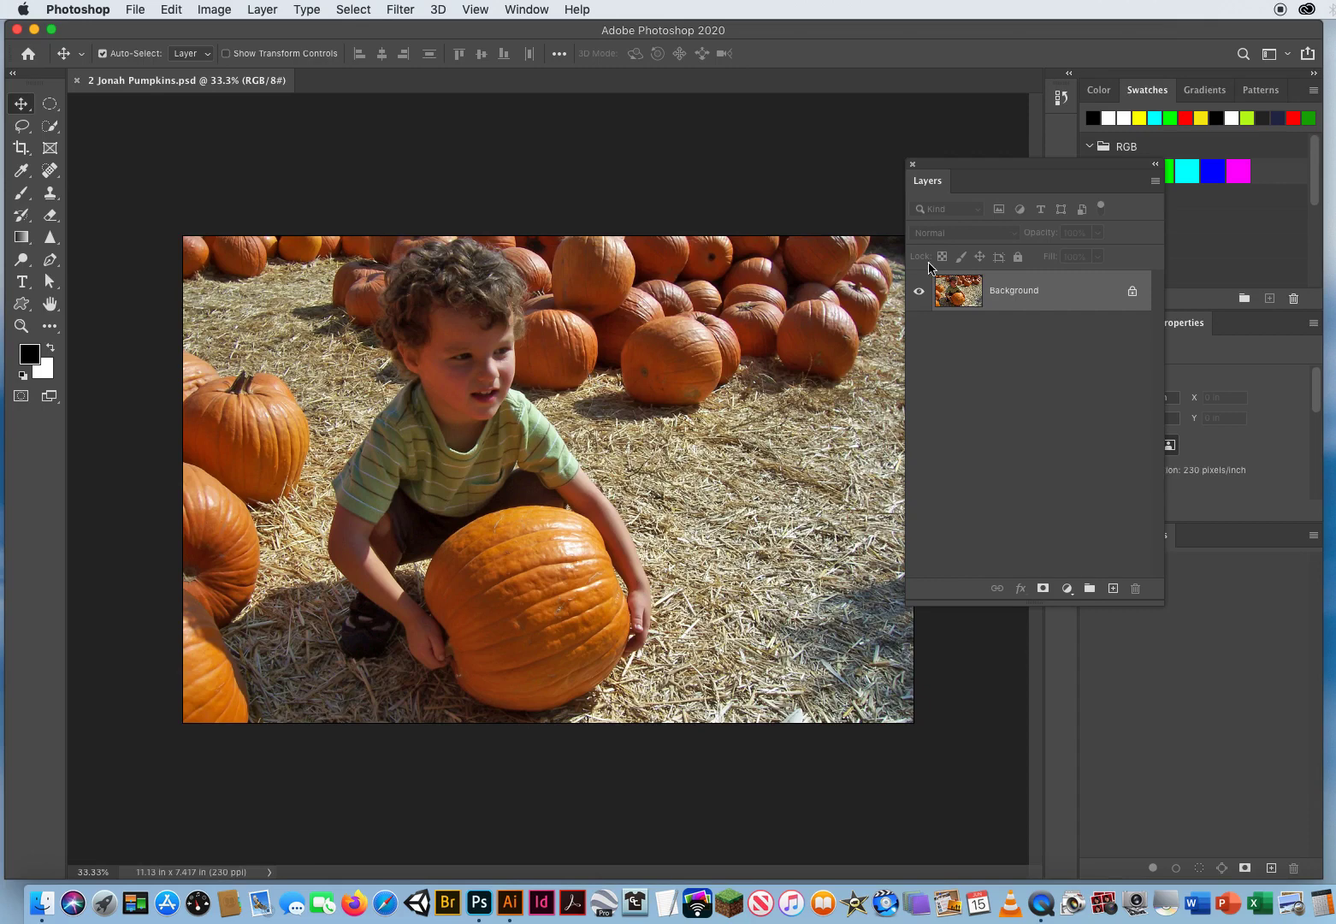
{"action": "mouse_move", "coordinate": [1016, 295]}
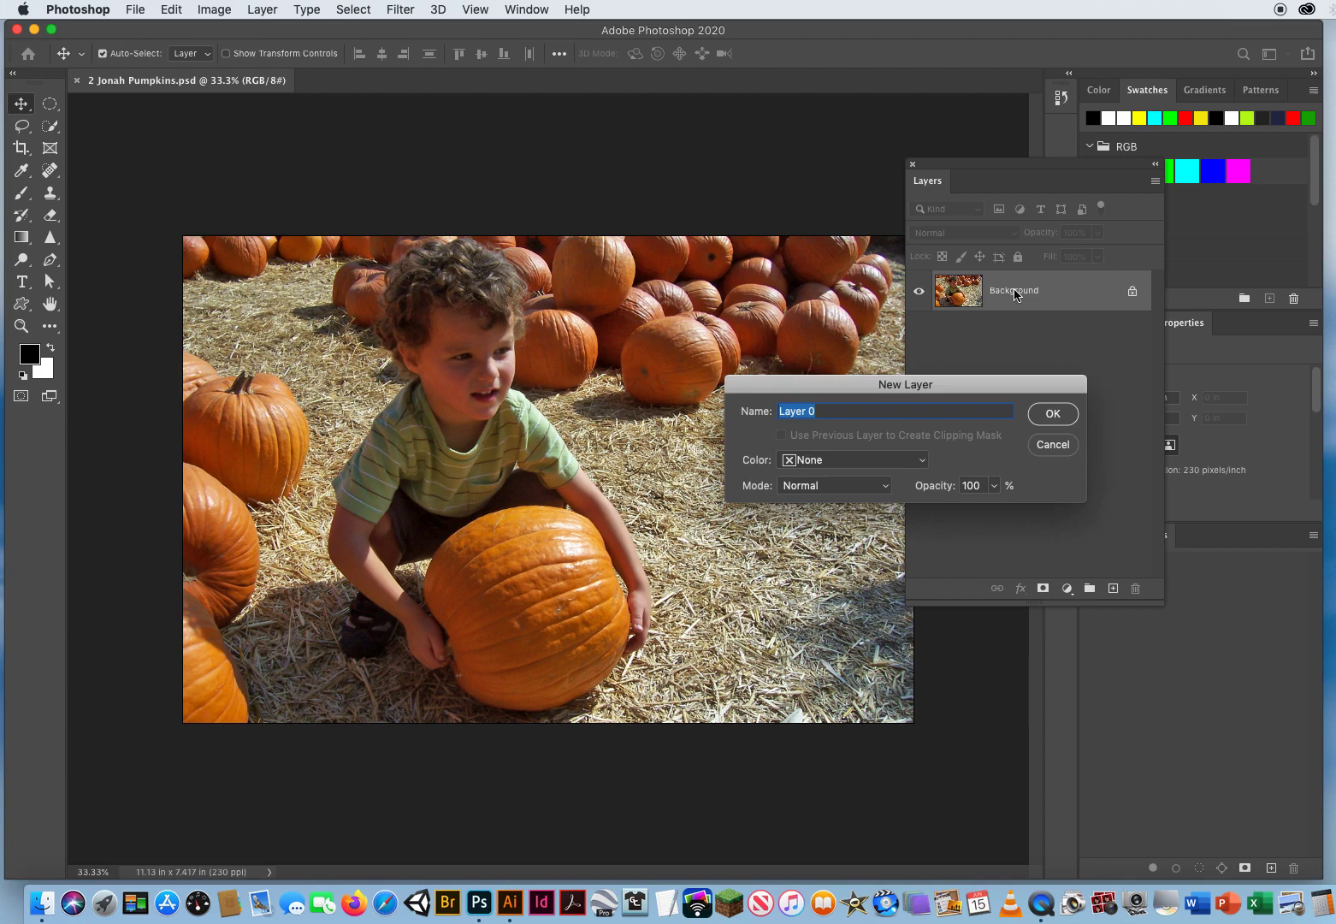
- Convert the Background layer into an editable layer named 'Original Photo'
{"action": "type", "text": "Original"}
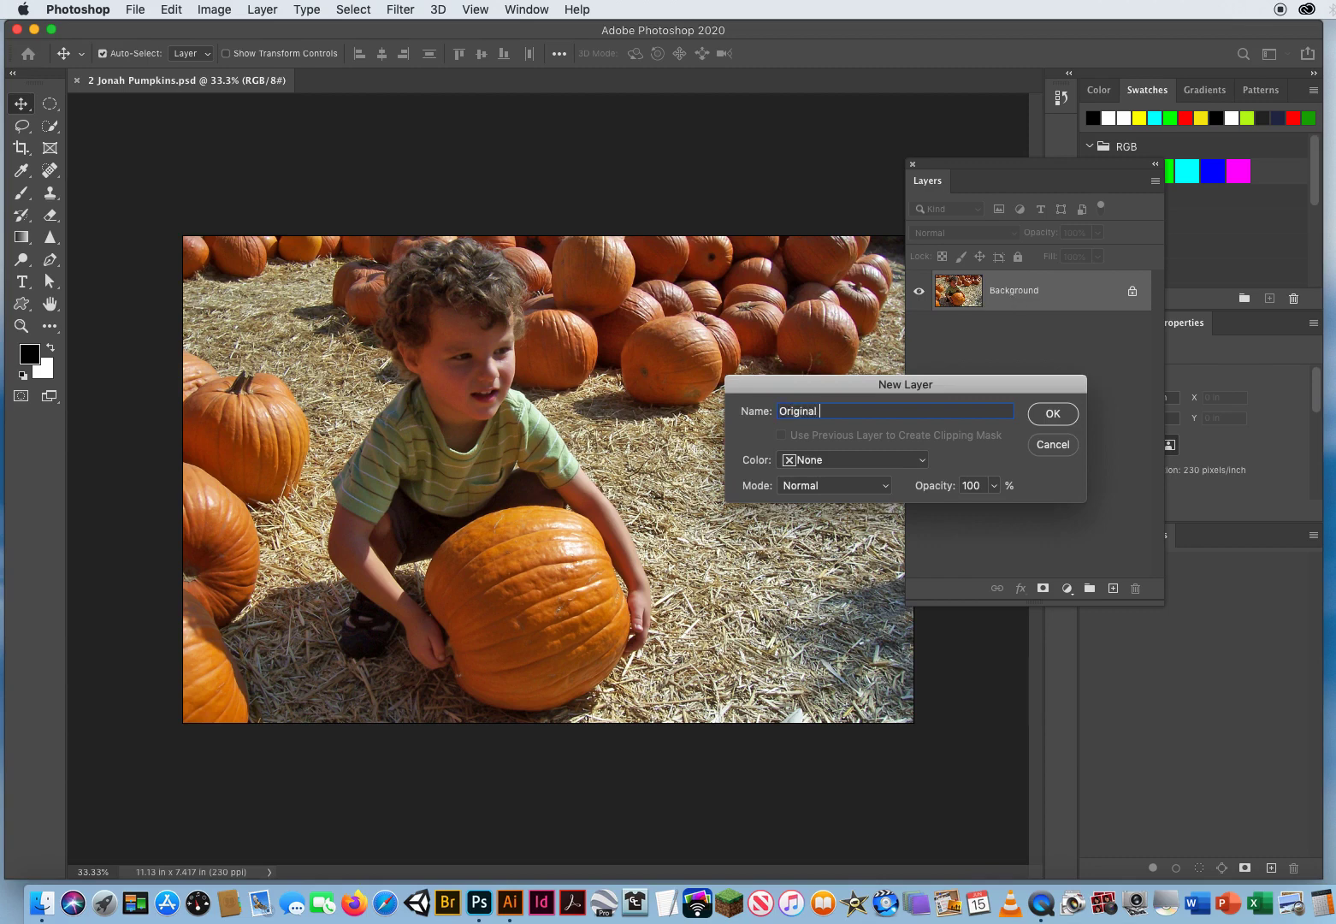
{"action": "type", "text": "Photo"}
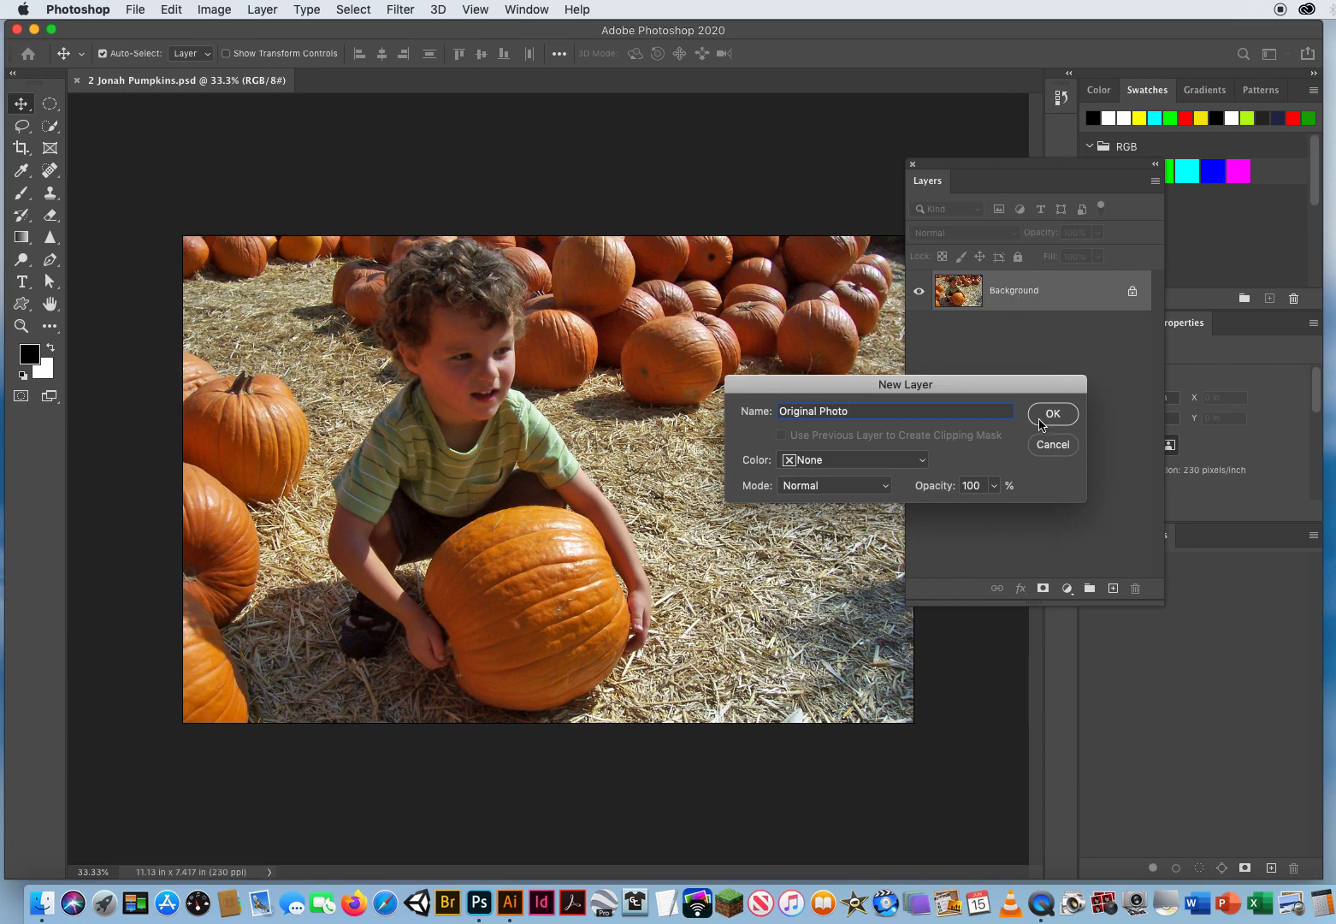
{"action": "left_click", "coordinate": [1052, 413]}
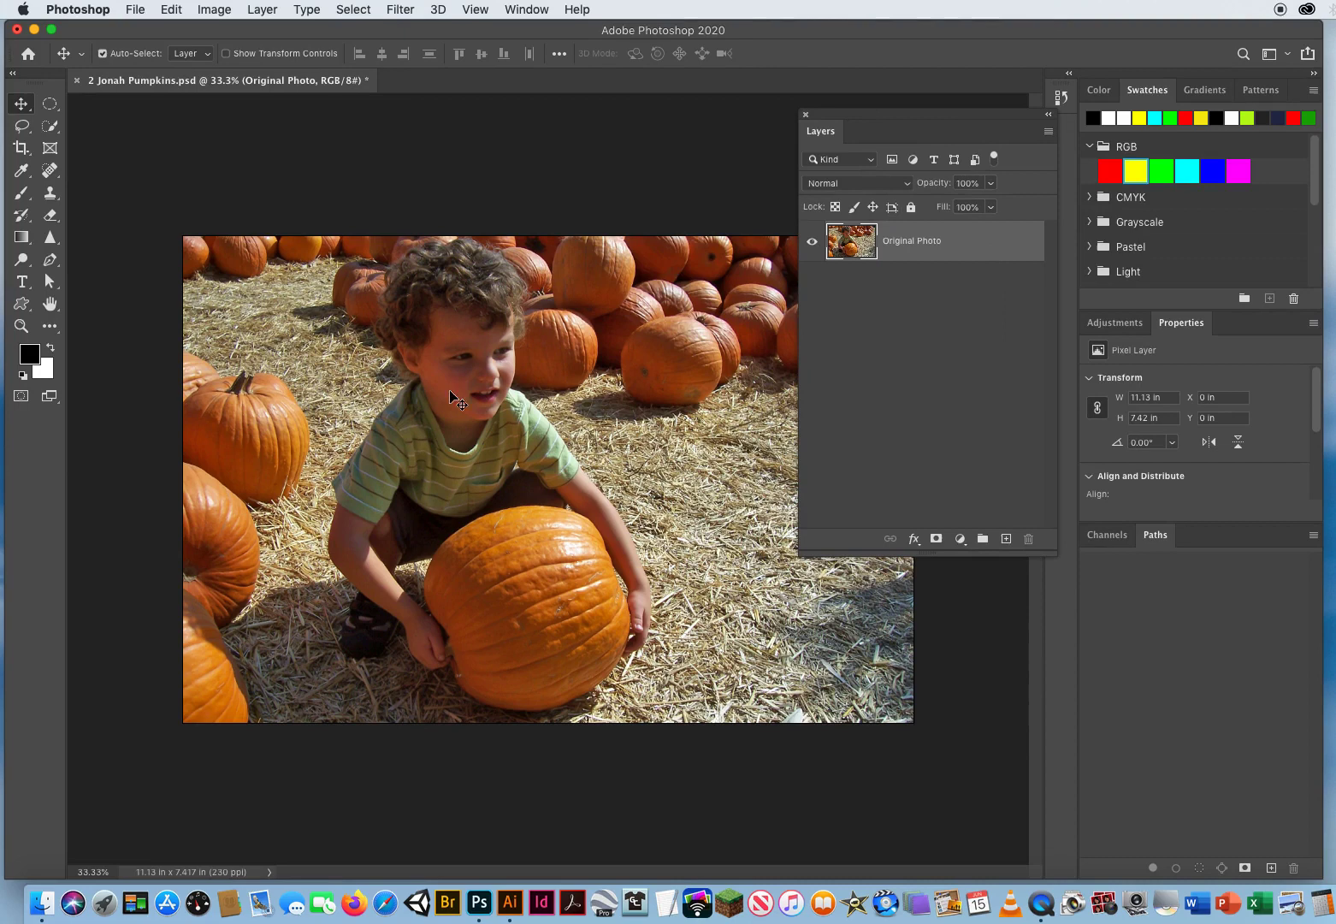
{"action": "mouse_move", "coordinate": [467, 485]}
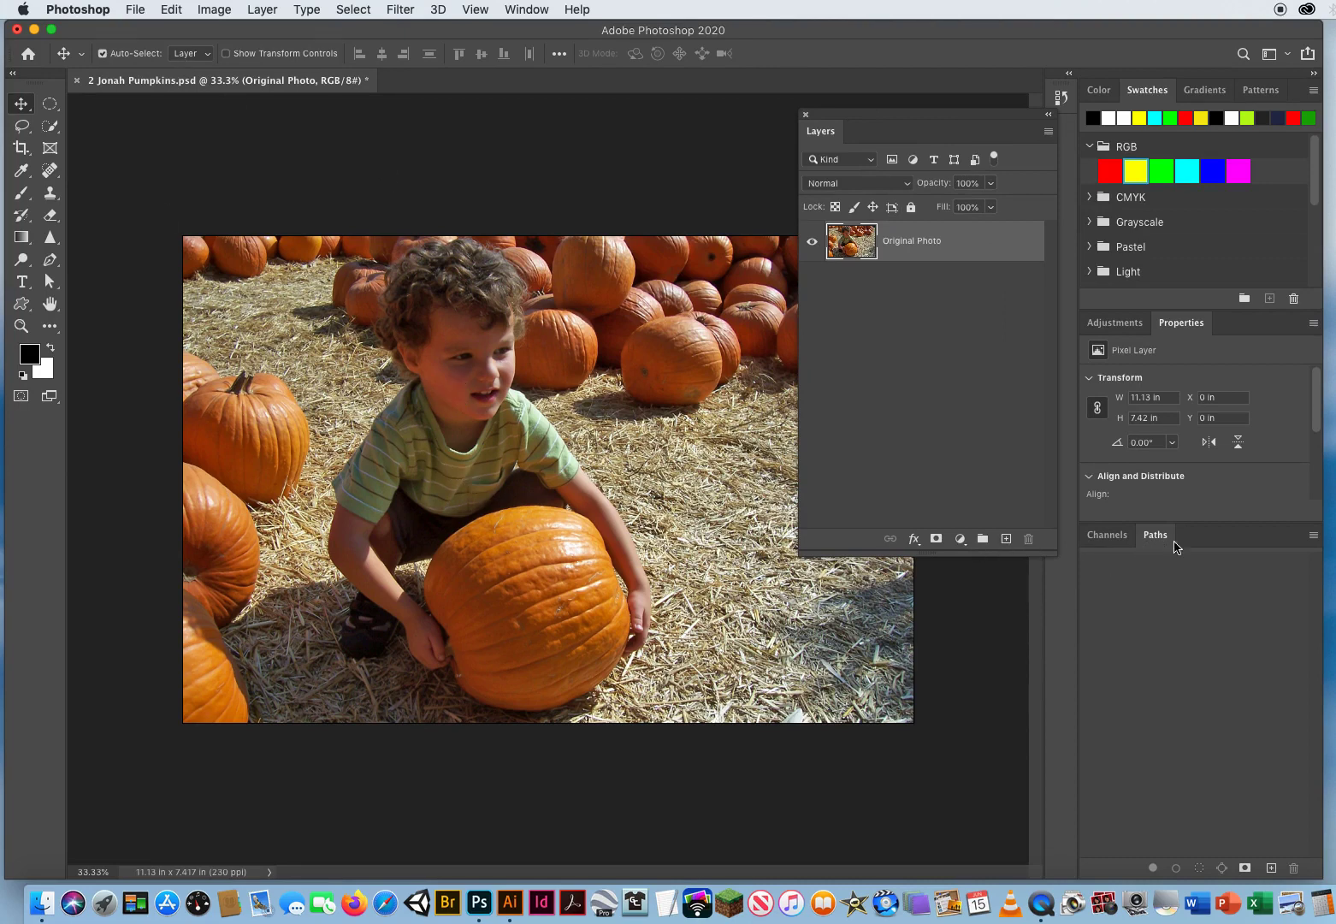
{"action": "mouse_move", "coordinate": [1093, 565]}
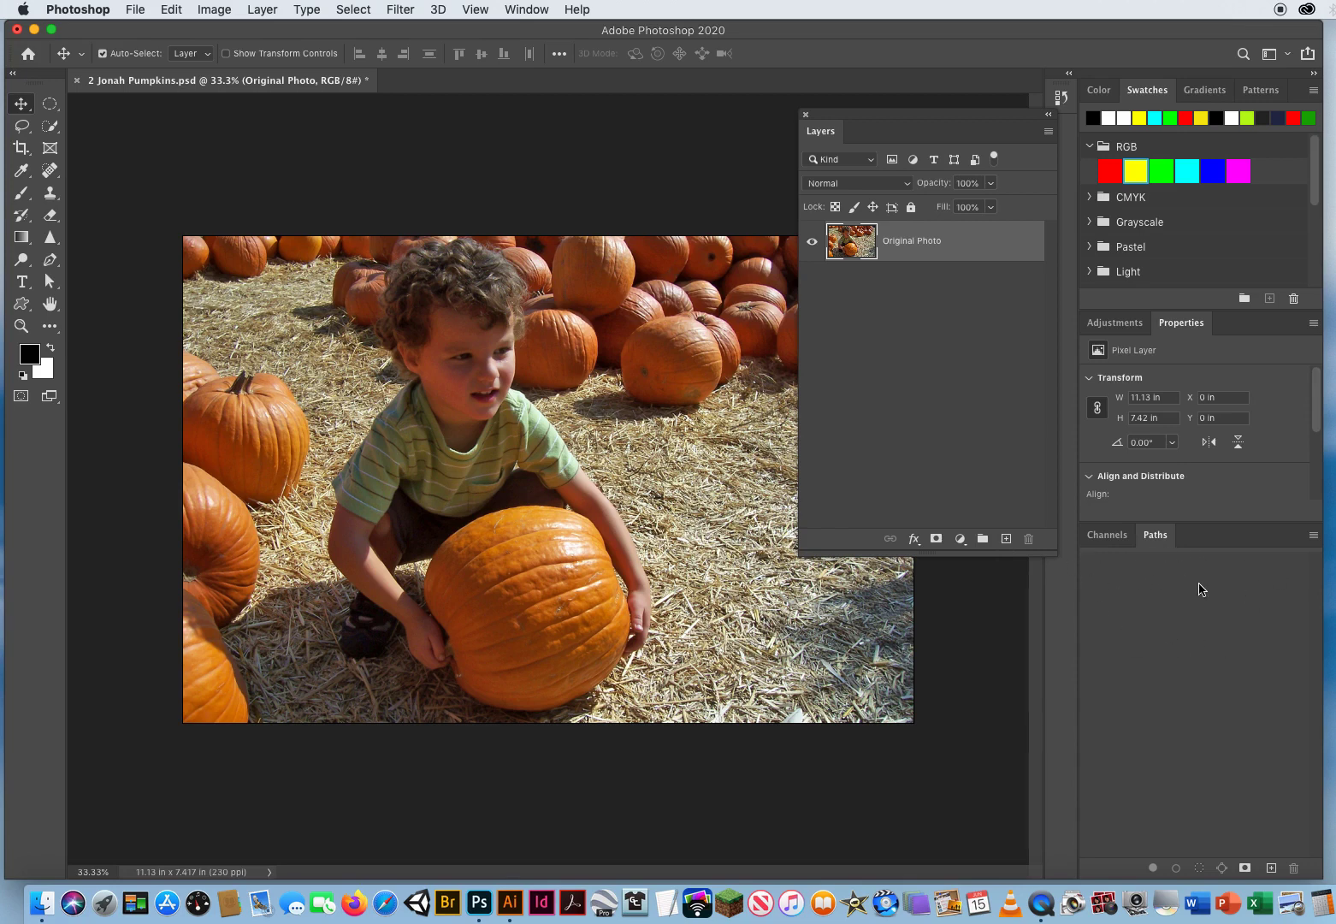
{"action": "mouse_move", "coordinate": [1195, 589]}
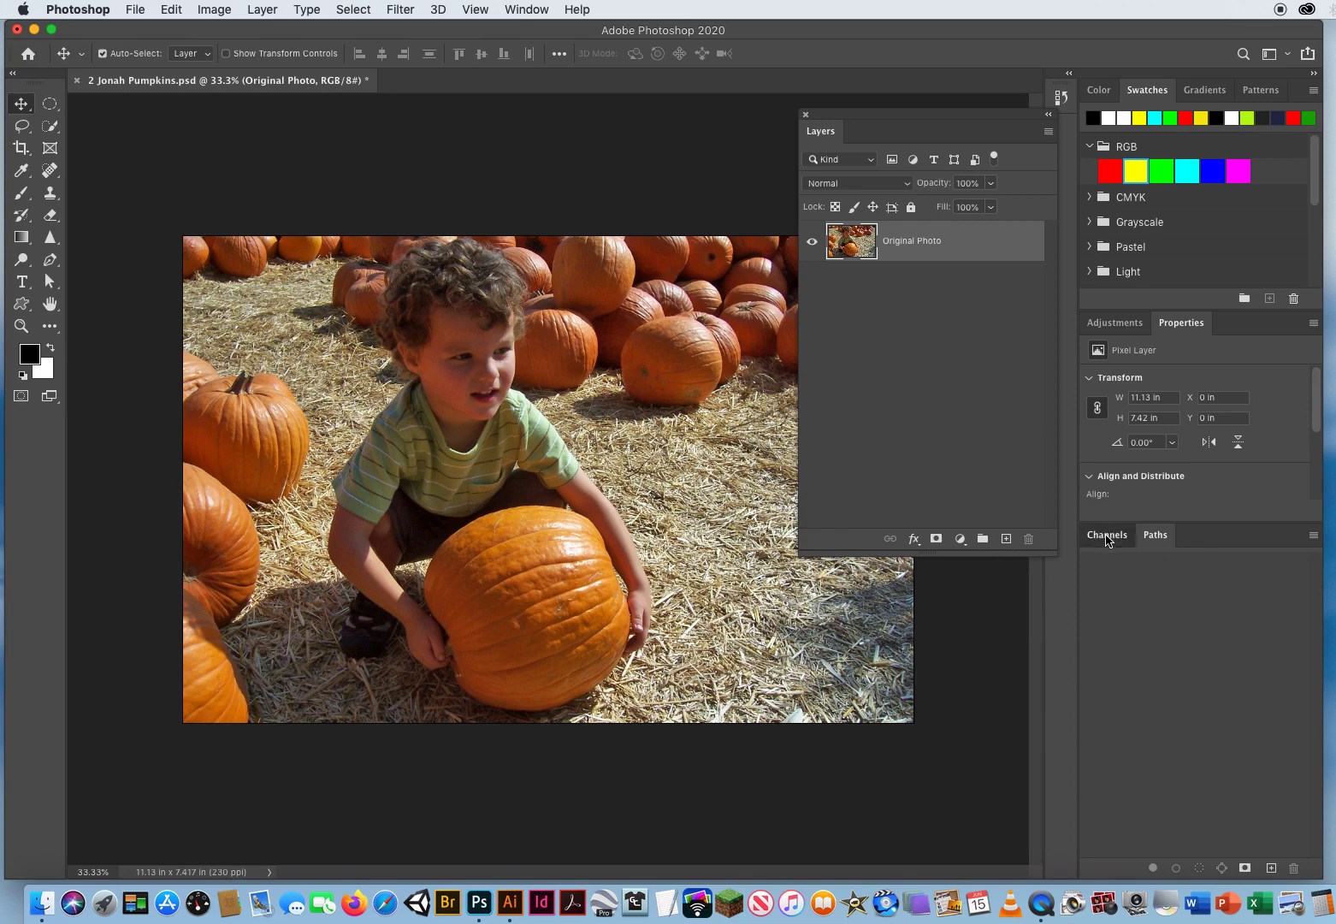
{"action": "left_click", "coordinate": [1106, 535]}
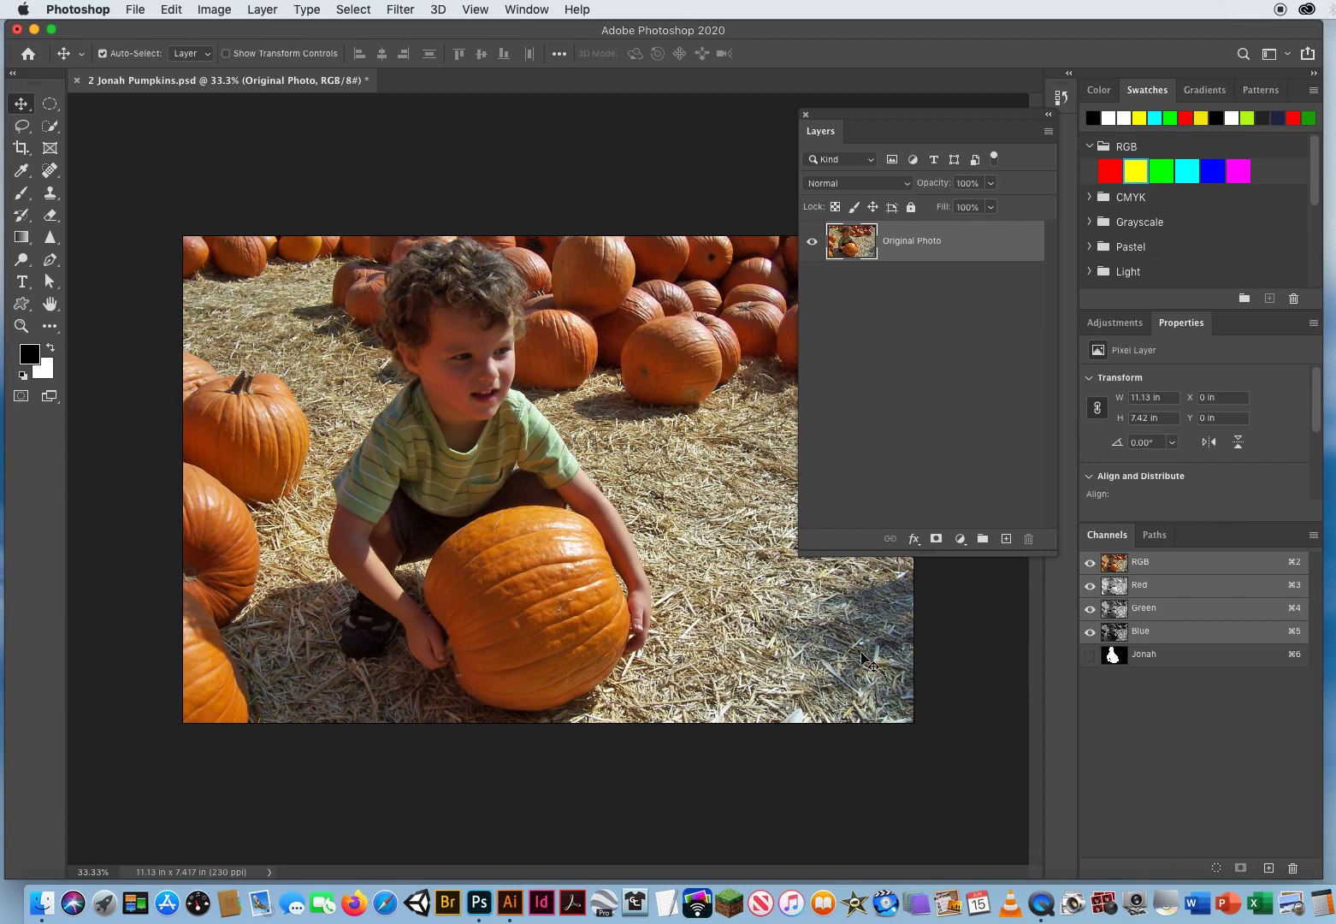
{"action": "mouse_move", "coordinate": [382, 410]}
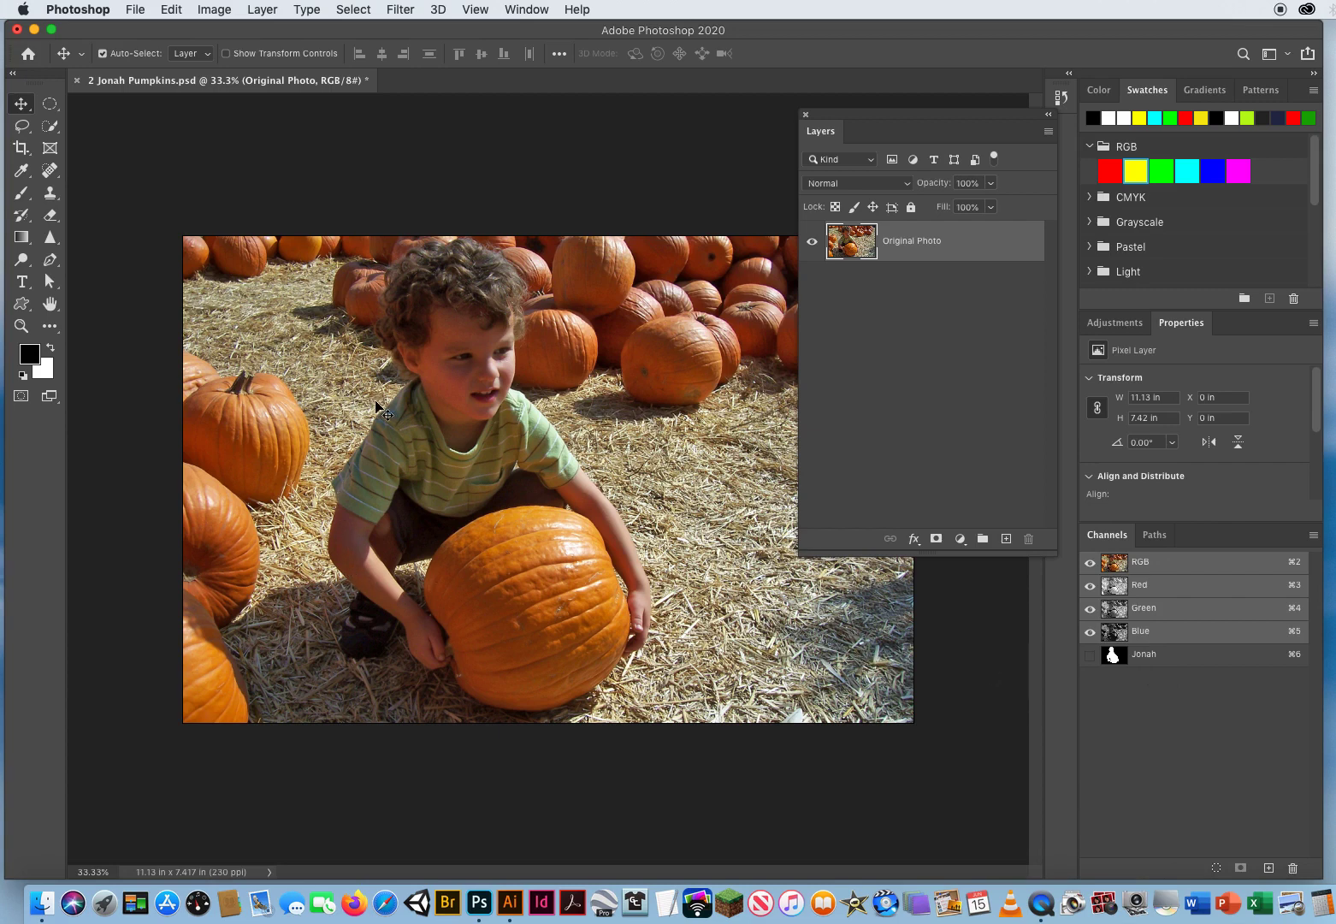
{"action": "mouse_move", "coordinate": [523, 386]}
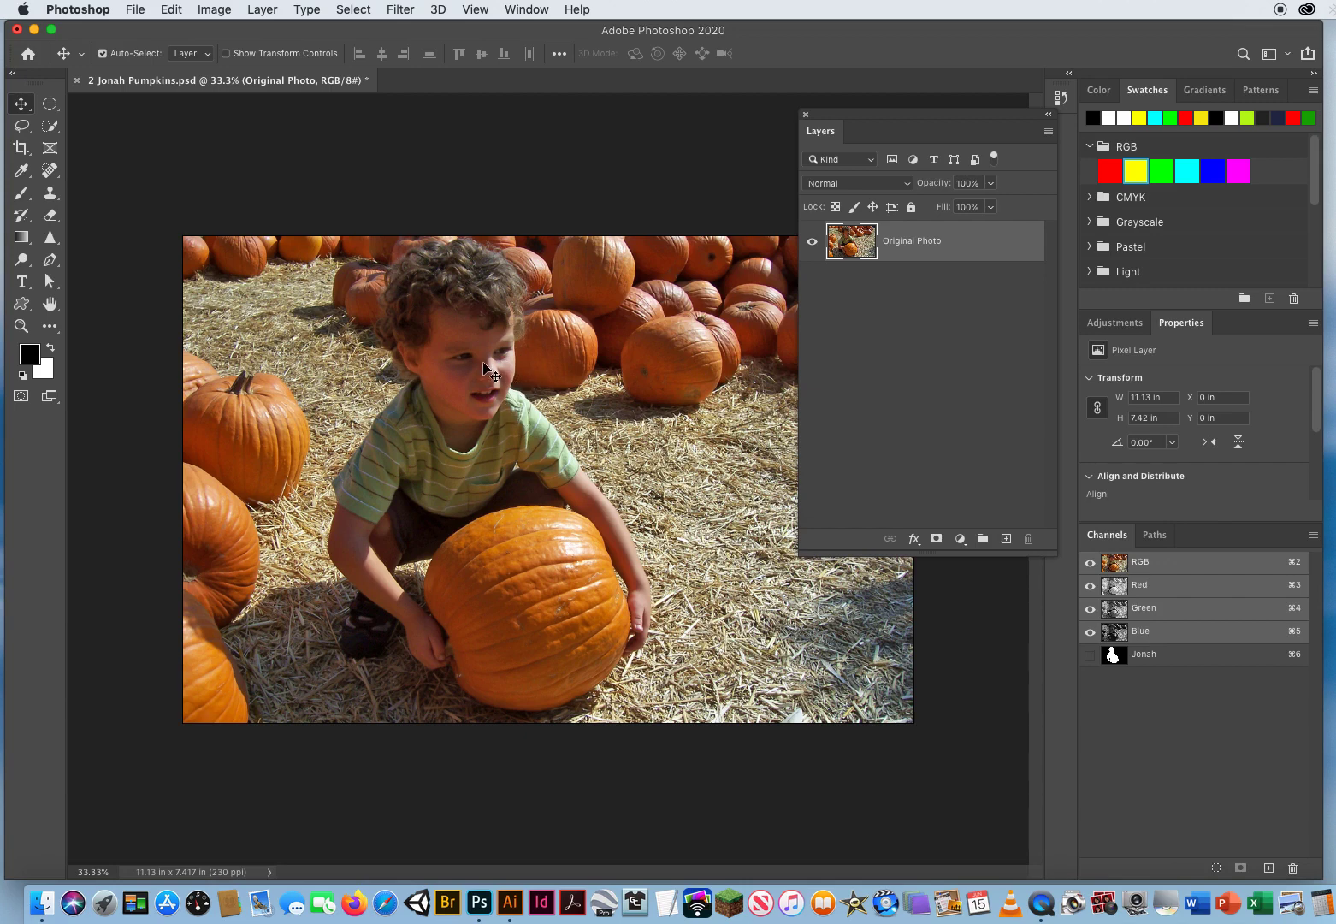
{"action": "mouse_move", "coordinate": [545, 426]}
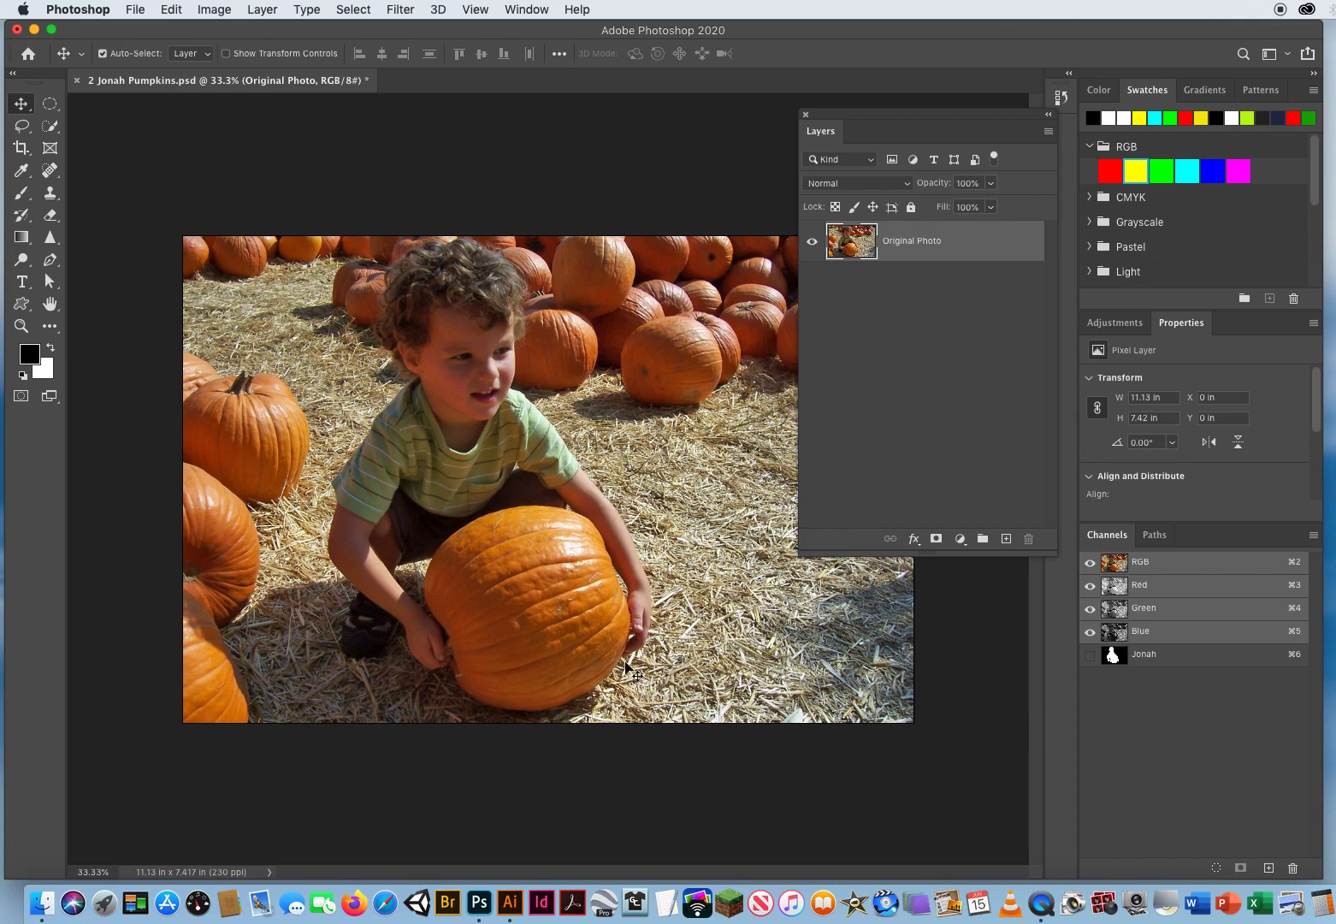
{"action": "mouse_move", "coordinate": [536, 556]}
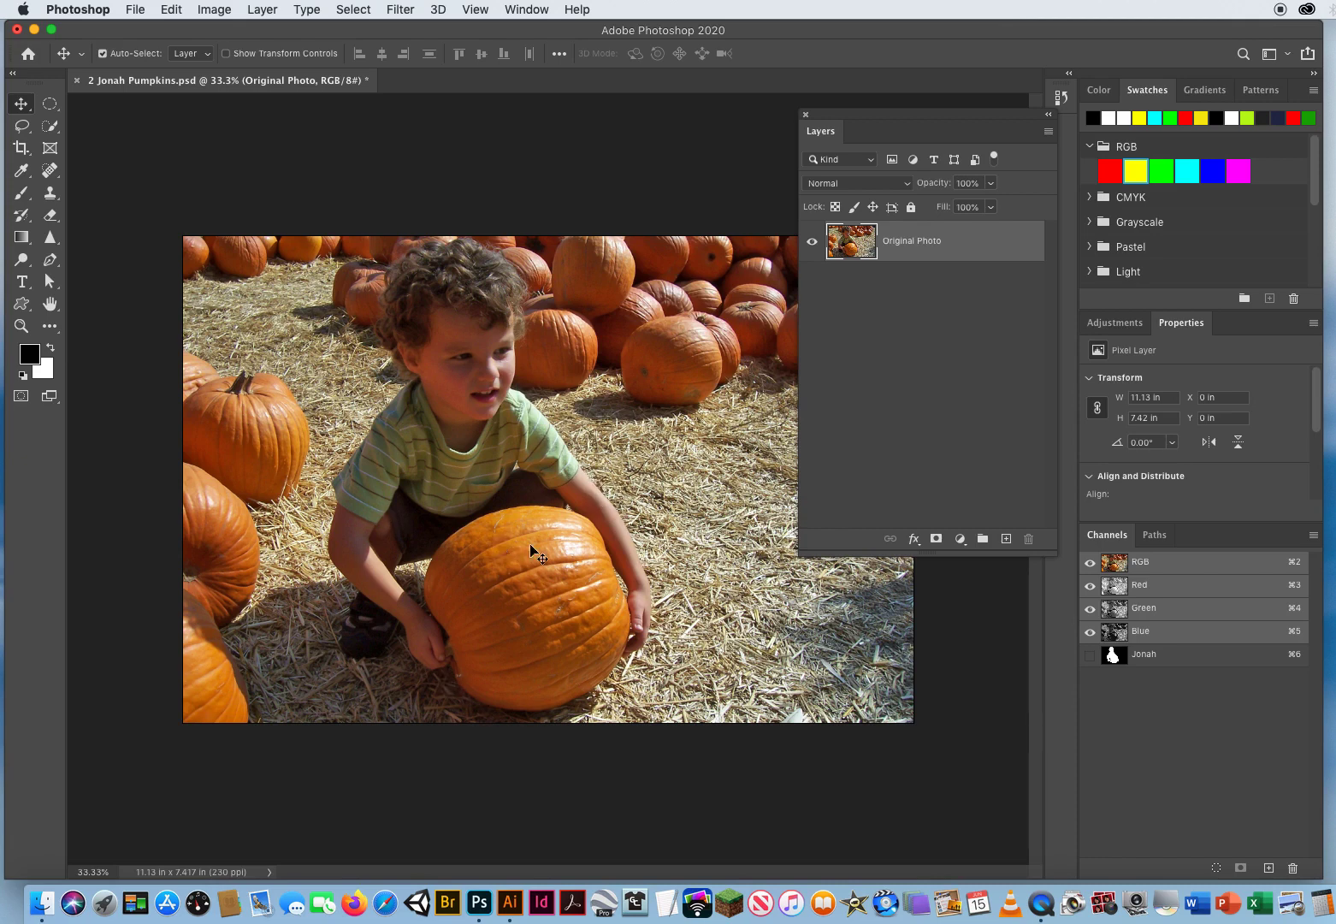
{"action": "mouse_move", "coordinate": [347, 217]}
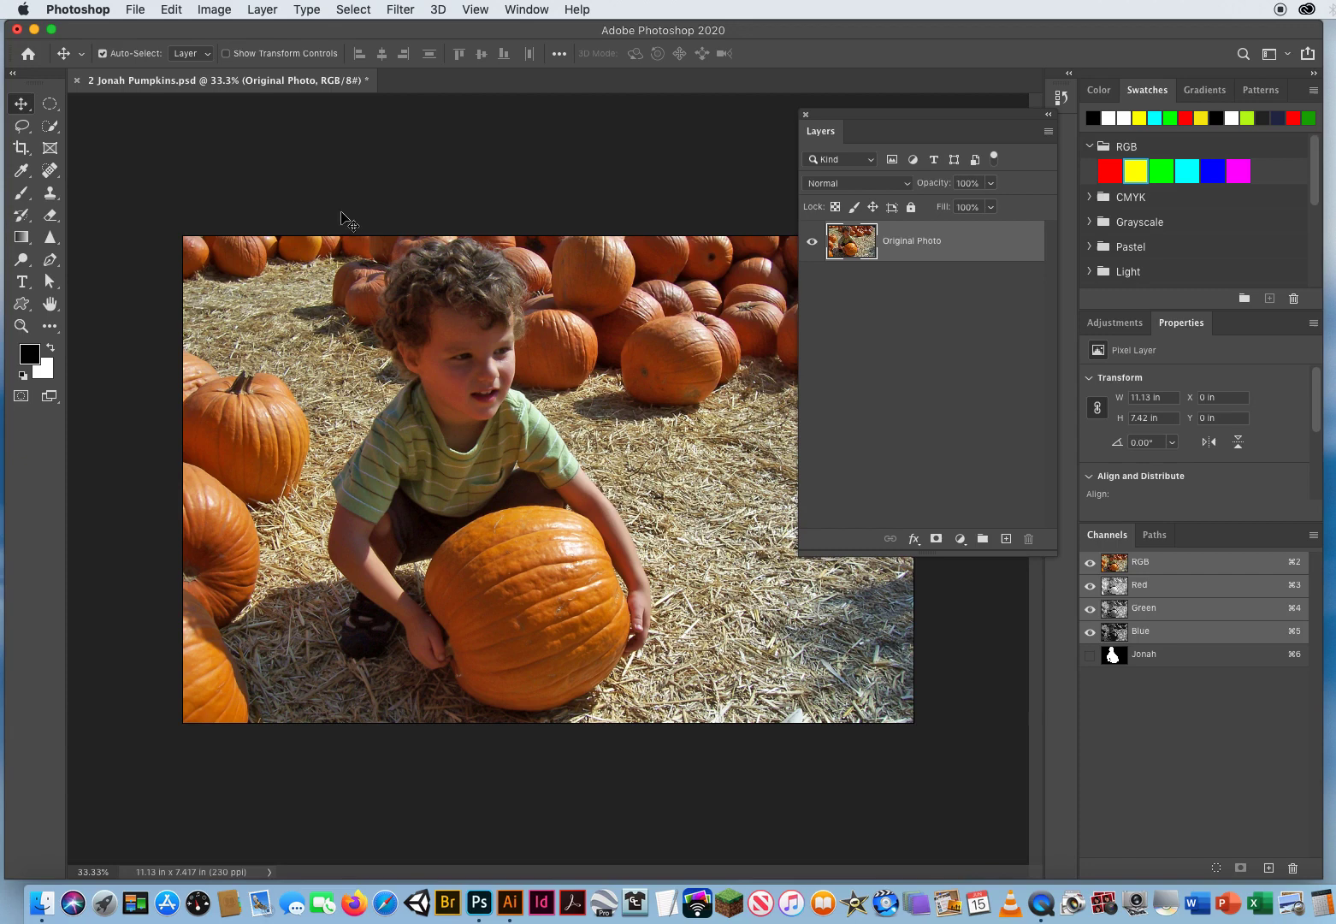
{"action": "mouse_move", "coordinate": [378, 30]}
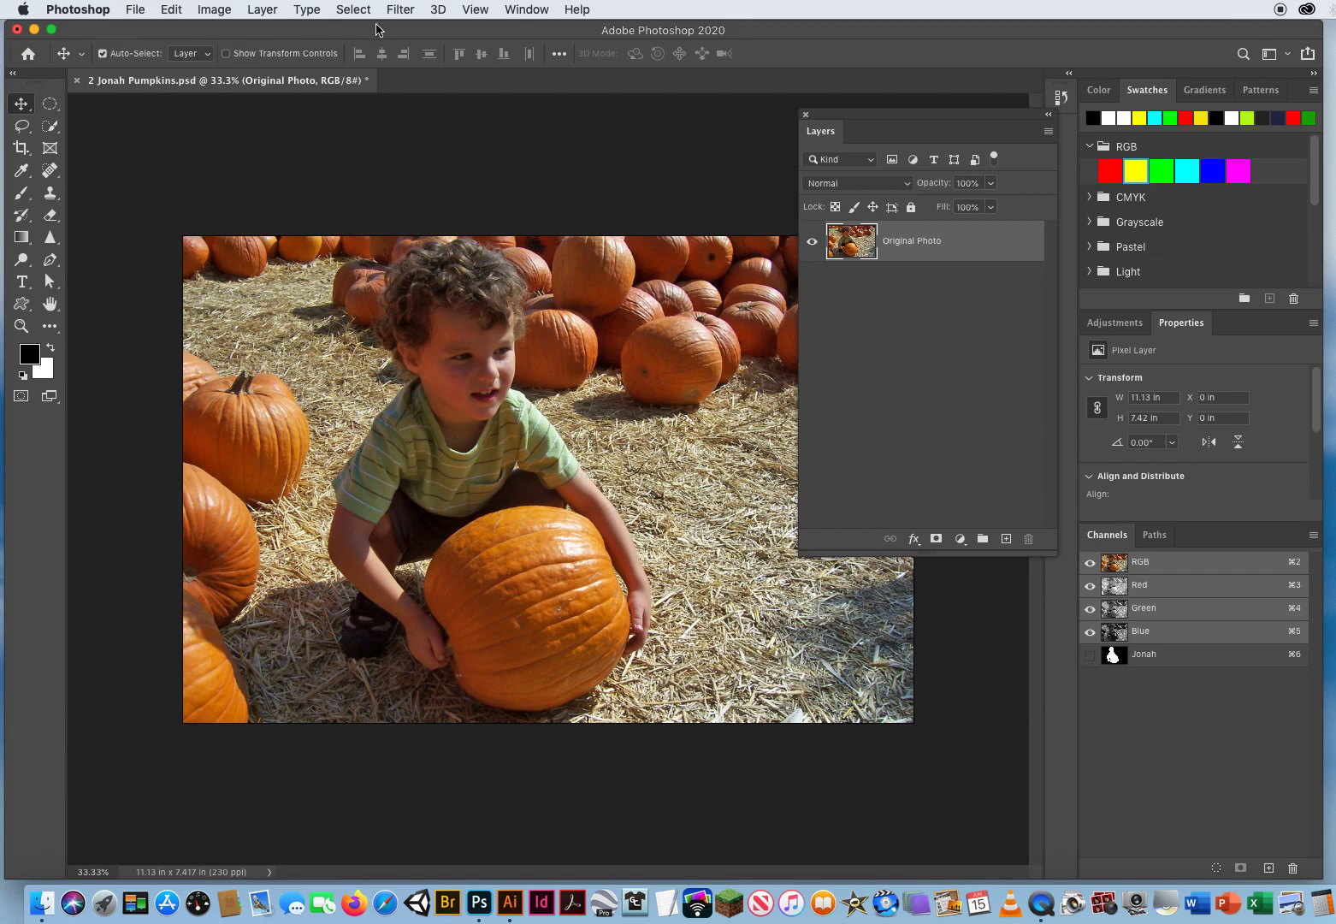
{"action": "left_click", "coordinate": [352, 10]}
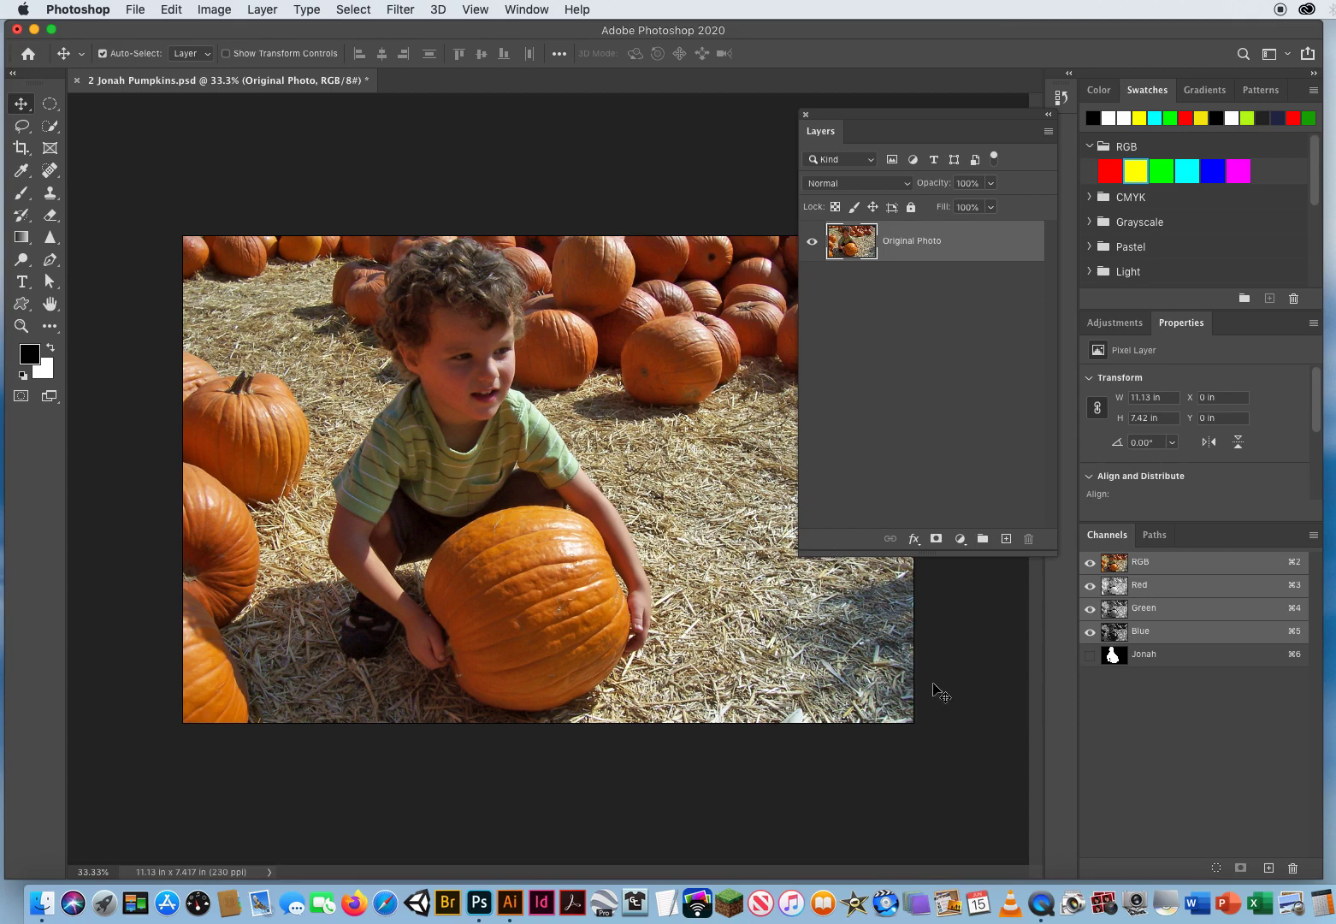
{"action": "mouse_move", "coordinate": [1120, 702]}
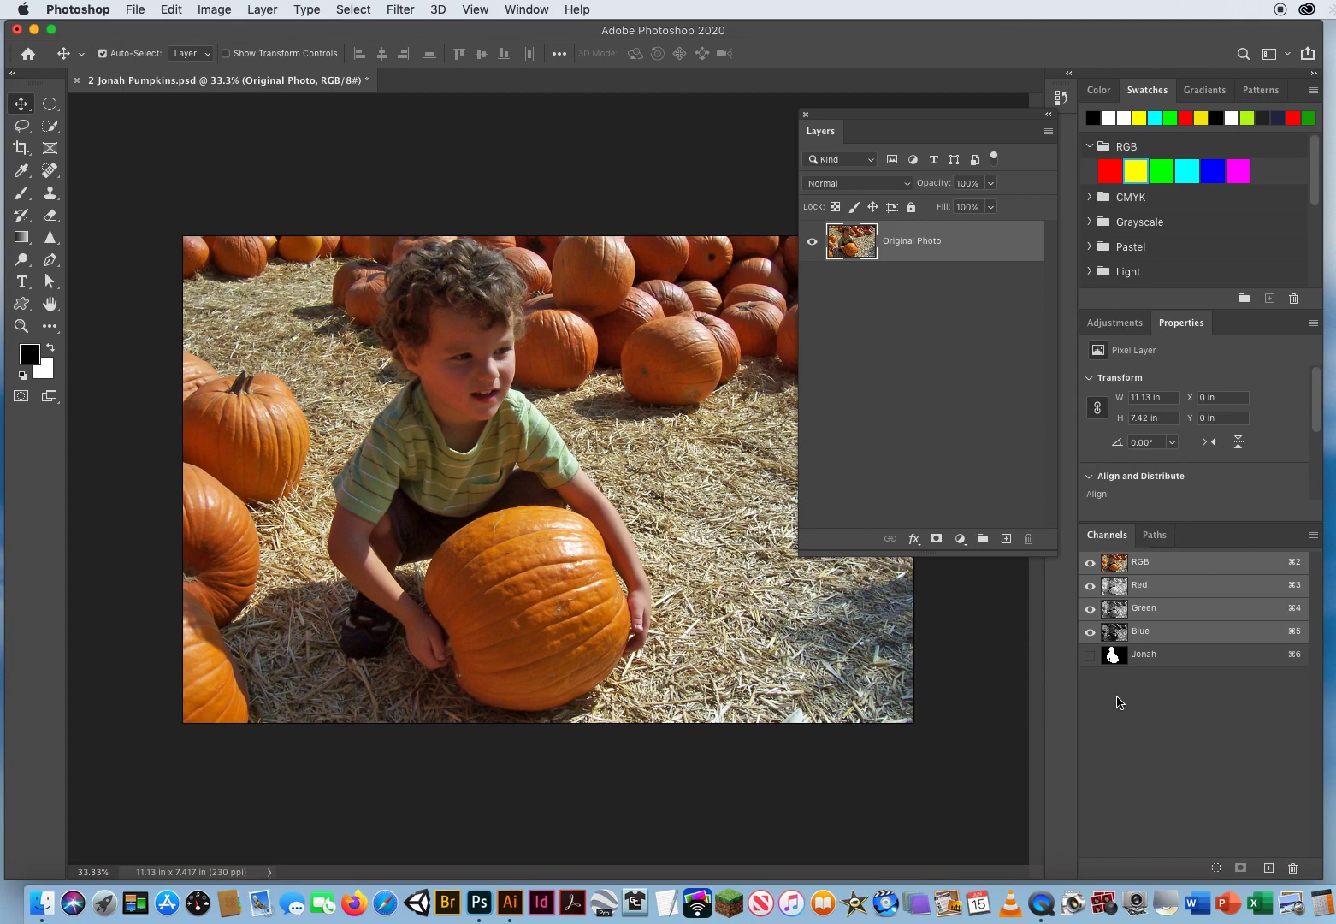
{"action": "mouse_move", "coordinate": [1153, 561]}
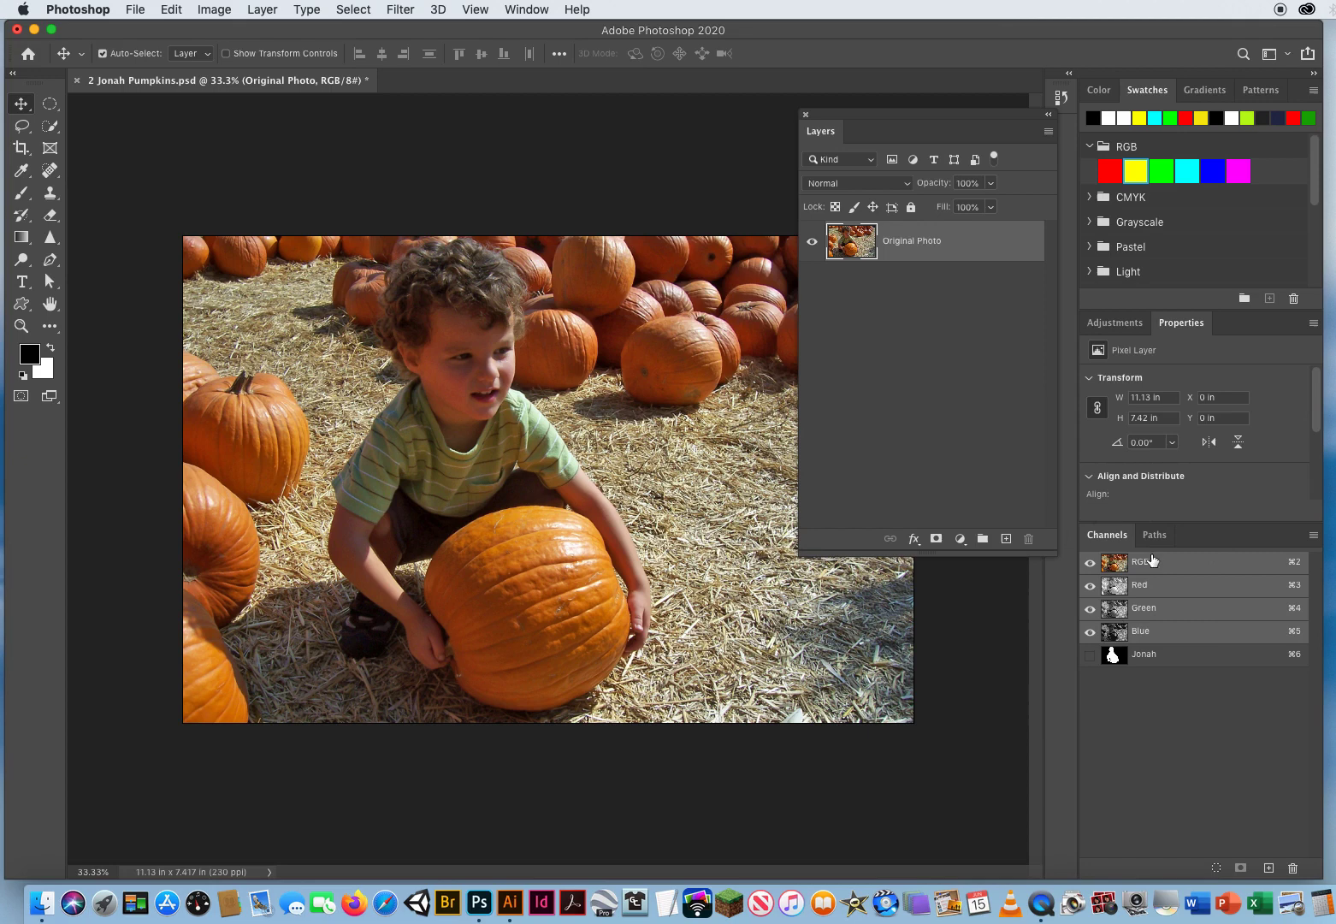
{"action": "mouse_move", "coordinate": [1177, 596]}
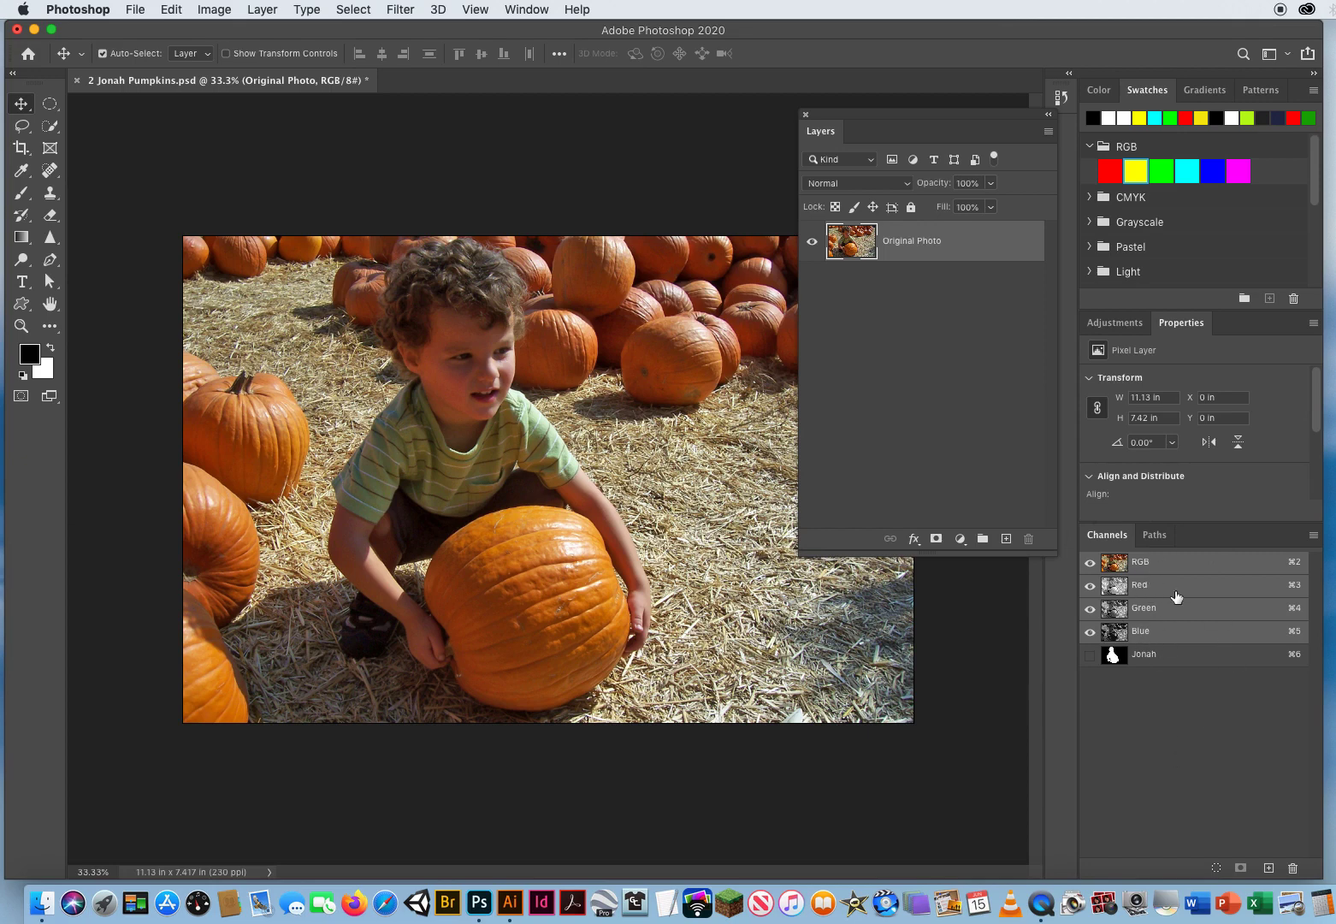
{"action": "mouse_move", "coordinate": [1175, 759]}
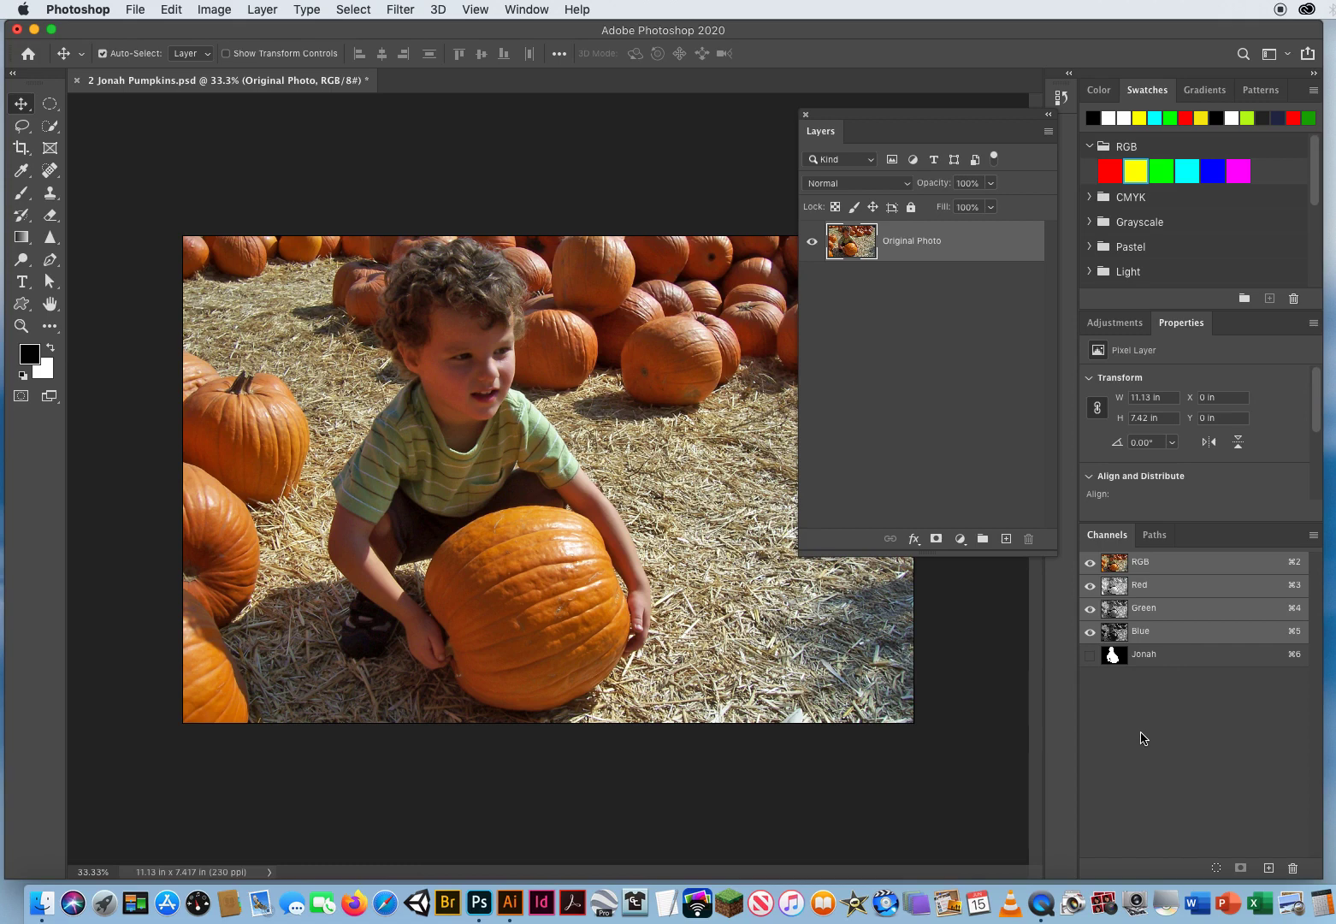
{"action": "mouse_move", "coordinate": [1144, 660]}
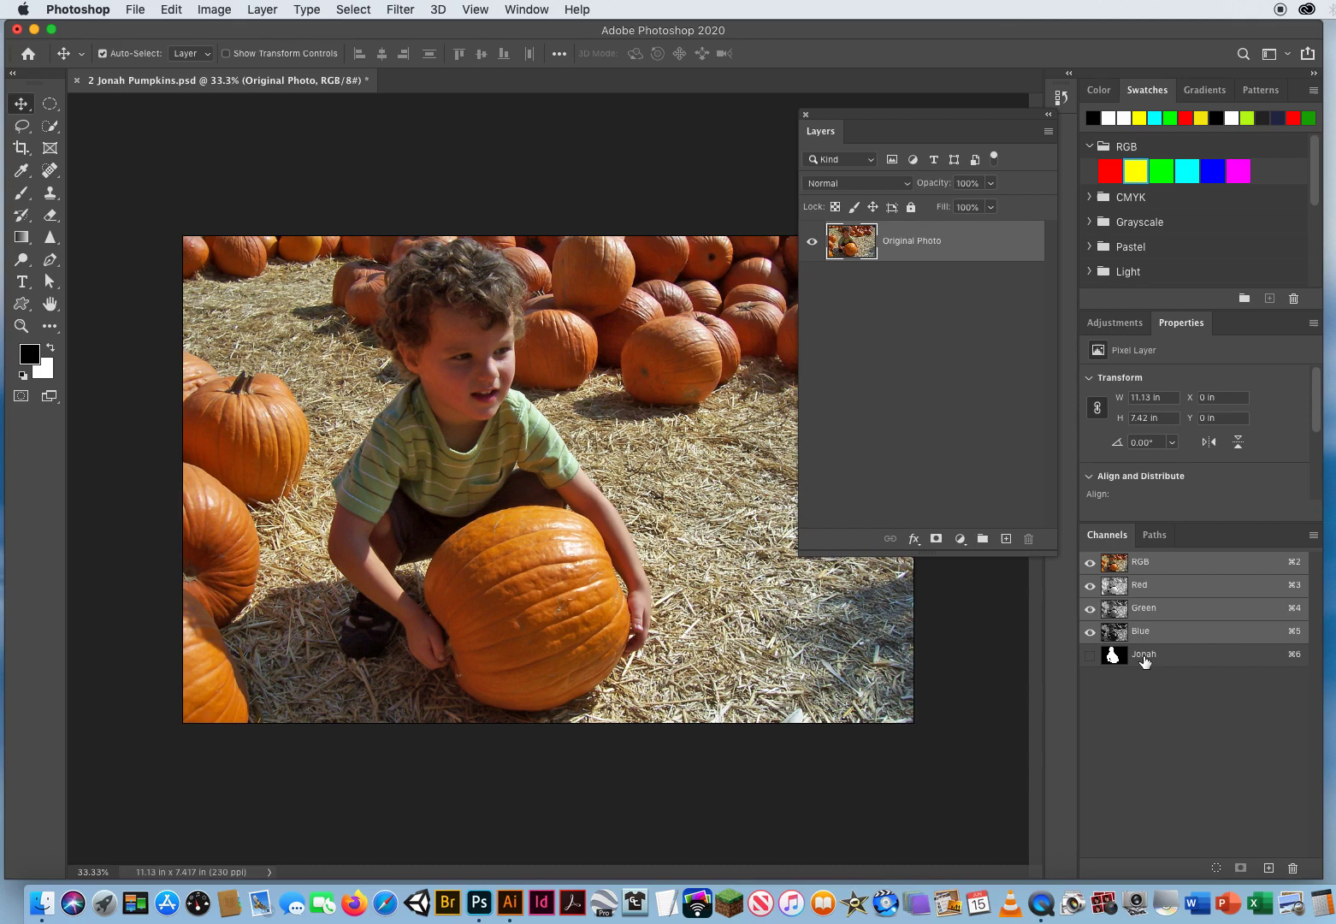
{"action": "left_click", "coordinate": [1090, 655]}
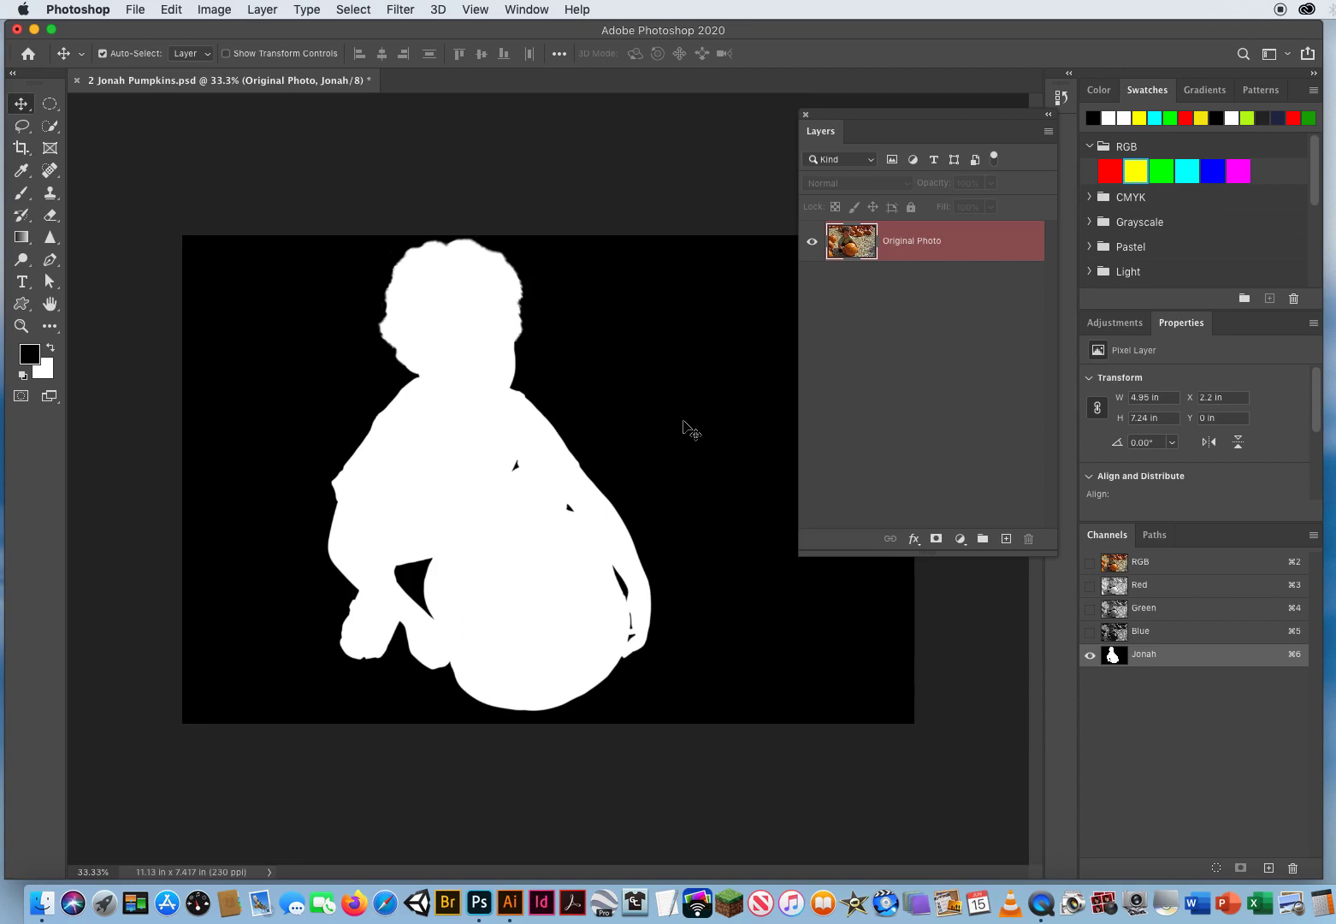
{"action": "mouse_move", "coordinate": [697, 209]}
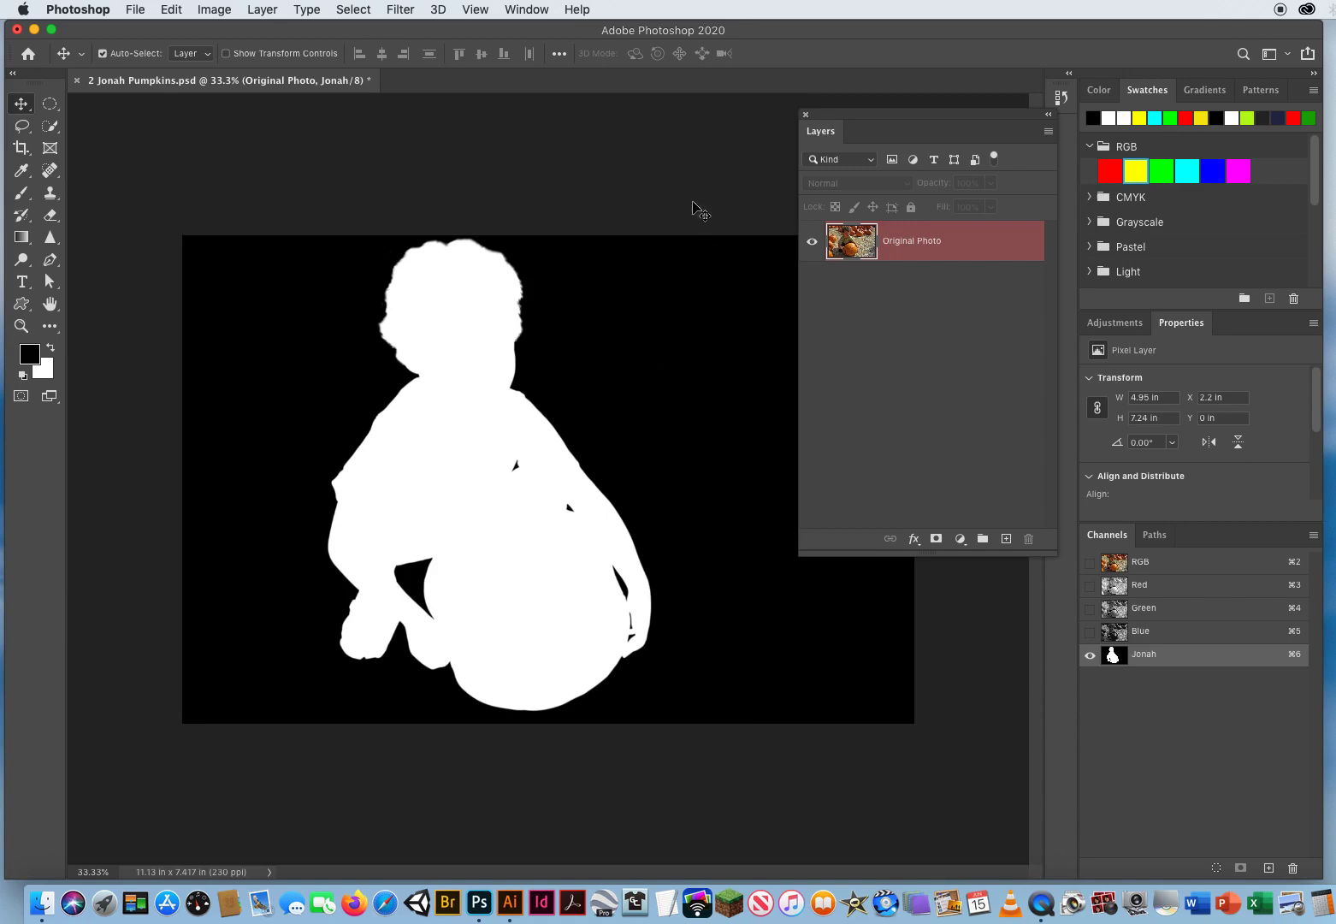
{"action": "mouse_move", "coordinate": [412, 240]}
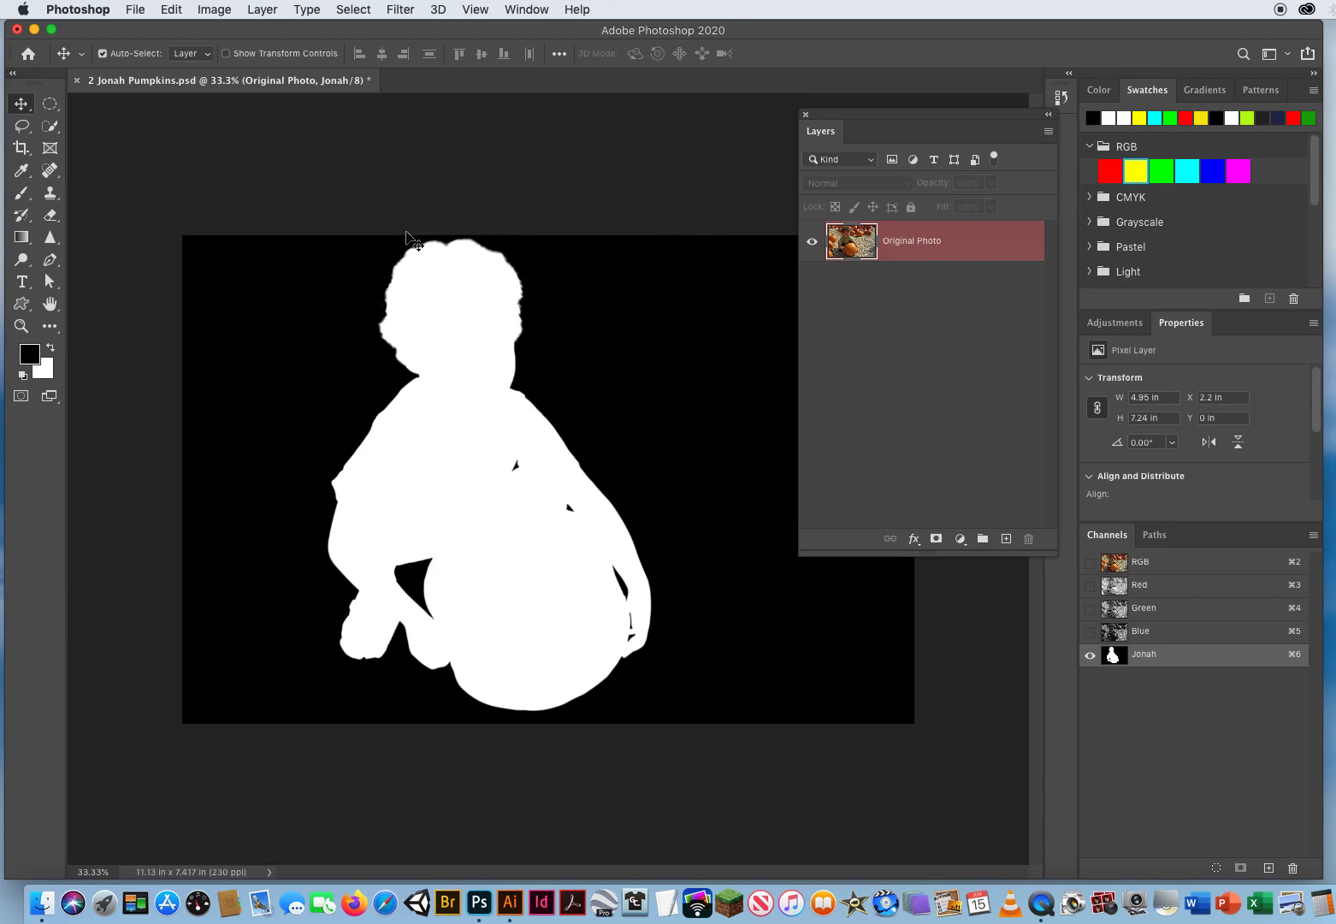
{"action": "mouse_move", "coordinate": [476, 606]}
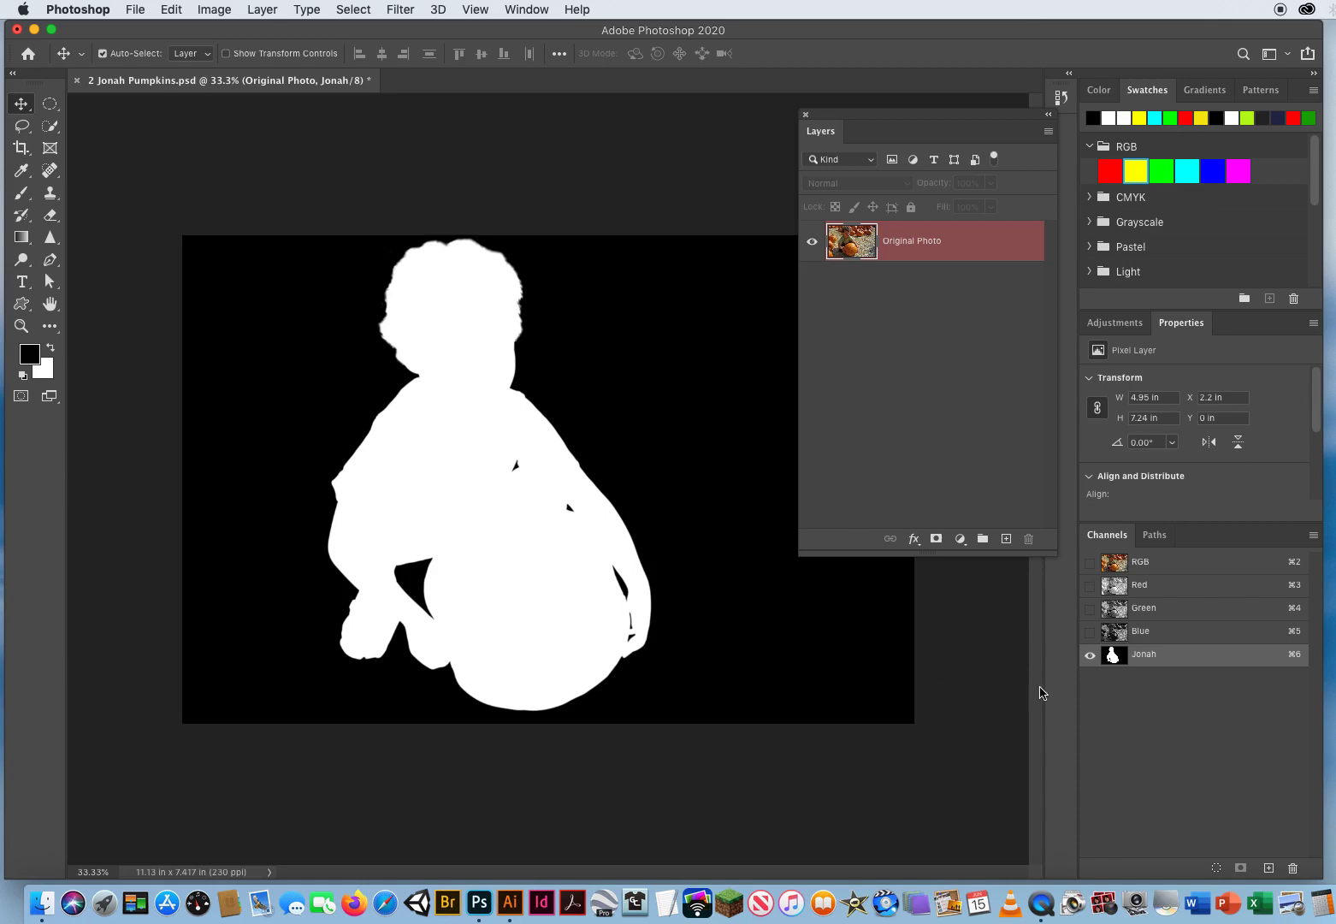
{"action": "mouse_move", "coordinate": [1143, 567]}
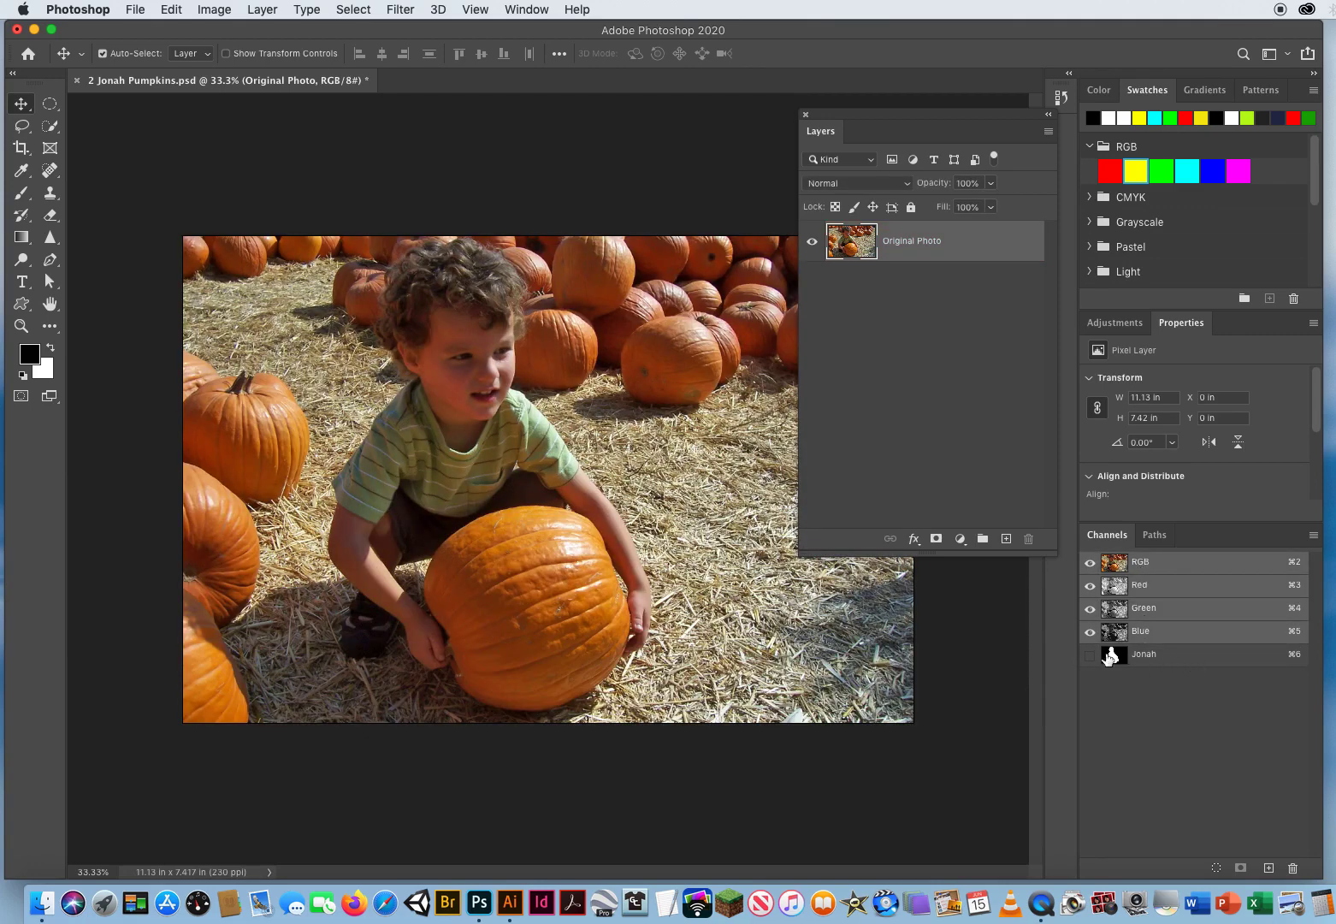
{"action": "left_click", "coordinate": [1090, 654]}
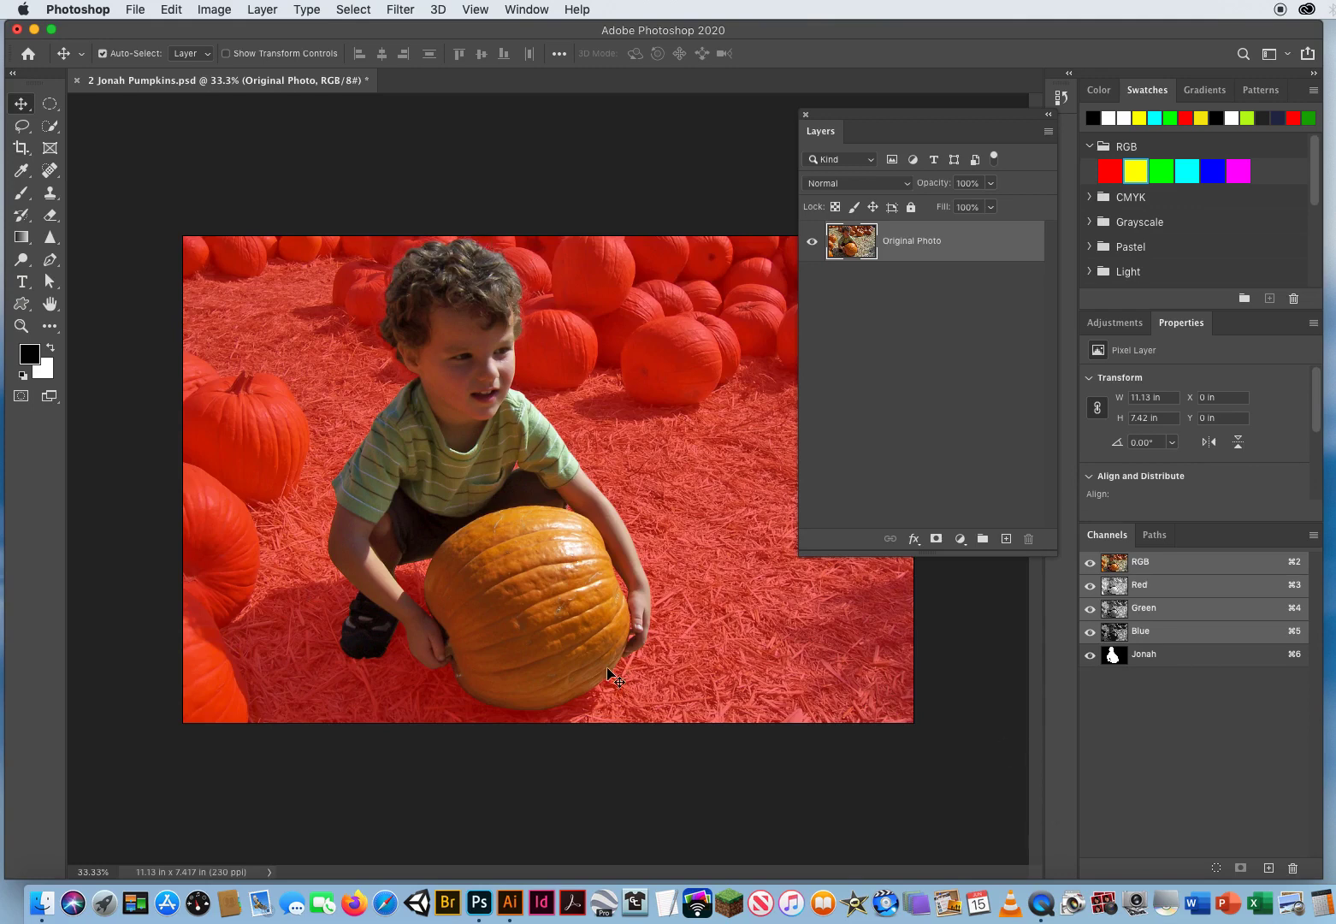
{"action": "left_click", "coordinate": [1089, 654]}
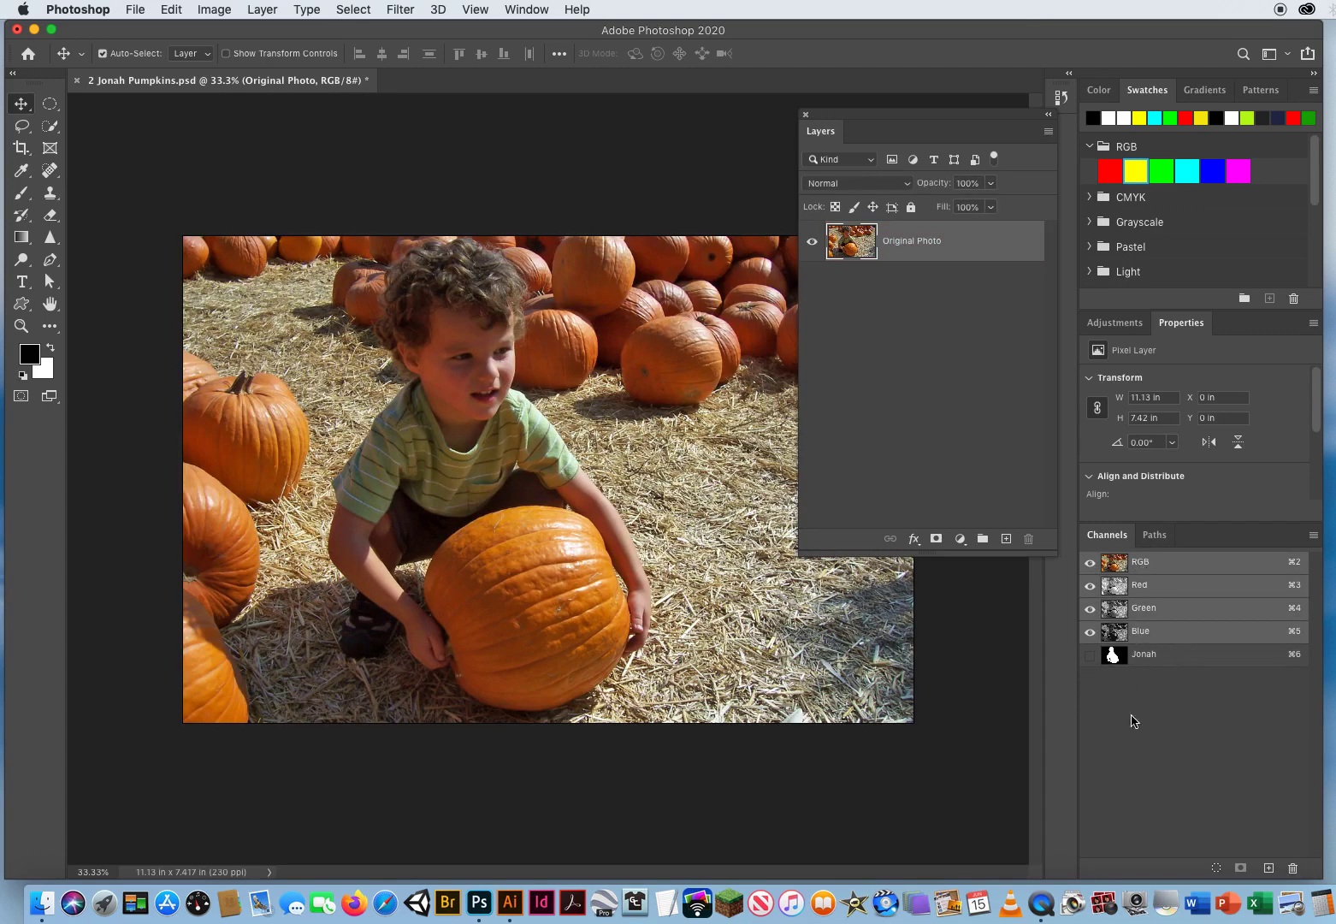
{"action": "mouse_move", "coordinate": [737, 764]}
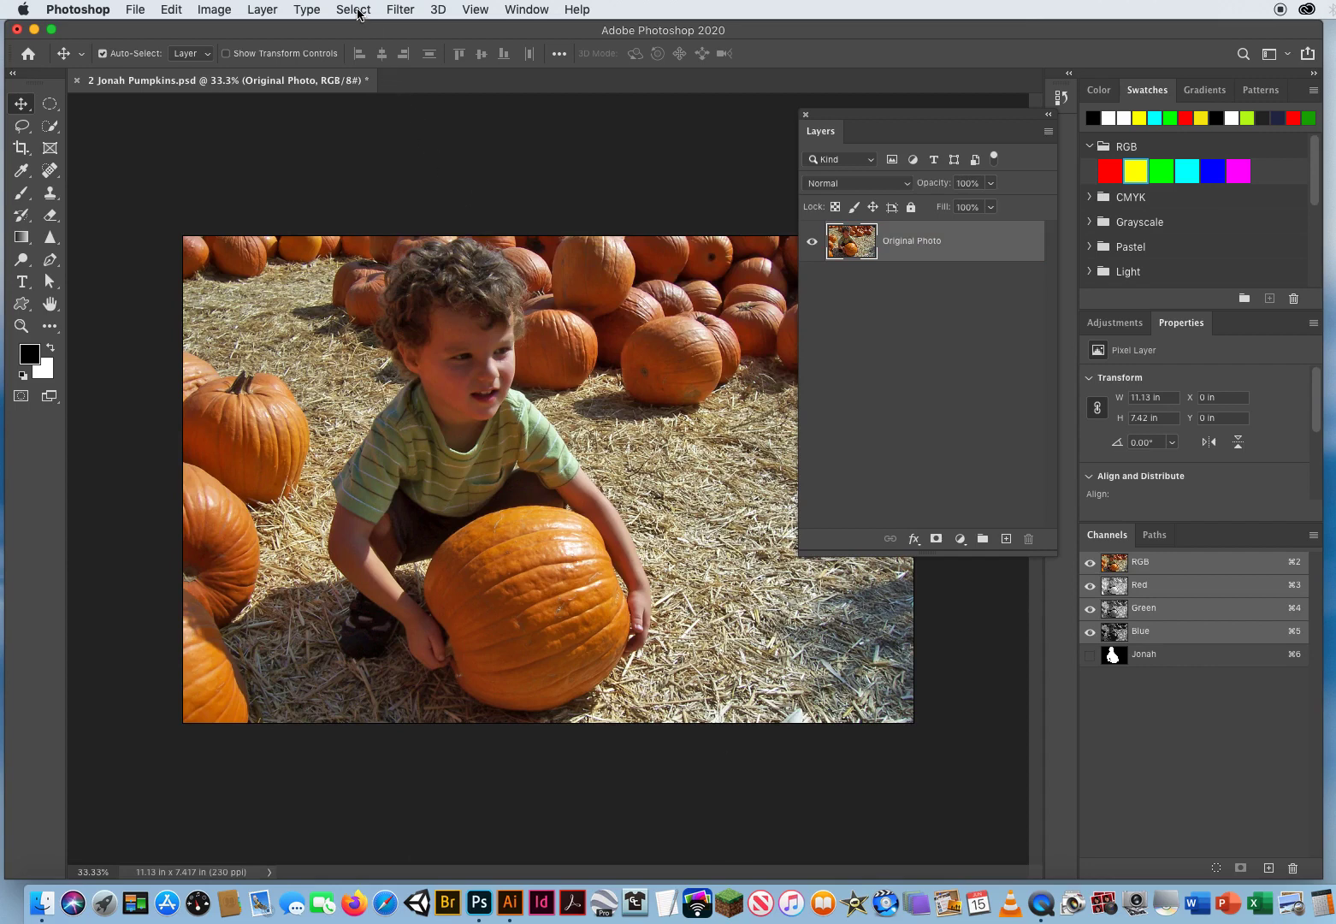
- Load the saved Jonah channel as the active selection
{"action": "left_click", "coordinate": [352, 10]}
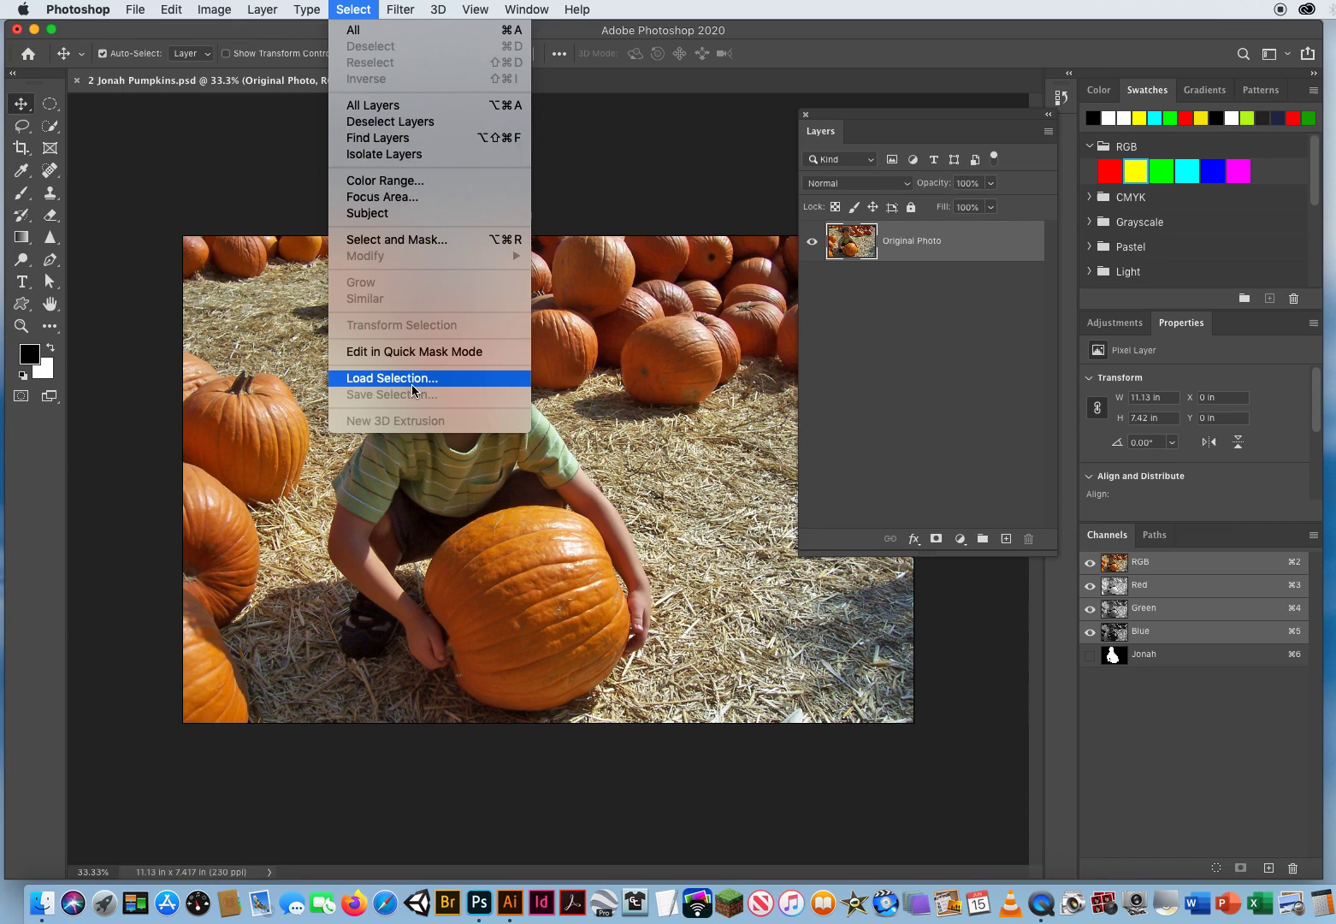
{"action": "left_click", "coordinate": [391, 378]}
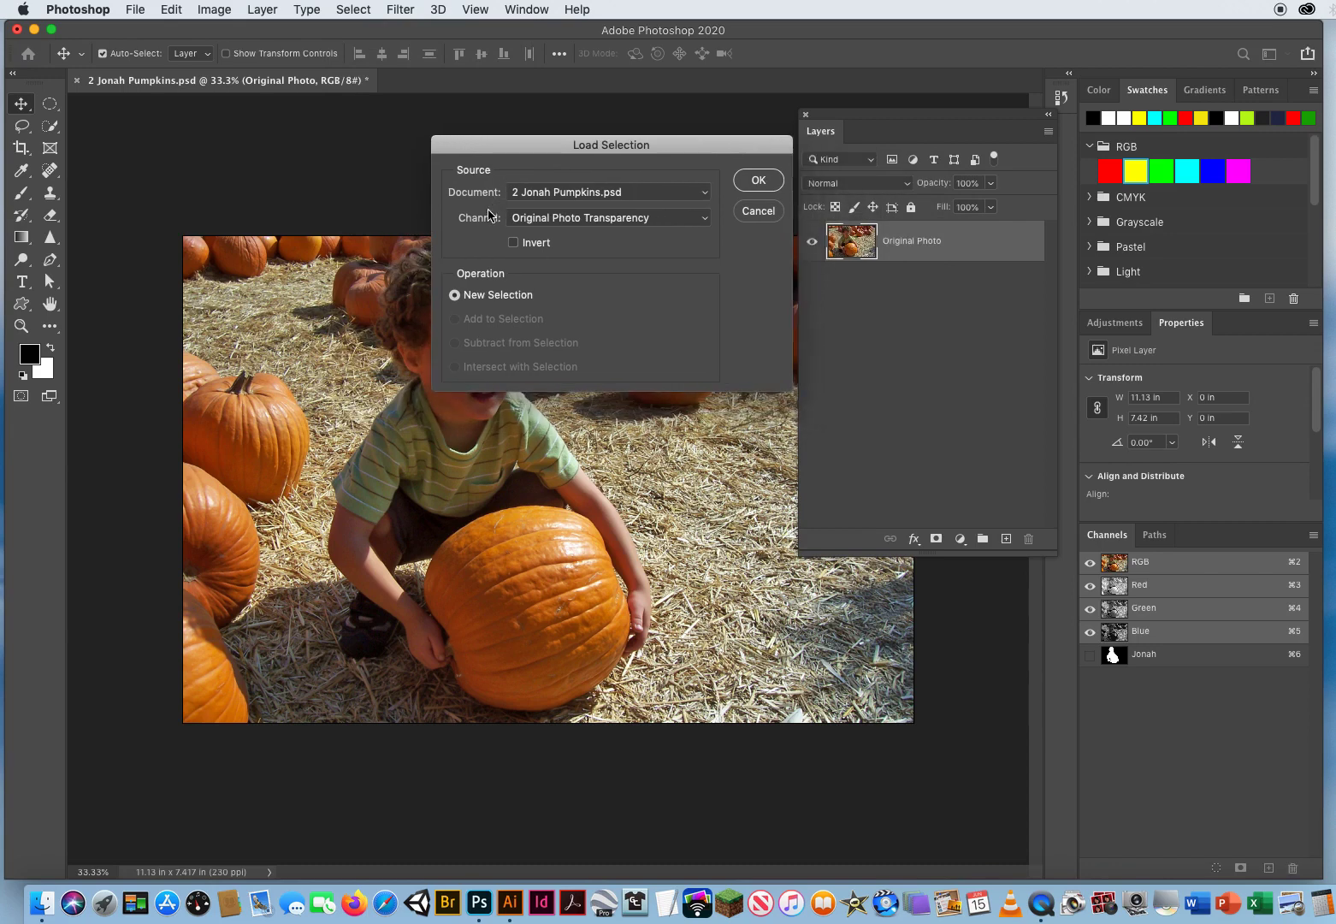
{"action": "mouse_move", "coordinate": [477, 237]}
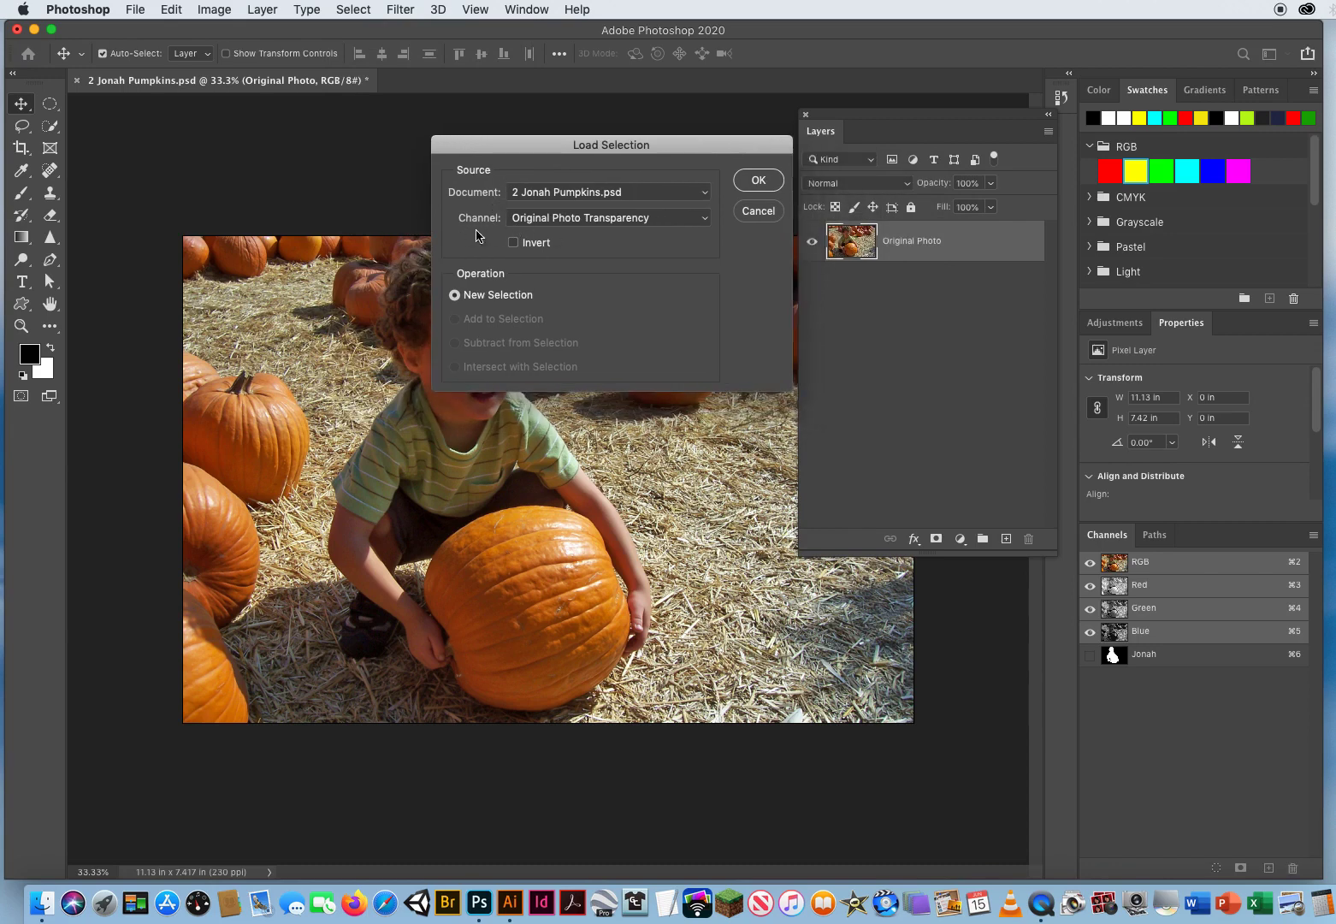
{"action": "left_click", "coordinate": [608, 218]}
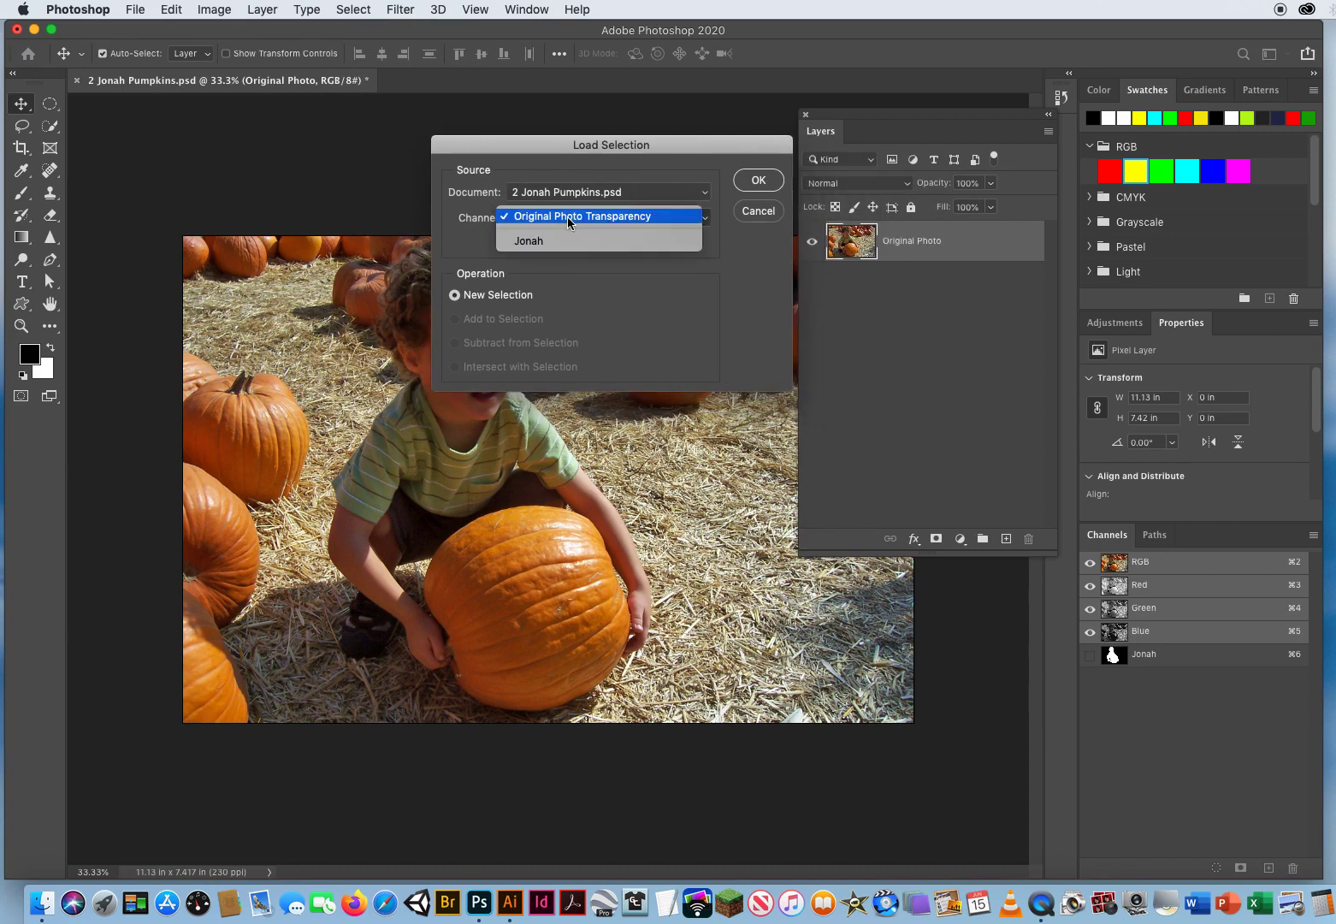
{"action": "mouse_move", "coordinate": [564, 244]}
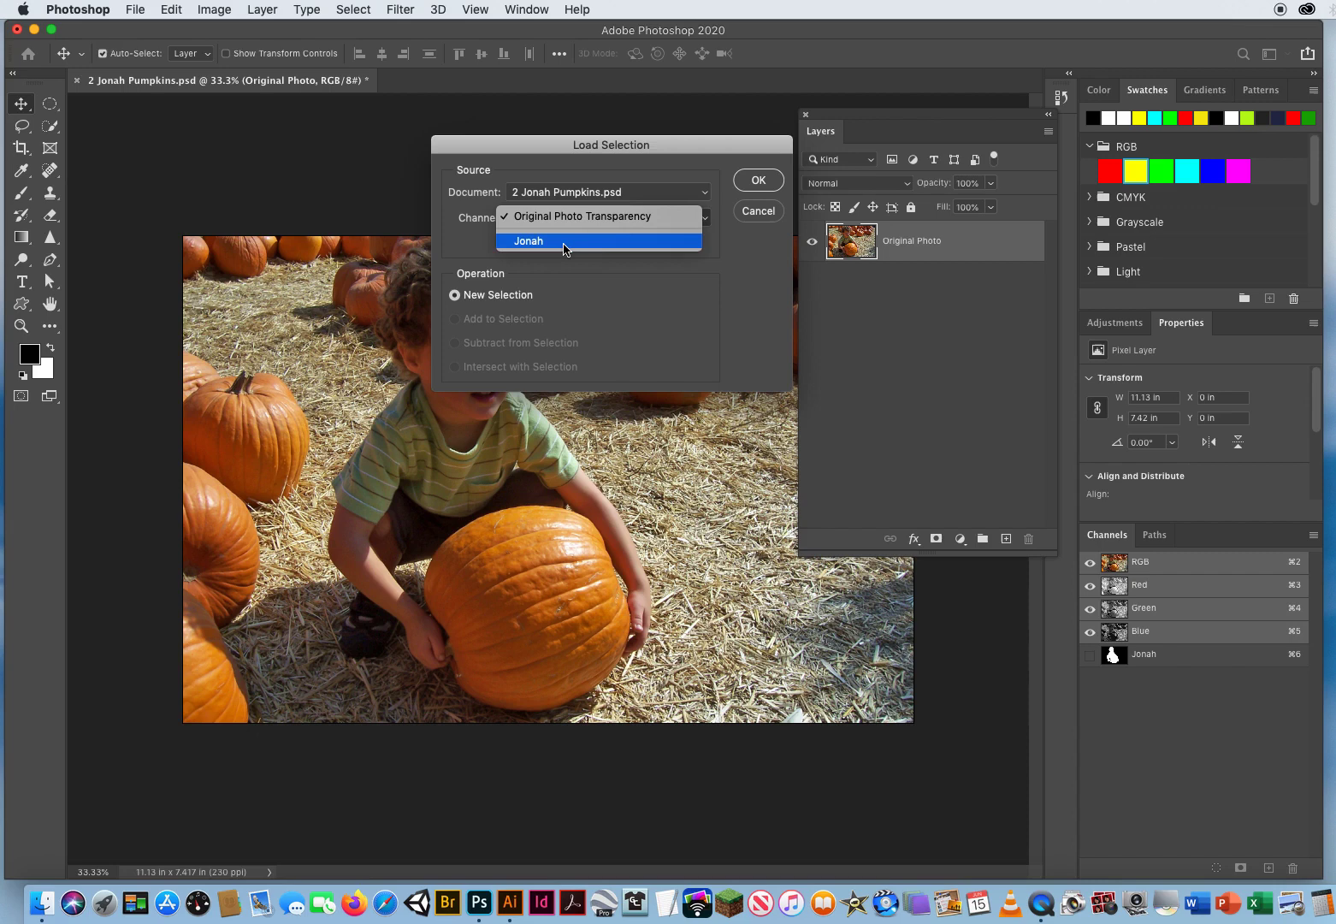
{"action": "left_click", "coordinate": [528, 241]}
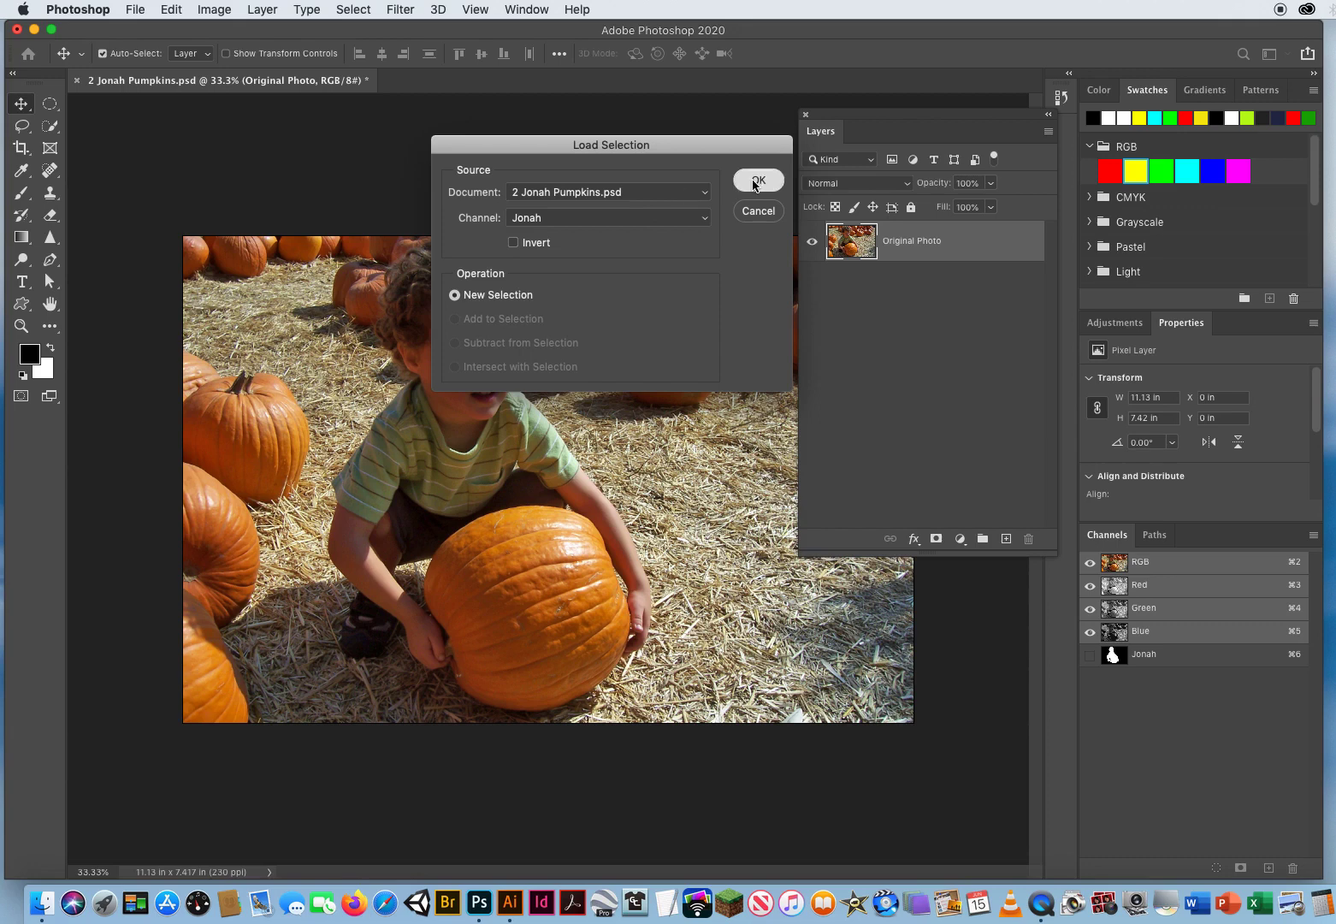
{"action": "left_click", "coordinate": [757, 180]}
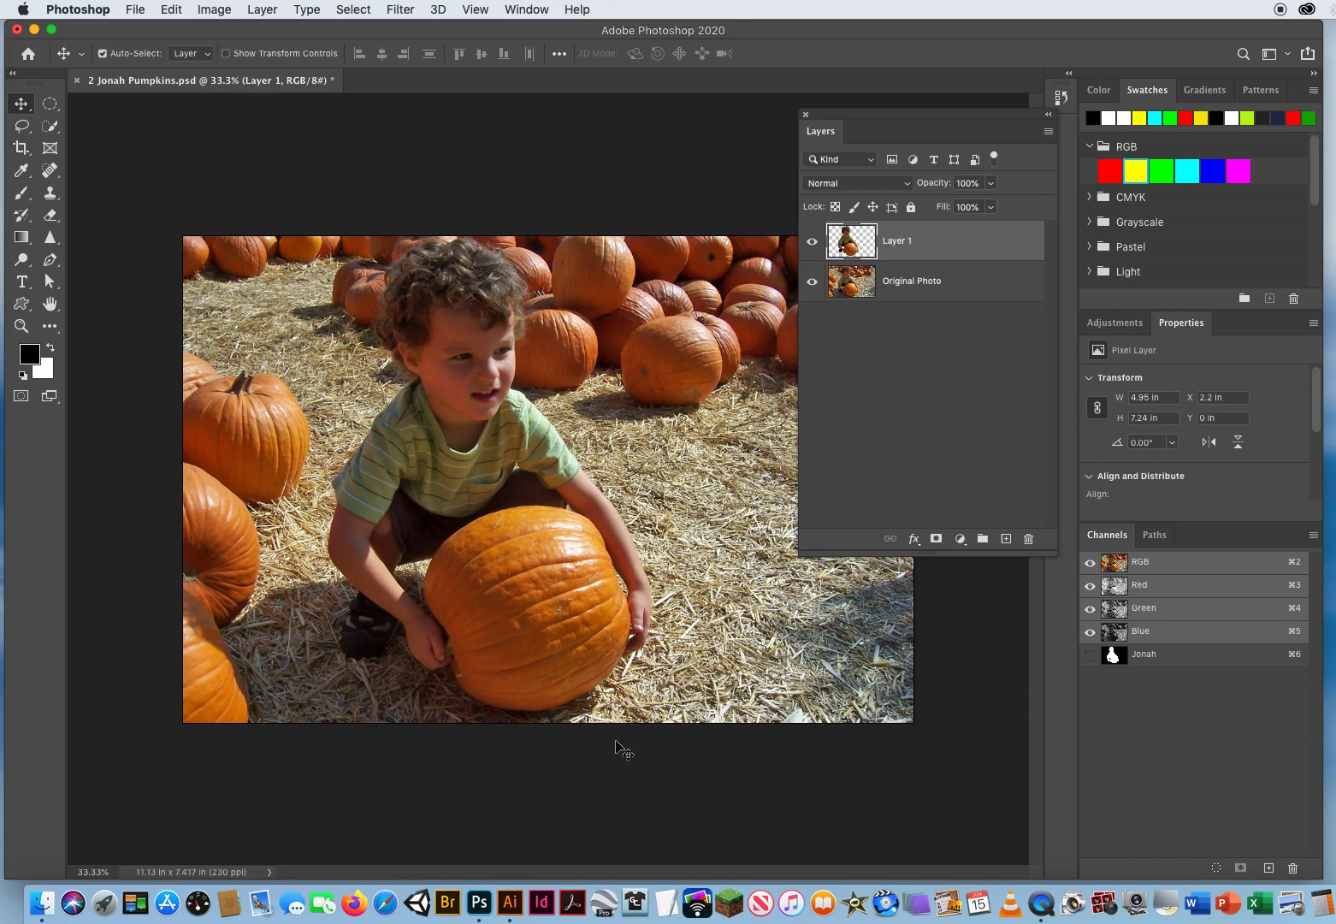
{"action": "left_click", "coordinate": [811, 281]}
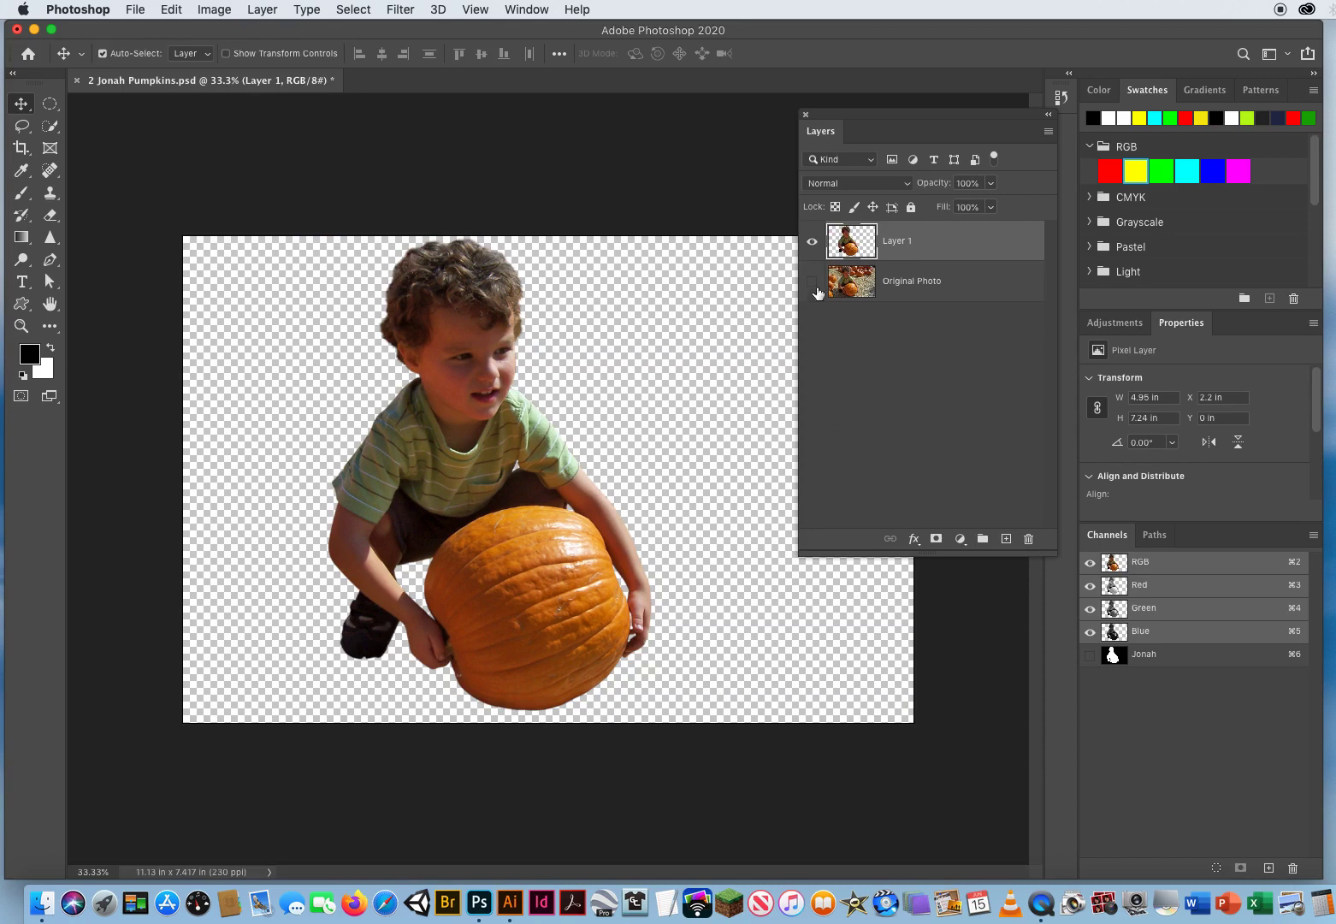
{"action": "left_click", "coordinate": [812, 280]}
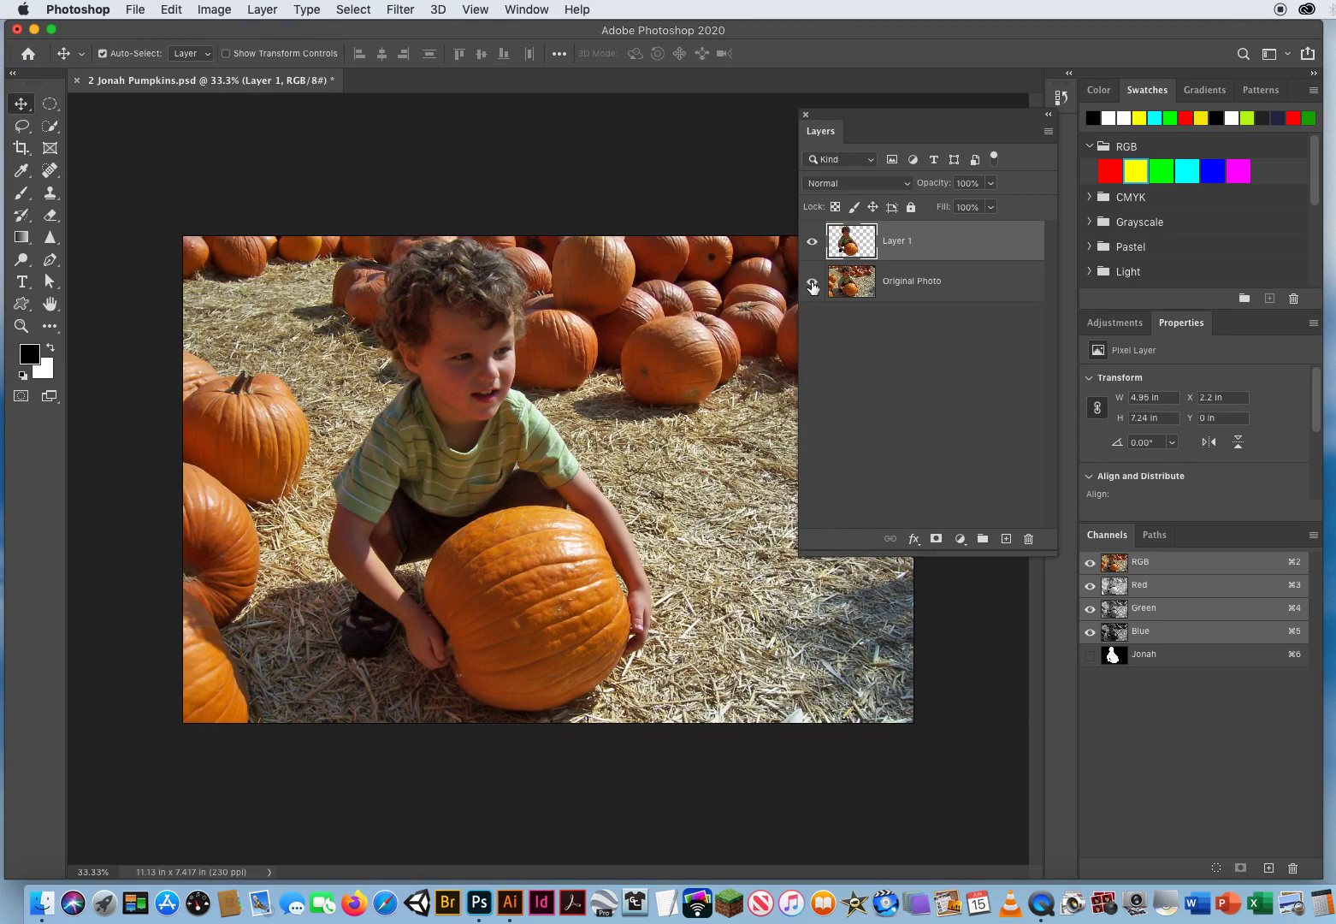
{"action": "left_click", "coordinate": [912, 280]}
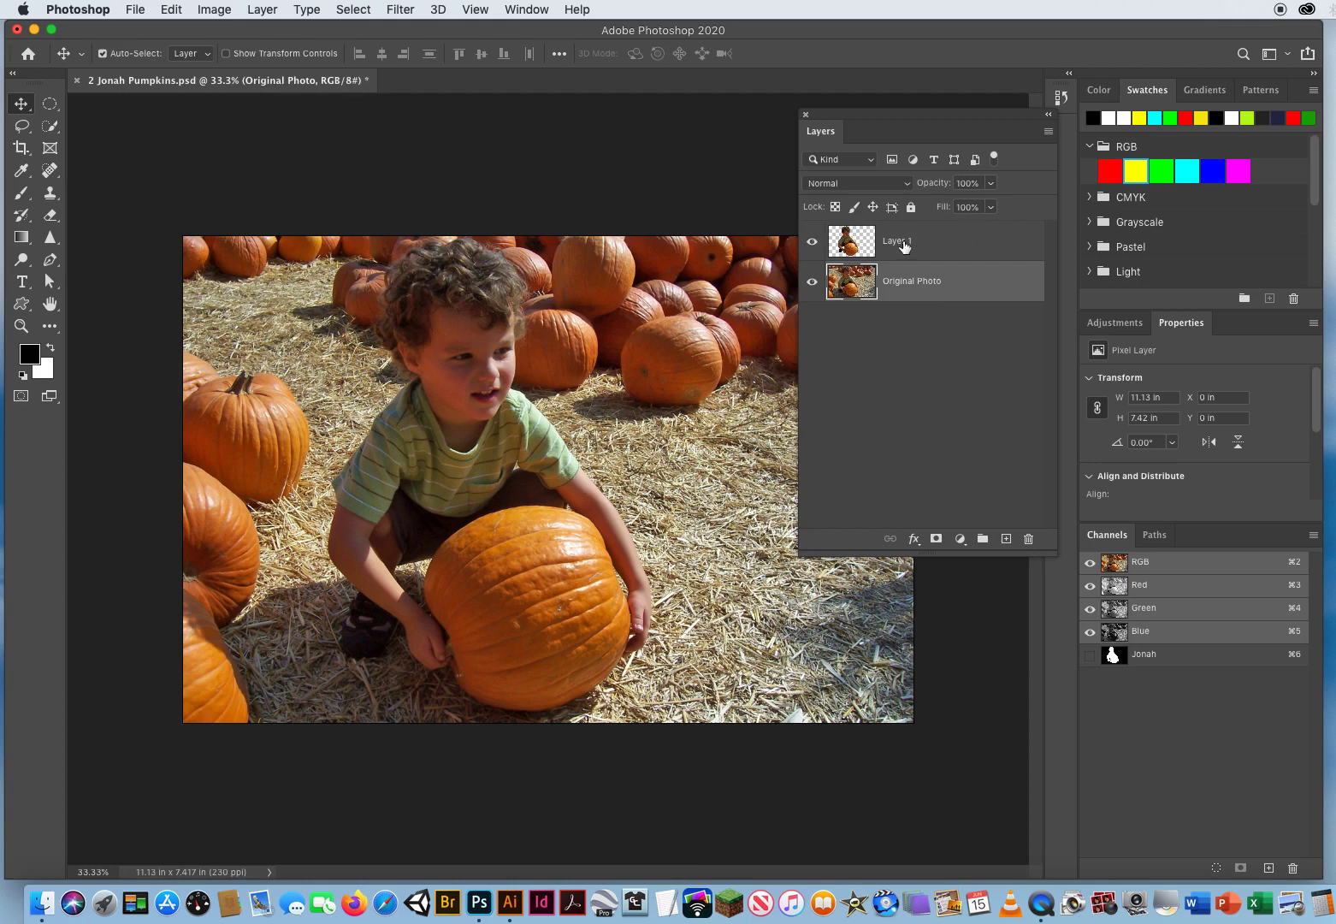
{"action": "left_click", "coordinate": [932, 240]}
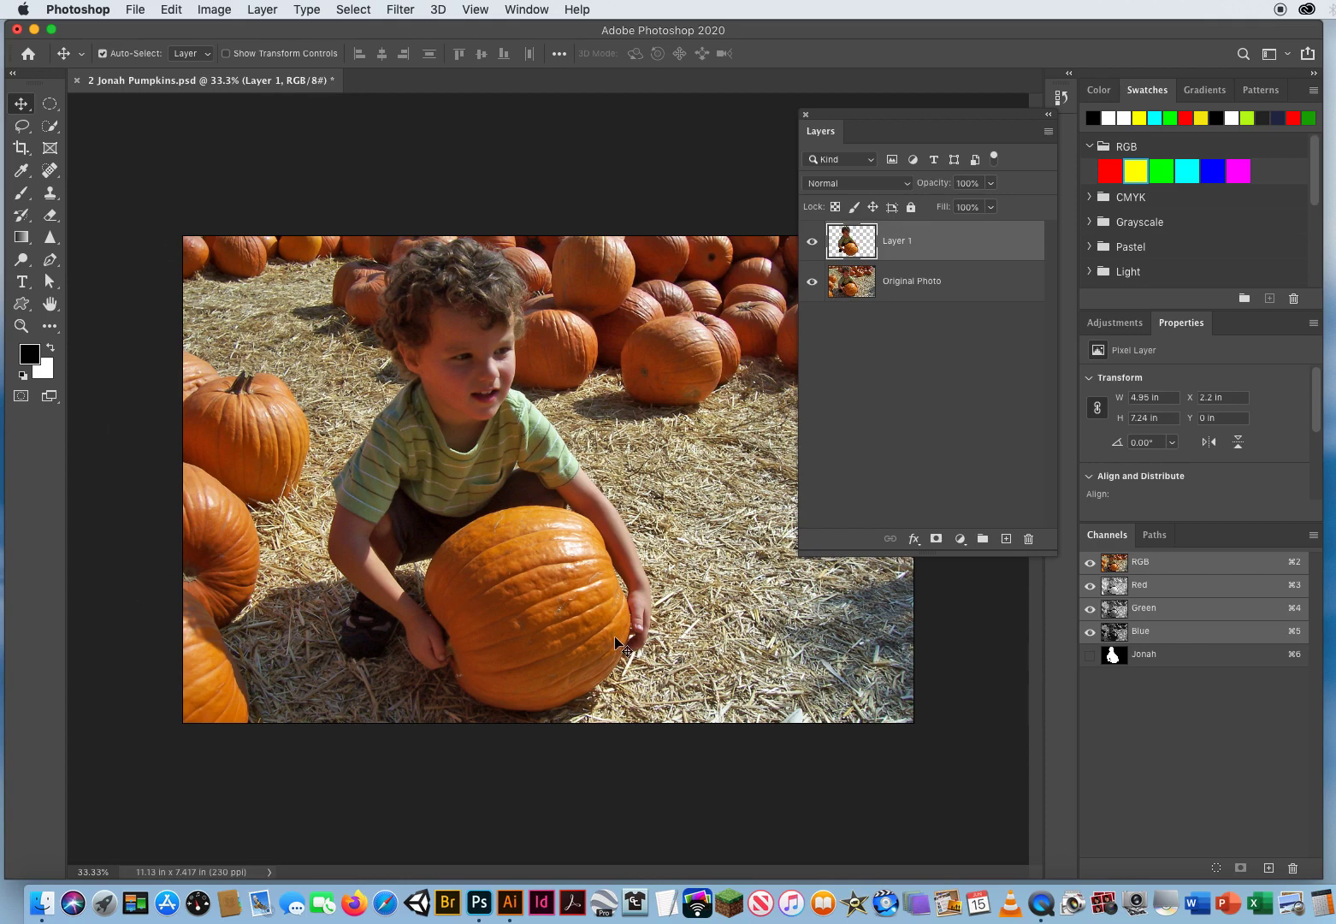
{"action": "left_click", "coordinate": [911, 281]}
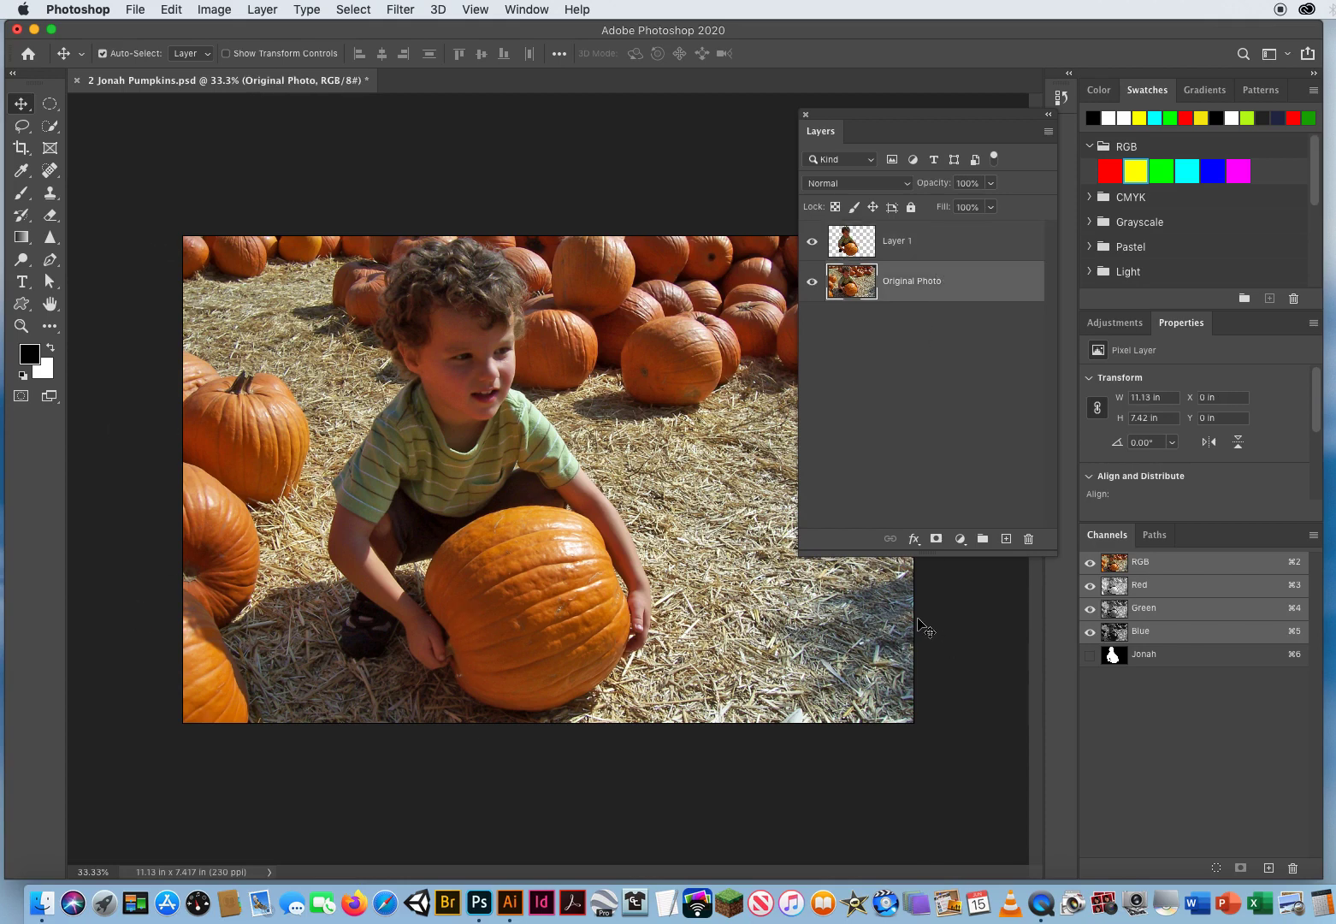
{"action": "mouse_move", "coordinate": [998, 520]}
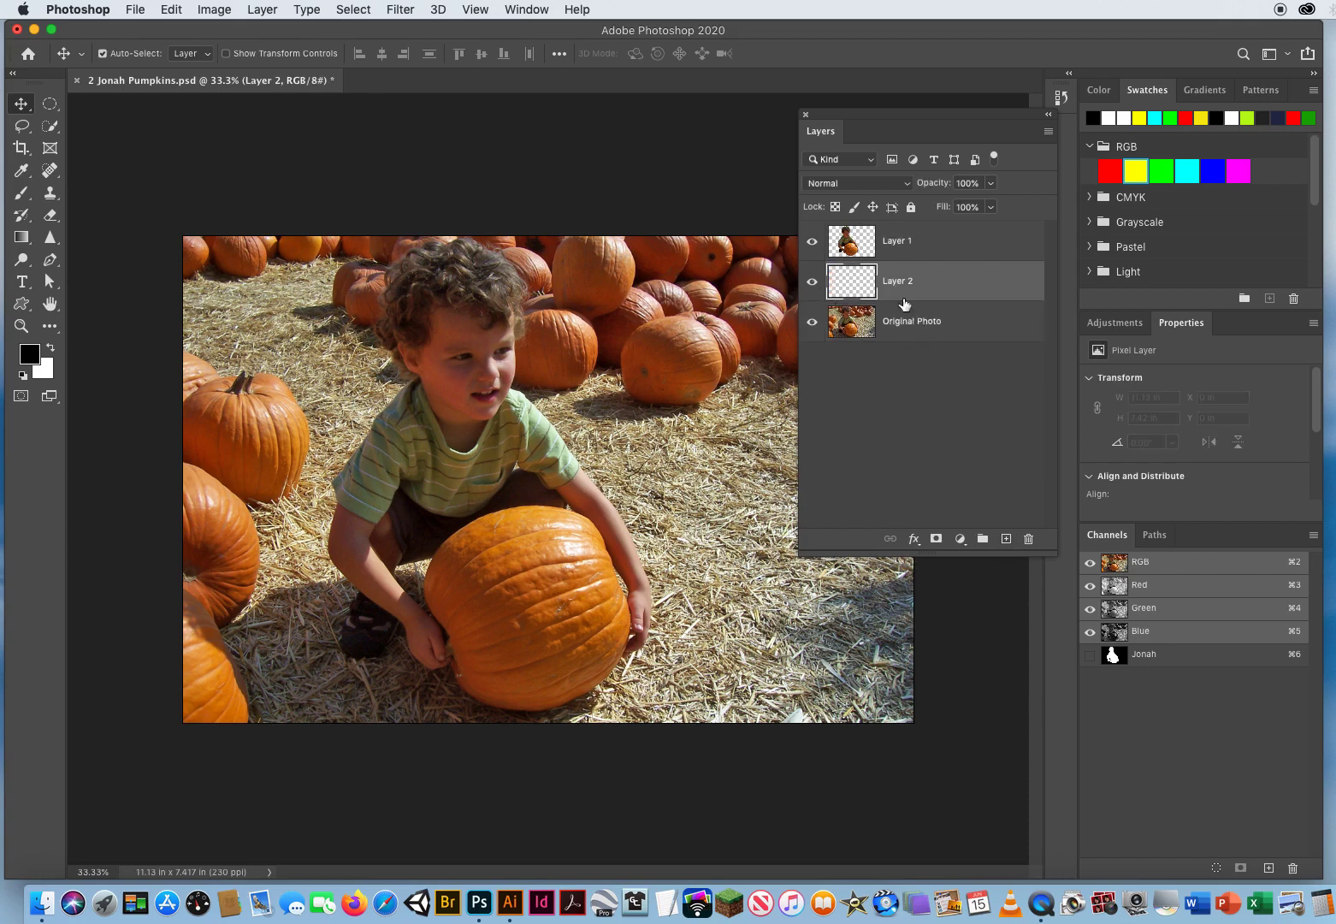
{"action": "mouse_move", "coordinate": [898, 292]}
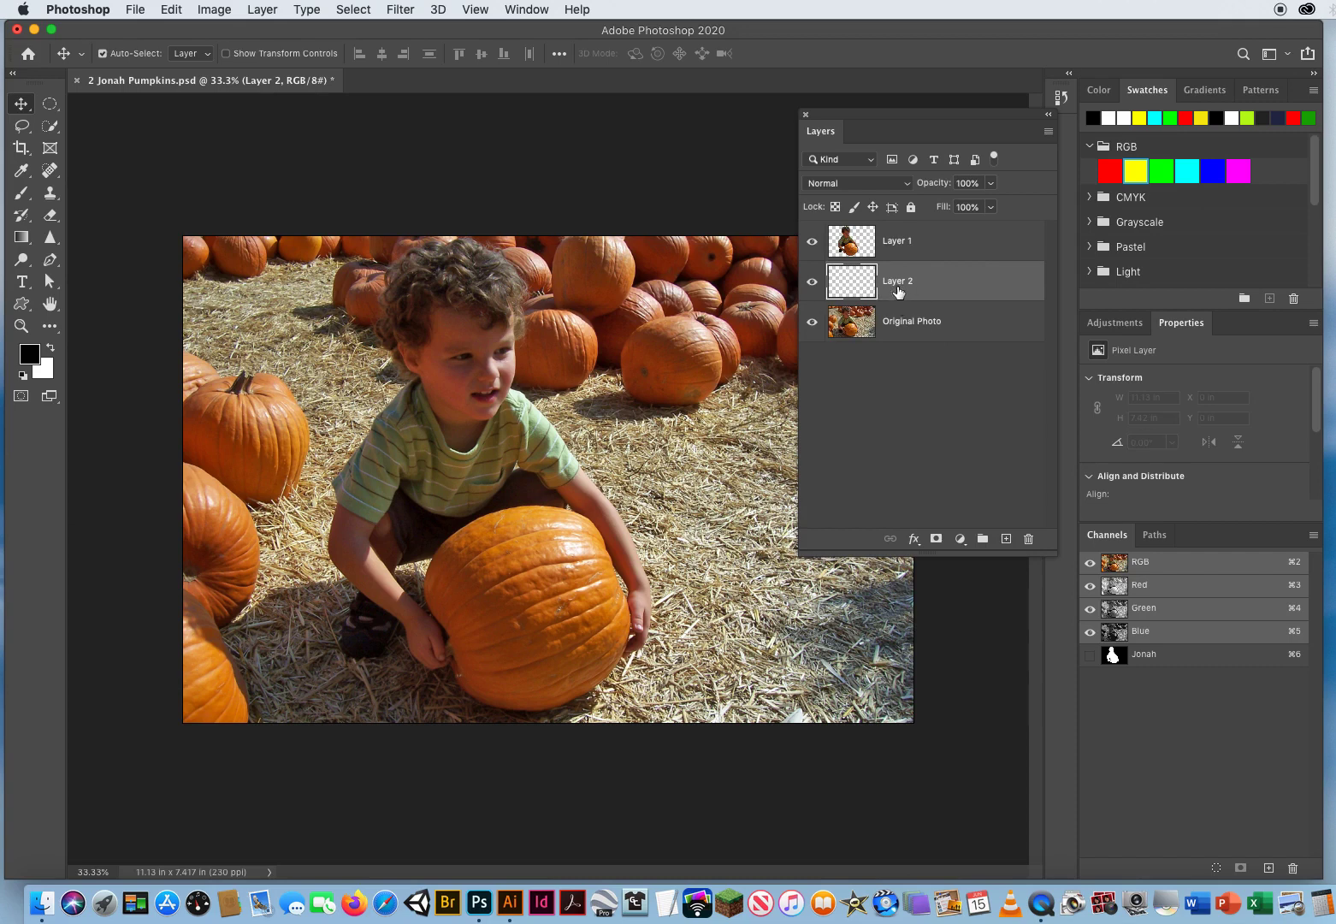
{"action": "mouse_move", "coordinate": [898, 292]}
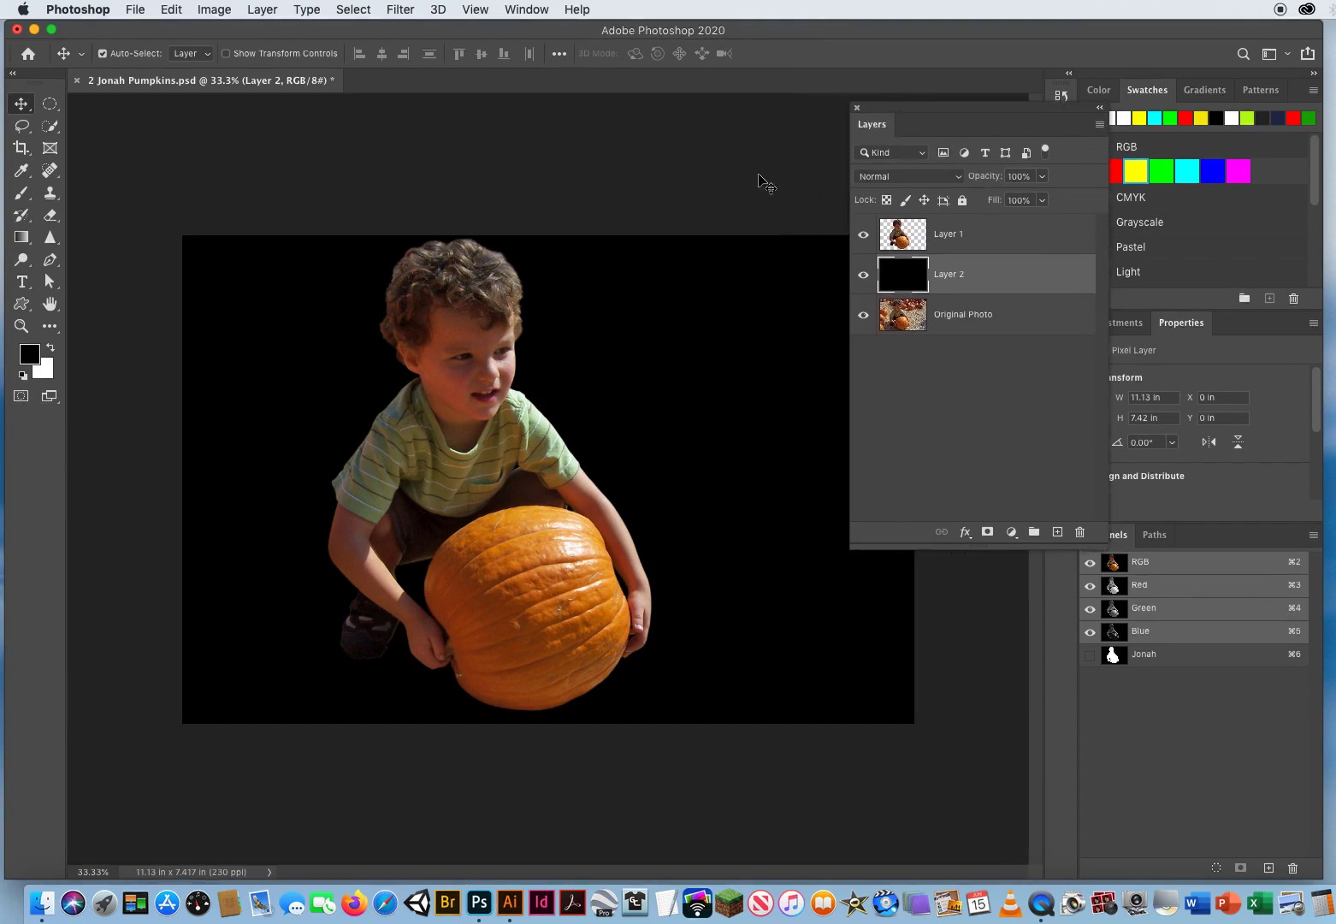
- Open the marquee tool flyout to choose a selection shape
{"action": "left_click", "coordinate": [50, 102]}
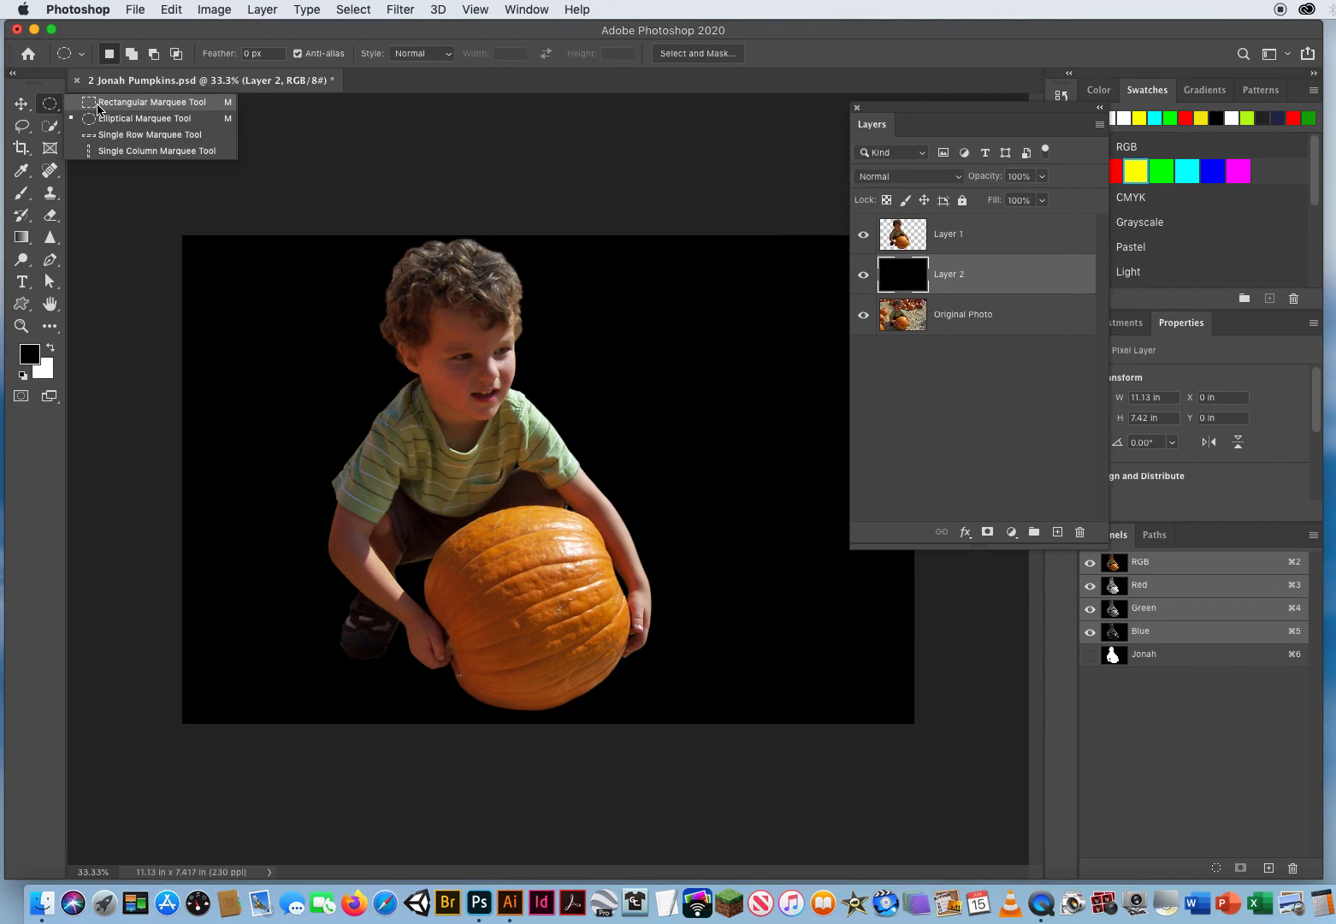
- Choose Rectangular Marquee, hide Layer 1, and select a thin full-height strip
{"action": "left_click", "coordinate": [154, 102]}
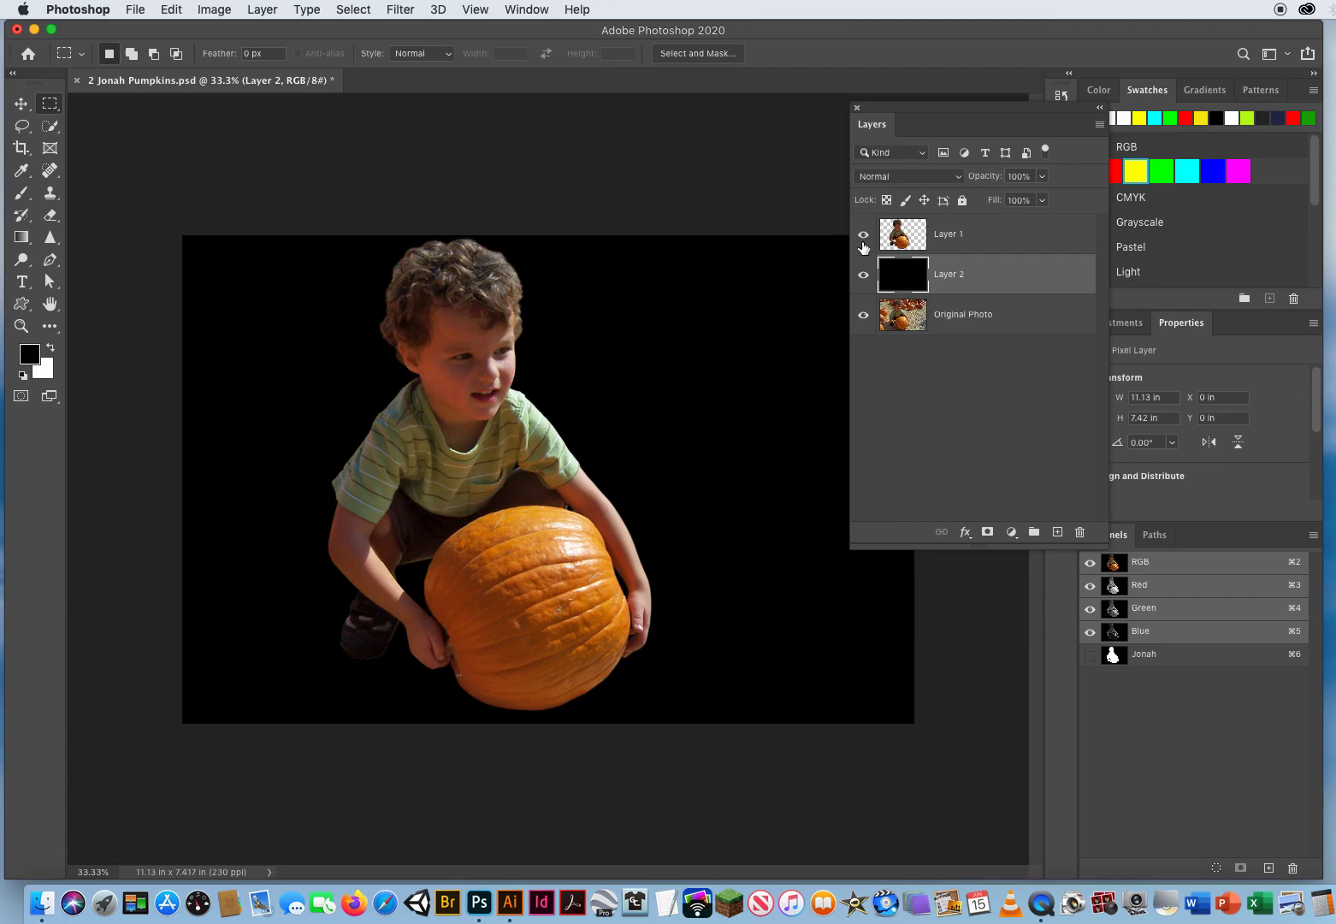
{"action": "left_click", "coordinate": [864, 234]}
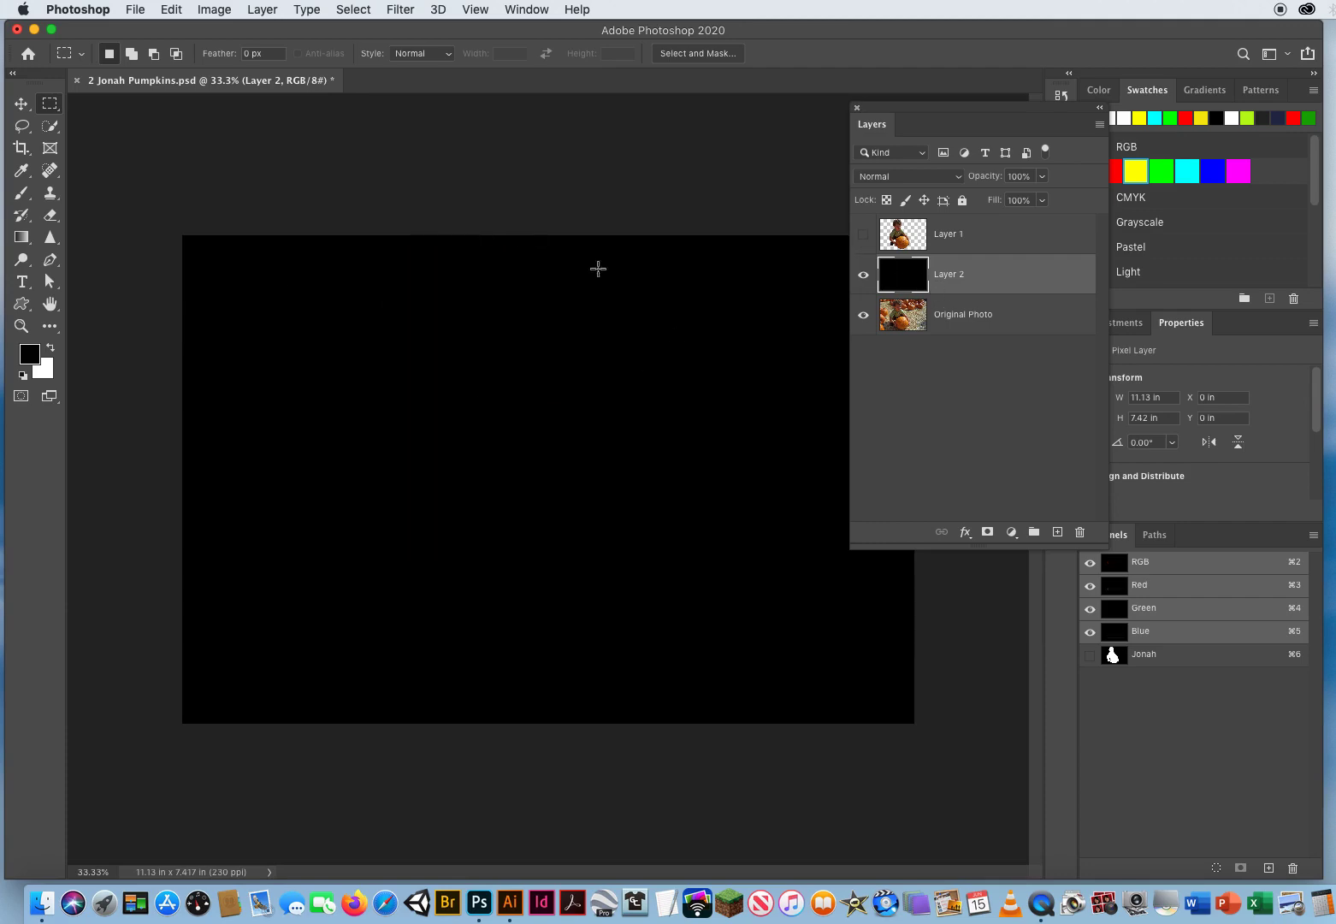
{"action": "mouse_move", "coordinate": [409, 582]}
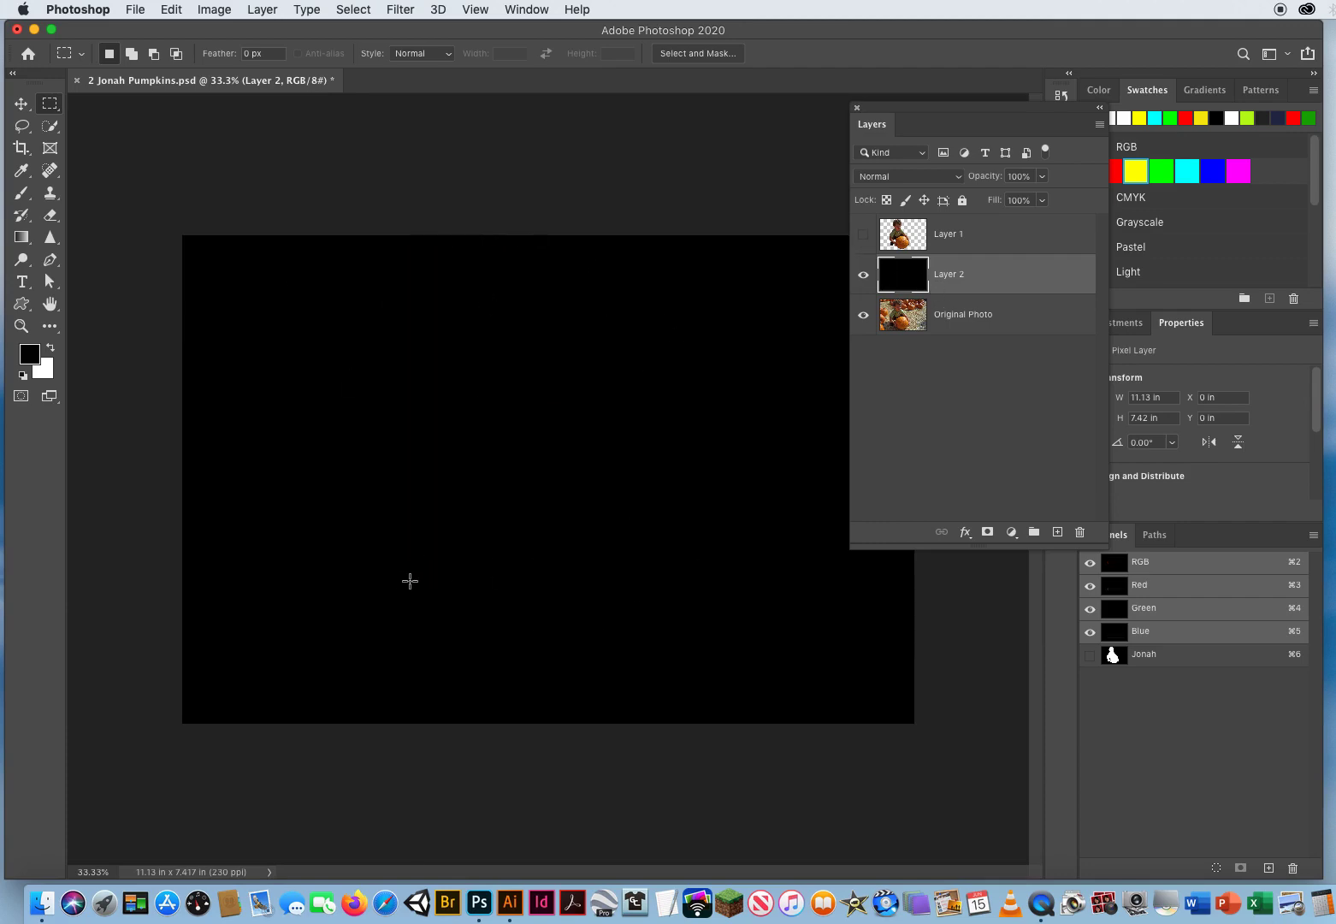
{"action": "mouse_move", "coordinate": [392, 197]}
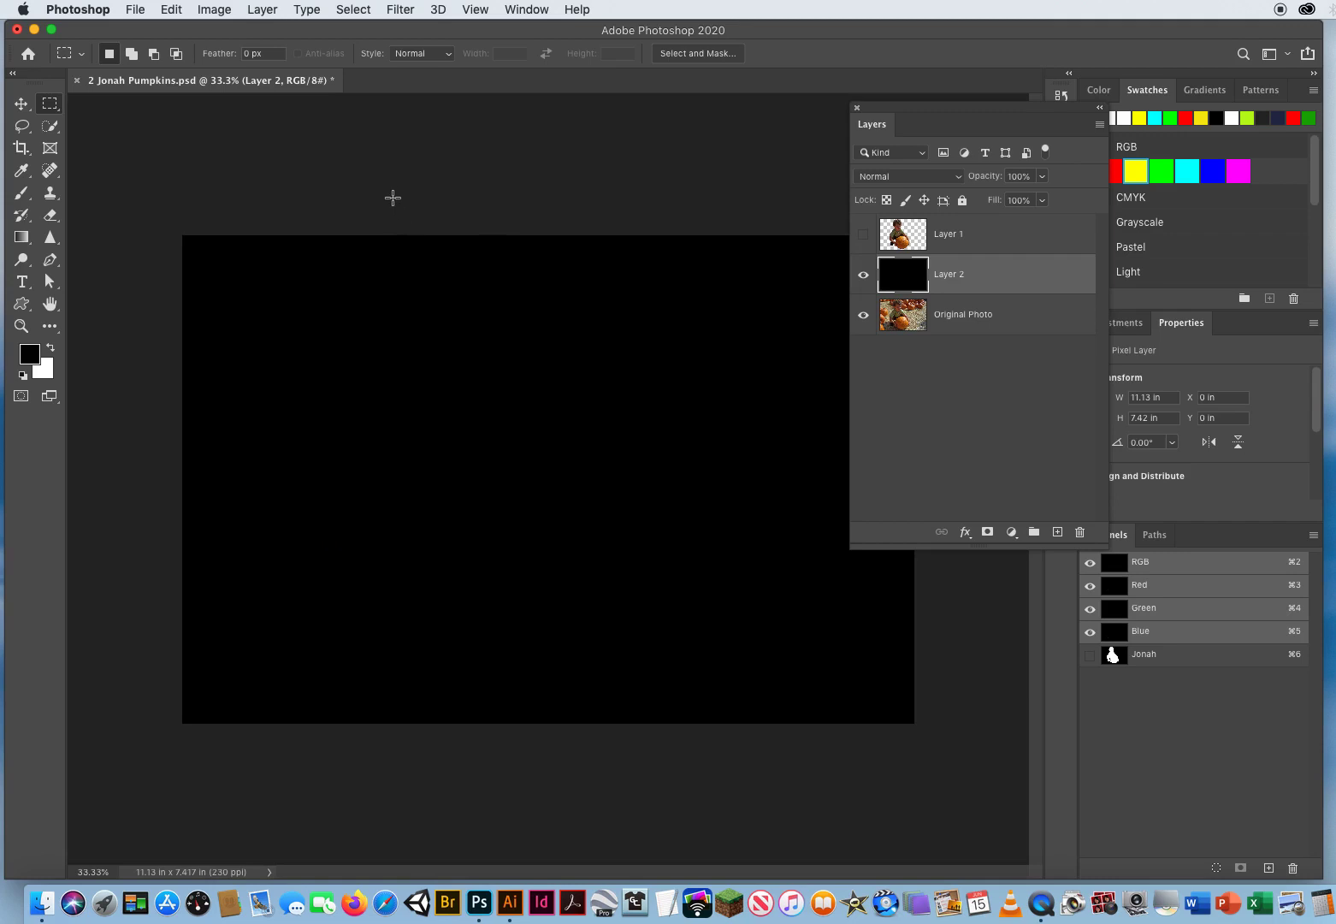
{"action": "mouse_move", "coordinate": [385, 206]}
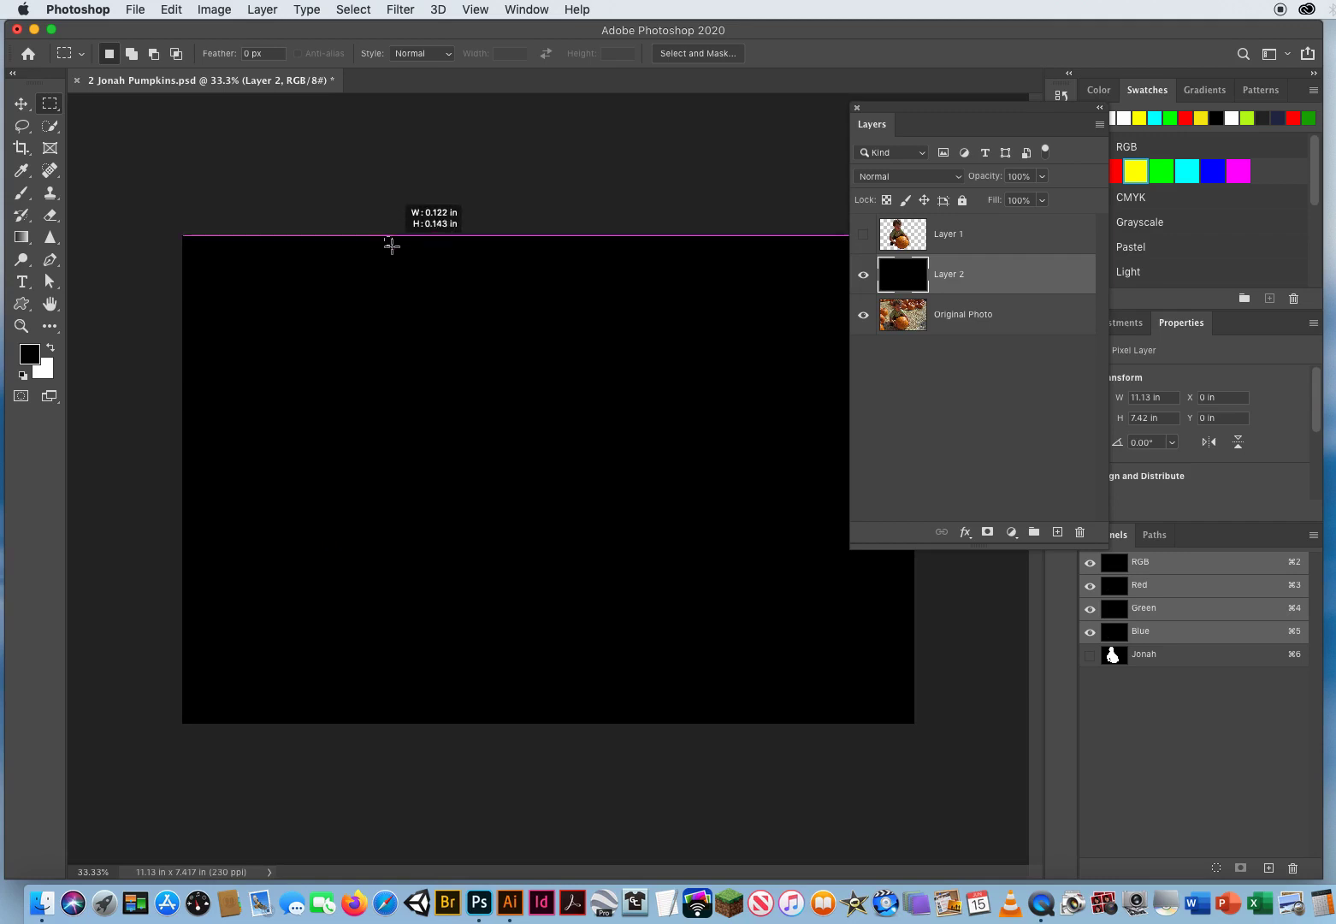
{"action": "left_click_drag", "start_coordinate": [392, 246], "coordinate": [403, 739]}
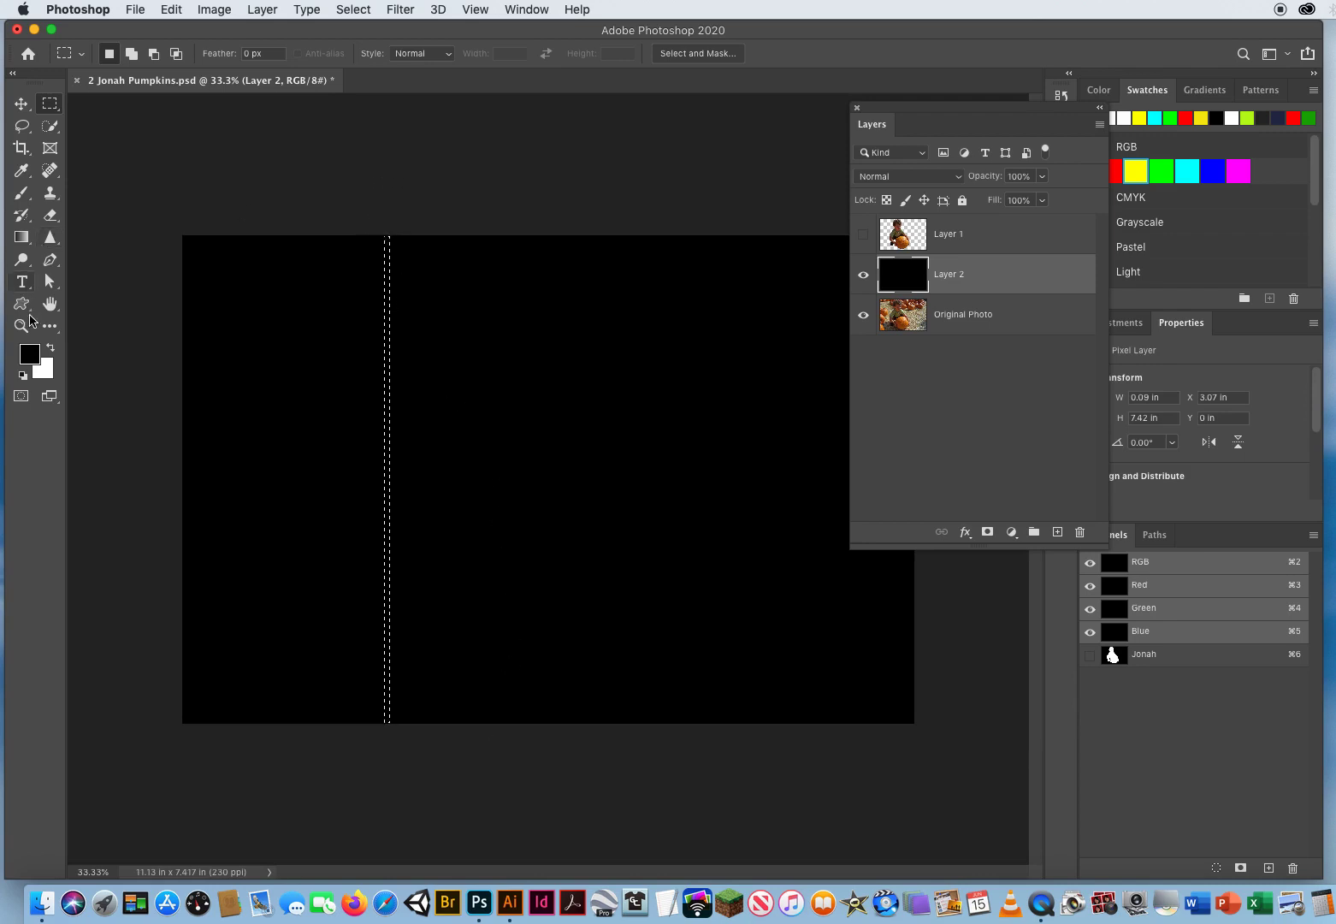
{"action": "mouse_move", "coordinate": [104, 439]}
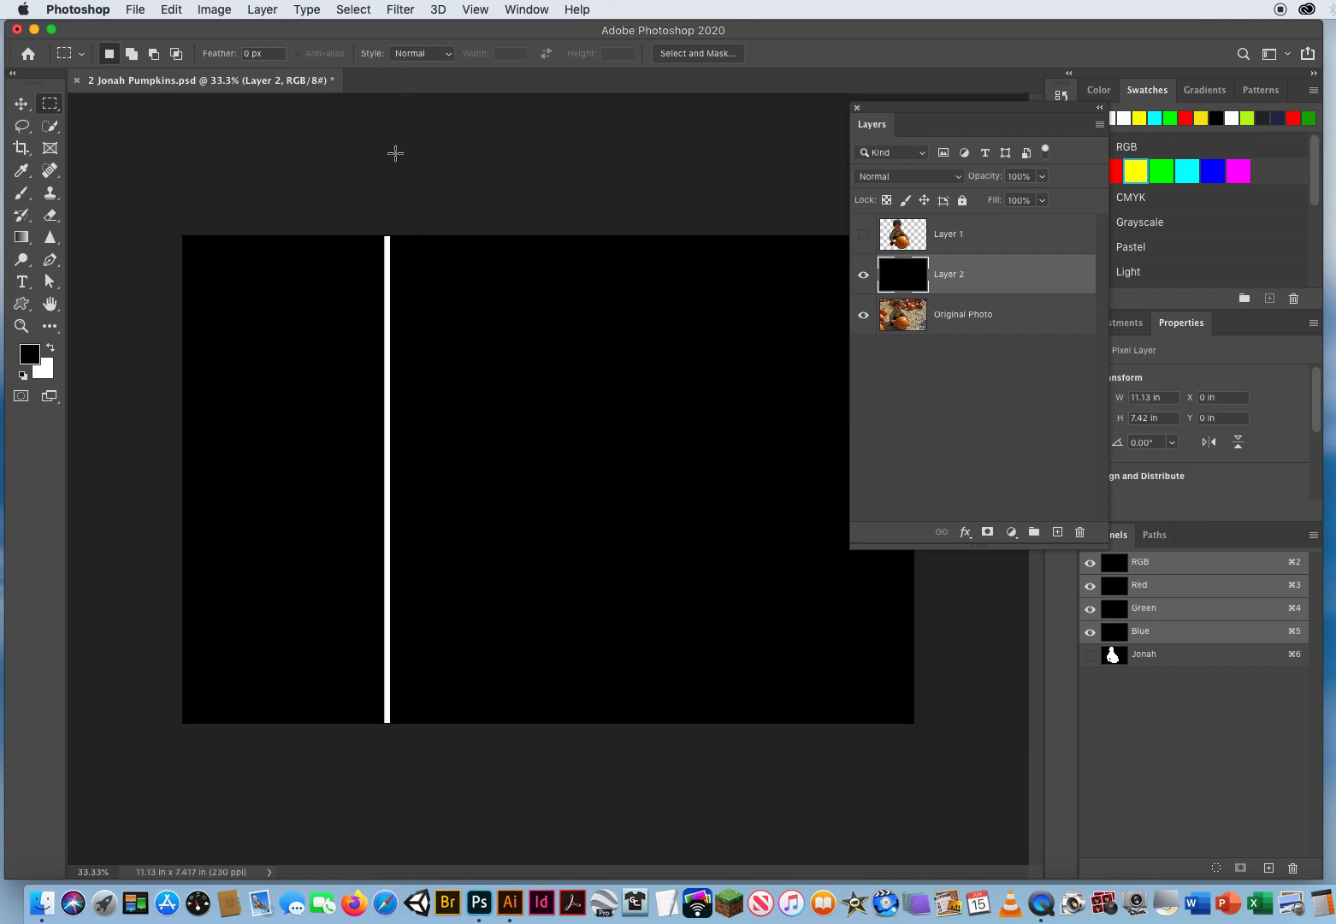
{"action": "mouse_move", "coordinate": [285, 201]}
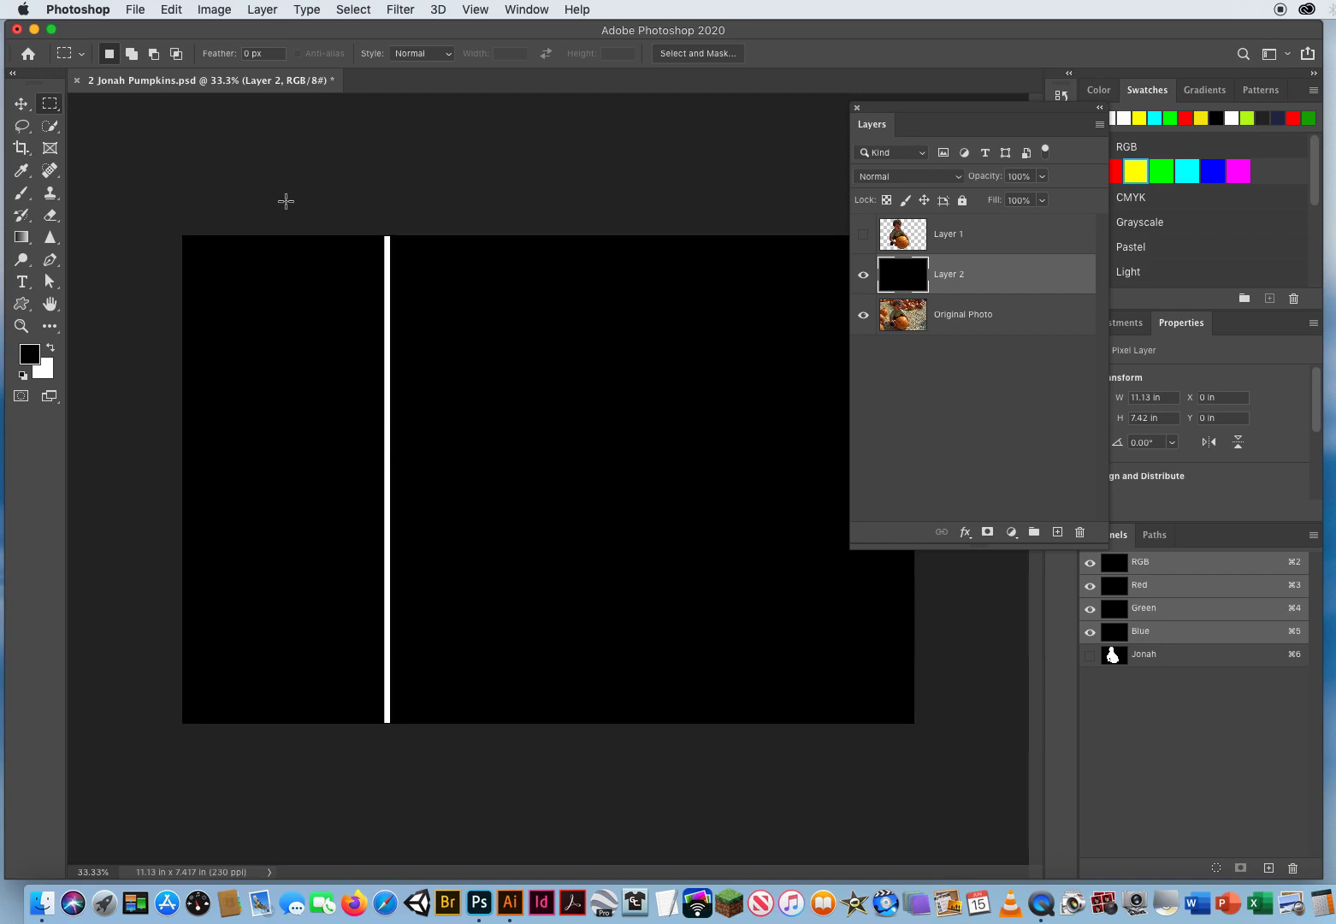
- Zoom in on the stripe's top end and return to the Rectangular Marquee
{"action": "left_click", "coordinate": [20, 326]}
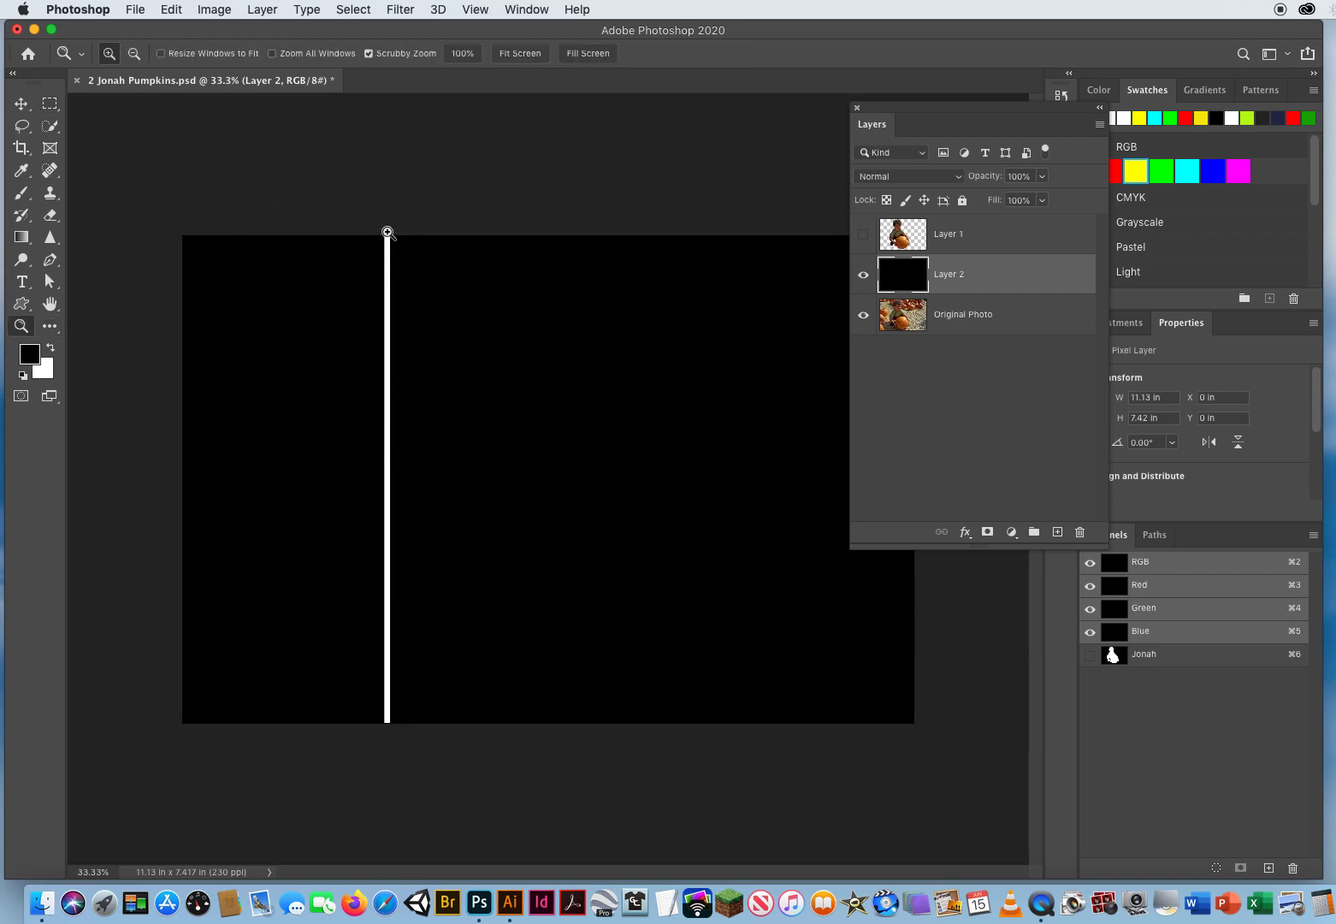
{"action": "left_click", "coordinate": [387, 232]}
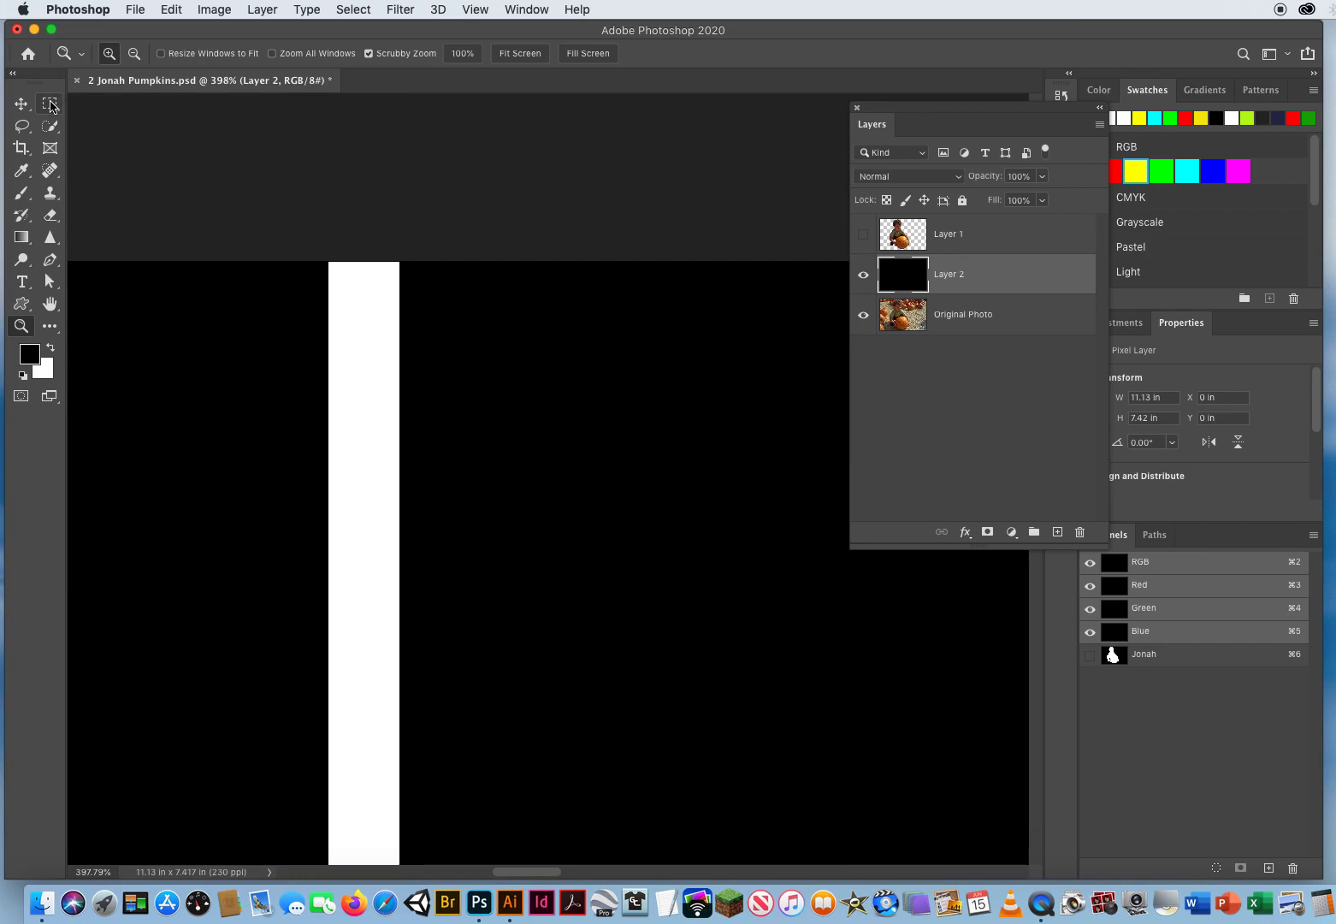
{"action": "left_click", "coordinate": [50, 103]}
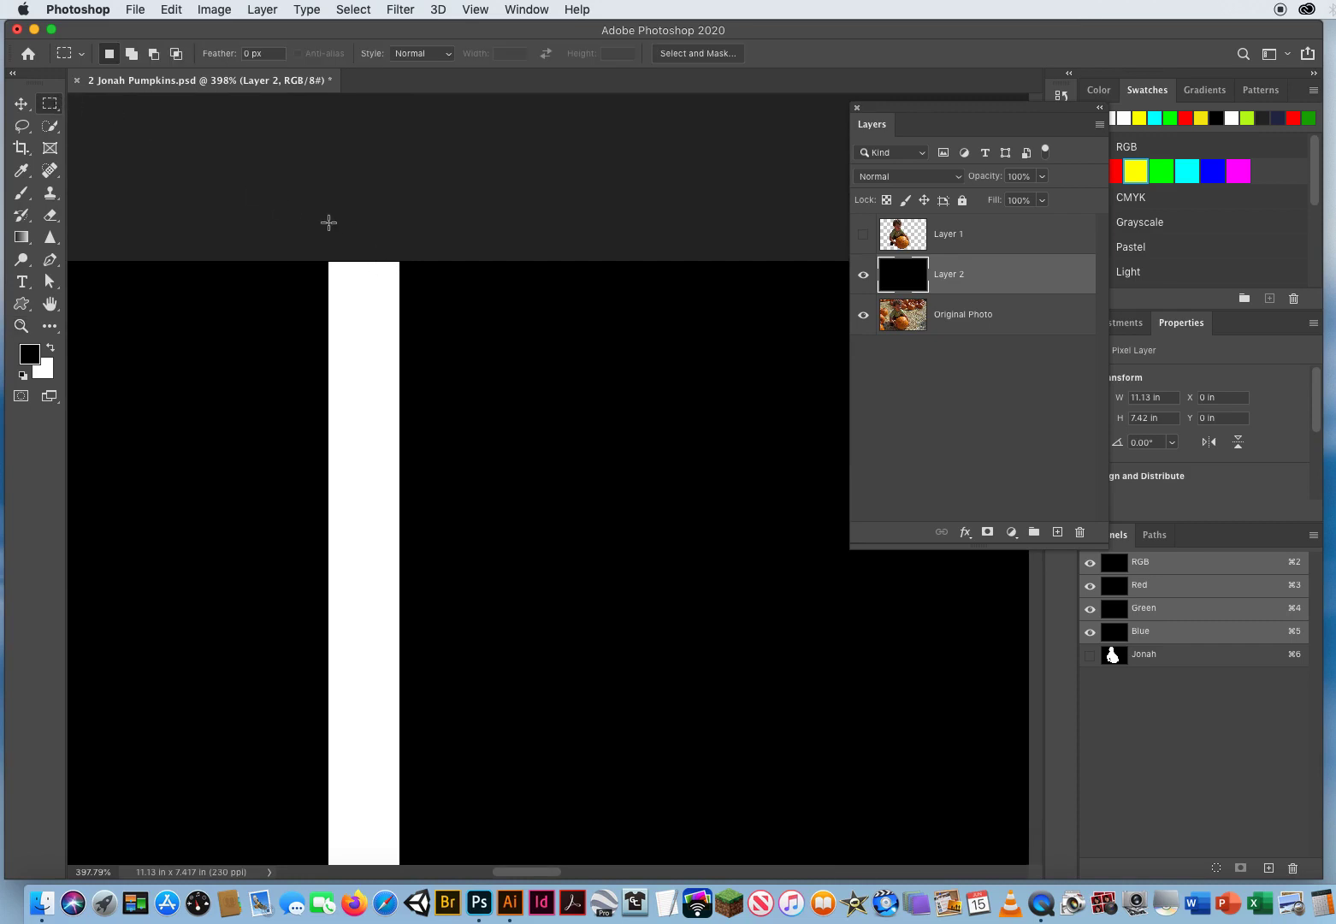
{"action": "mouse_move", "coordinate": [328, 244]}
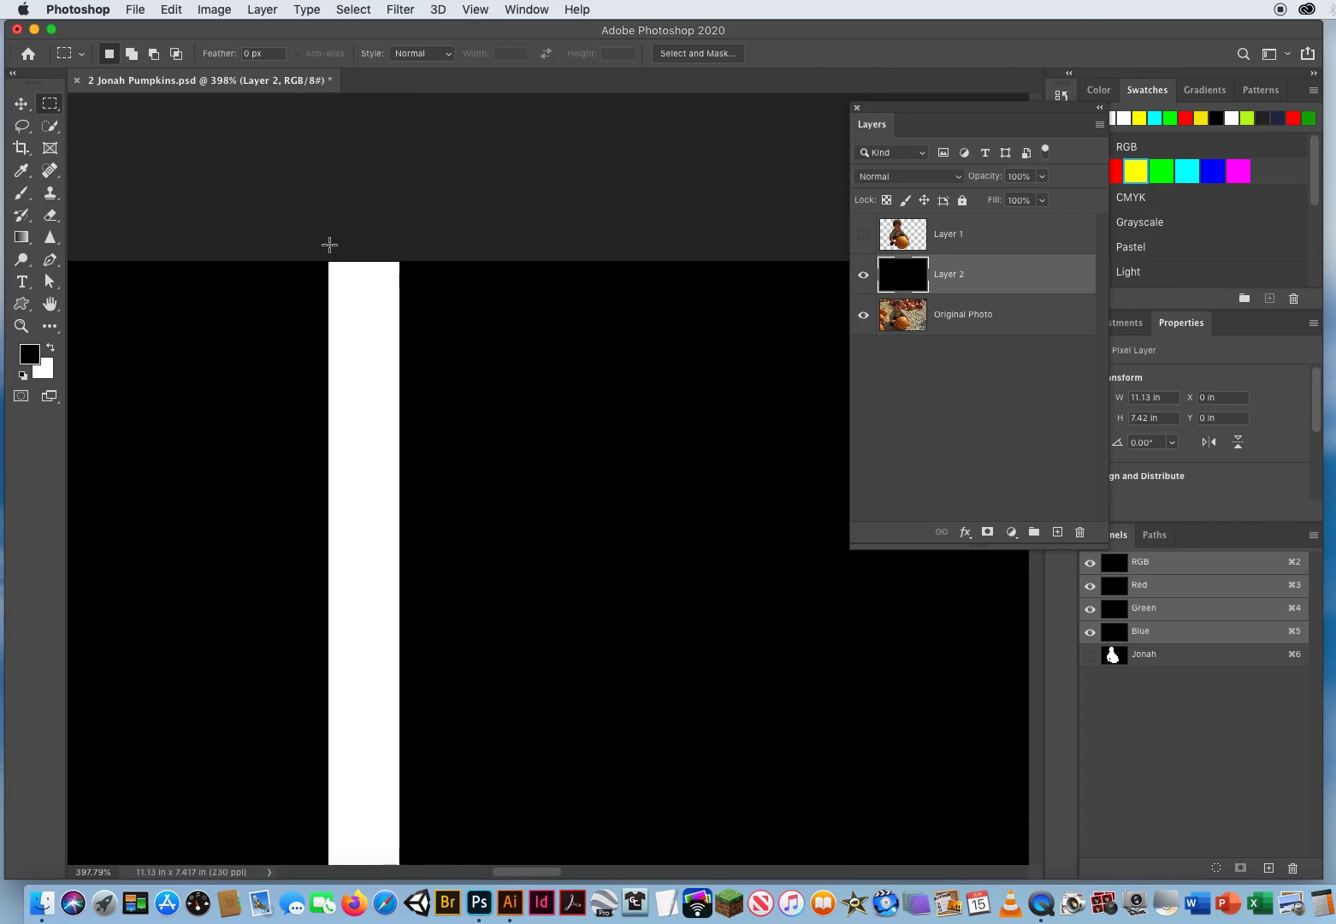
- Select a full-height strip covering the white stripe plus an equal black gap
{"action": "left_click_drag", "start_coordinate": [327, 261], "coordinate": [424, 355]}
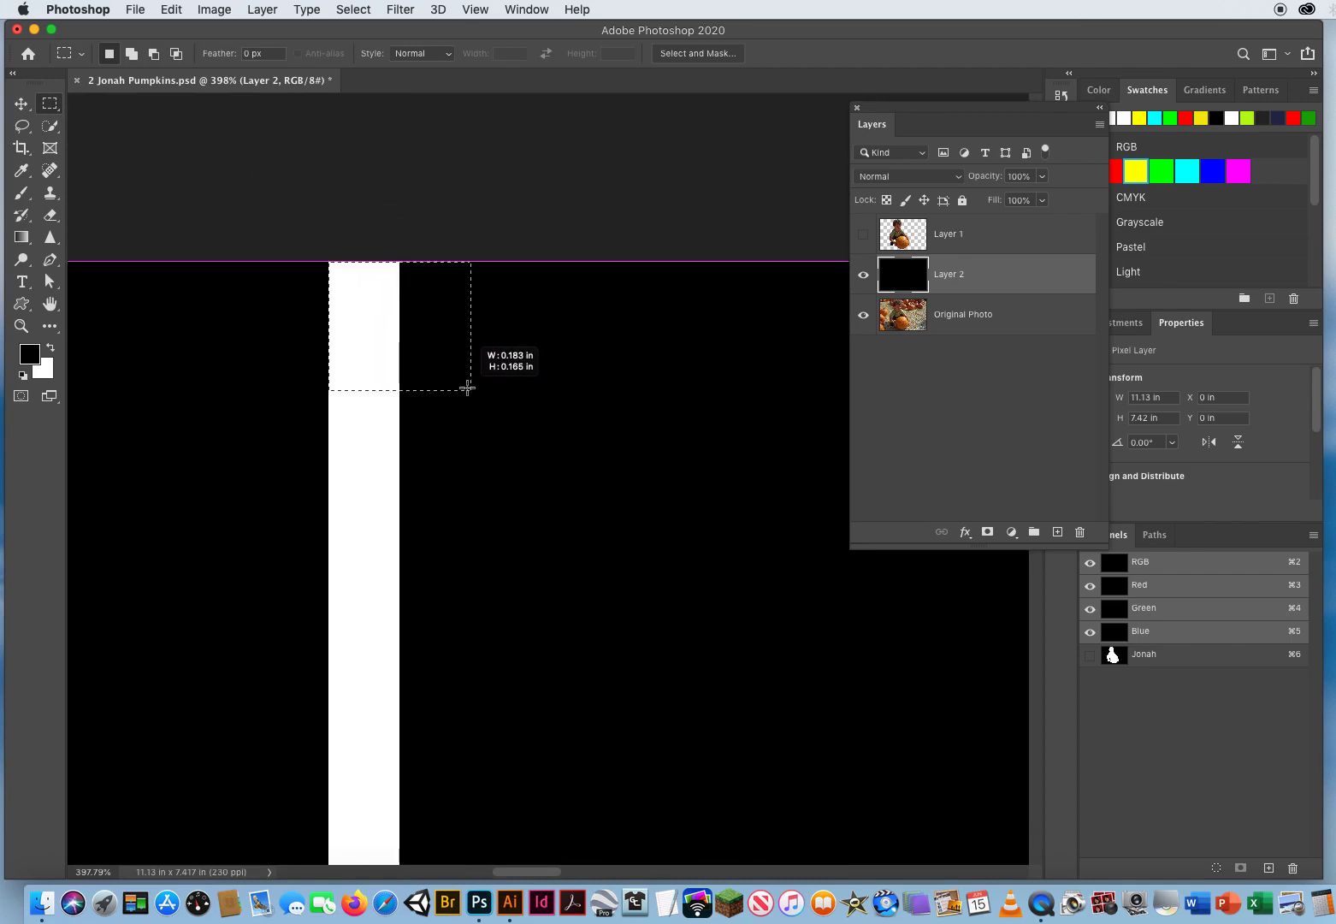
{"action": "left_click_drag", "start_coordinate": [467, 388], "coordinate": [469, 864]}
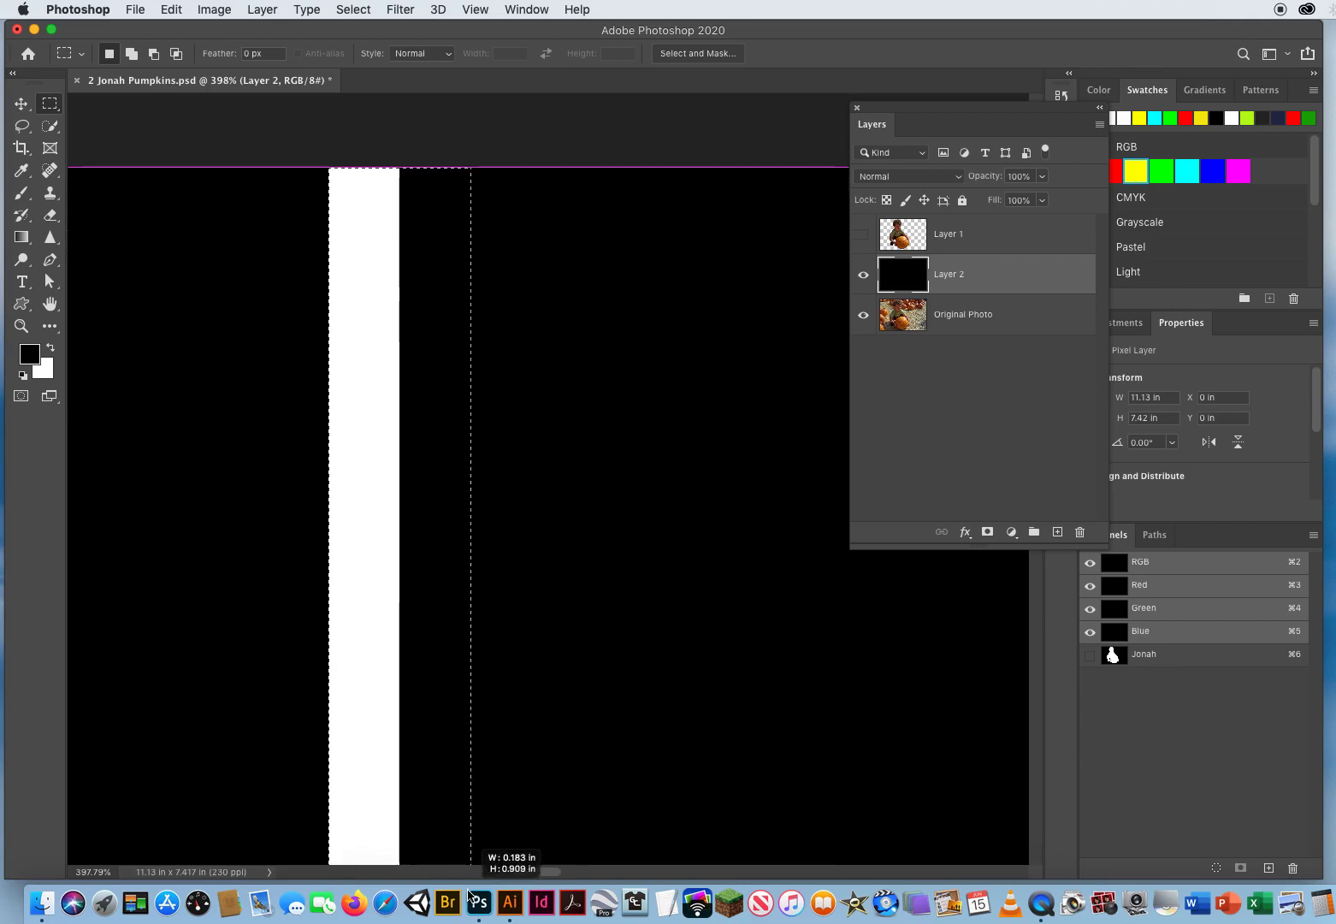
{"action": "left_click_drag", "start_coordinate": [469, 168], "coordinate": [471, 855]}
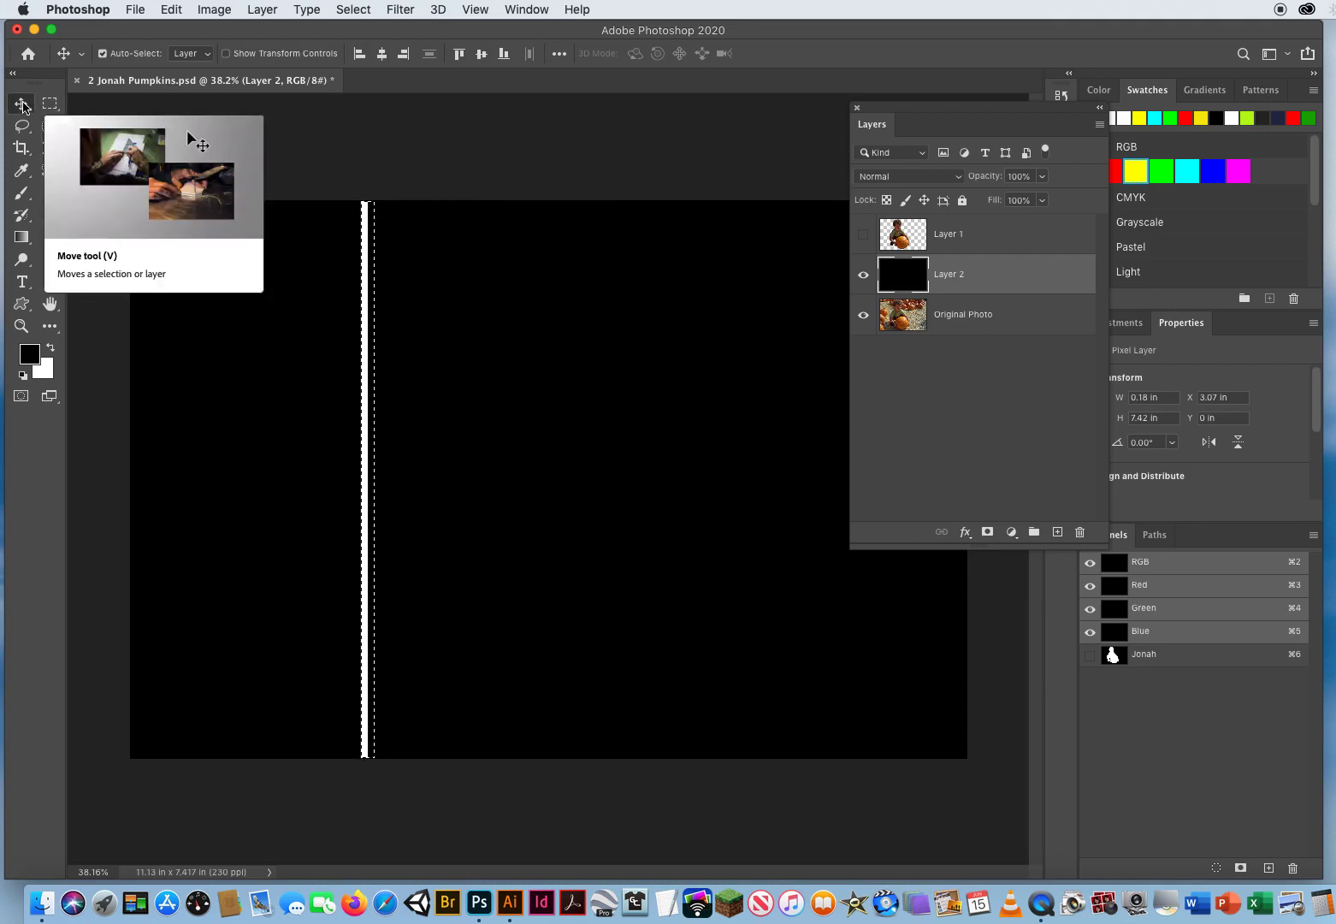
{"action": "mouse_move", "coordinate": [338, 138]}
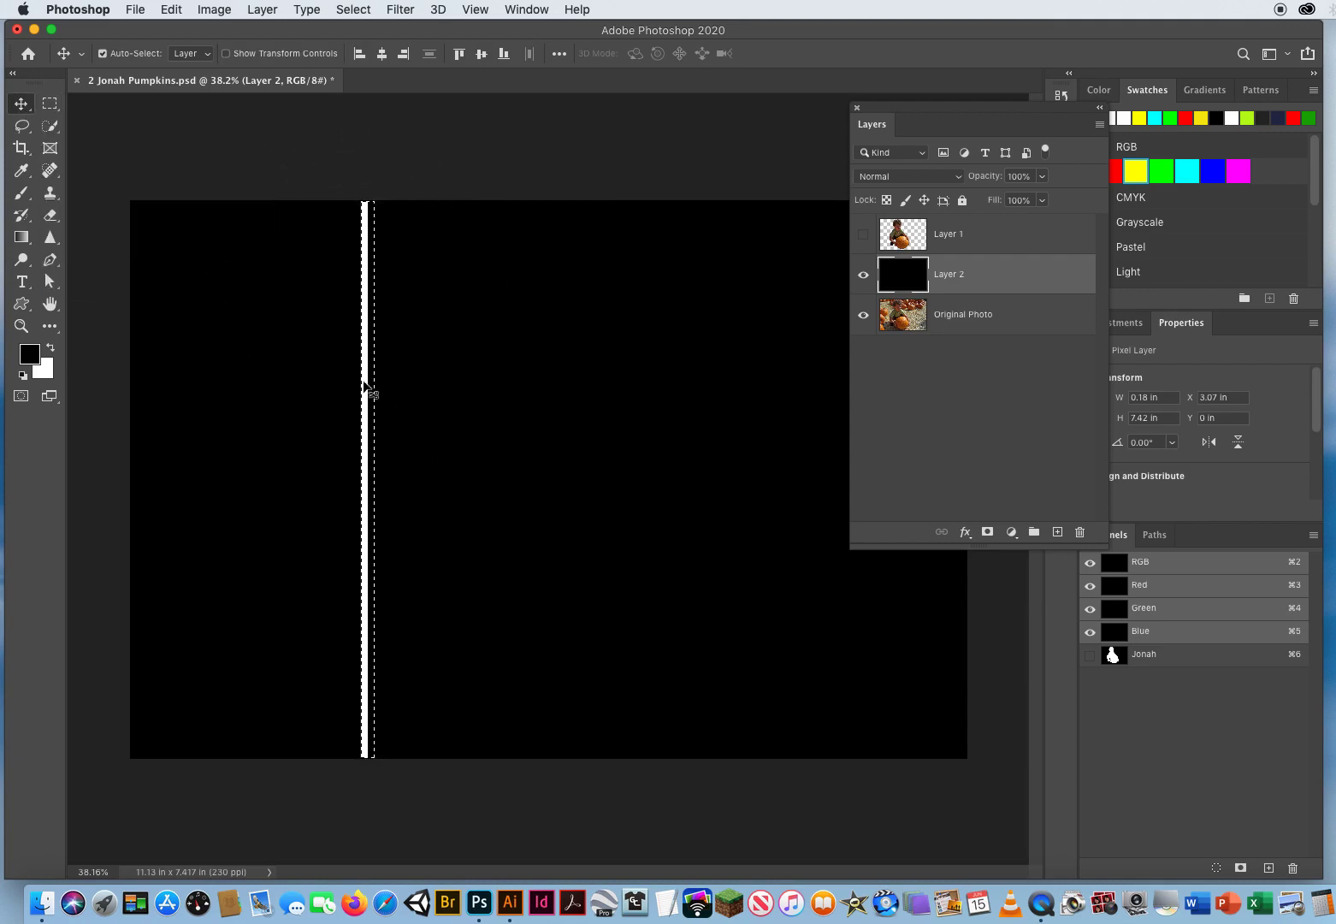
{"action": "mouse_move", "coordinate": [308, 495]}
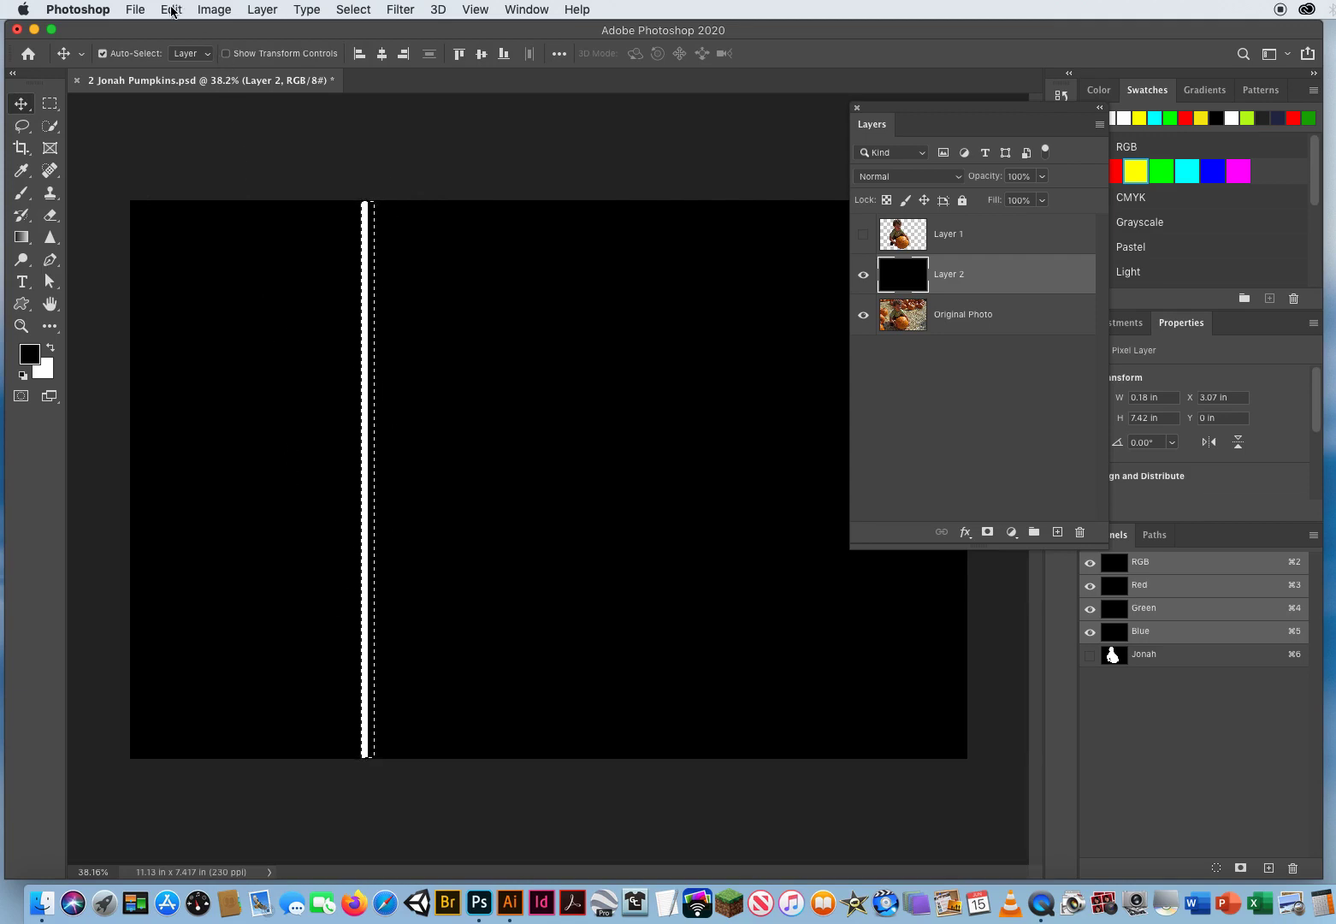
- Define the selected strip as a pattern named 'My Stripes'
{"action": "left_click", "coordinate": [170, 9]}
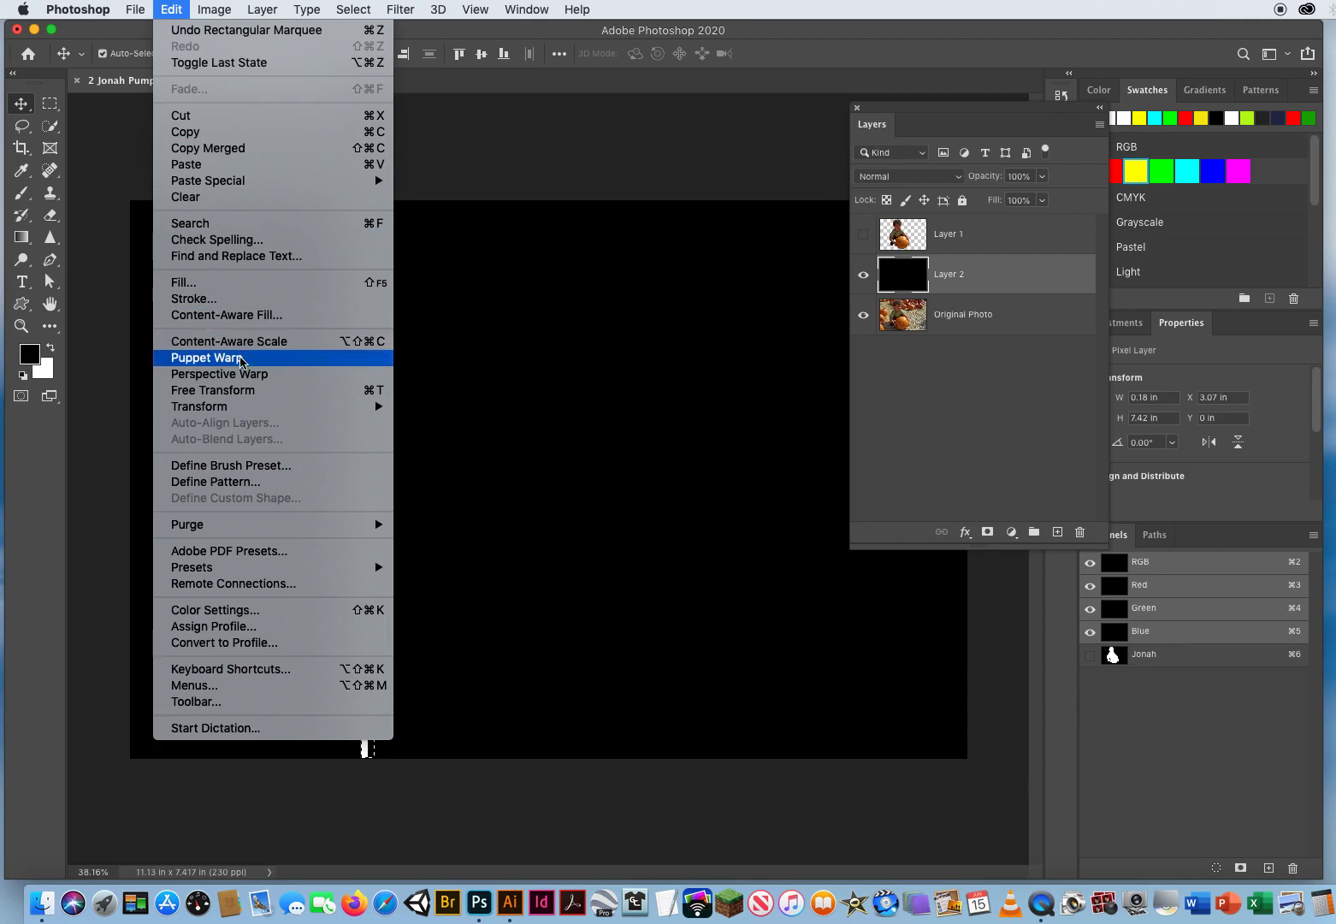
{"action": "mouse_move", "coordinate": [248, 482]}
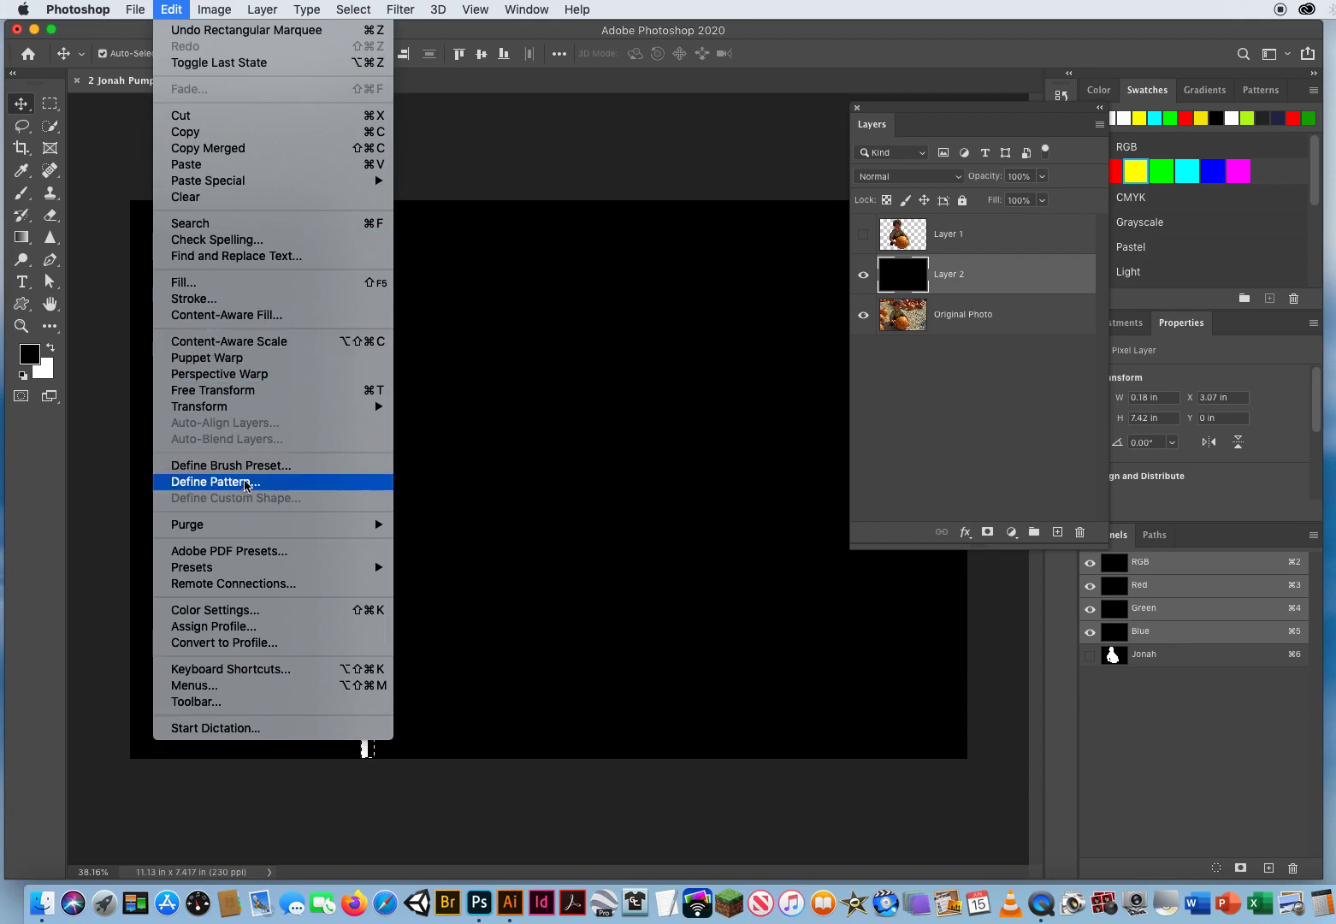
{"action": "mouse_move", "coordinate": [276, 489]}
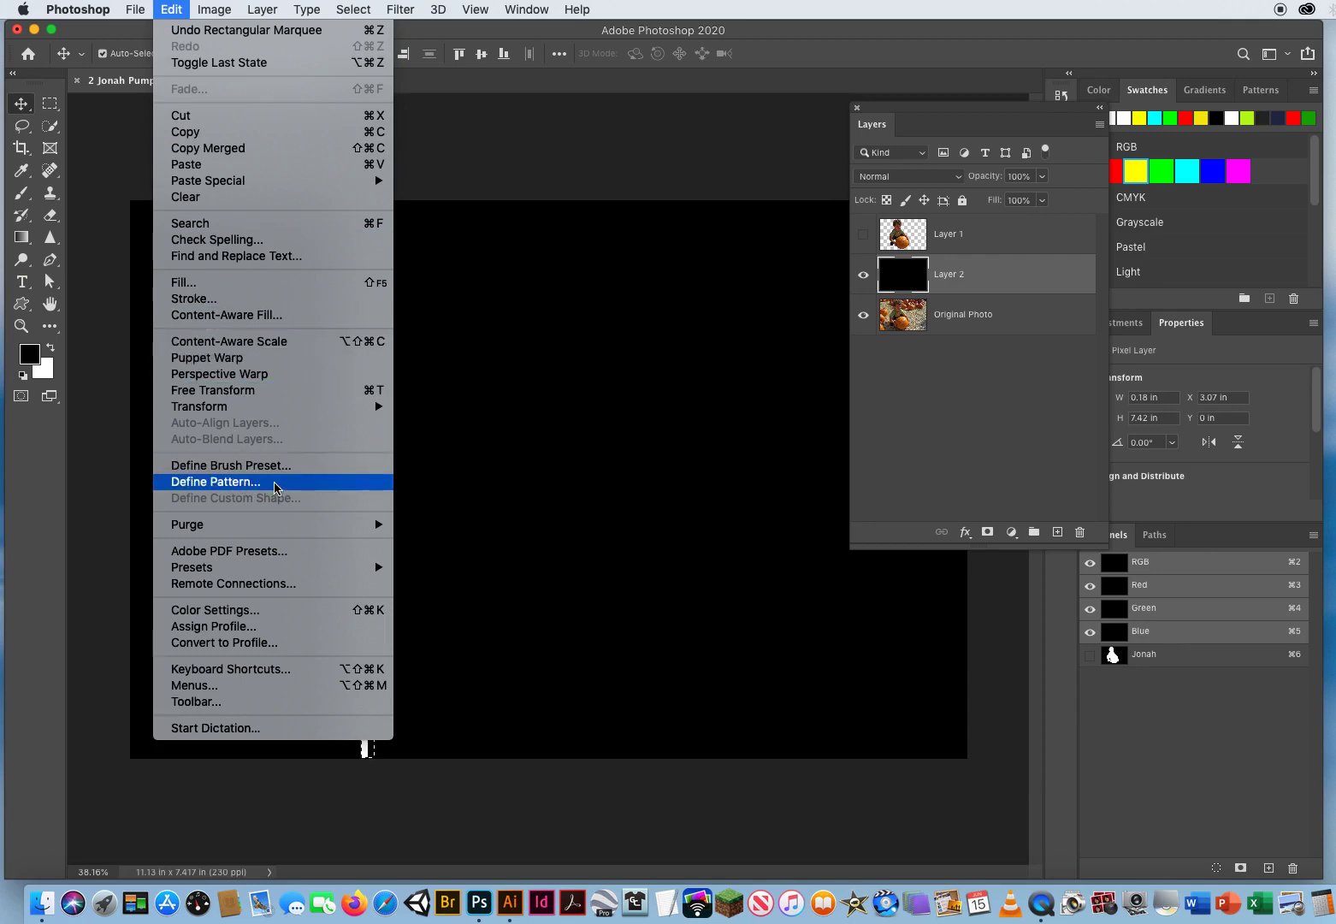
{"action": "left_click", "coordinate": [215, 481]}
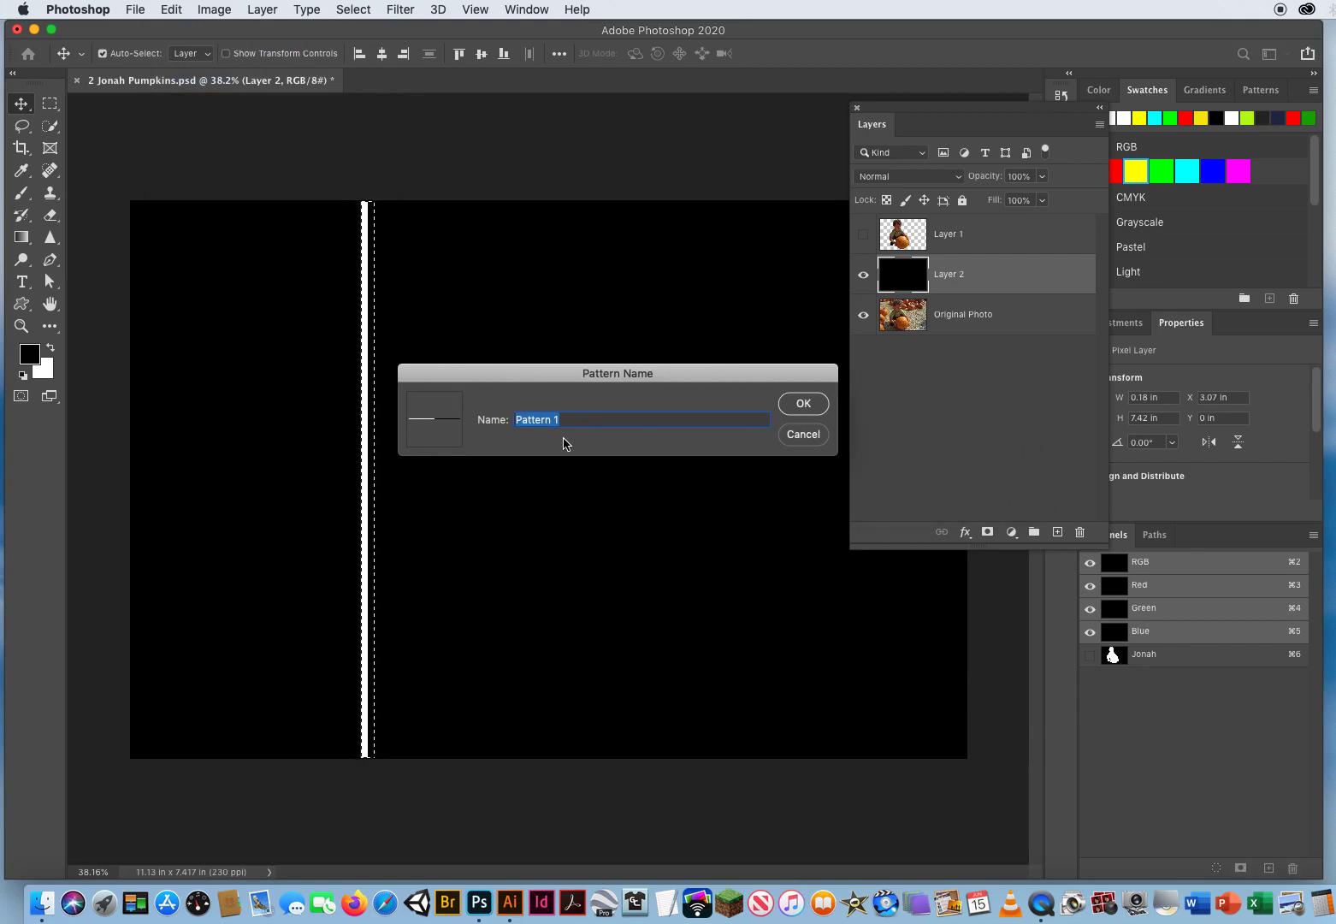
{"action": "type", "text": "My Stripes"}
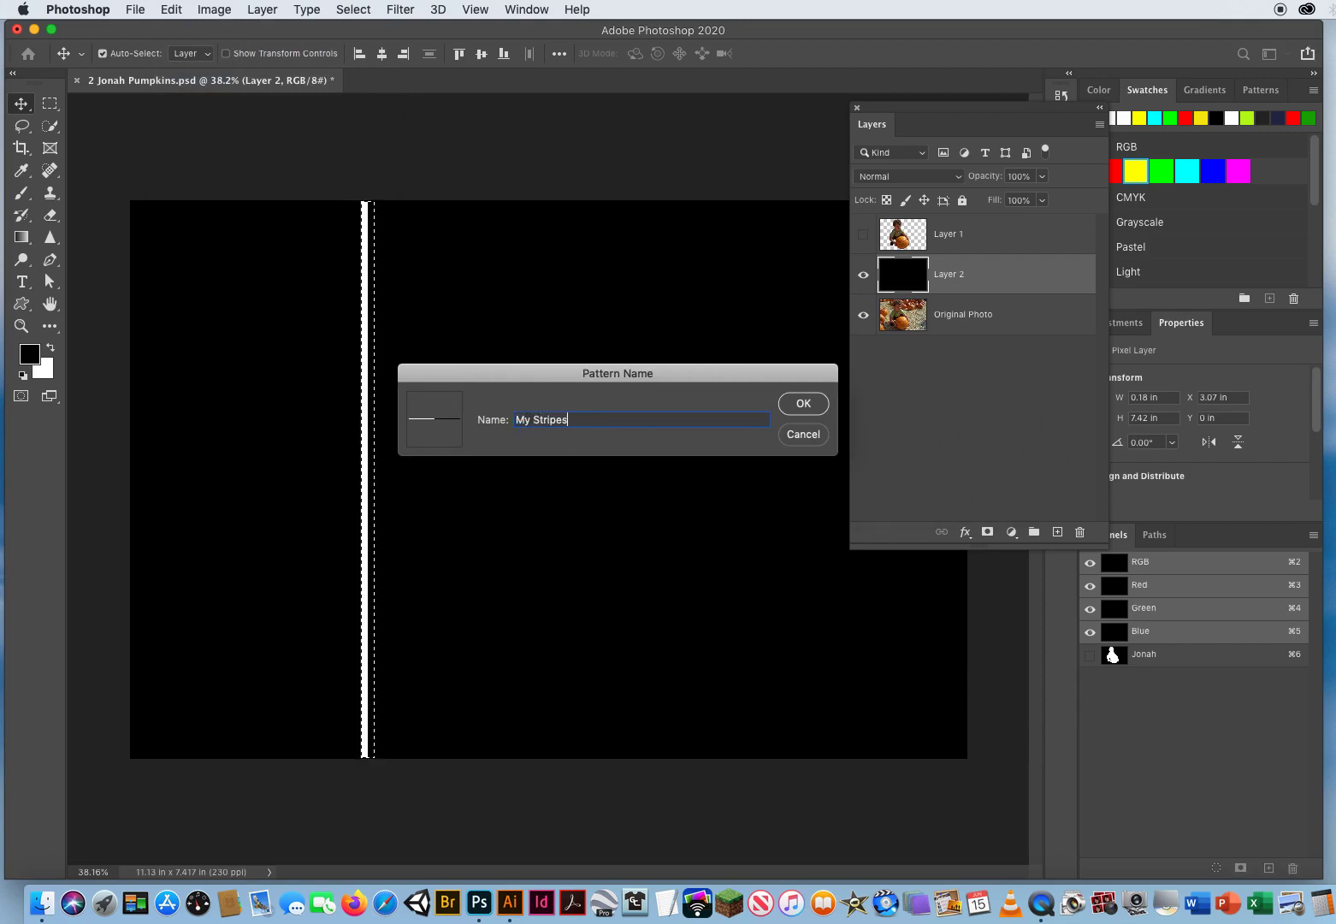
{"action": "left_click", "coordinate": [802, 404]}
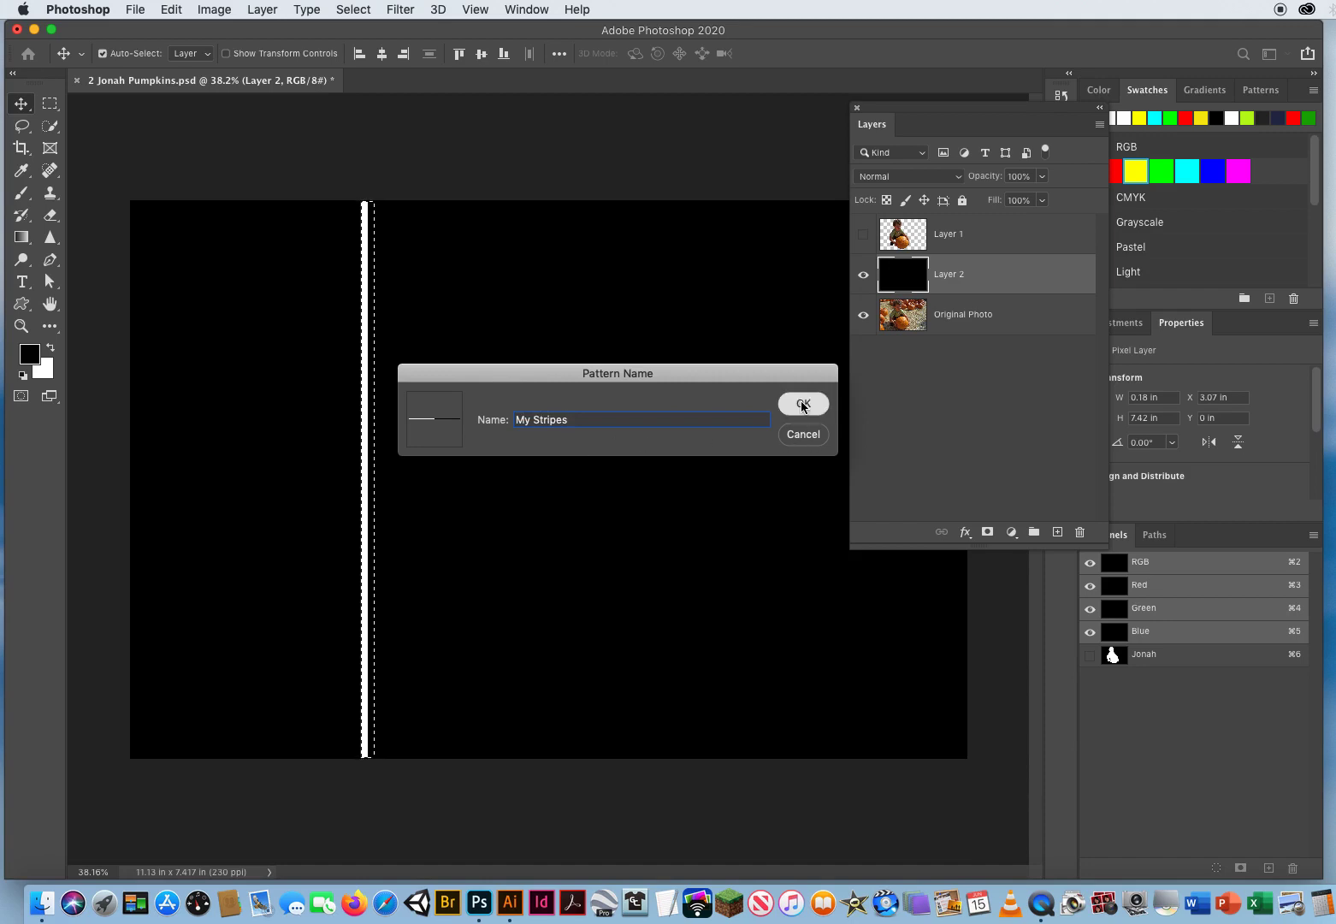
{"action": "left_click", "coordinate": [801, 404]}
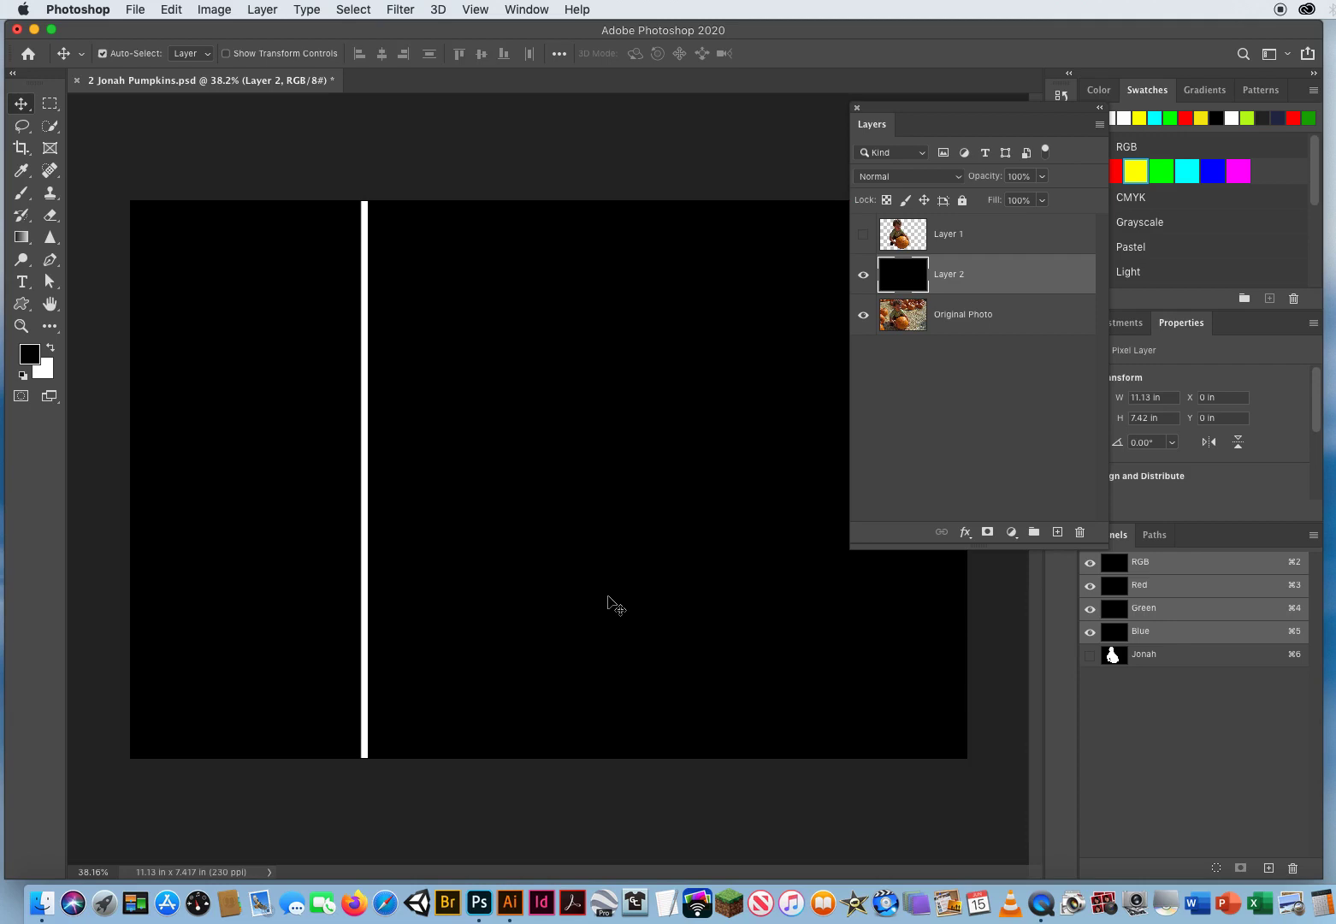
{"action": "mouse_move", "coordinate": [536, 702]}
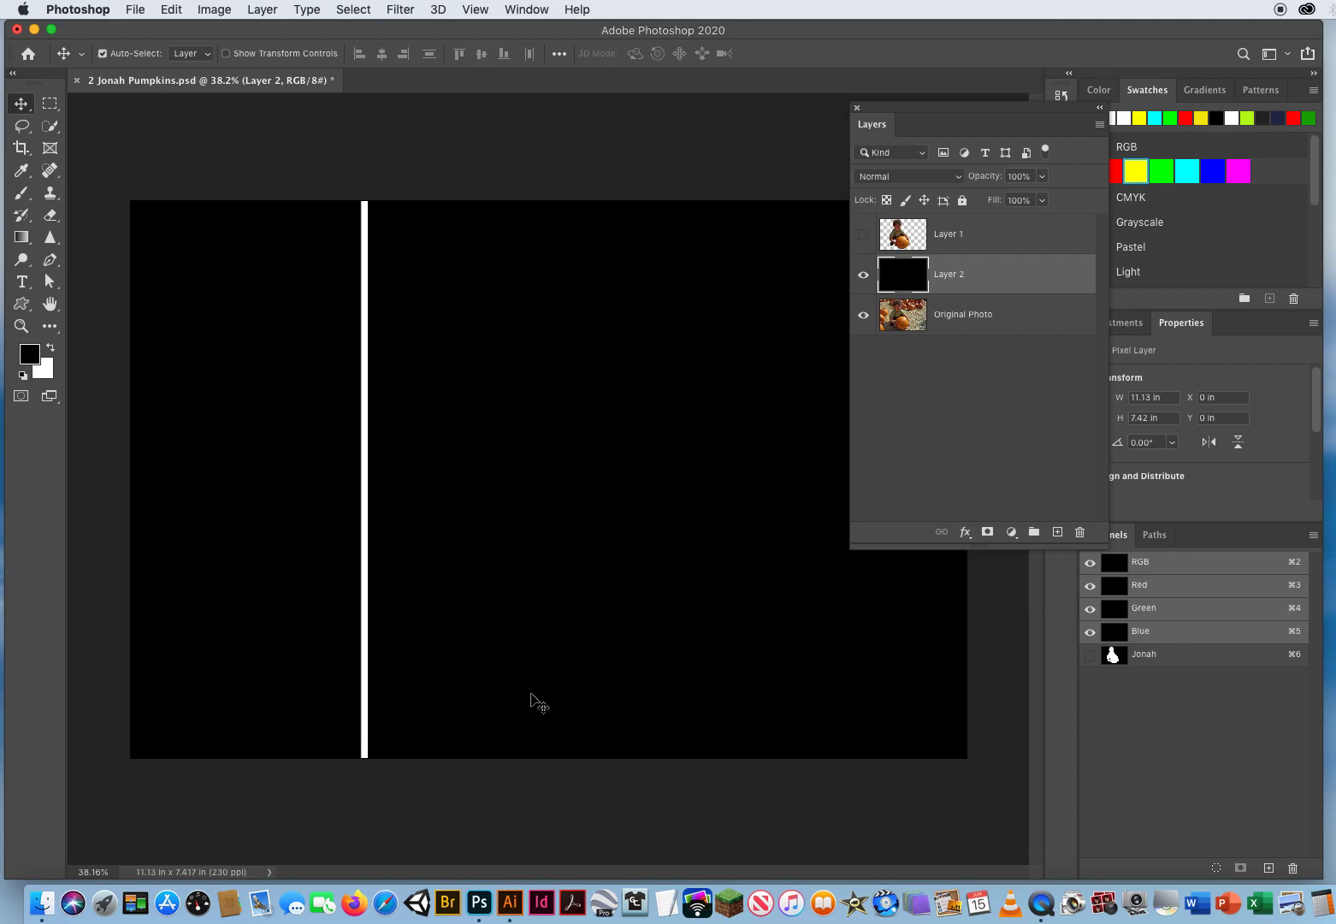
{"action": "mouse_move", "coordinate": [590, 675]}
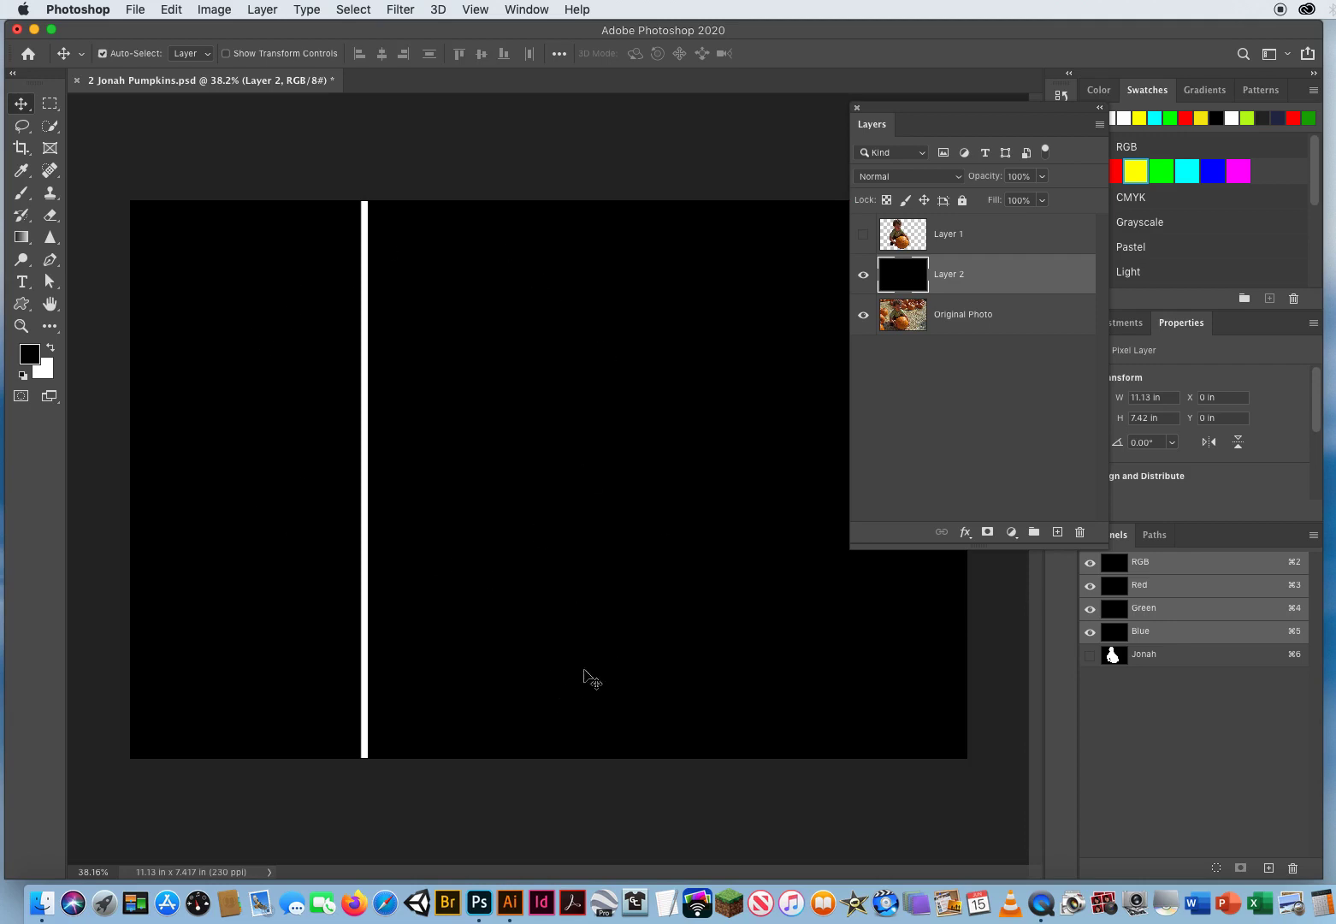
{"action": "mouse_move", "coordinate": [125, 513]}
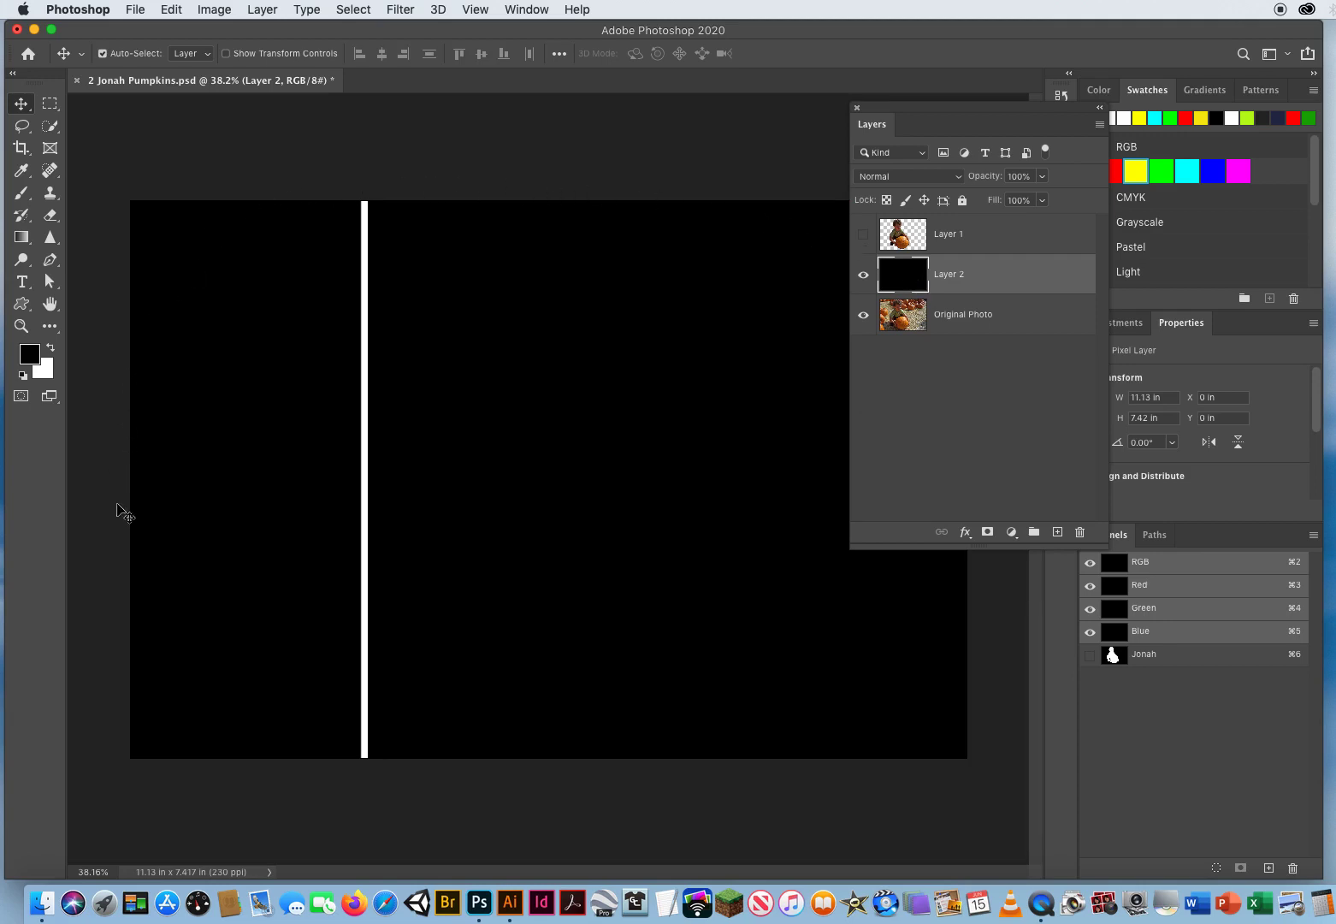
{"action": "mouse_move", "coordinate": [511, 503]}
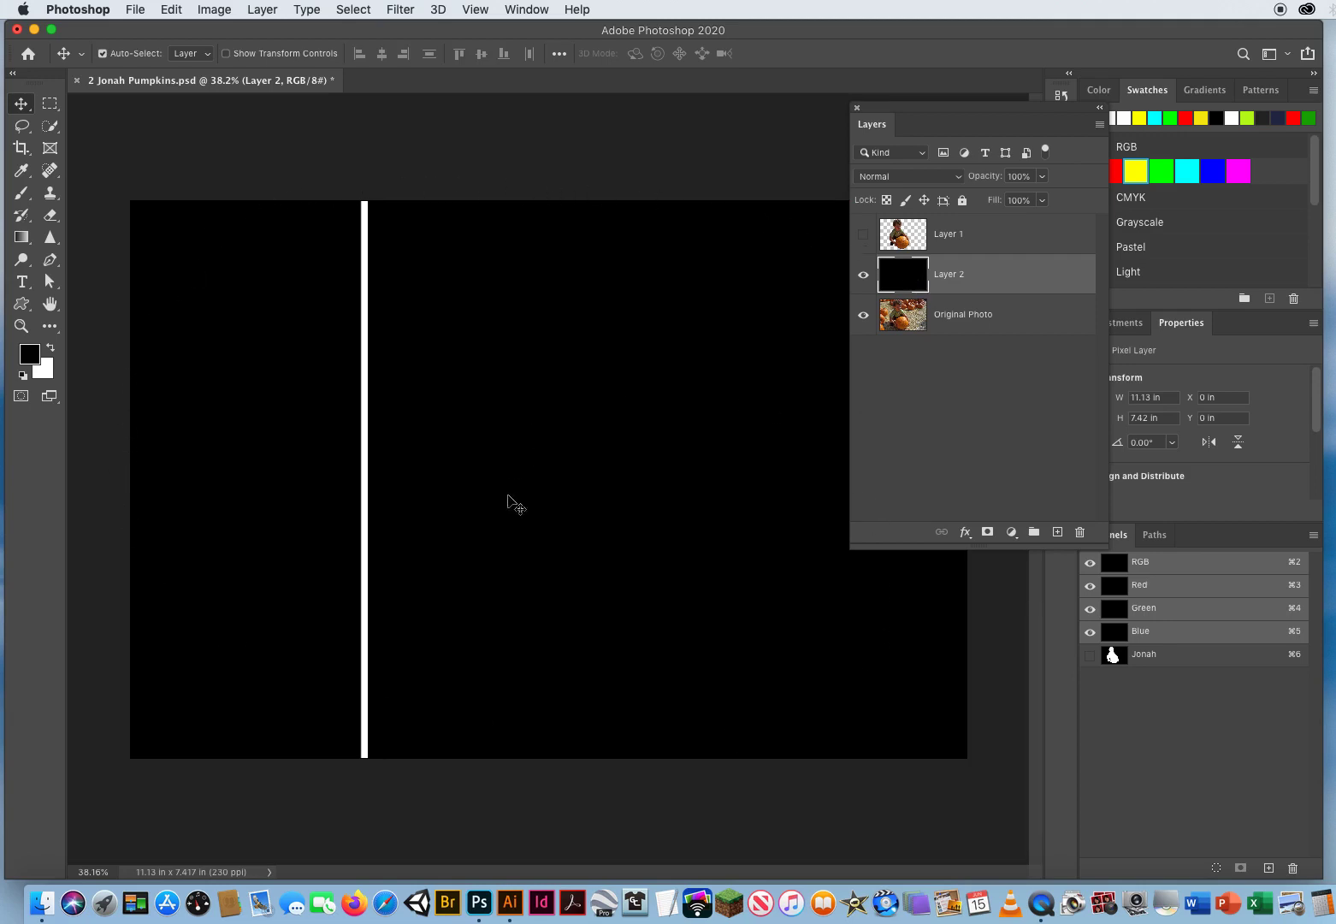
{"action": "mouse_move", "coordinate": [449, 125]}
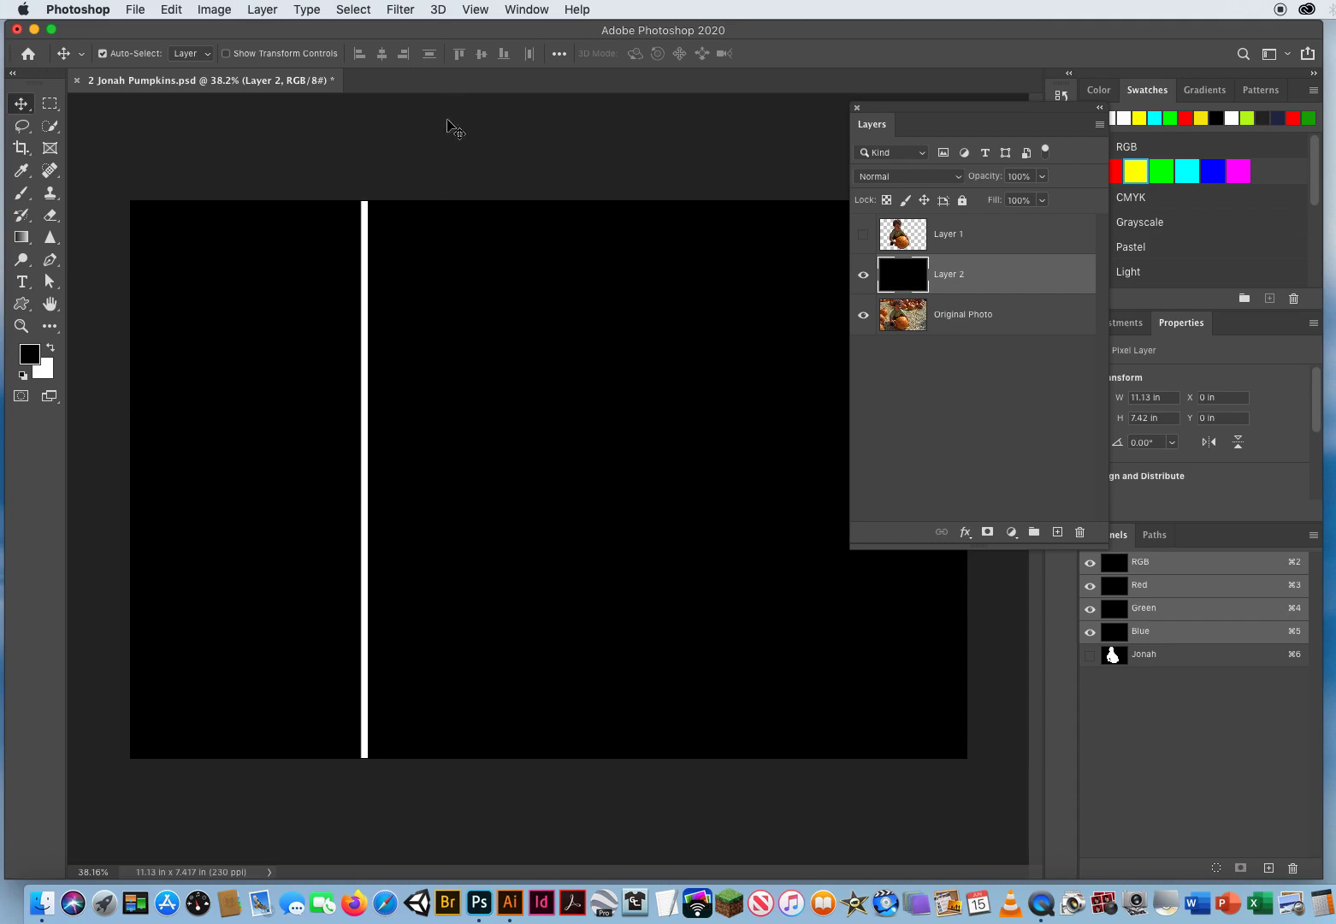
{"action": "mouse_move", "coordinate": [674, 784]}
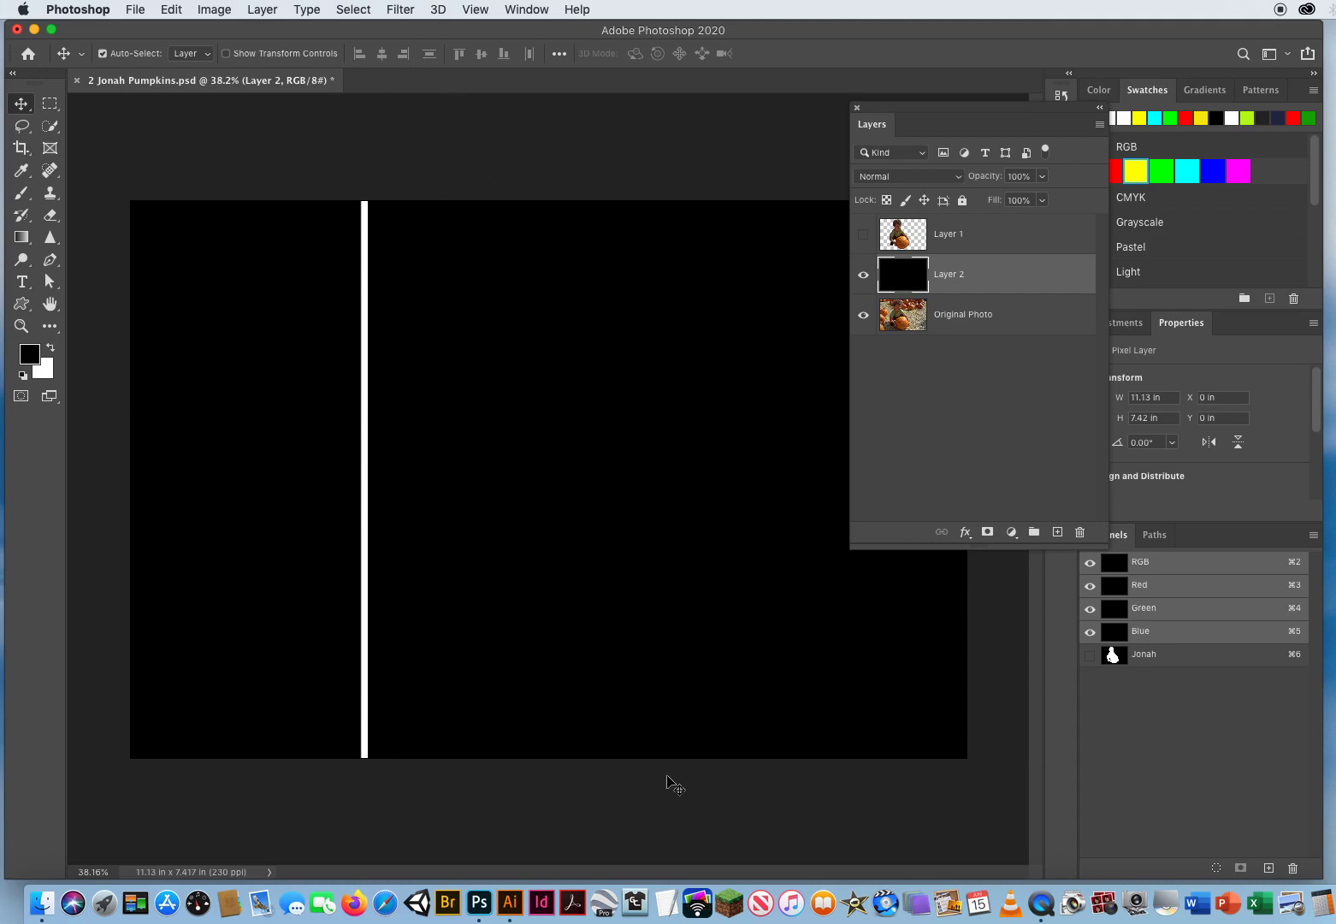
{"action": "mouse_move", "coordinate": [648, 784]}
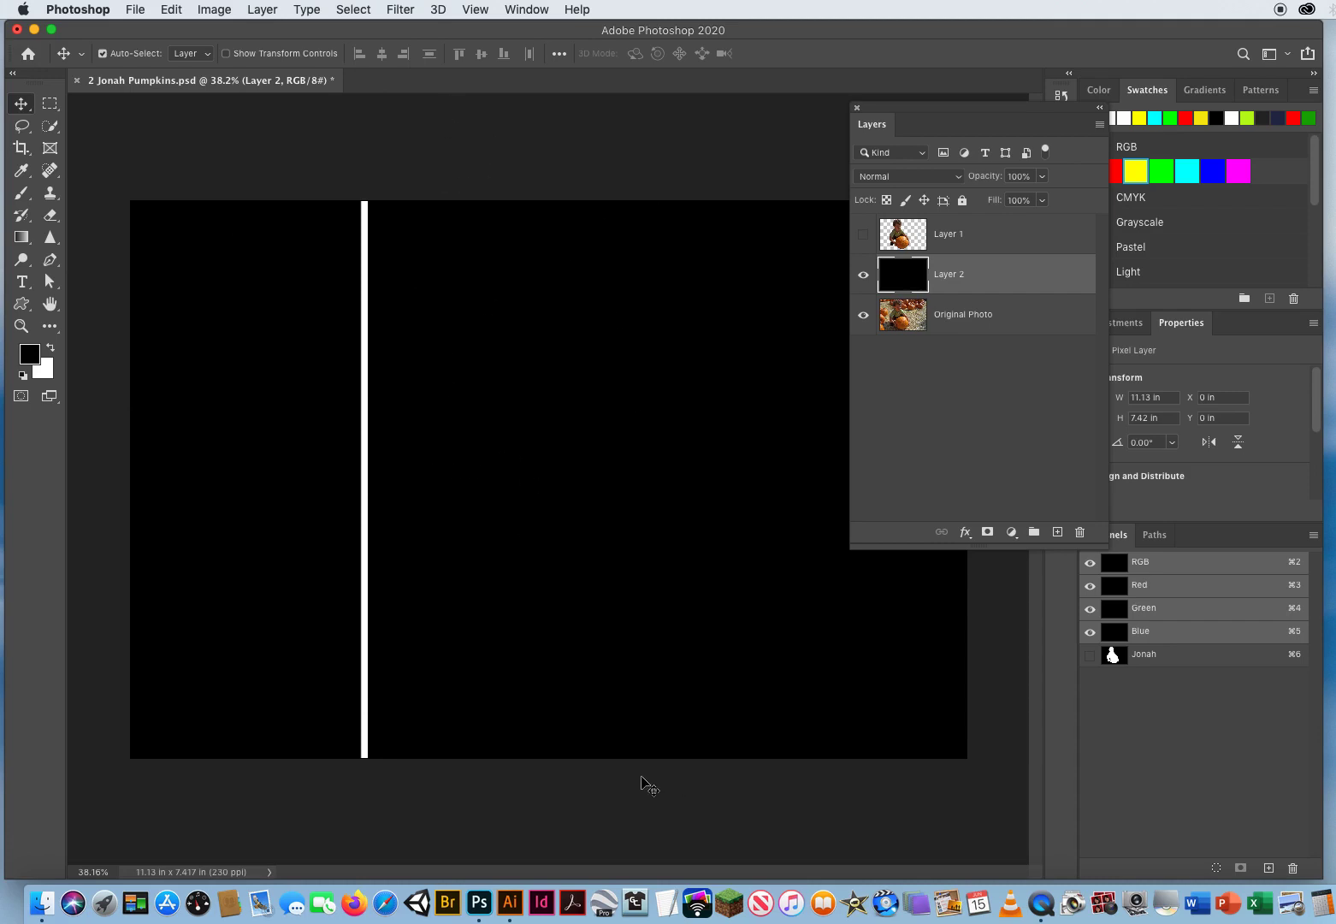
{"action": "left_click", "coordinate": [170, 9]}
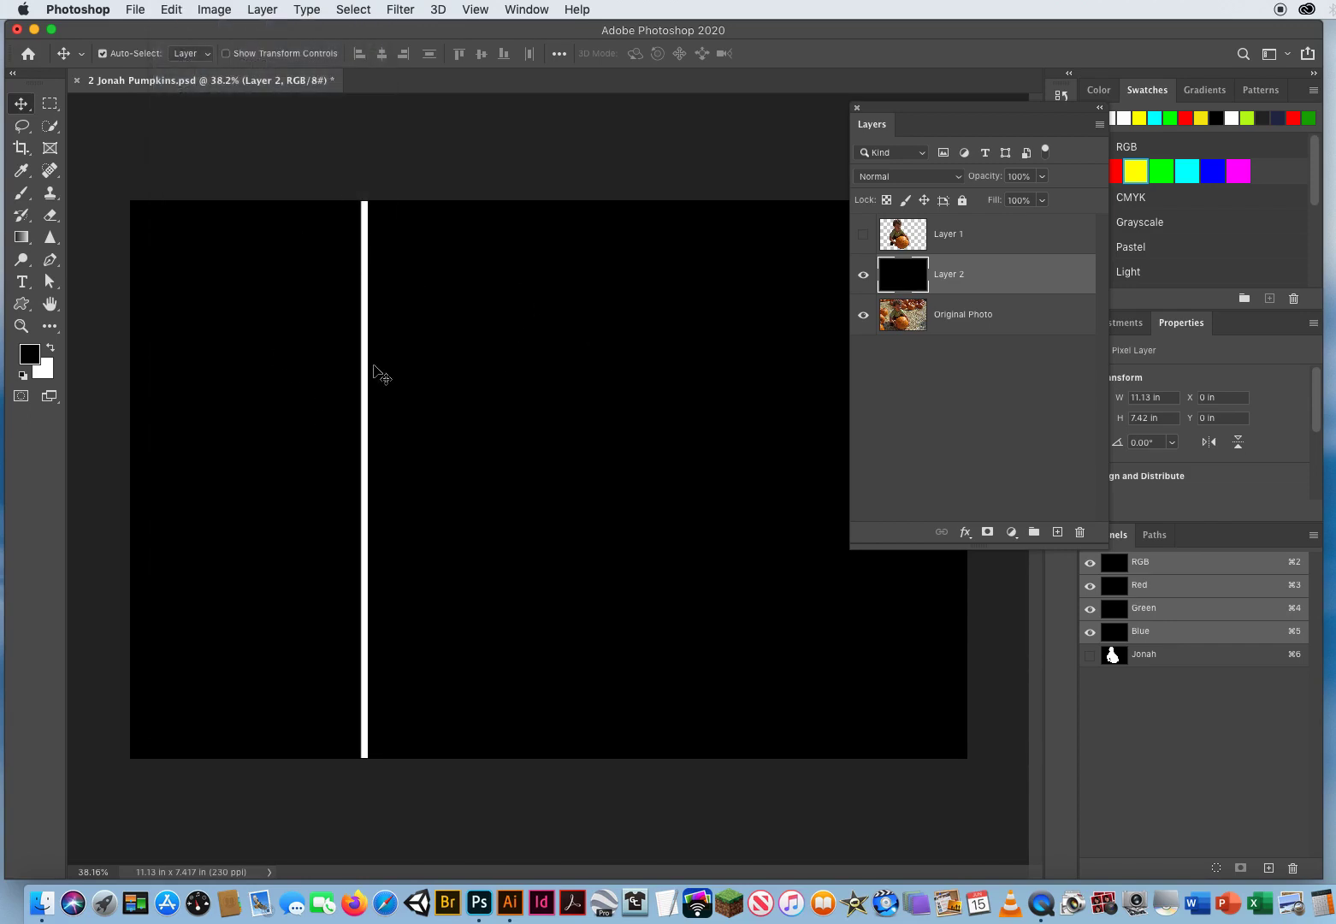
{"action": "mouse_move", "coordinate": [323, 403]}
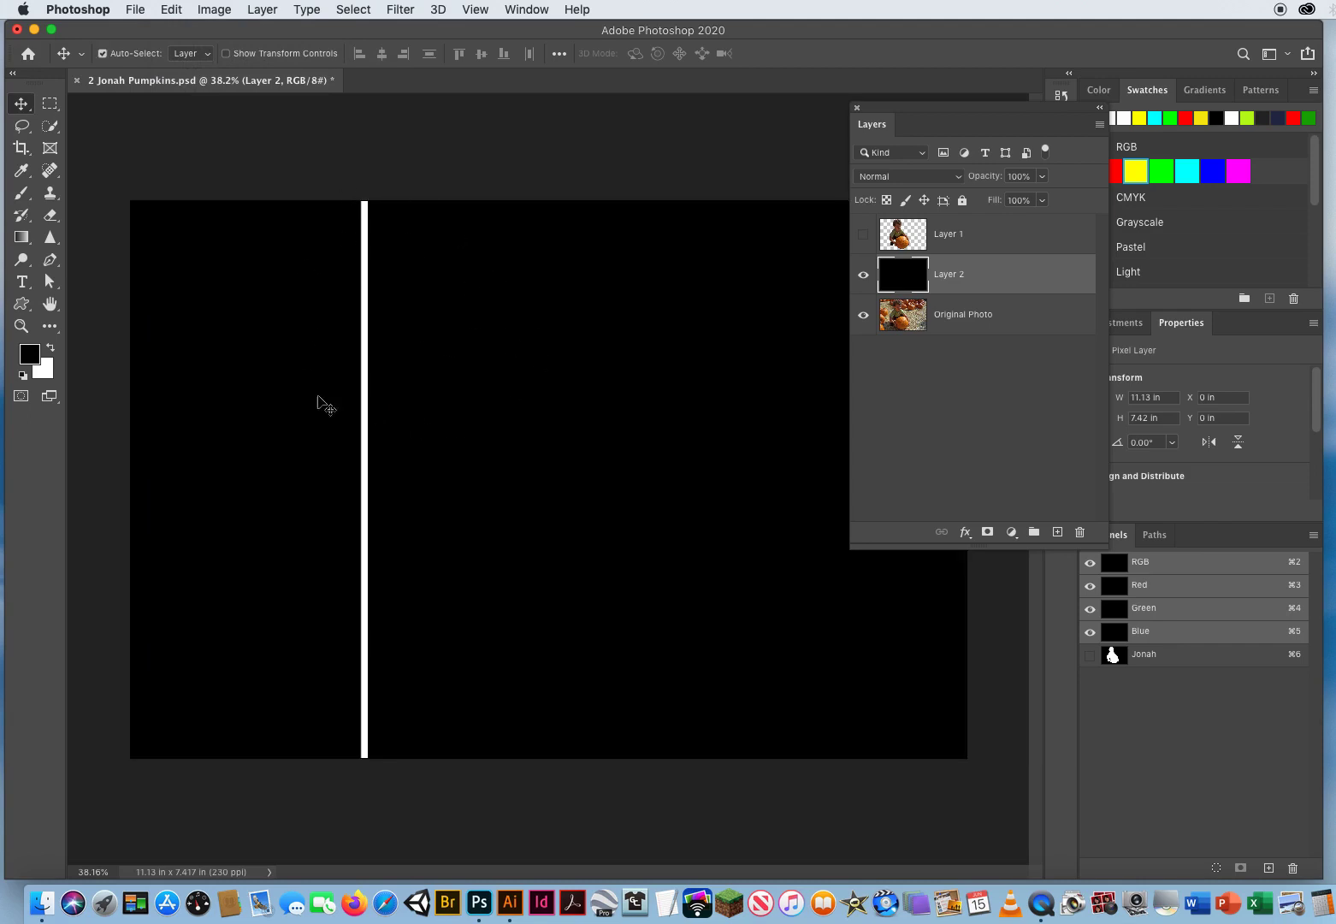
{"action": "mouse_move", "coordinate": [378, 520]}
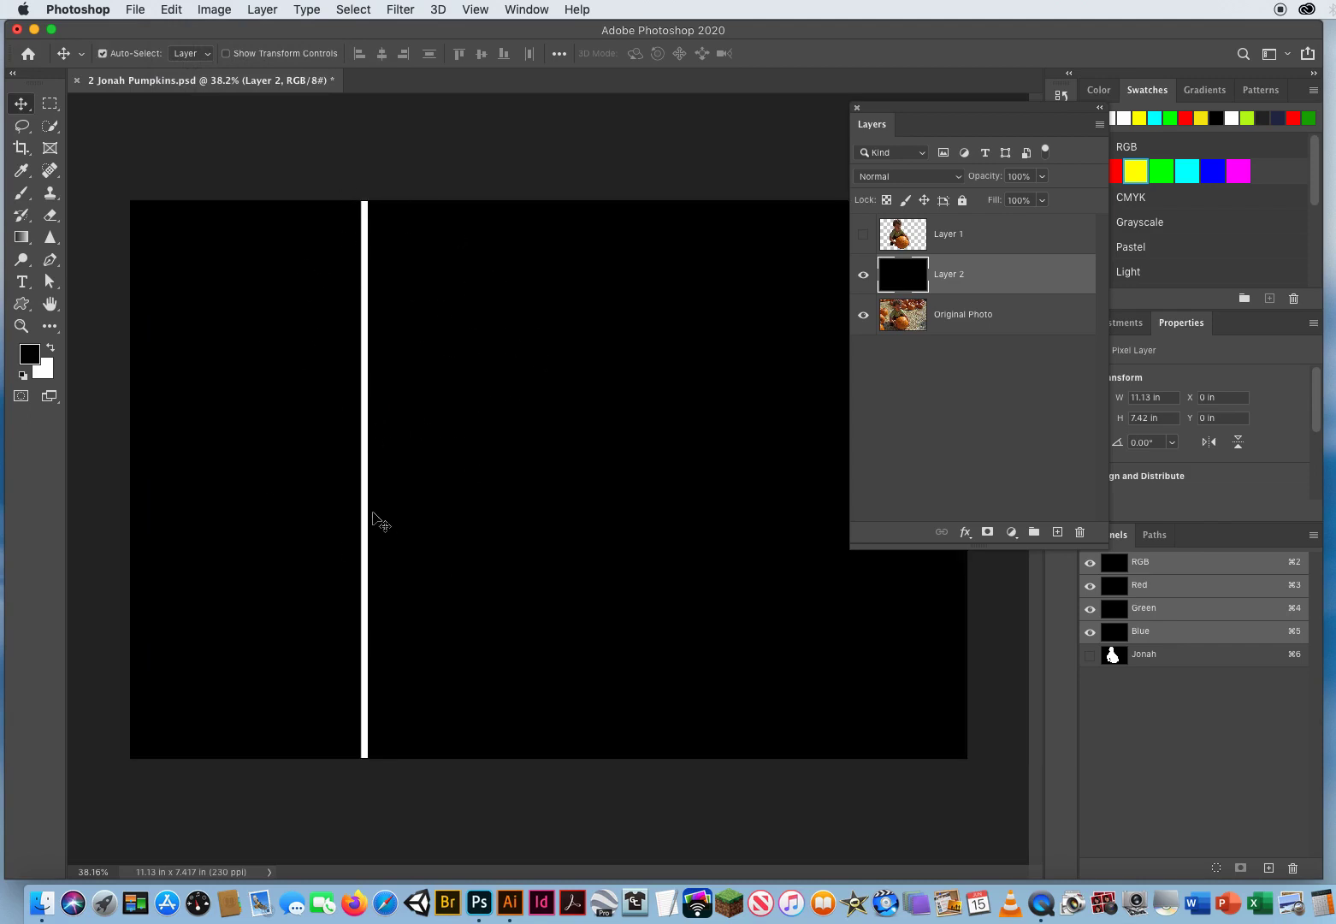
- Fill Layer 2 with the custom 'My Stripes' pattern via Edit > Fill
{"action": "left_click", "coordinate": [170, 10]}
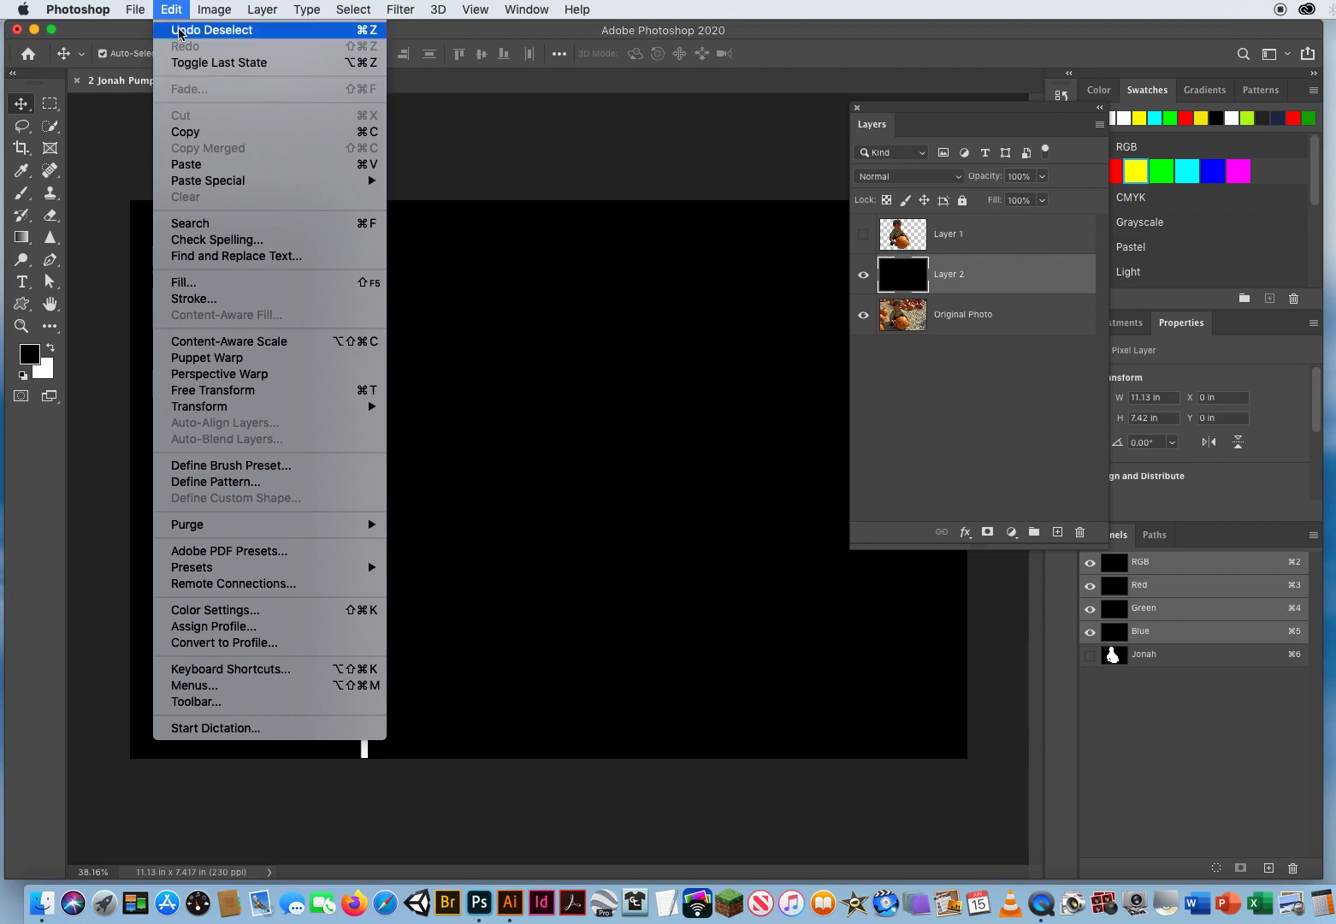
{"action": "left_click", "coordinate": [183, 283]}
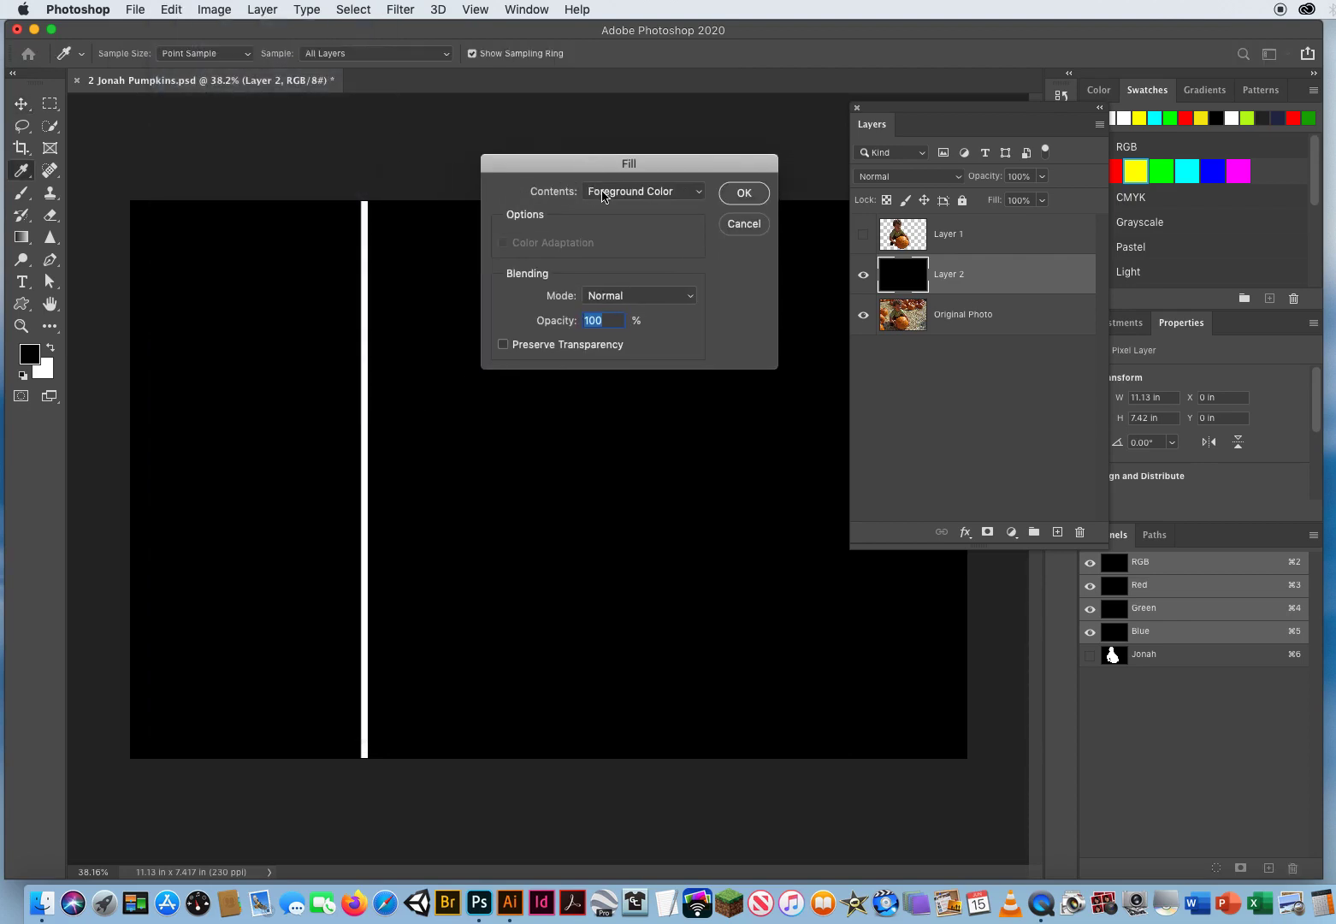
{"action": "left_click", "coordinate": [642, 191]}
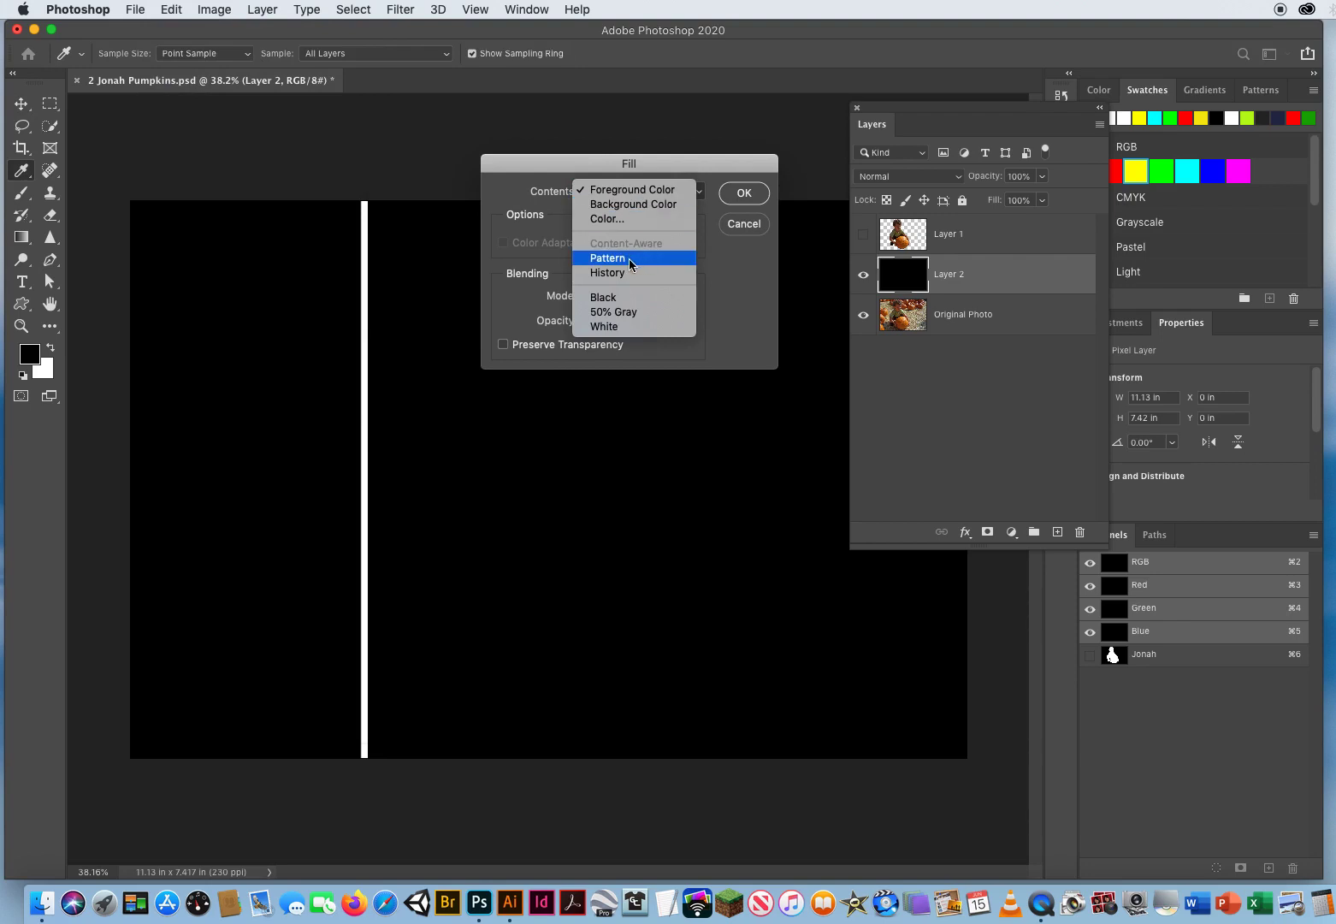
{"action": "left_click", "coordinate": [607, 258]}
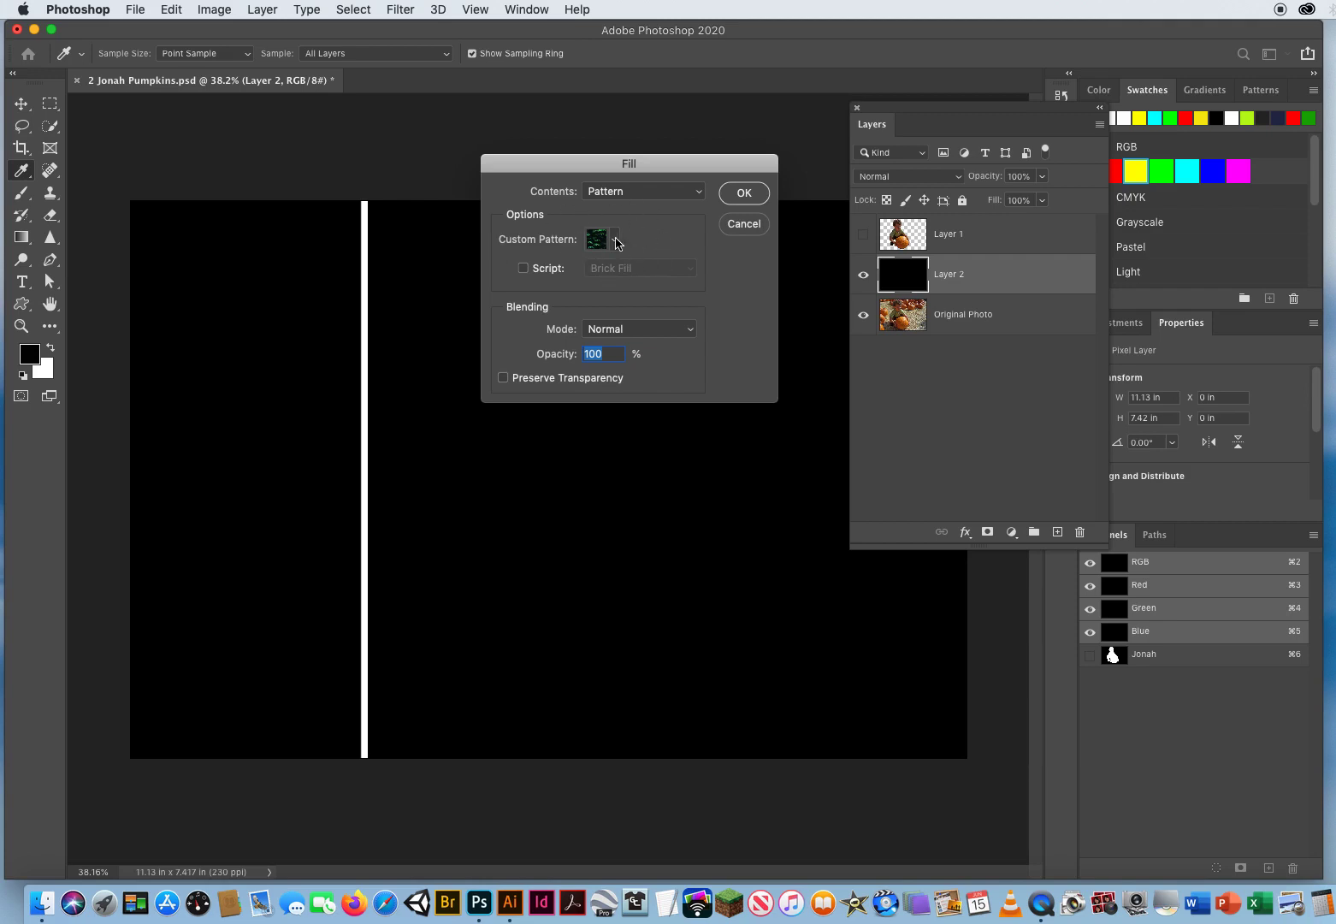
{"action": "left_click", "coordinate": [614, 238]}
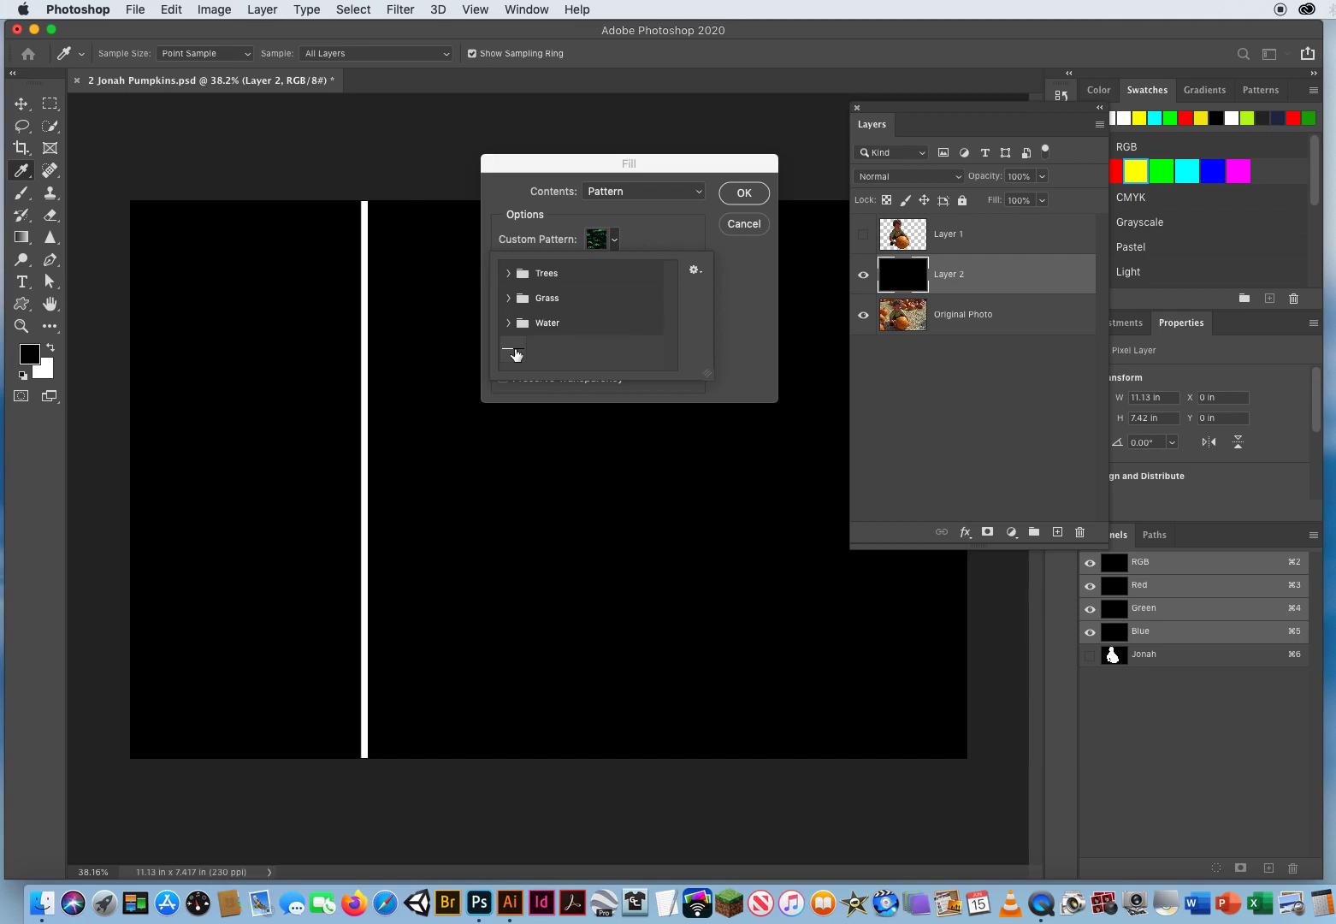
{"action": "mouse_move", "coordinate": [514, 352]}
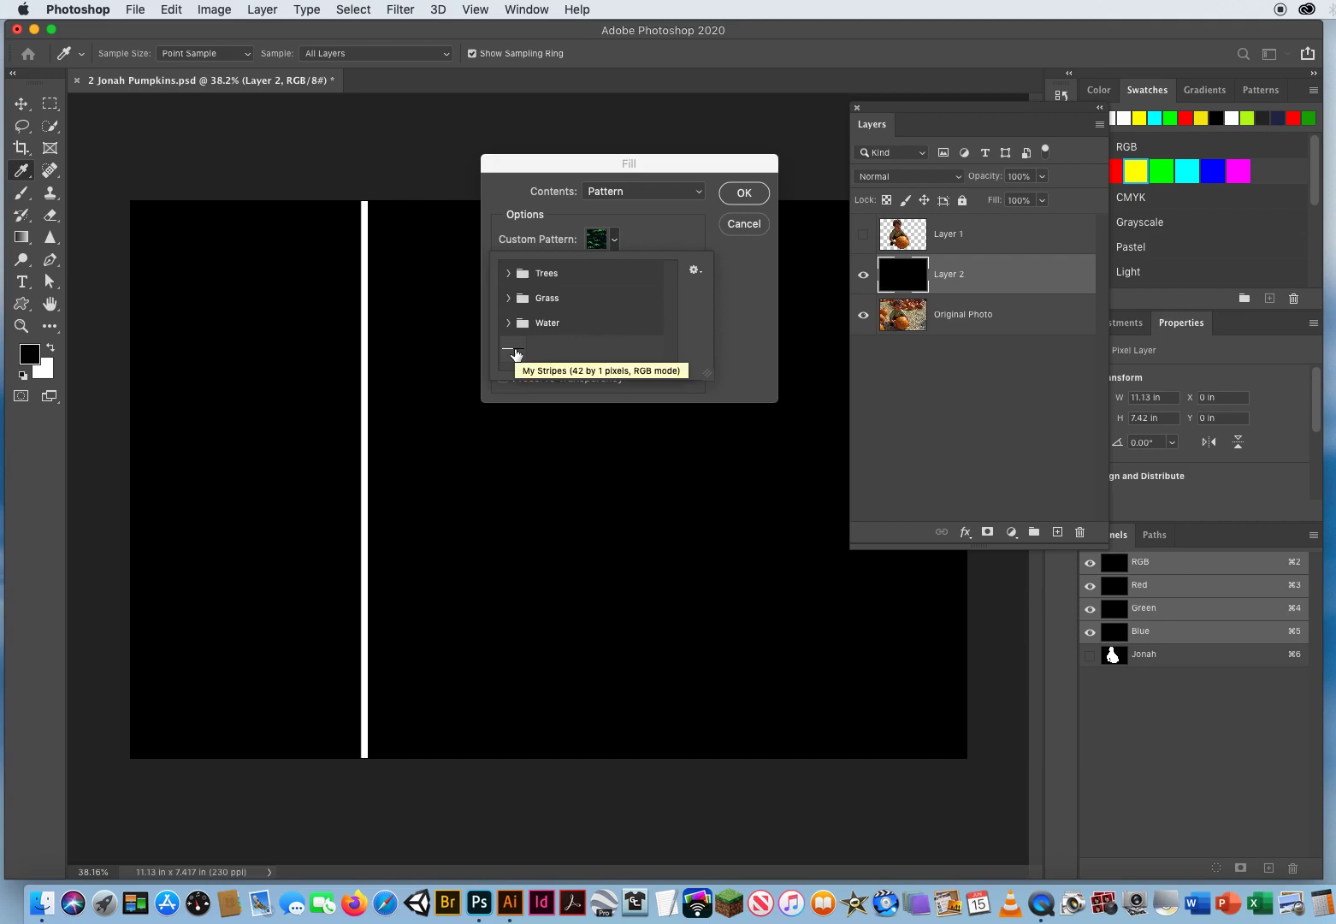
{"action": "left_click", "coordinate": [513, 349]}
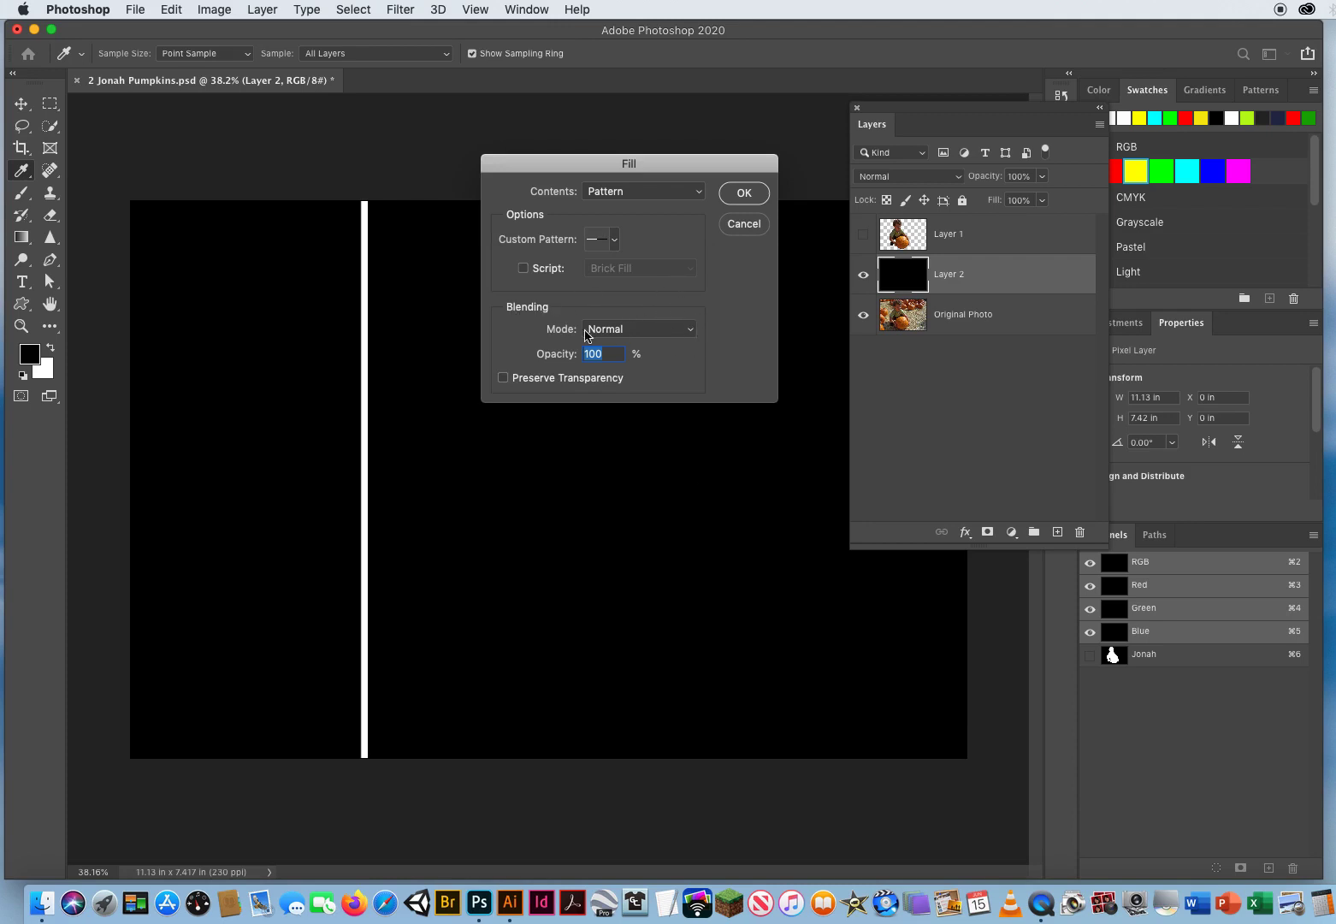
{"action": "left_click", "coordinate": [602, 354]}
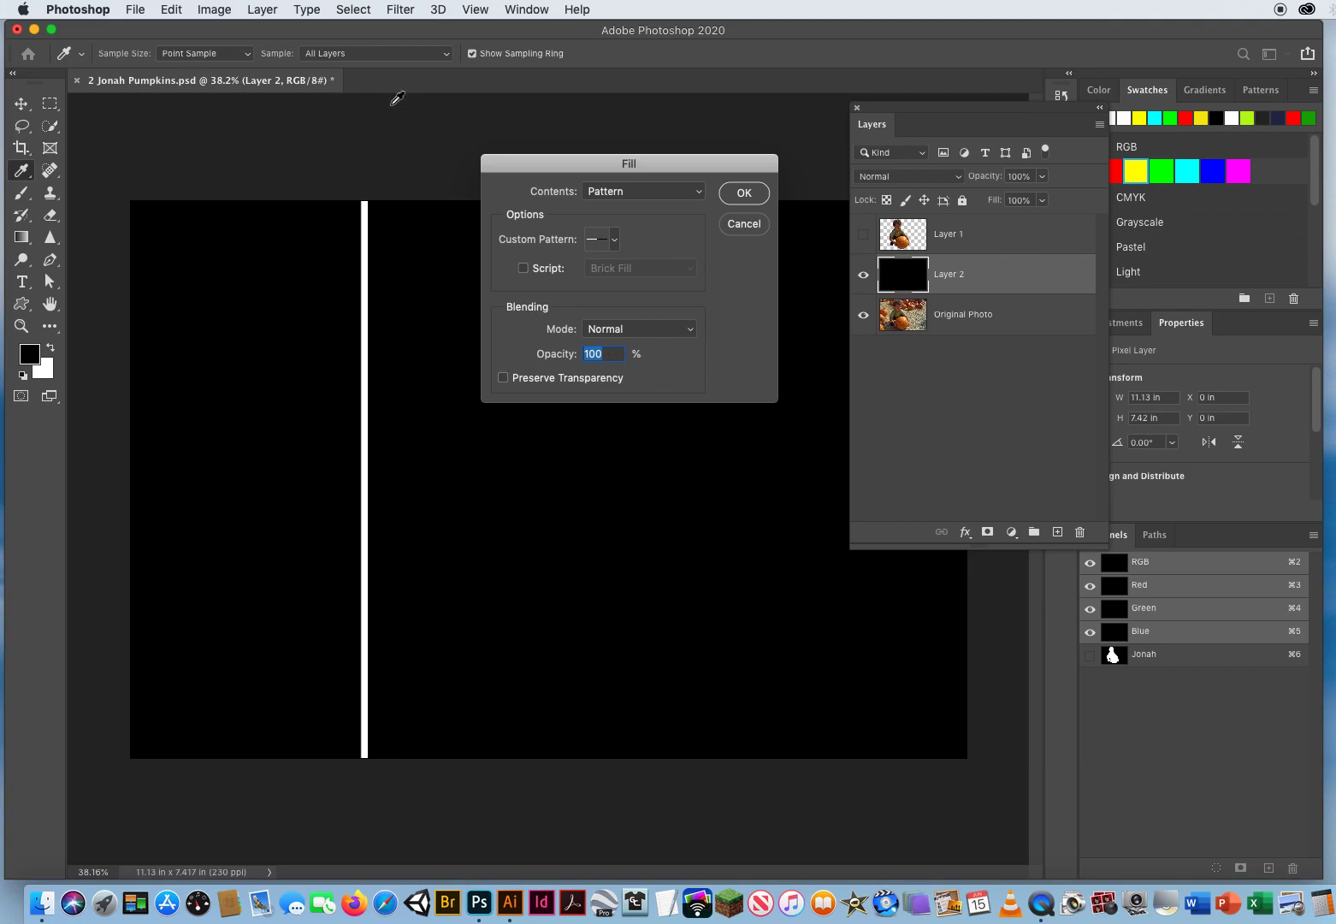
{"action": "mouse_move", "coordinate": [508, 407]}
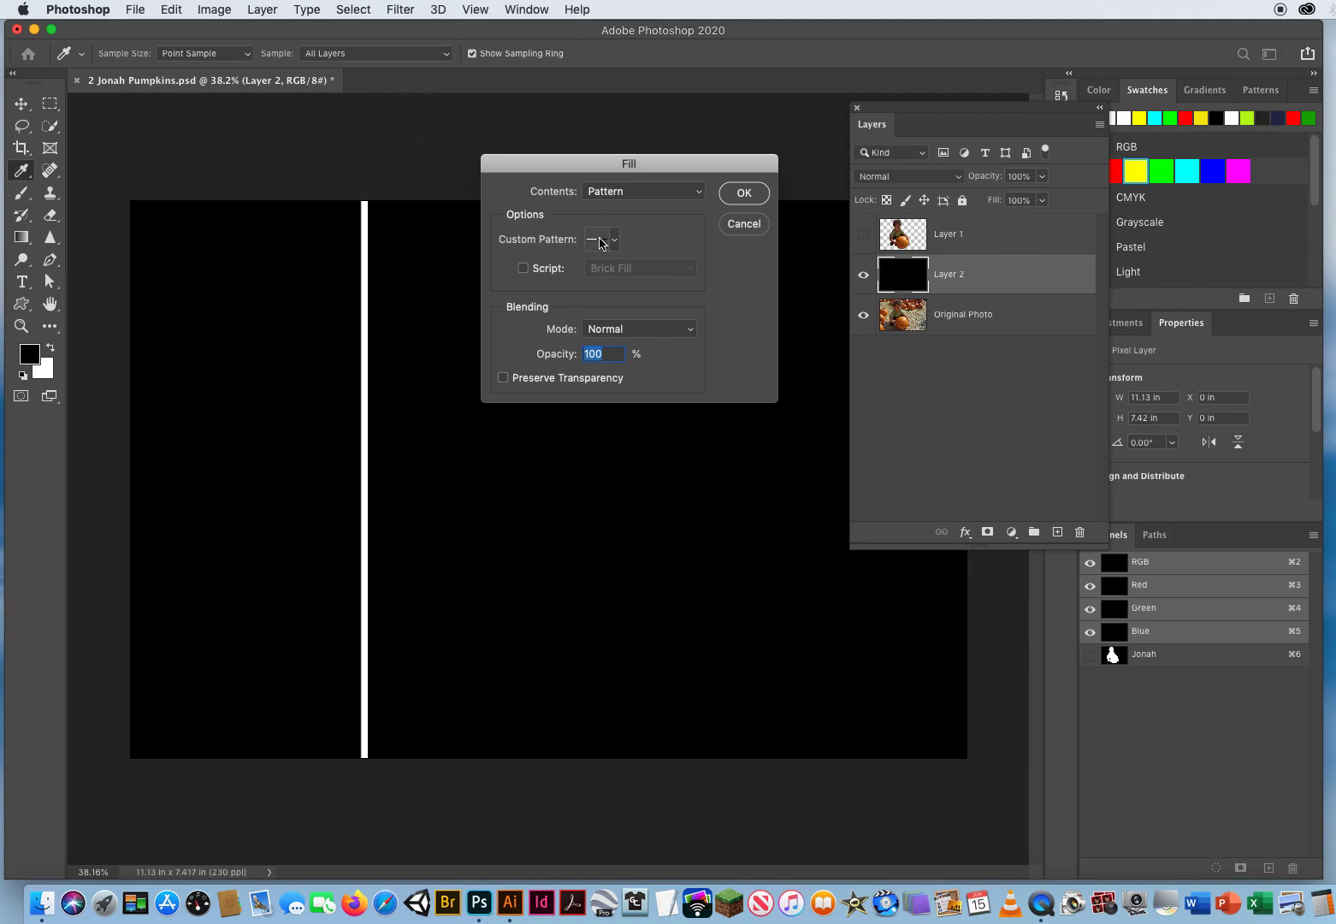
{"action": "left_click", "coordinate": [743, 193]}
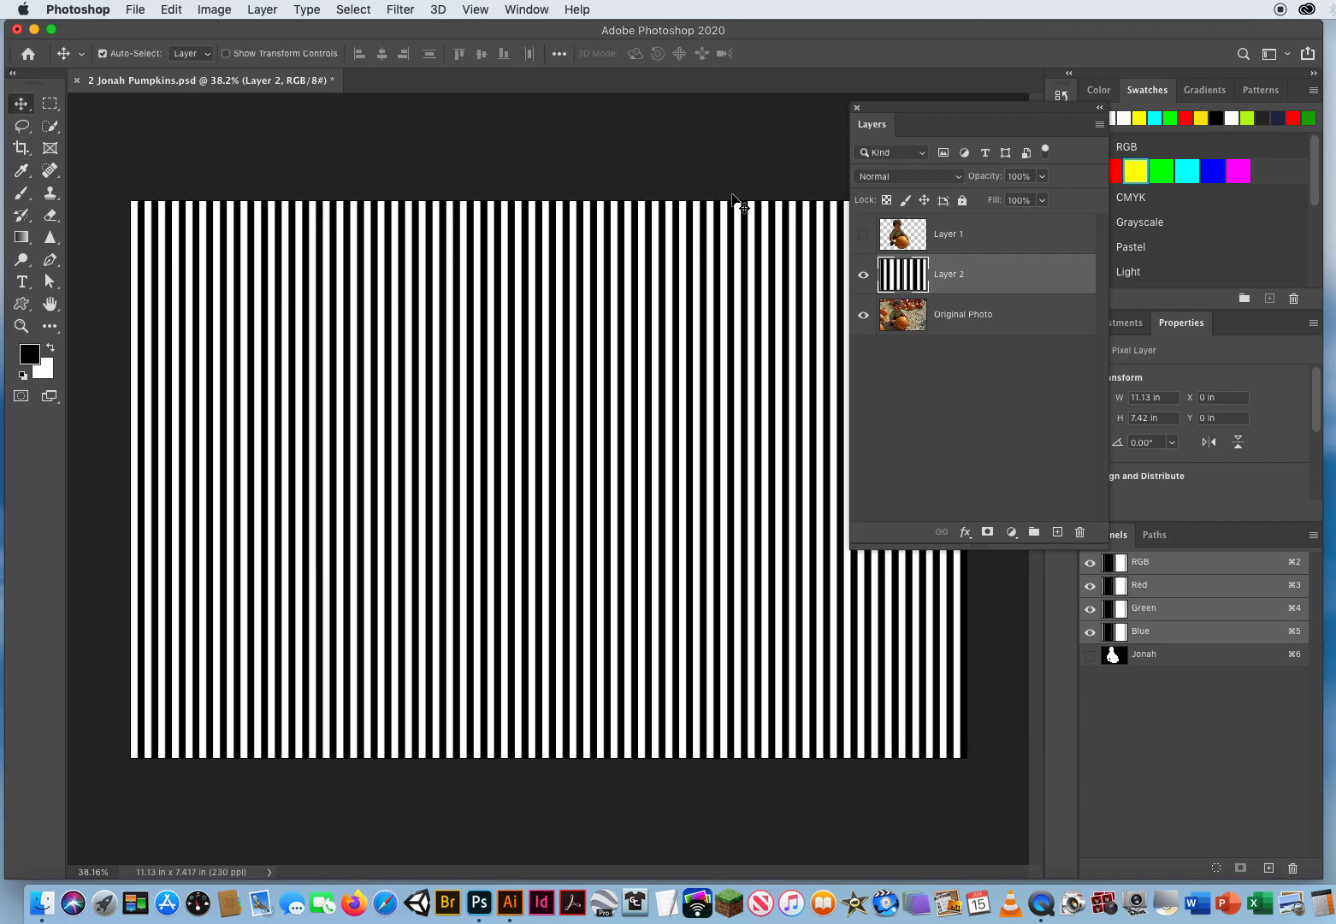
{"action": "mouse_move", "coordinate": [720, 206]}
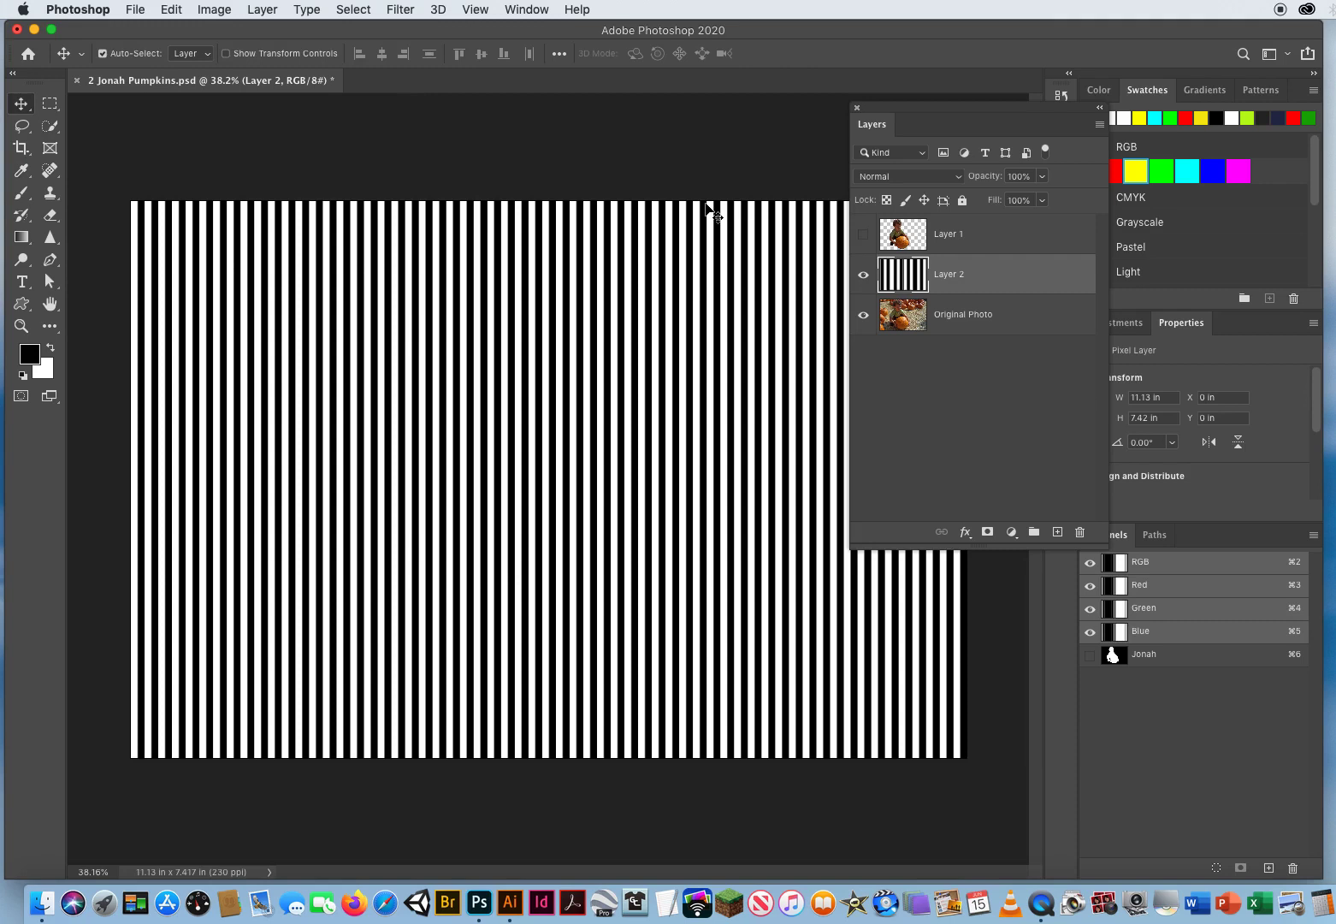
{"action": "mouse_move", "coordinate": [128, 185]}
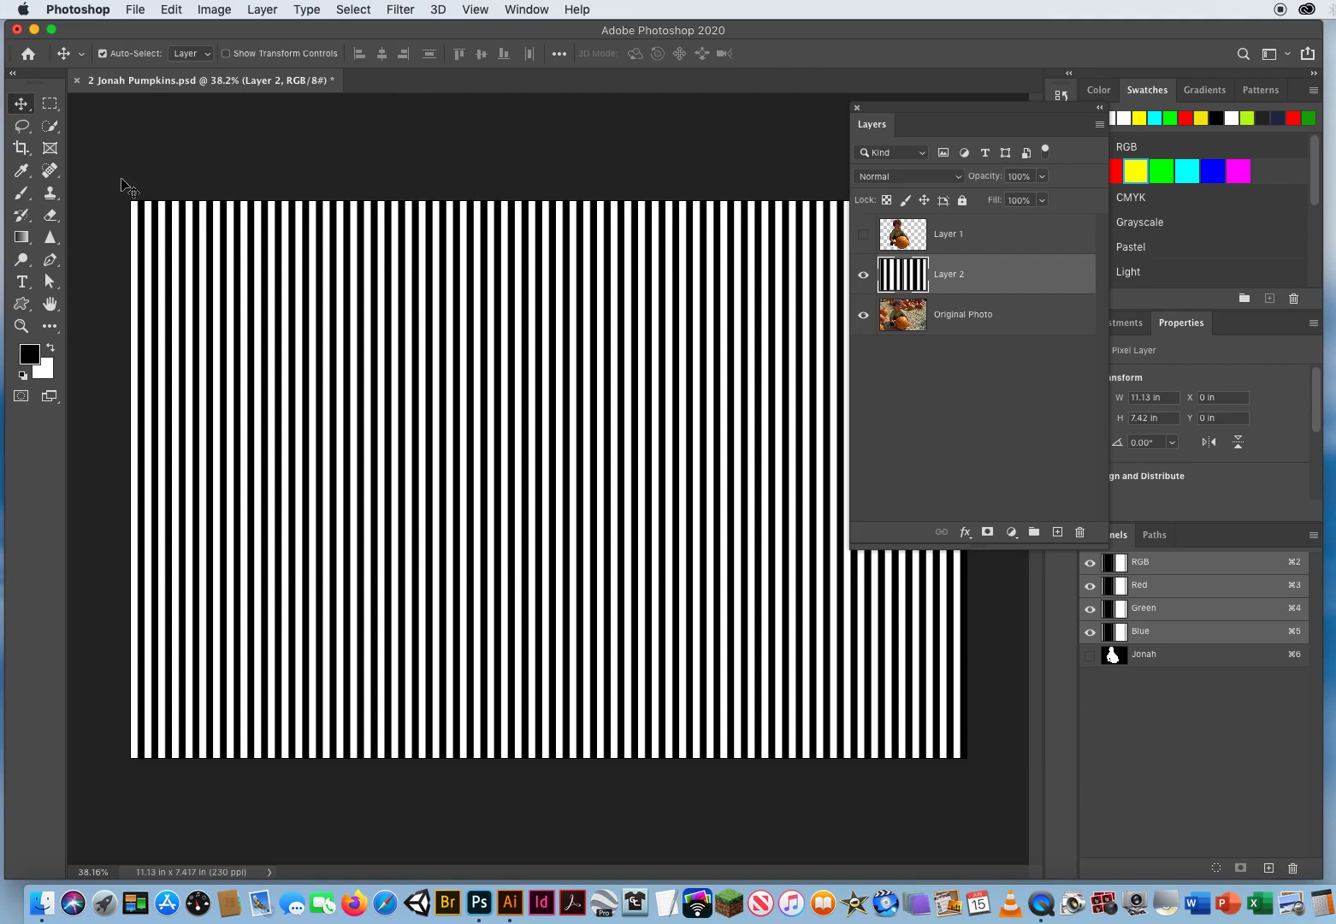
{"action": "mouse_move", "coordinate": [540, 264]}
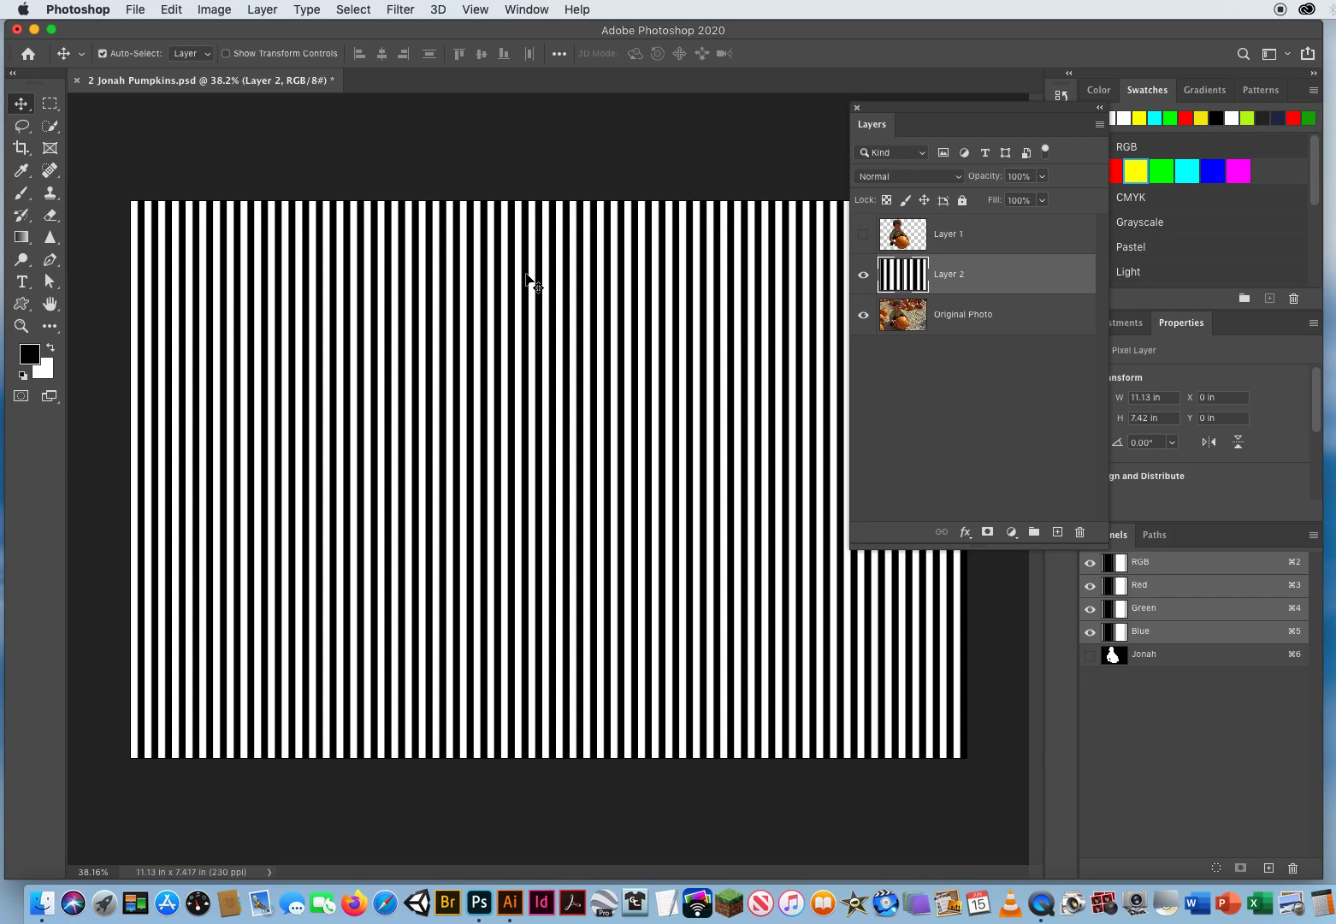
{"action": "mouse_move", "coordinate": [460, 135]}
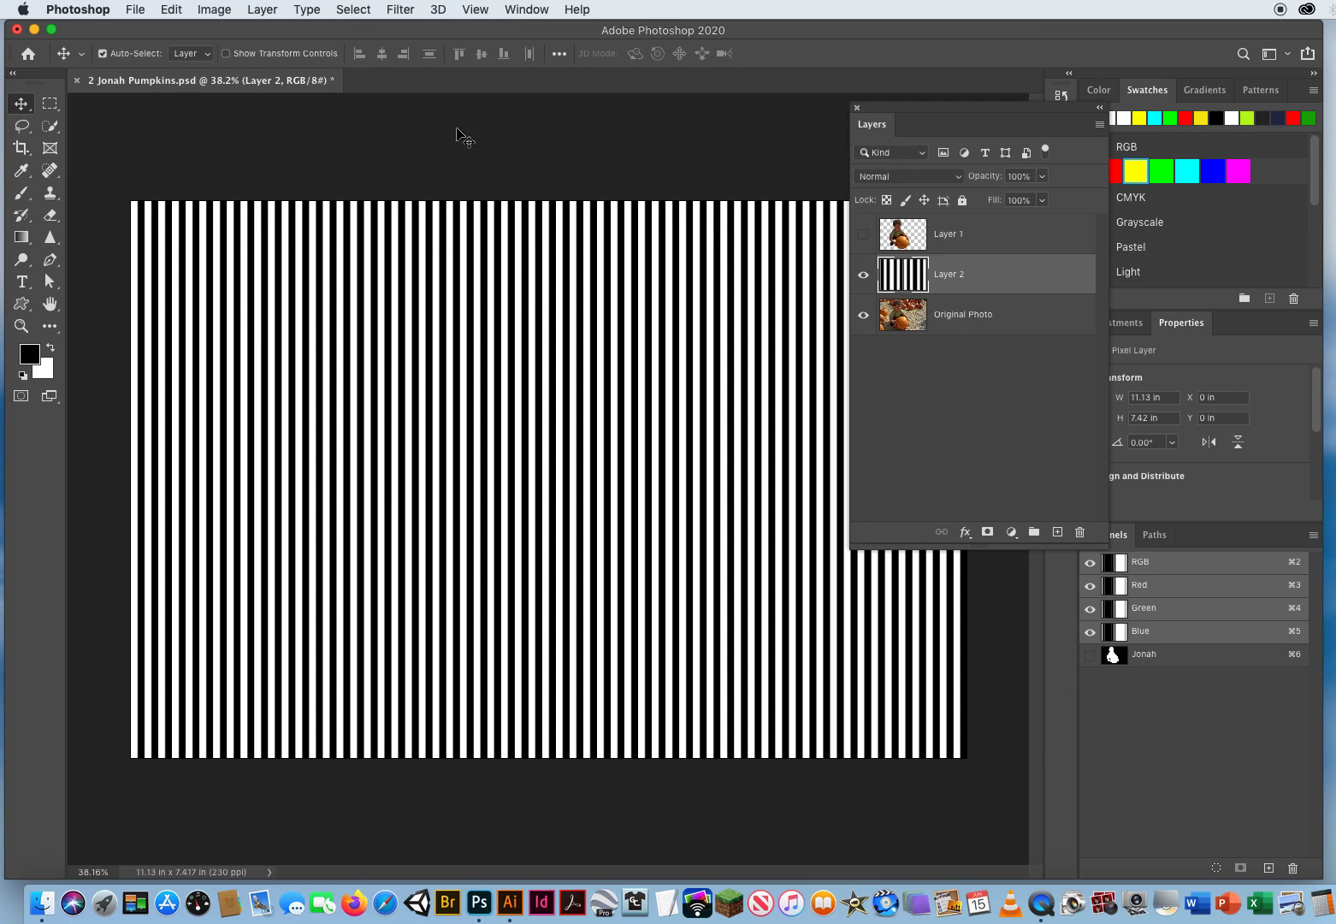
- Apply Filter > Distort > Polar Coordinates with Rectangular to Polar to Layer 2
{"action": "left_click", "coordinate": [400, 10]}
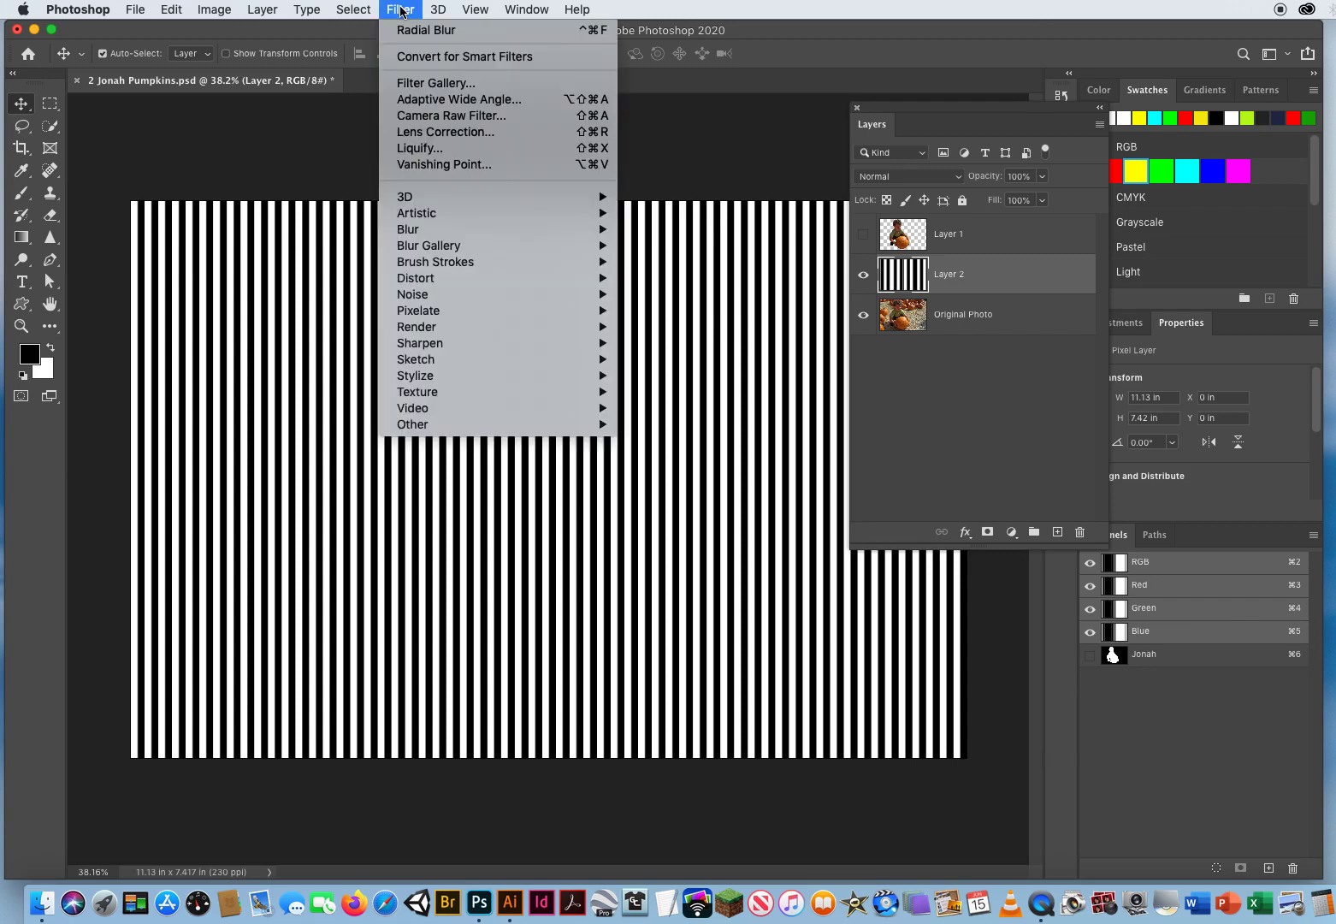
{"action": "mouse_move", "coordinate": [415, 197]}
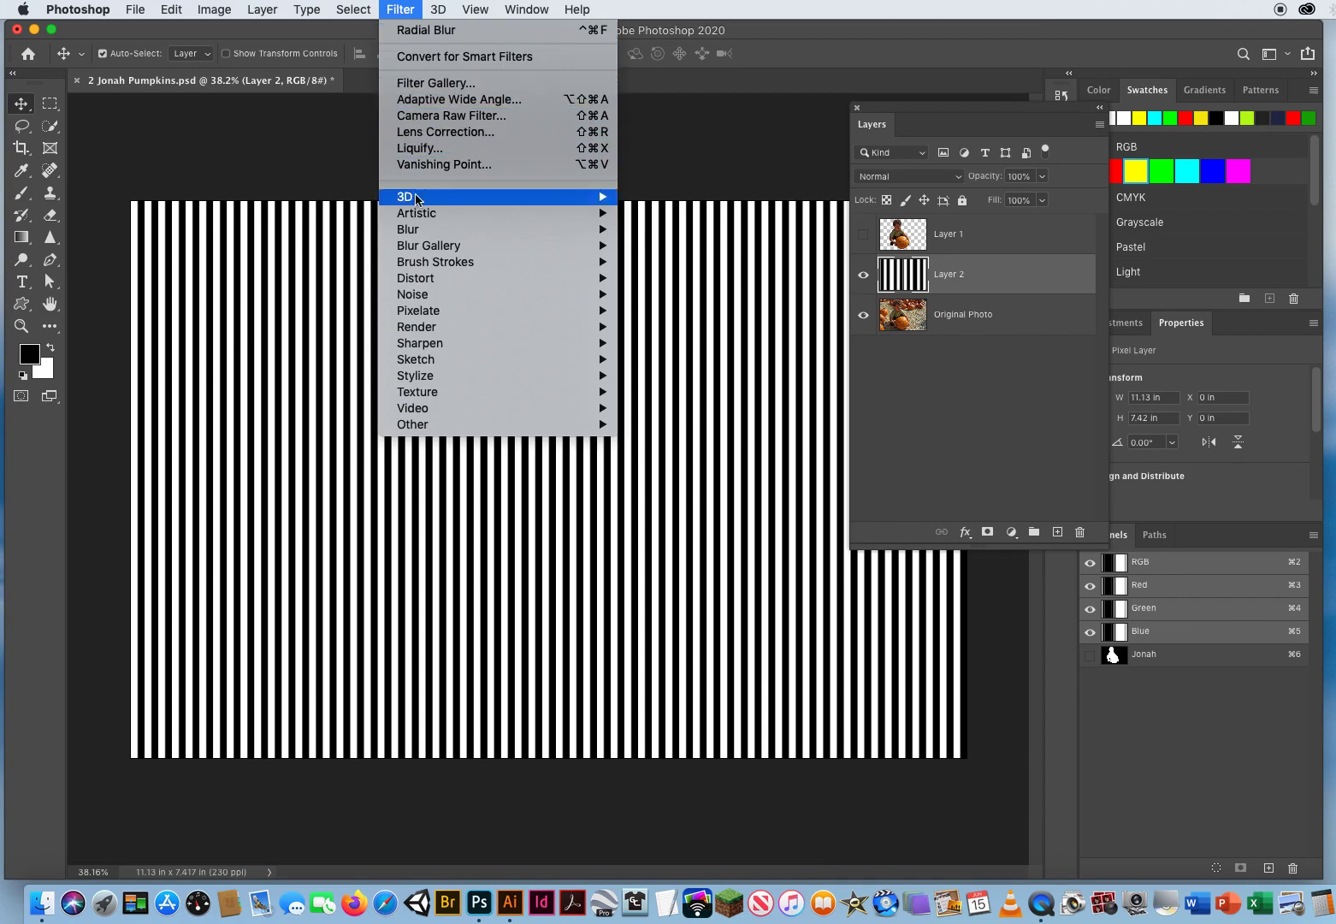
{"action": "mouse_move", "coordinate": [417, 278]}
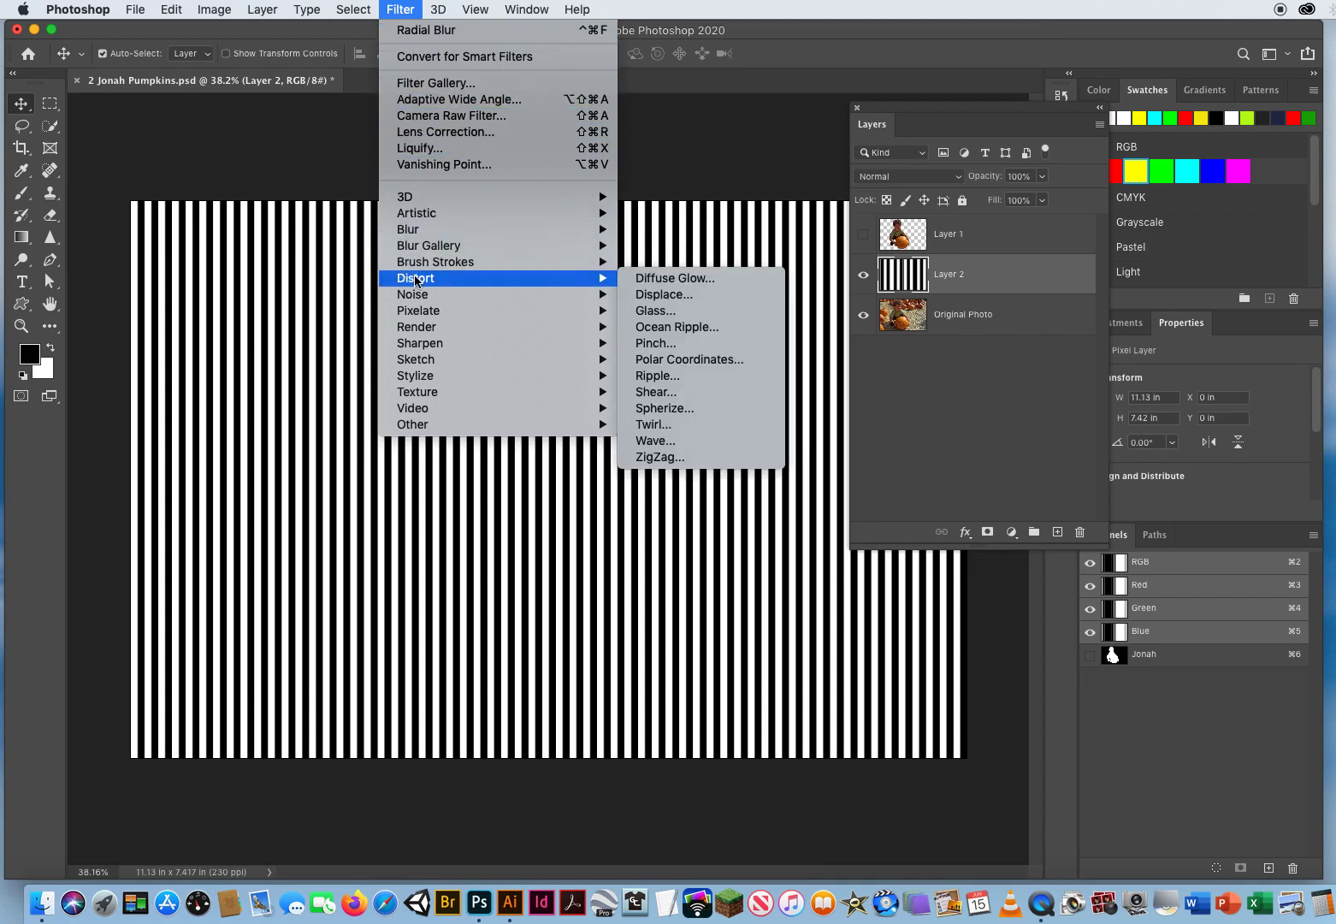
{"action": "mouse_move", "coordinate": [688, 359]}
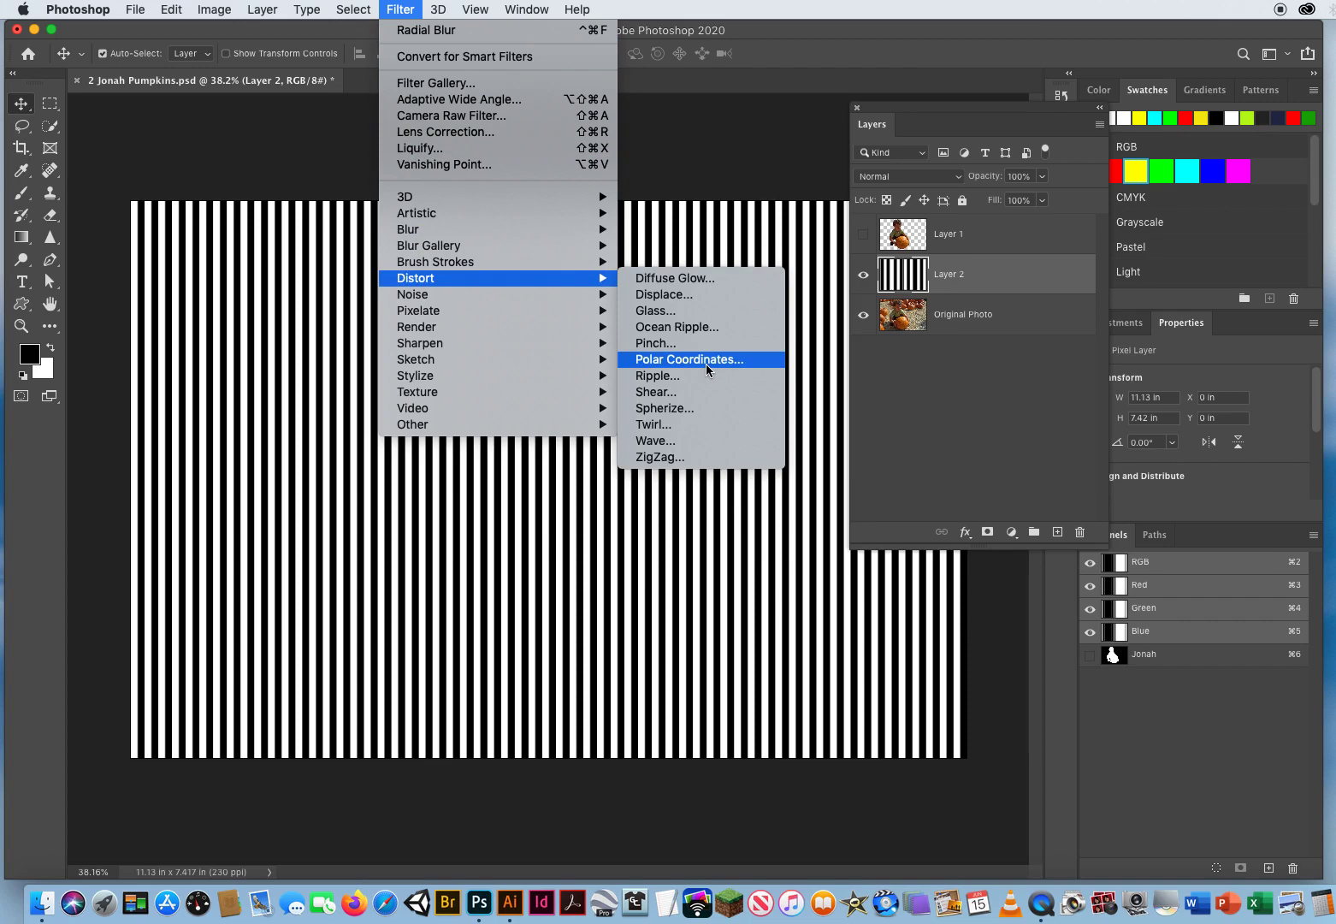
{"action": "left_click", "coordinate": [688, 359]}
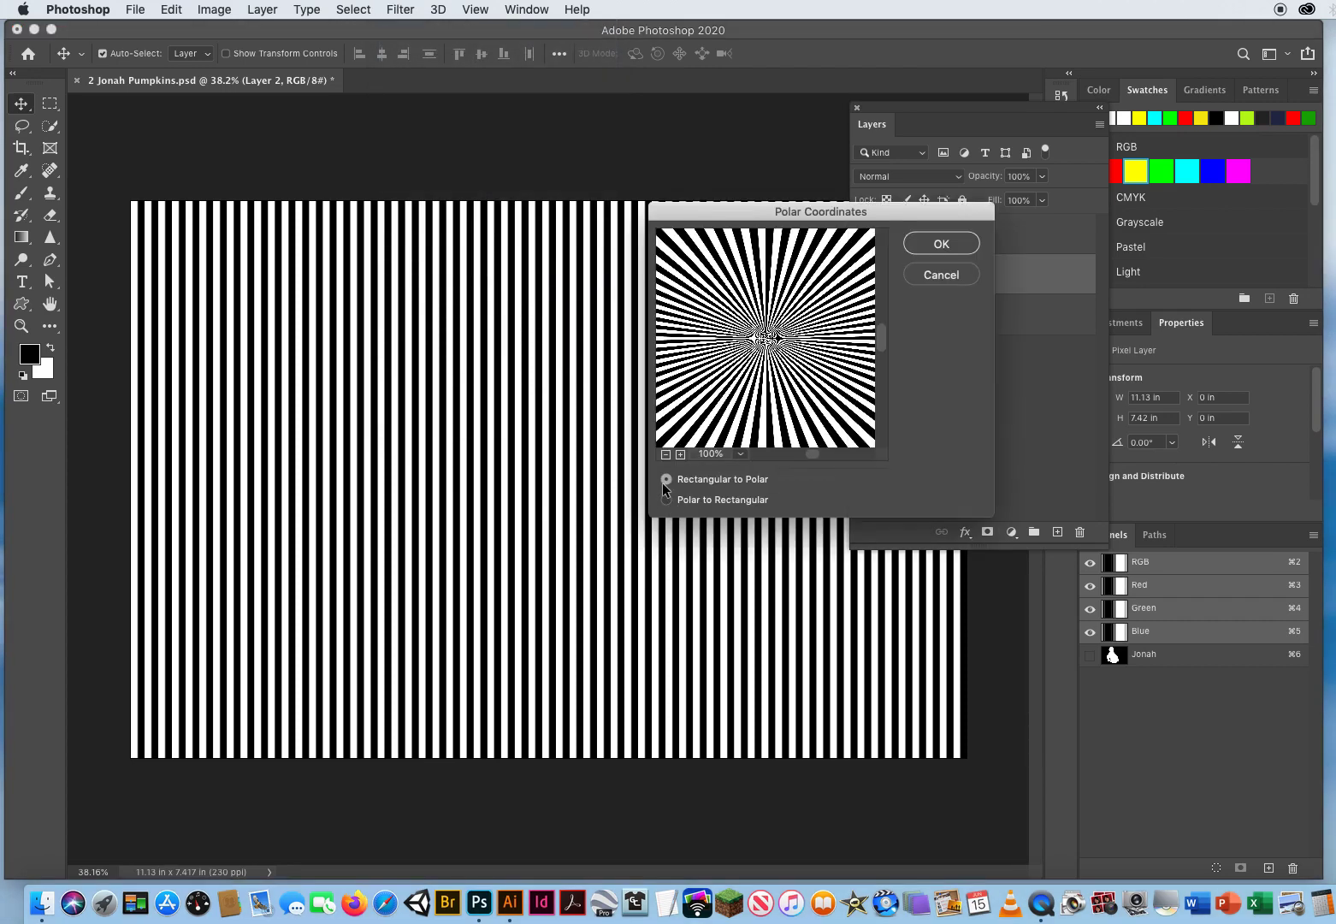
{"action": "mouse_move", "coordinate": [897, 222]}
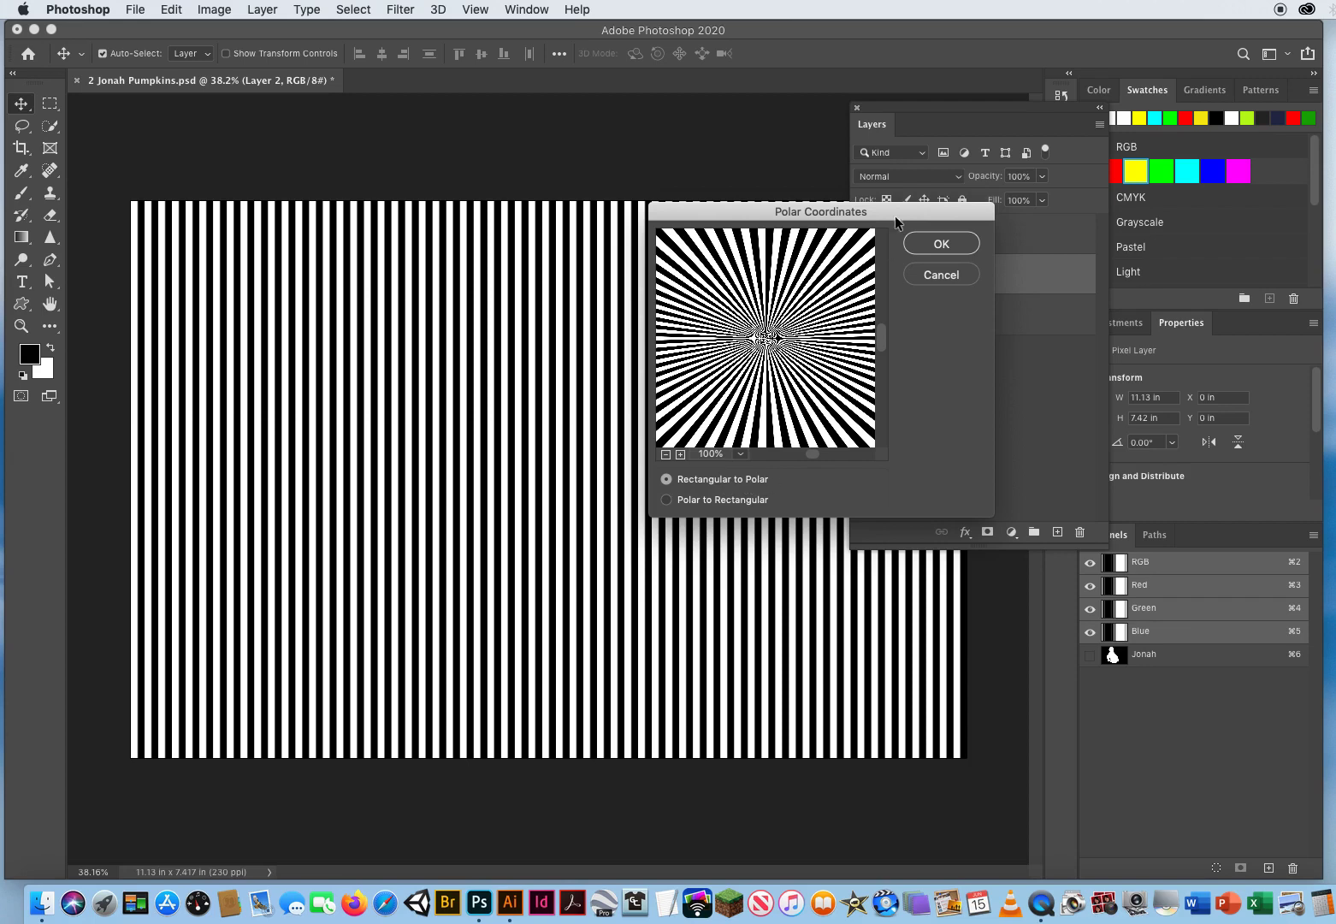
{"action": "mouse_move", "coordinate": [517, 405]}
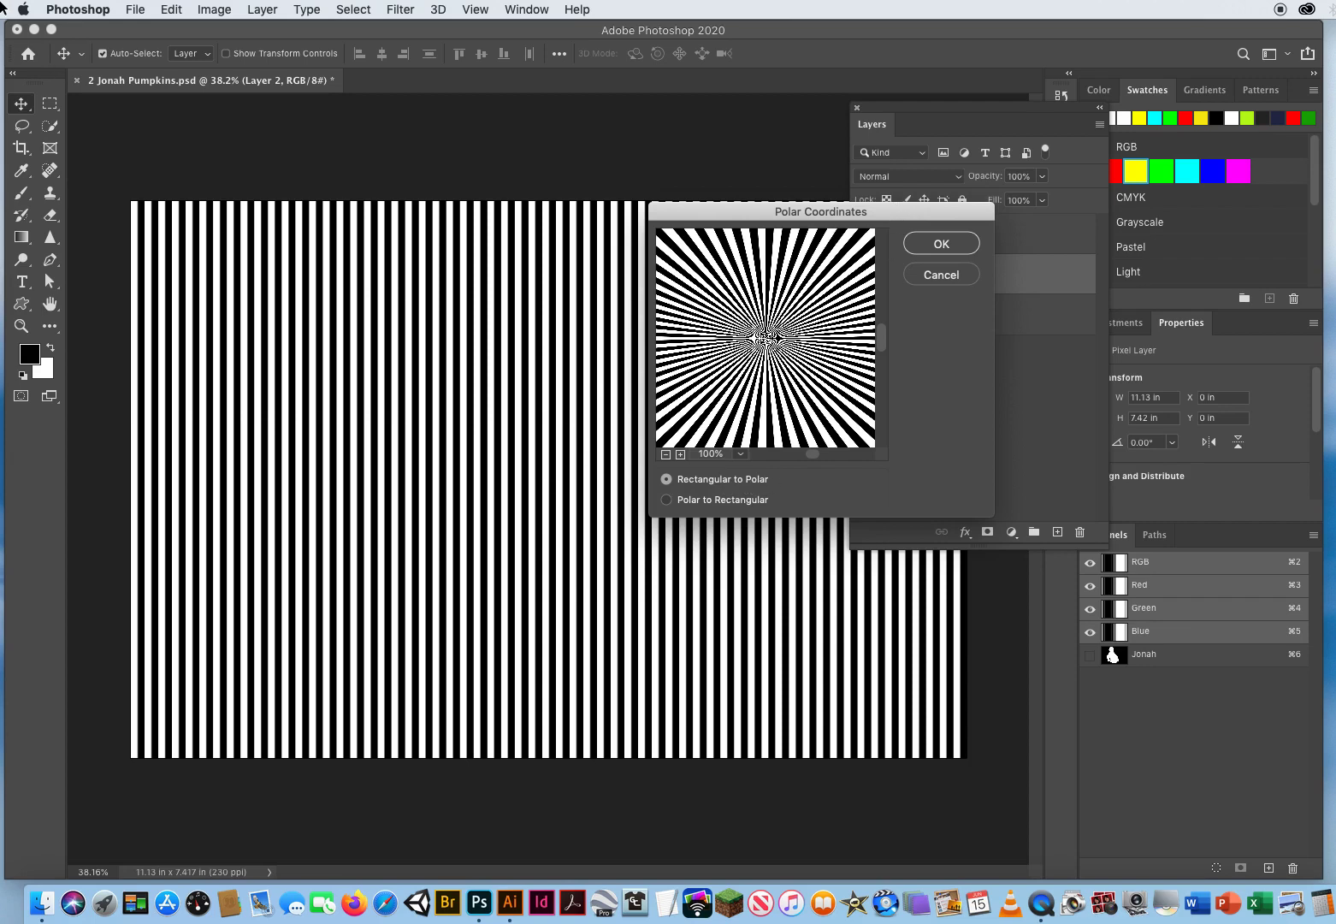
{"action": "mouse_move", "coordinate": [766, 190]}
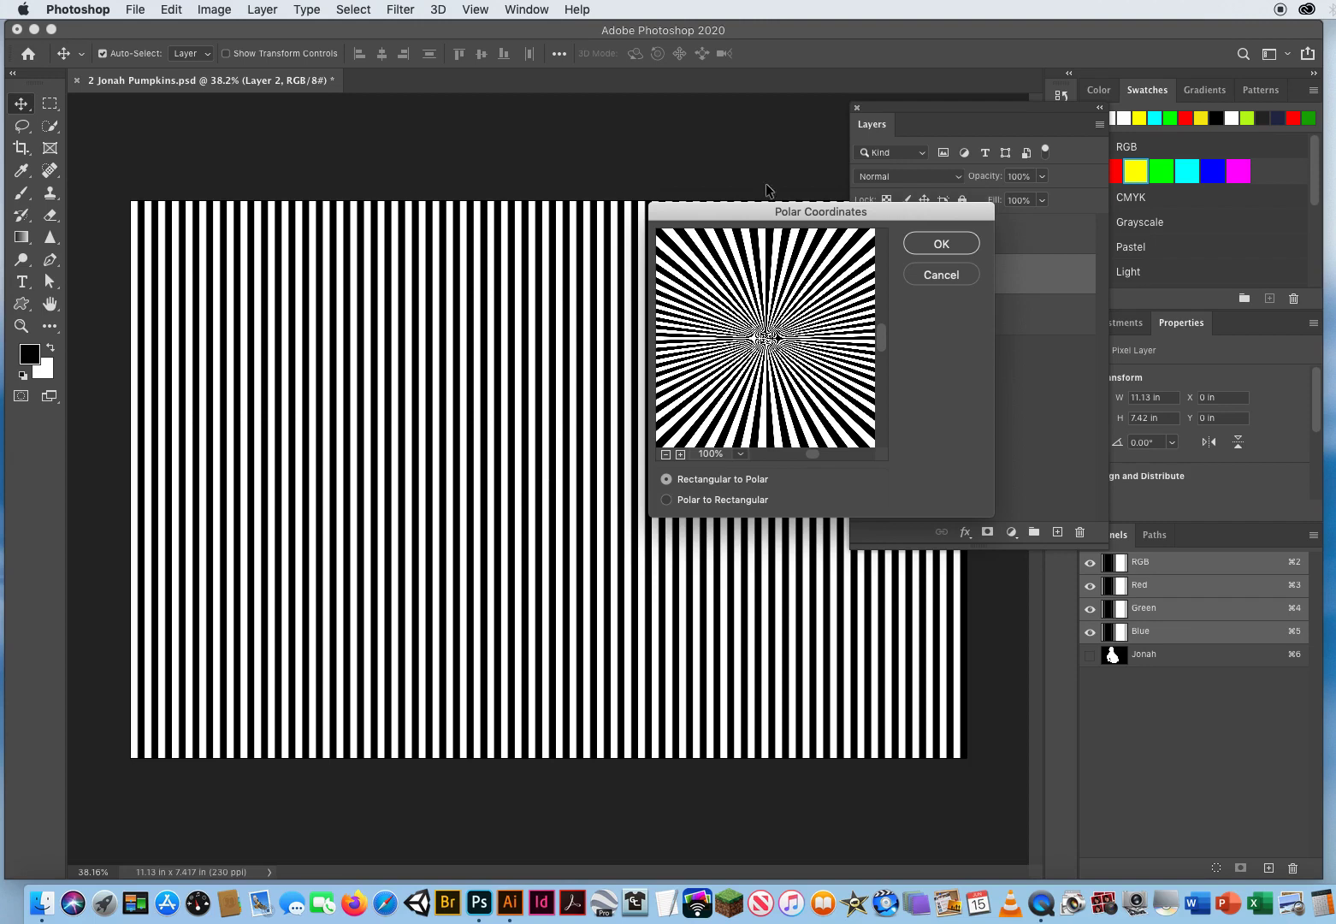
{"action": "left_click", "coordinate": [940, 243]}
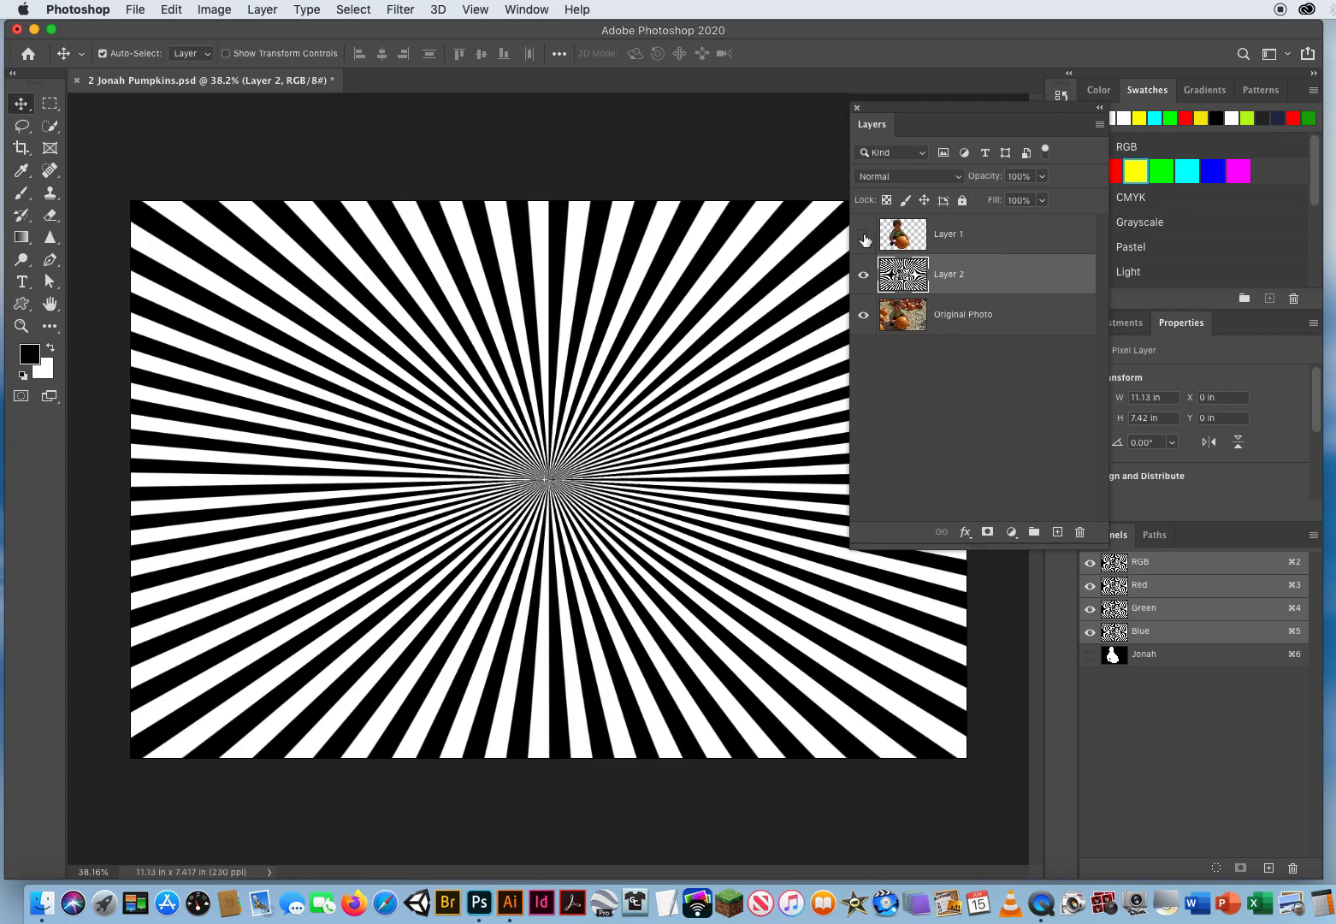
- Turn Layer 1's visibility back on to show the boy cutout
{"action": "left_click", "coordinate": [863, 233]}
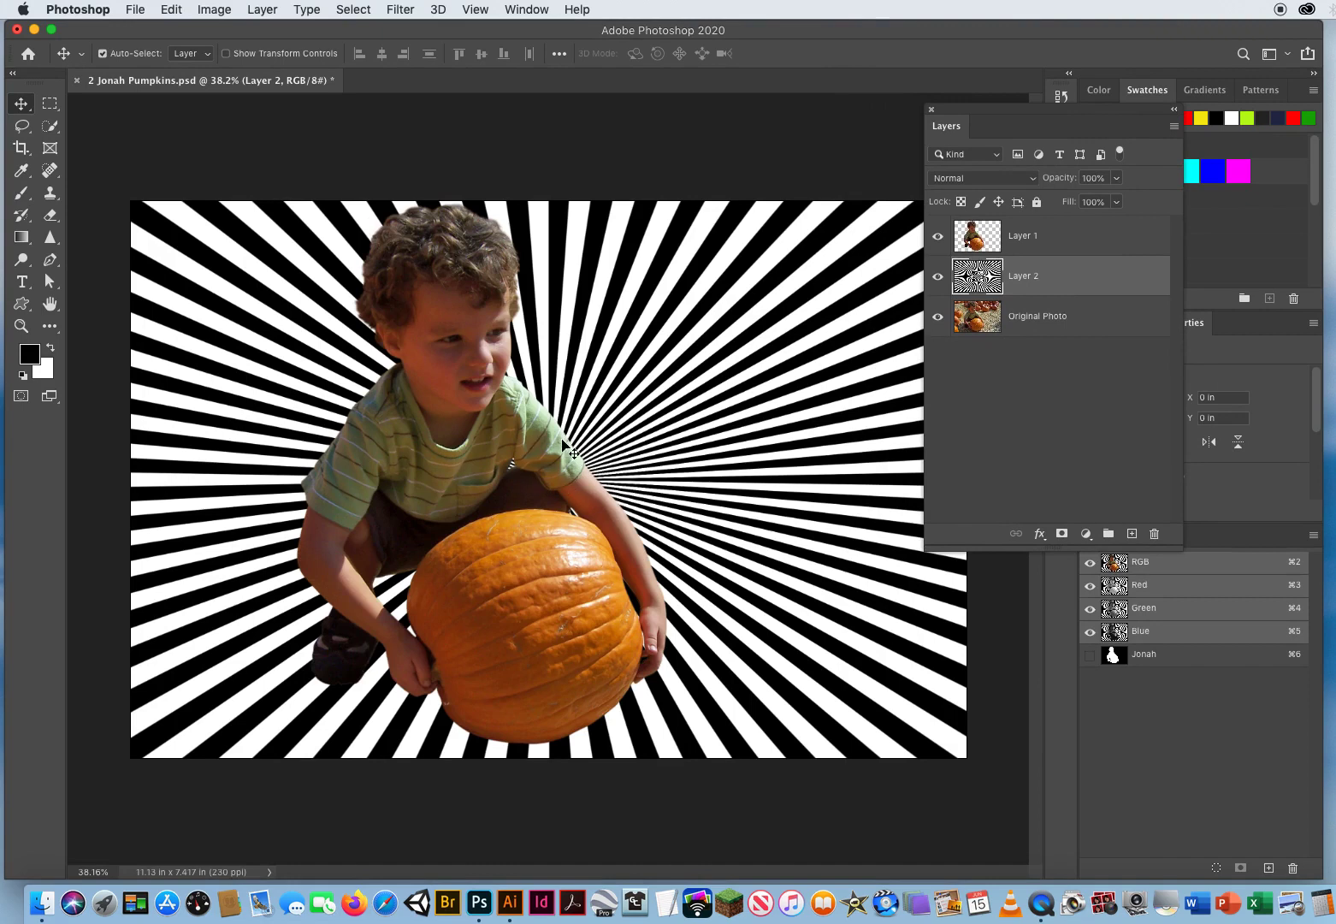
{"action": "mouse_move", "coordinate": [552, 485]}
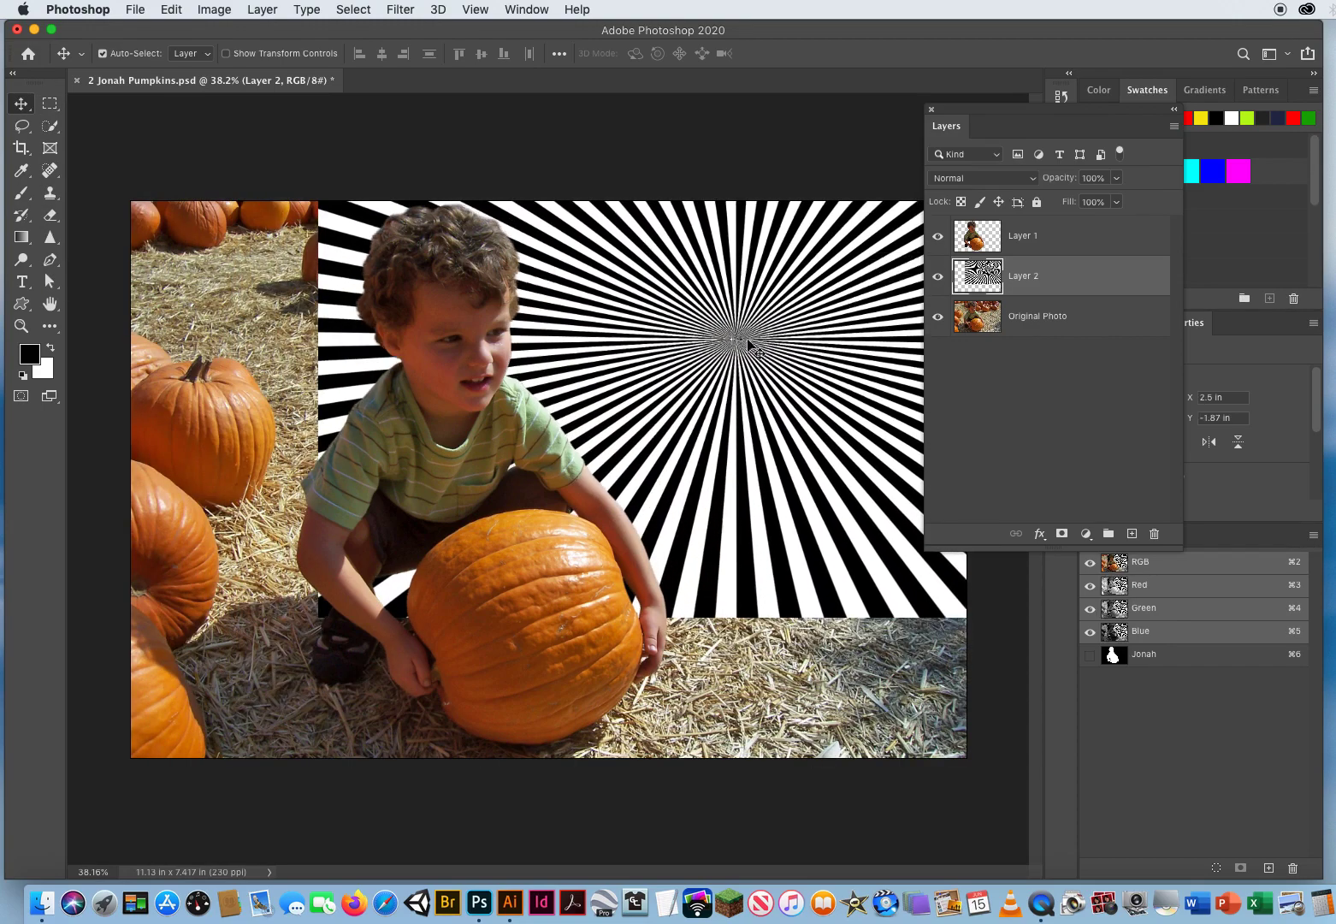
- Move Layer 2 so the ray burst centres behind the boy's head
{"action": "left_click_drag", "start_coordinate": [732, 342], "coordinate": [723, 355]}
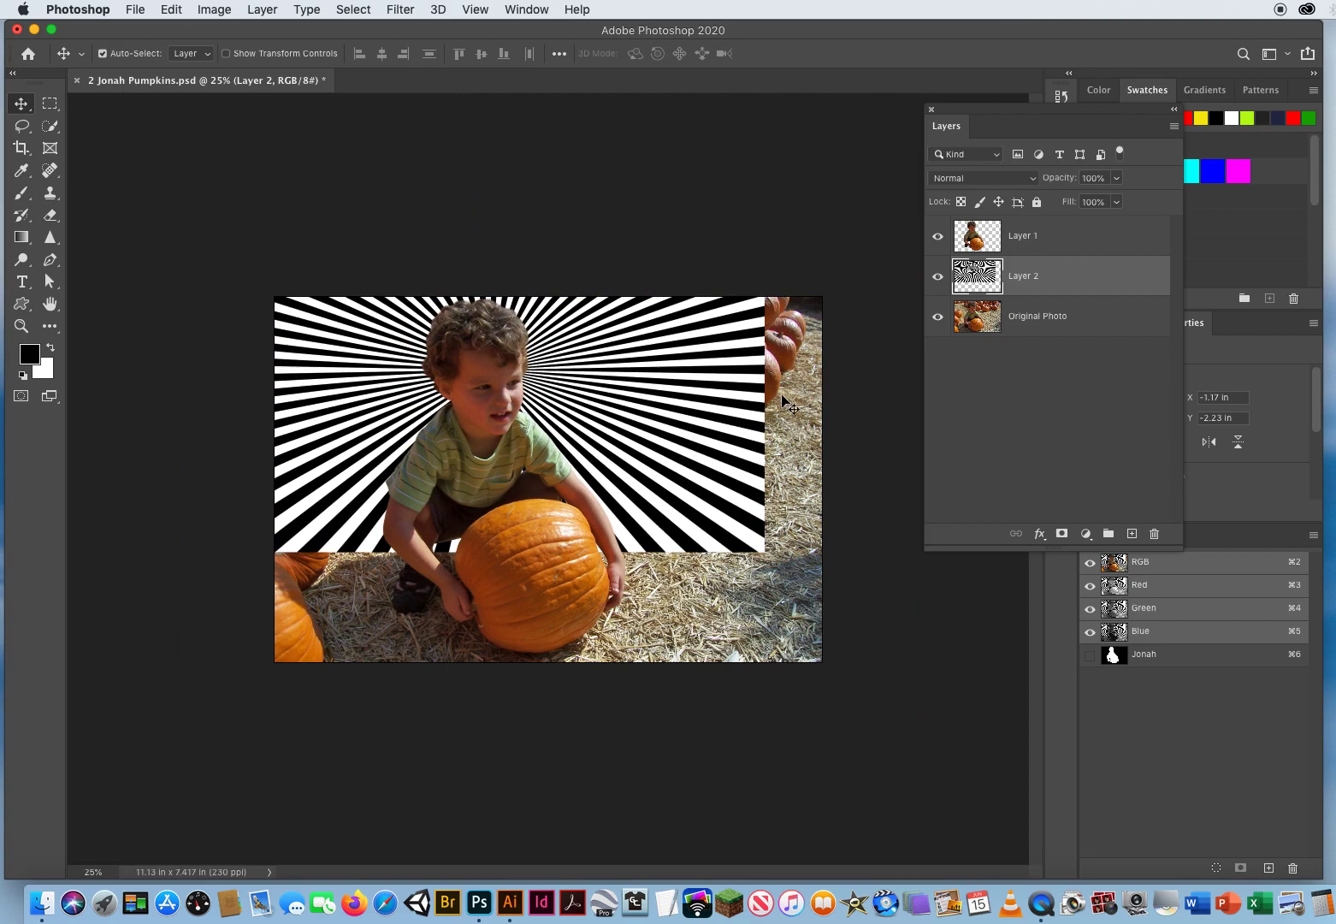
{"action": "mouse_move", "coordinate": [638, 535]}
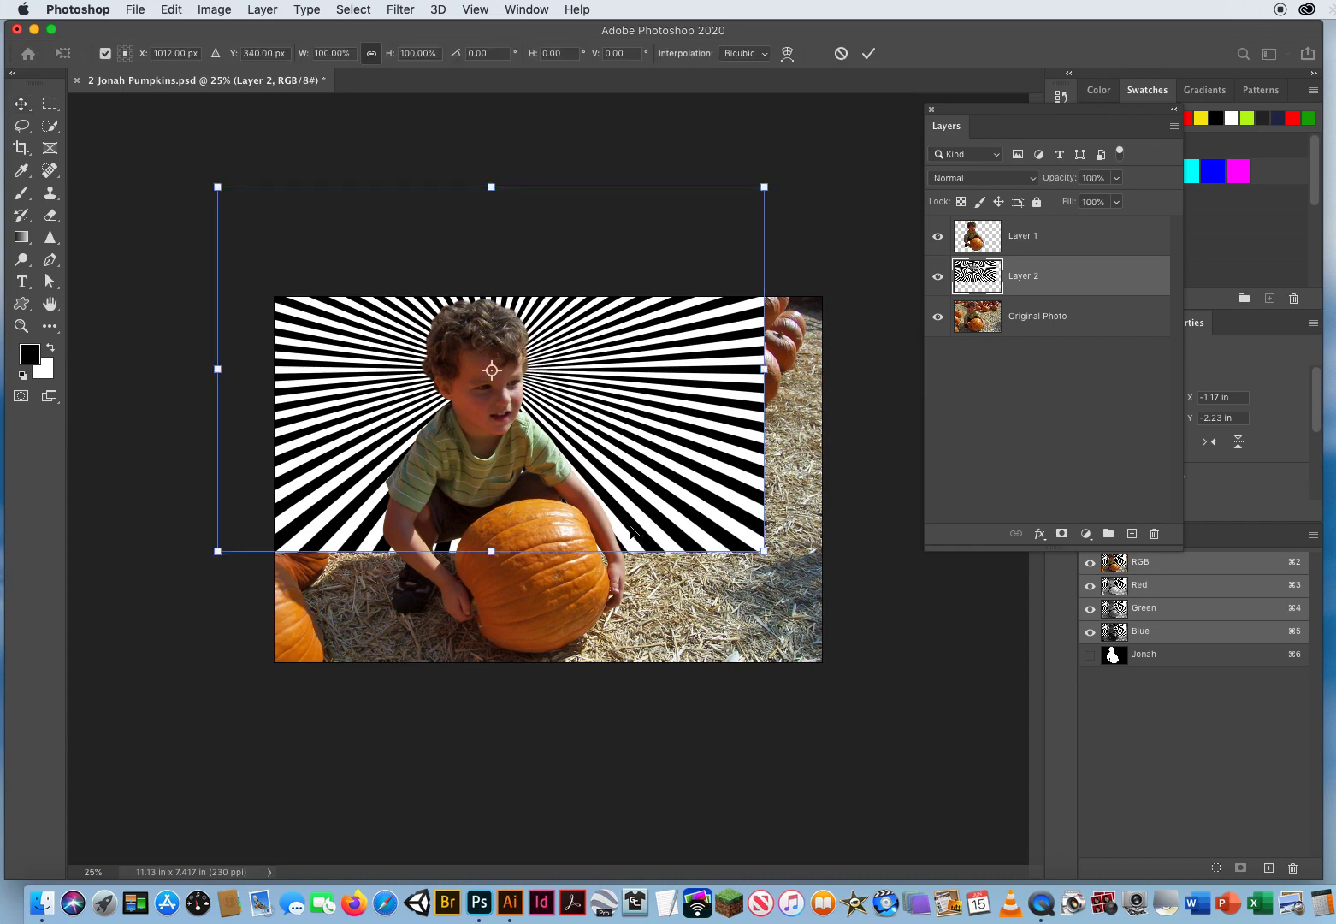
{"action": "mouse_move", "coordinate": [470, 354]}
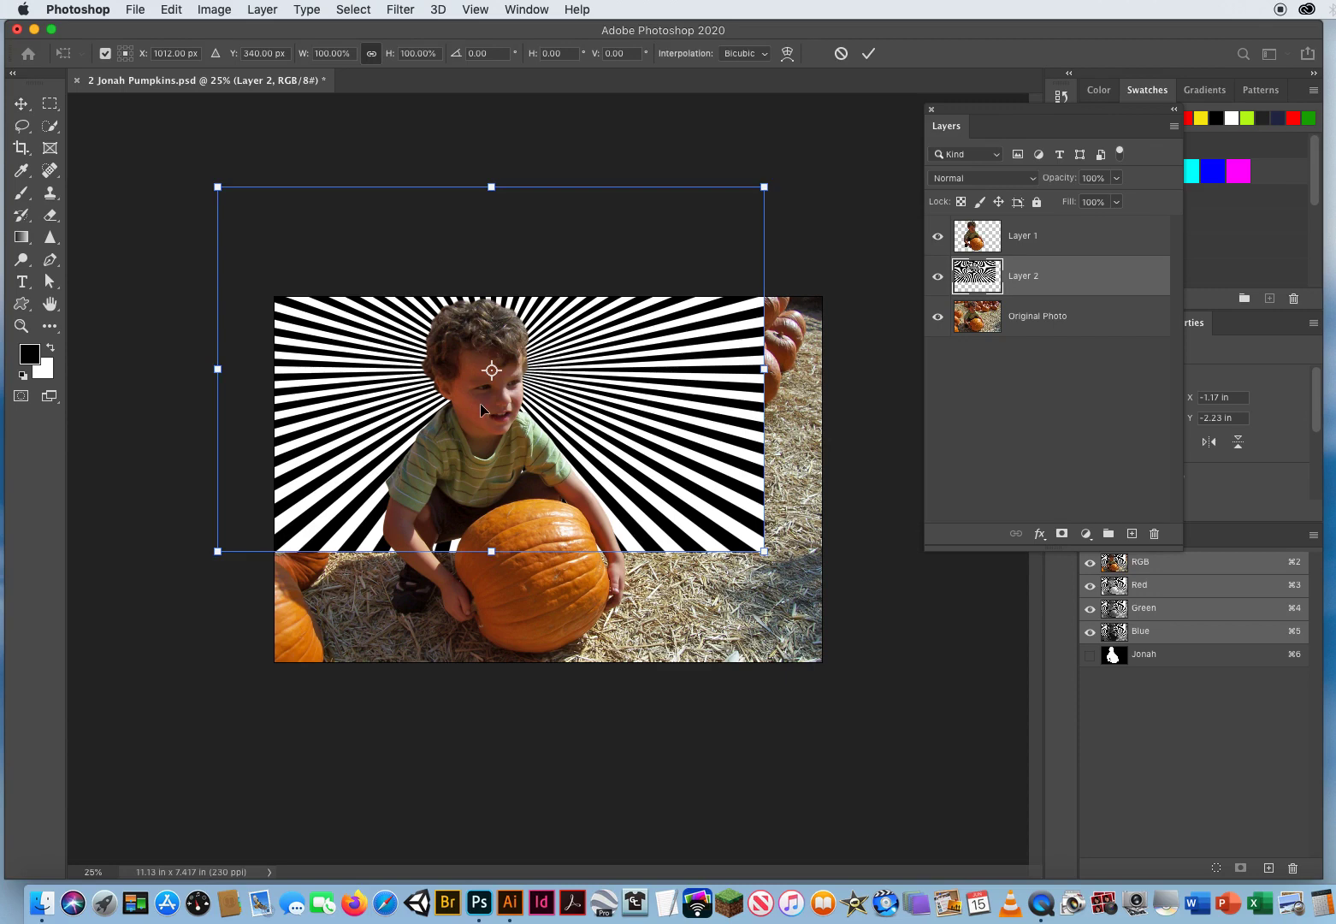
{"action": "mouse_move", "coordinate": [522, 489]}
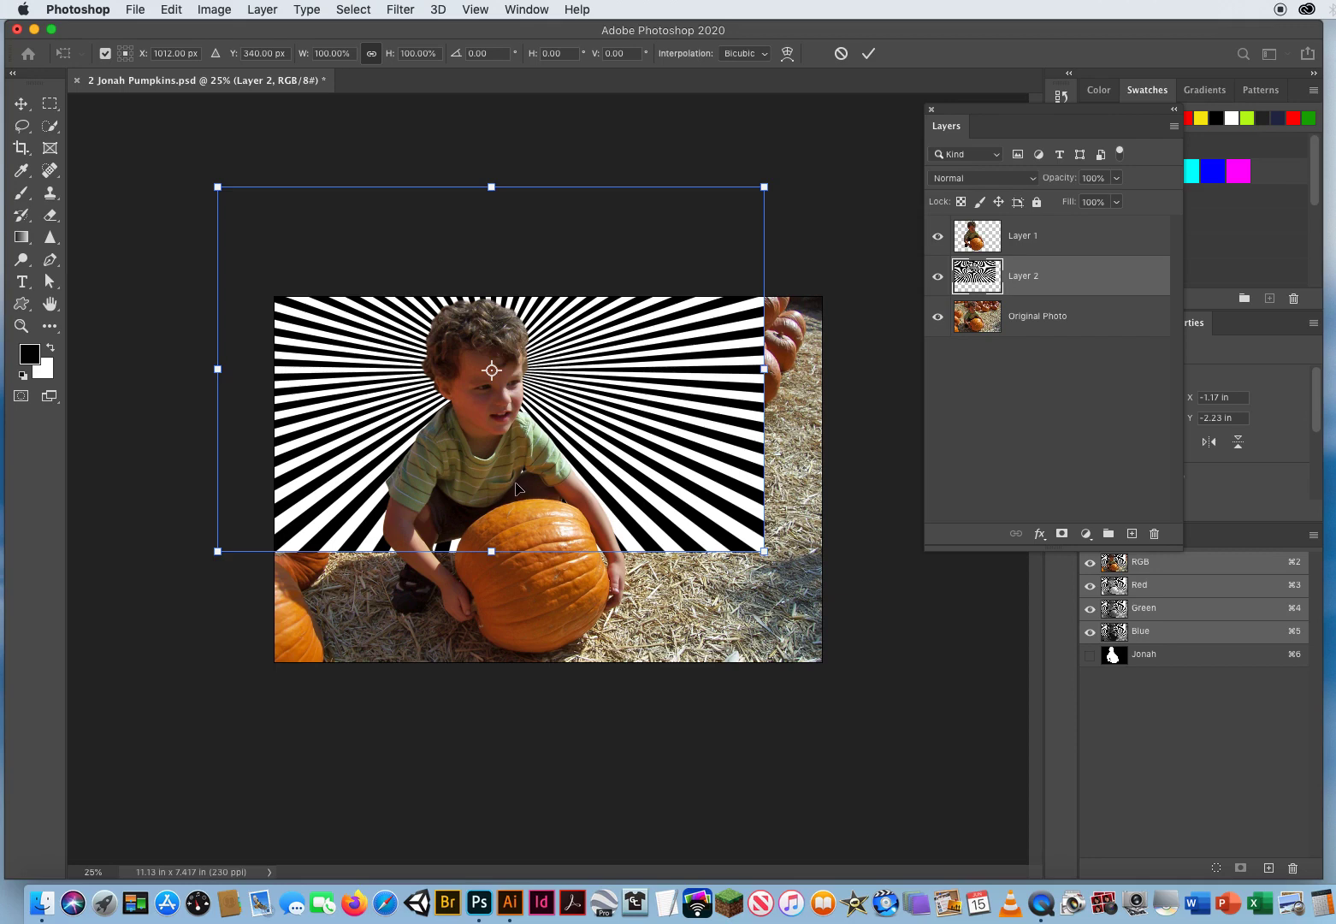
{"action": "mouse_move", "coordinate": [525, 494]}
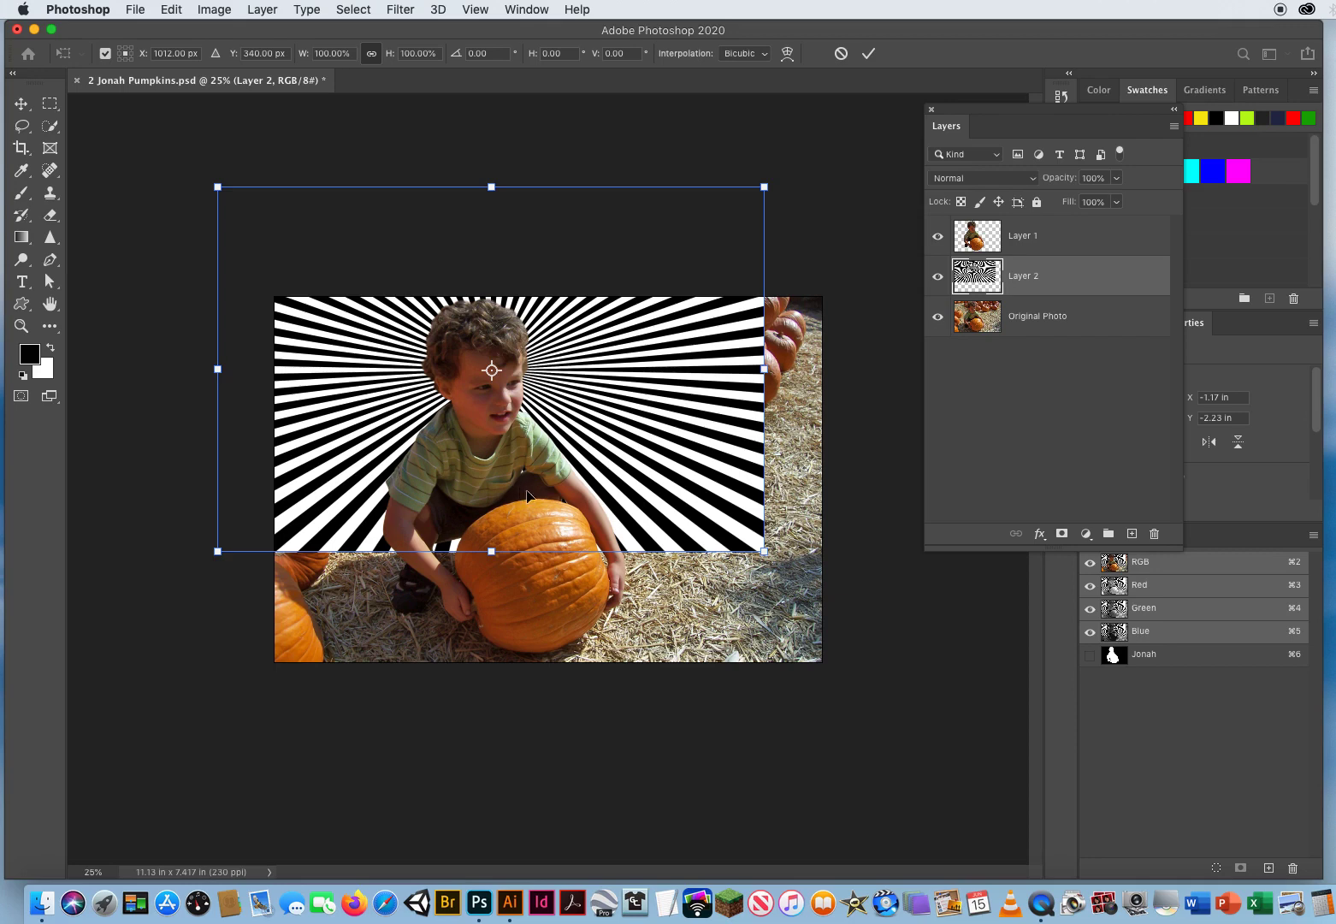
- Free-transform Layer 2, scaling the ray burst from its centre to cover the canvas
{"action": "left_click_drag", "start_coordinate": [764, 551], "coordinate": [772, 559]}
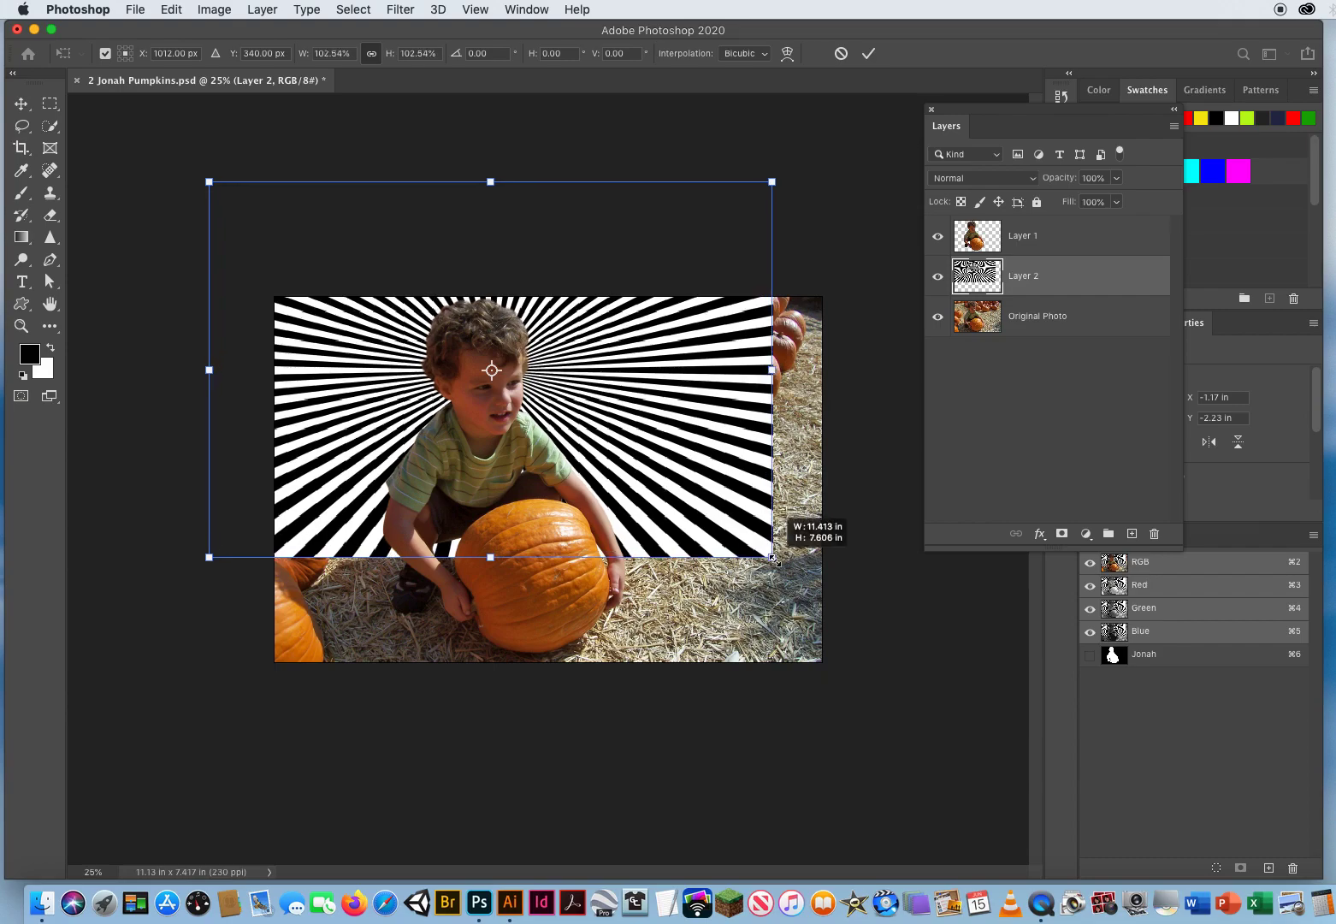
{"action": "left_click_drag", "start_coordinate": [770, 558], "coordinate": [882, 631]}
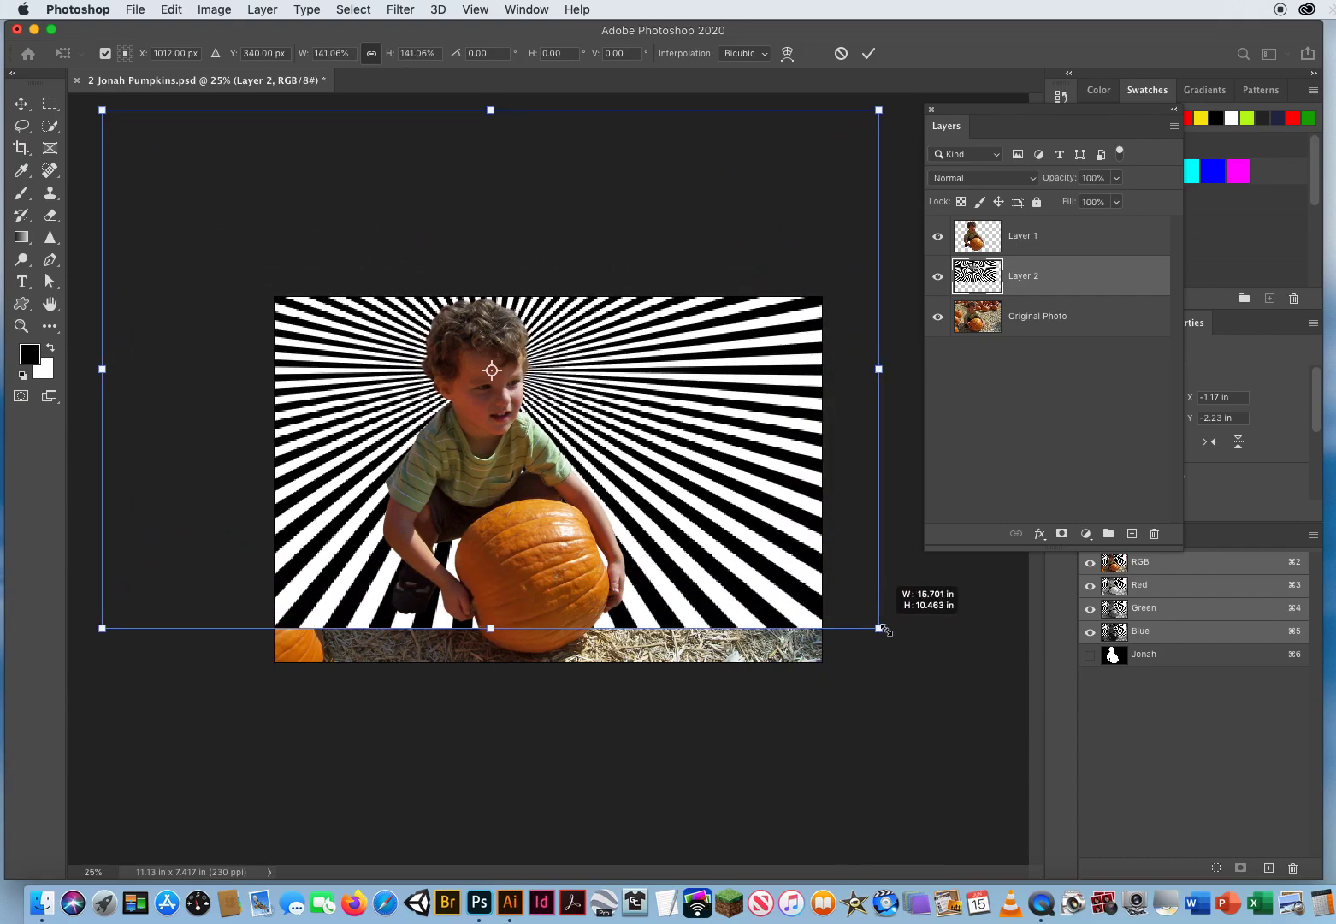
{"action": "left_click_drag", "start_coordinate": [879, 628], "coordinate": [984, 695]}
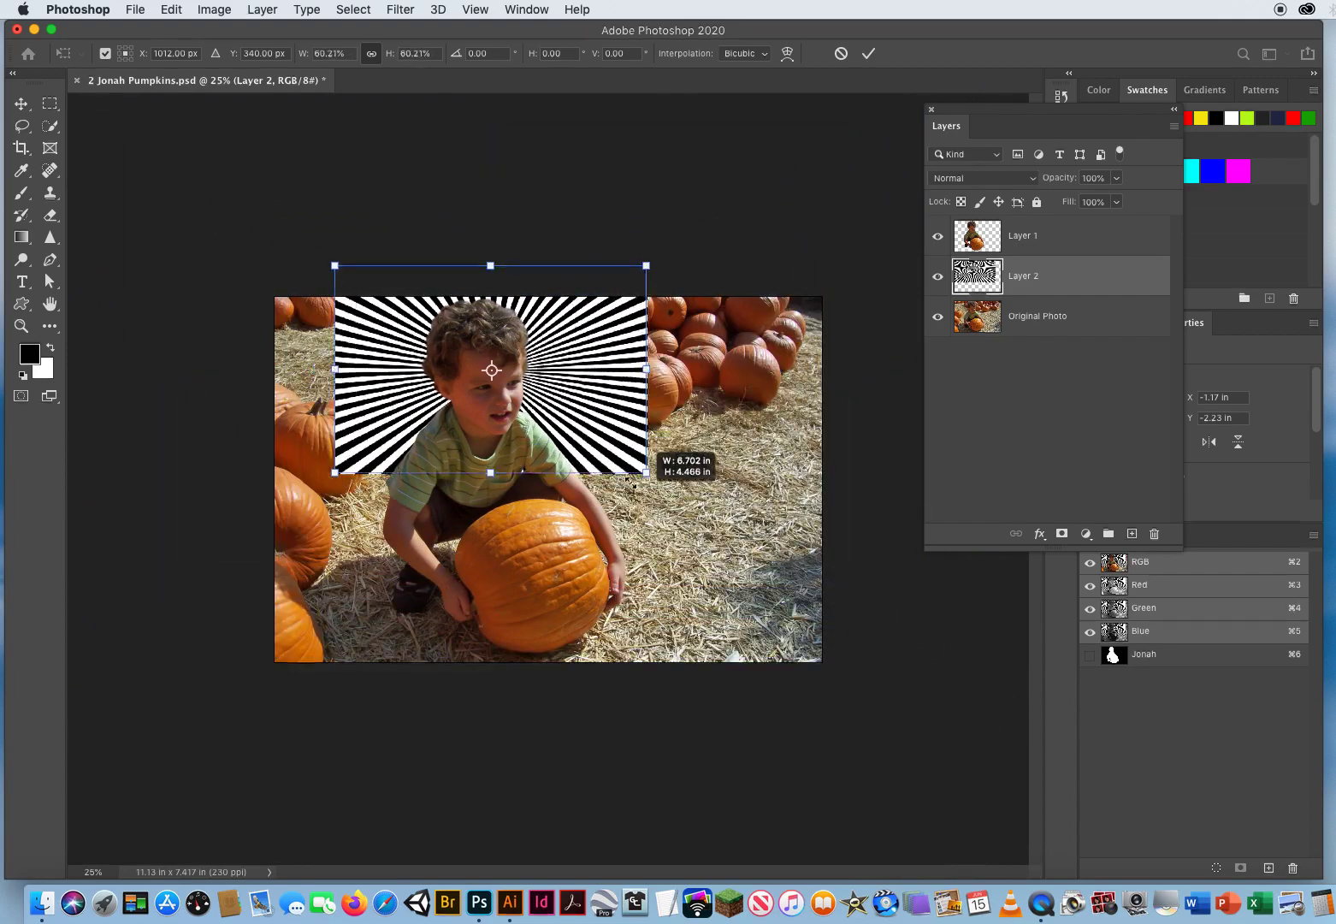
{"action": "left_click_drag", "start_coordinate": [646, 473], "coordinate": [909, 647]}
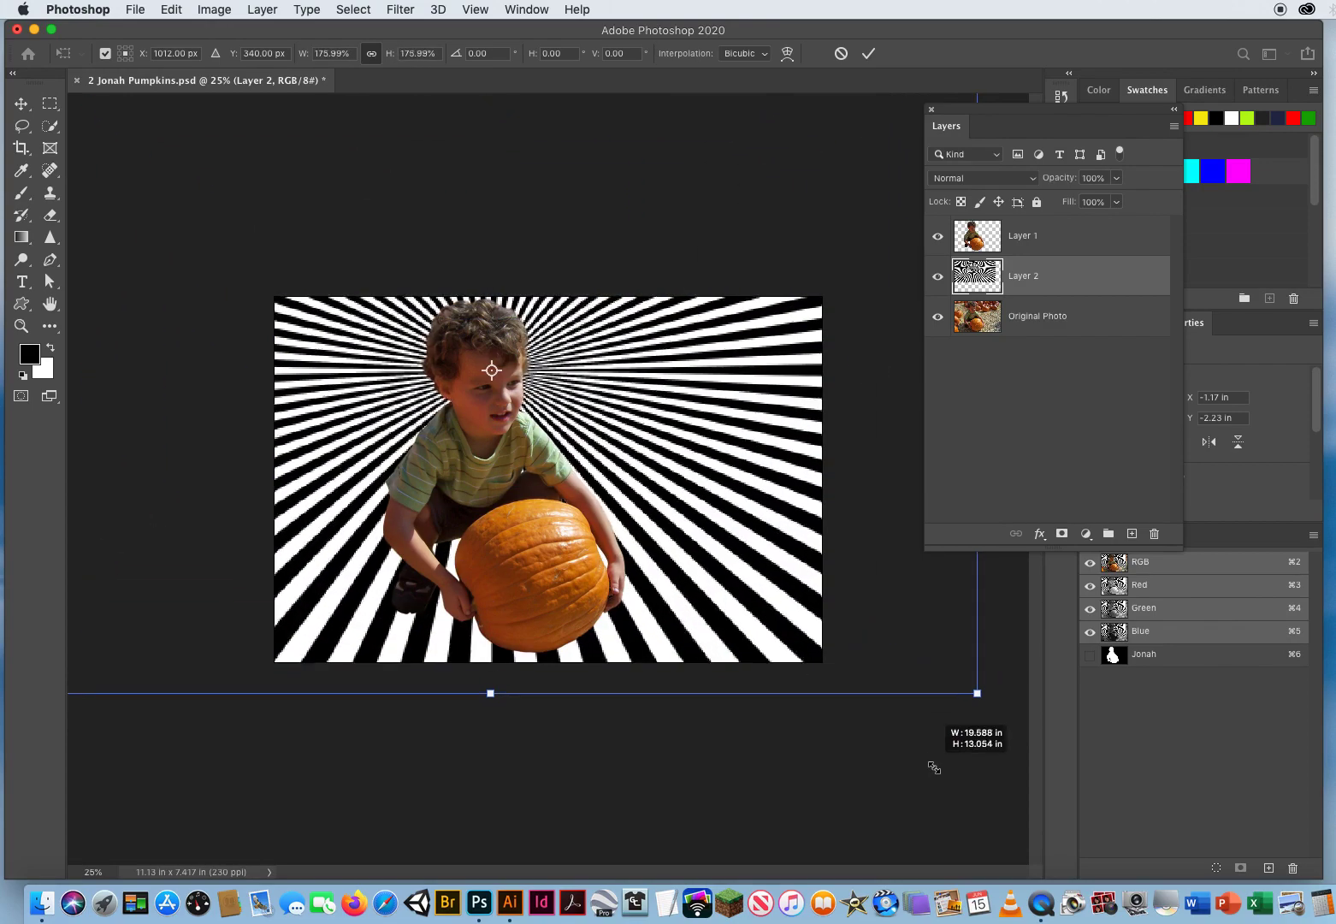
{"action": "left_click_drag", "start_coordinate": [977, 693], "coordinate": [984, 698]}
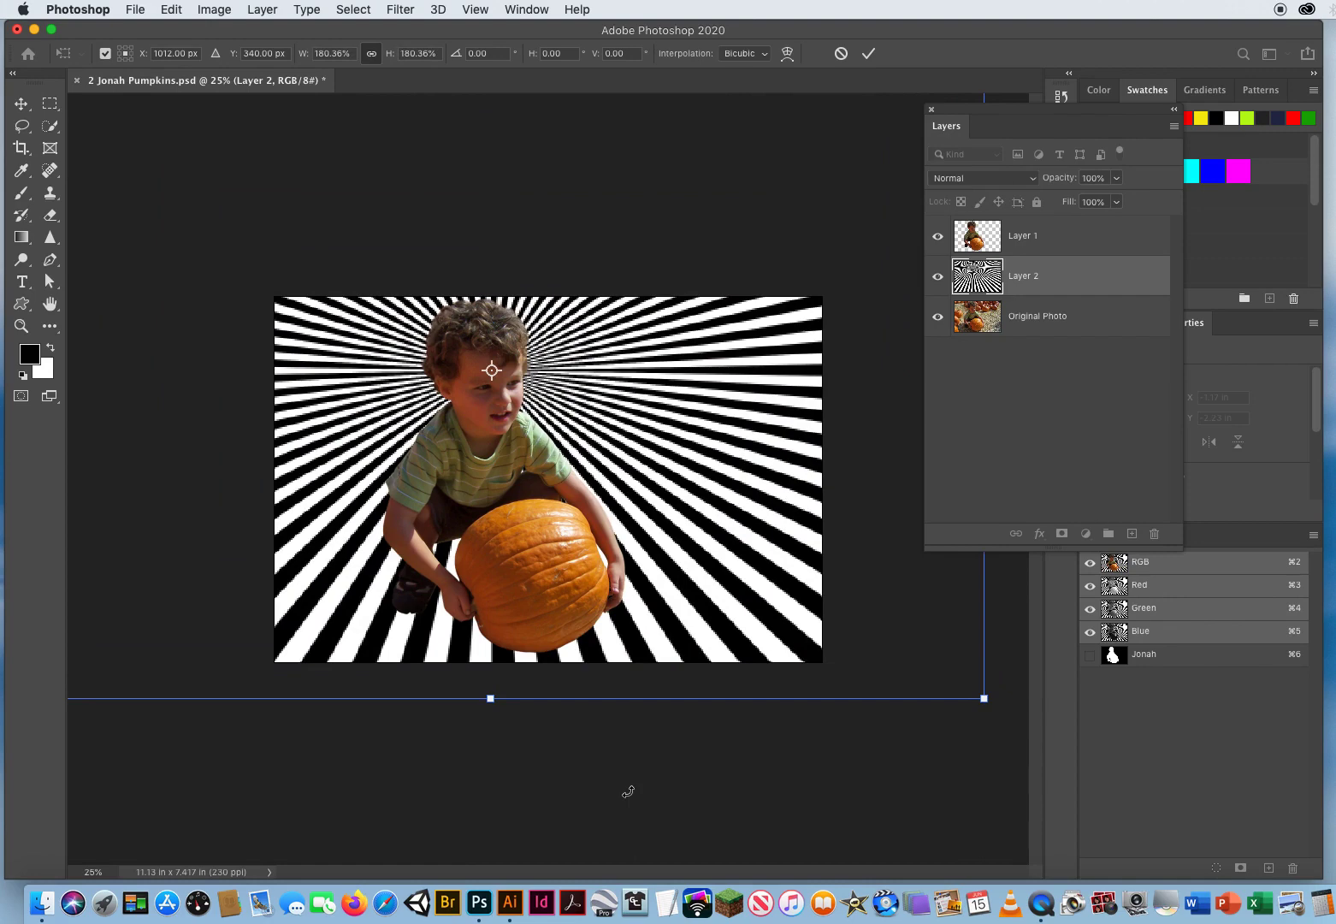
{"action": "left_click", "coordinate": [867, 53]}
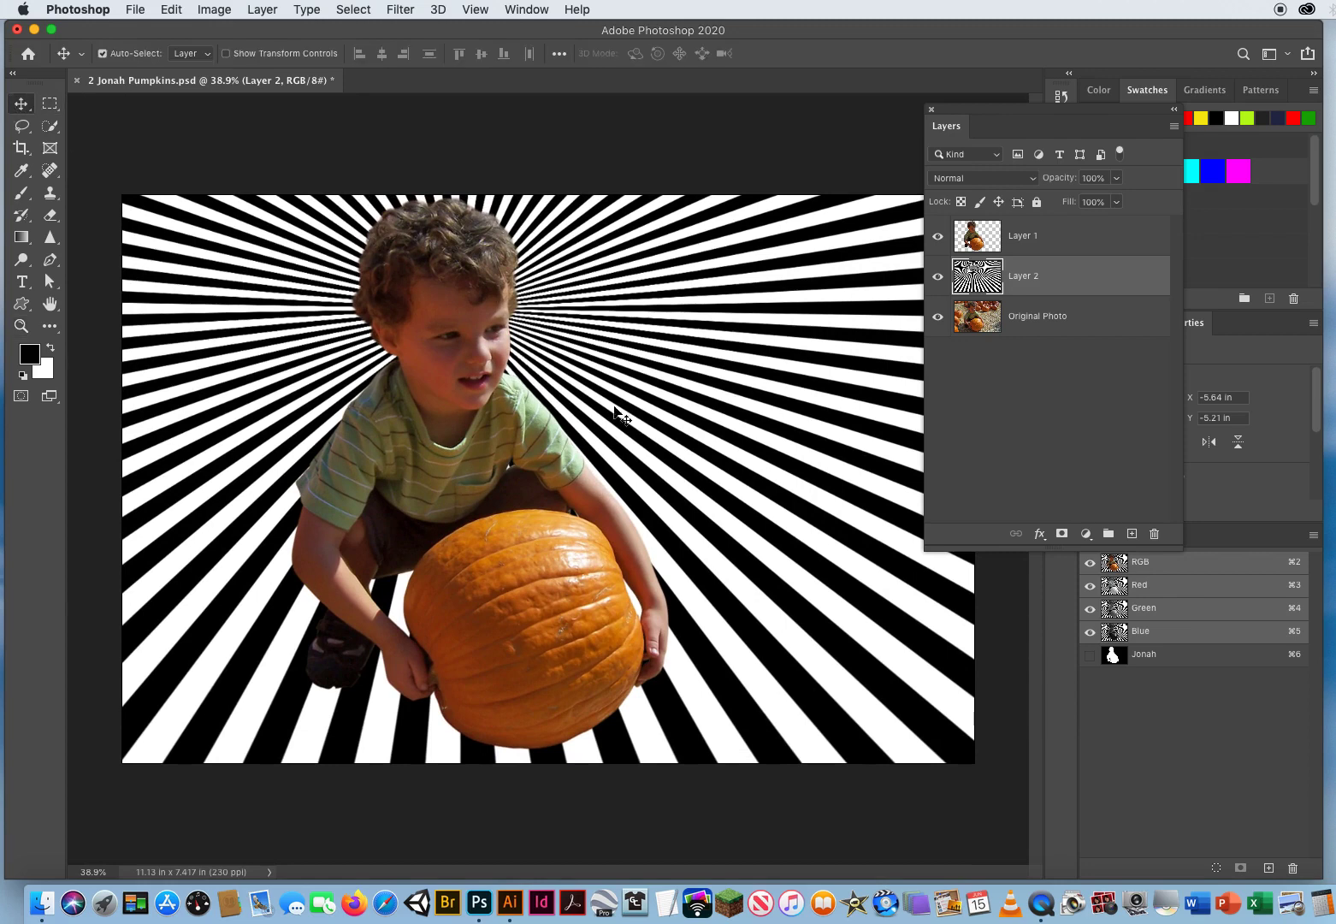
{"action": "mouse_move", "coordinate": [648, 423]}
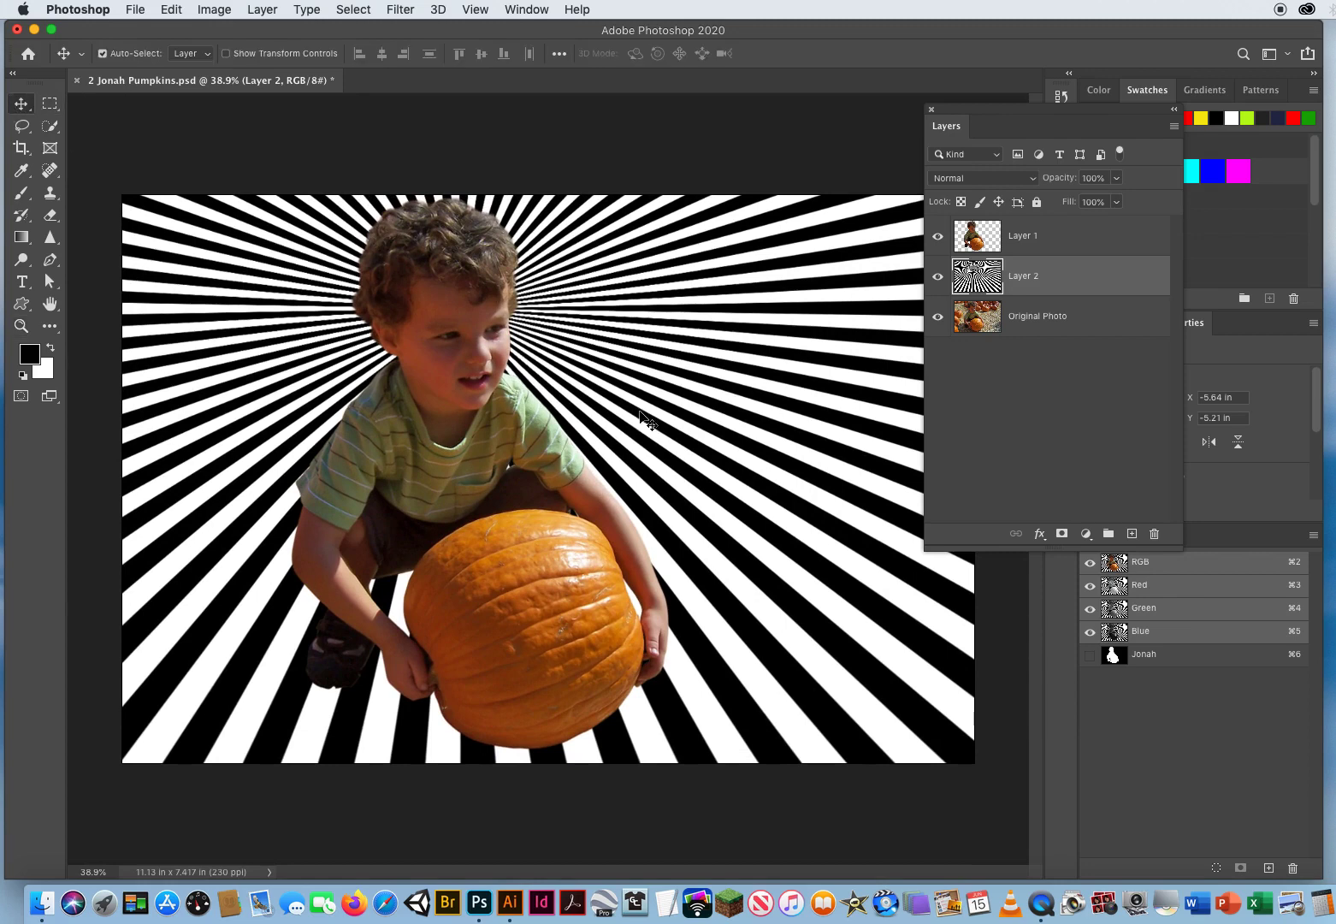
{"action": "mouse_move", "coordinate": [474, 216]}
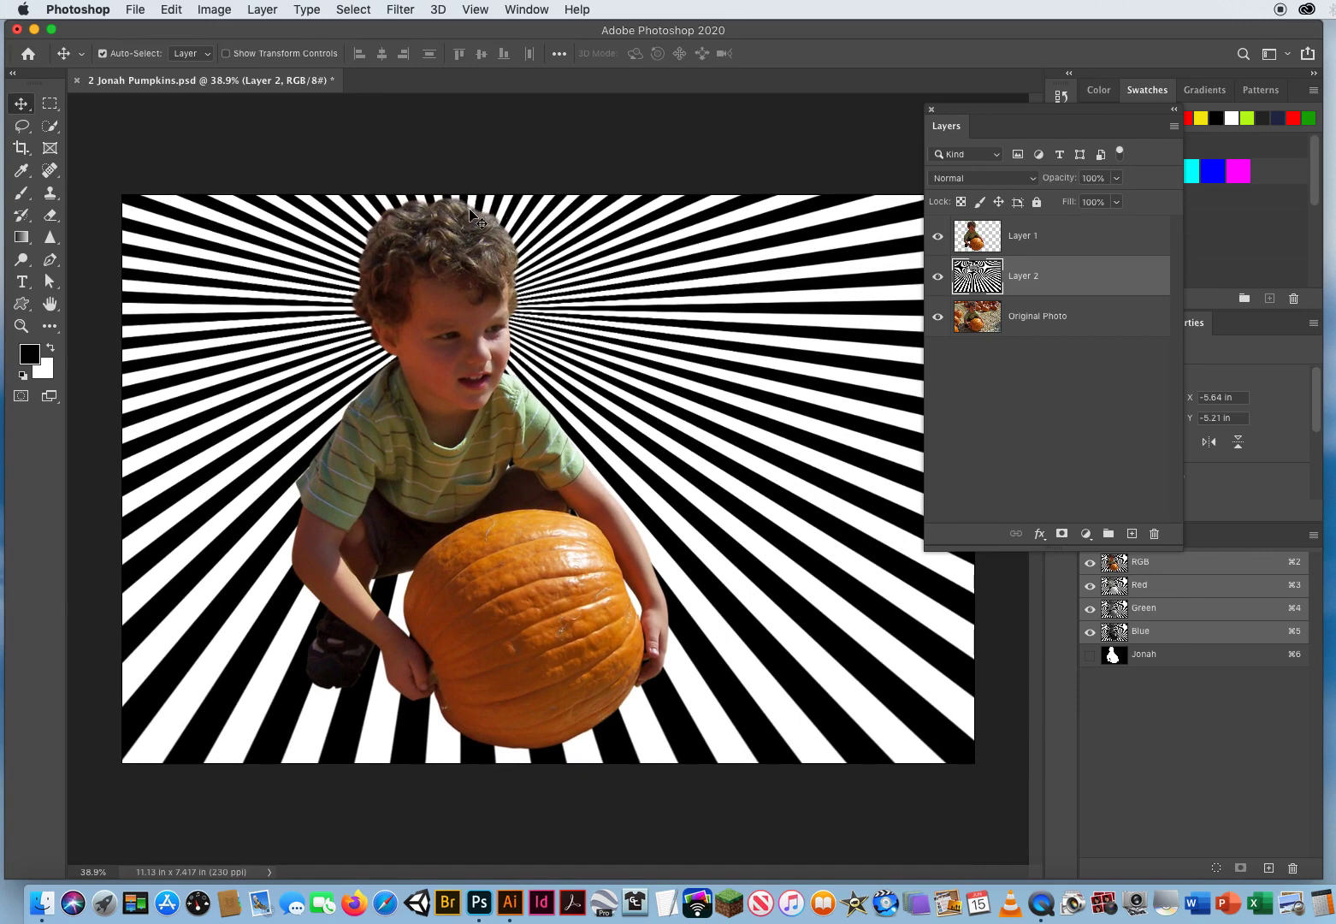
{"action": "mouse_move", "coordinate": [1061, 281]}
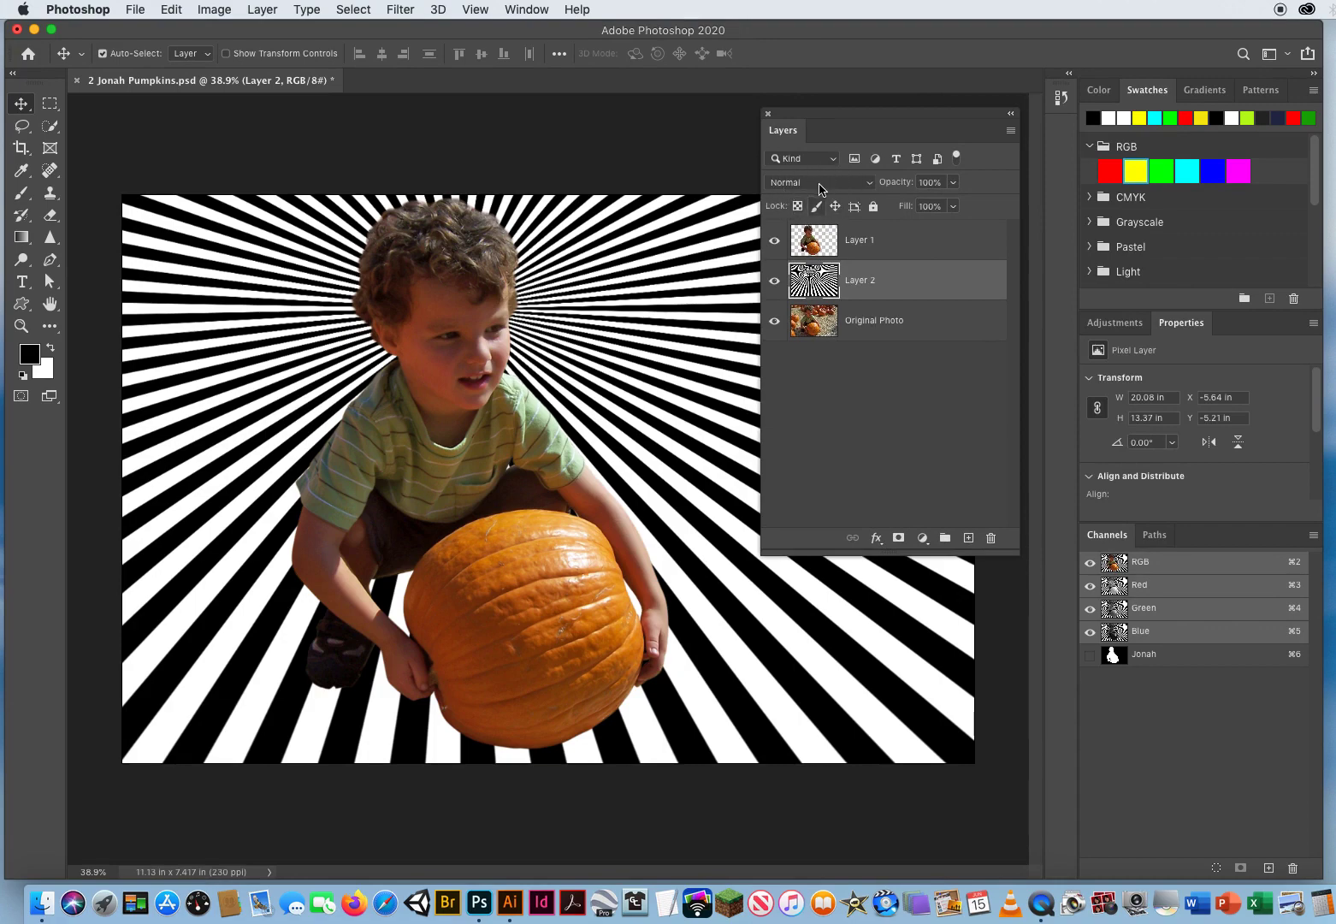
- Open Layer 2's blend mode dropdown in the Layers panel
{"action": "left_click", "coordinate": [819, 181]}
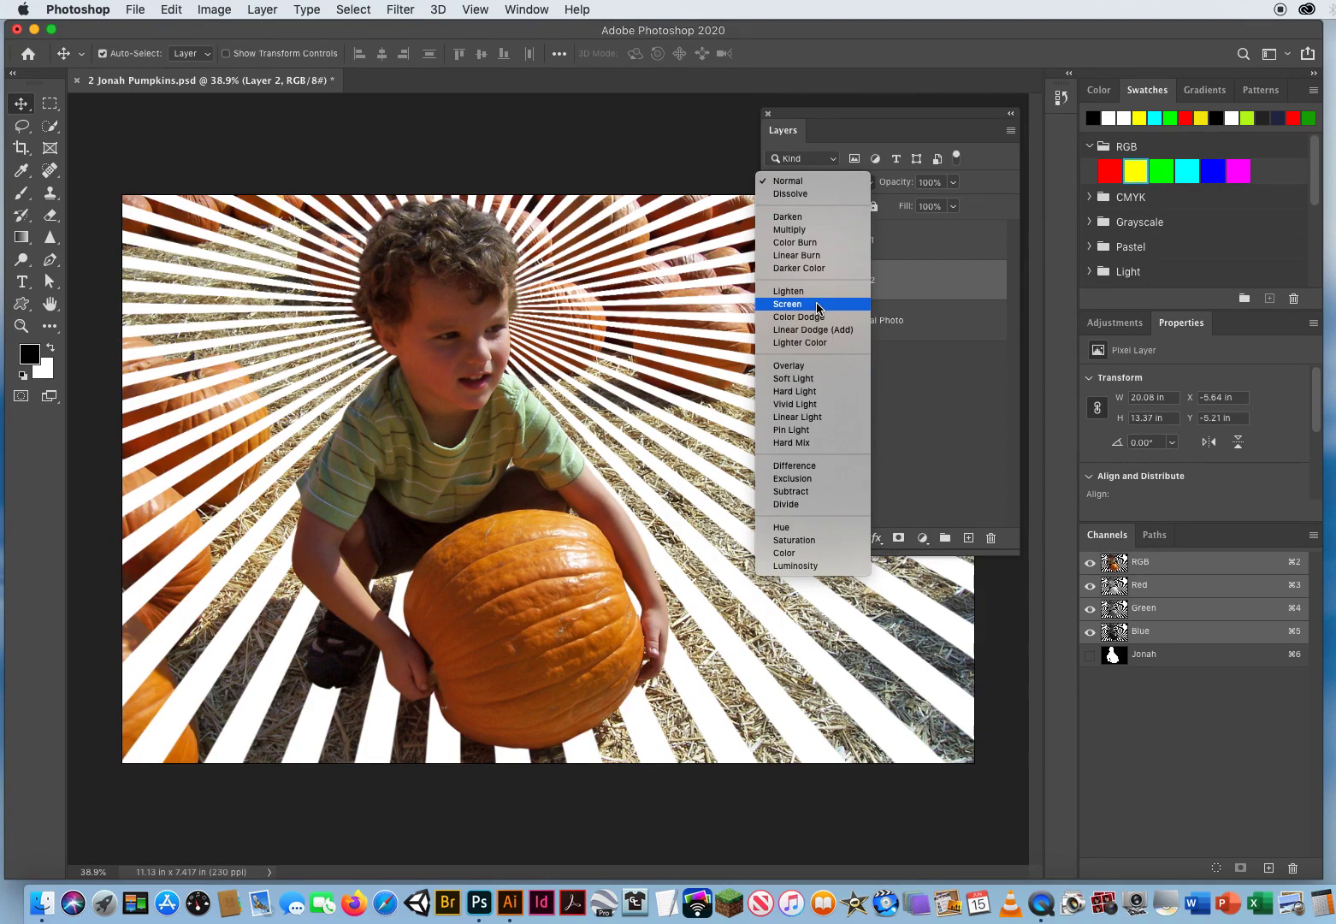
- Set Layer 2 to Screen blend mode at about 42% opacity
{"action": "left_click", "coordinate": [787, 304]}
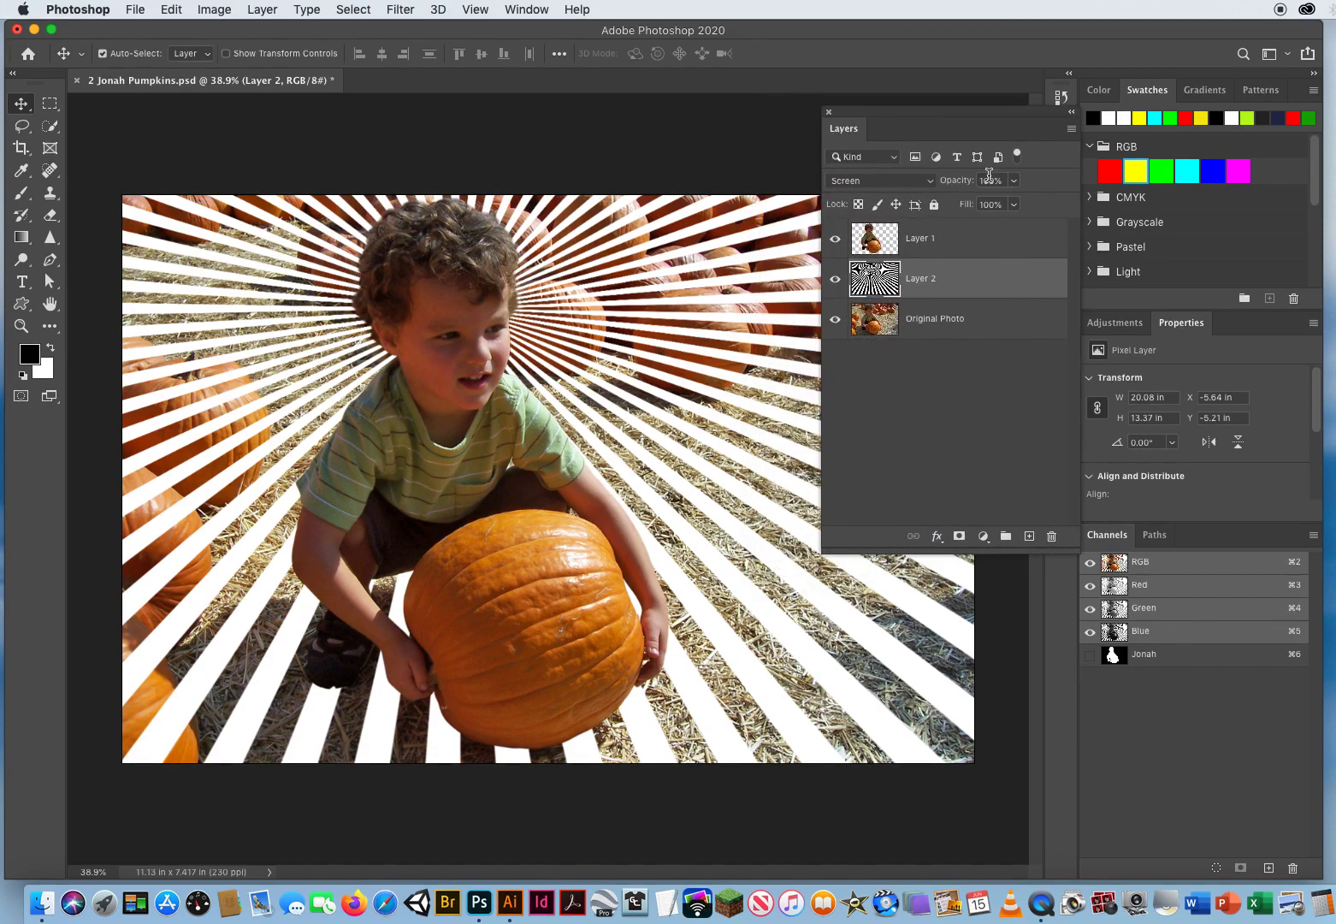
{"action": "left_click", "coordinate": [872, 180]}
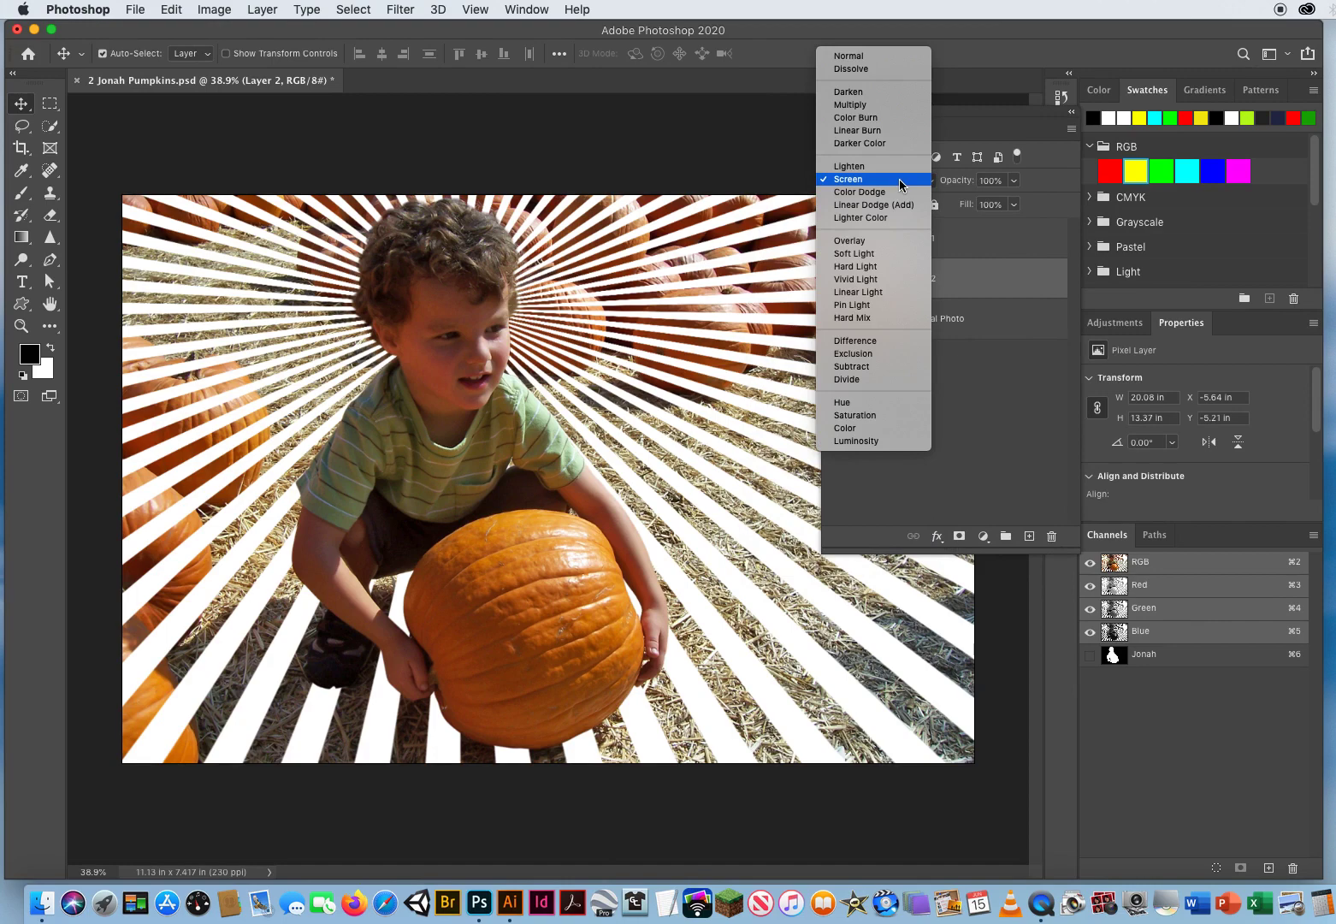
{"action": "left_click", "coordinate": [848, 178]}
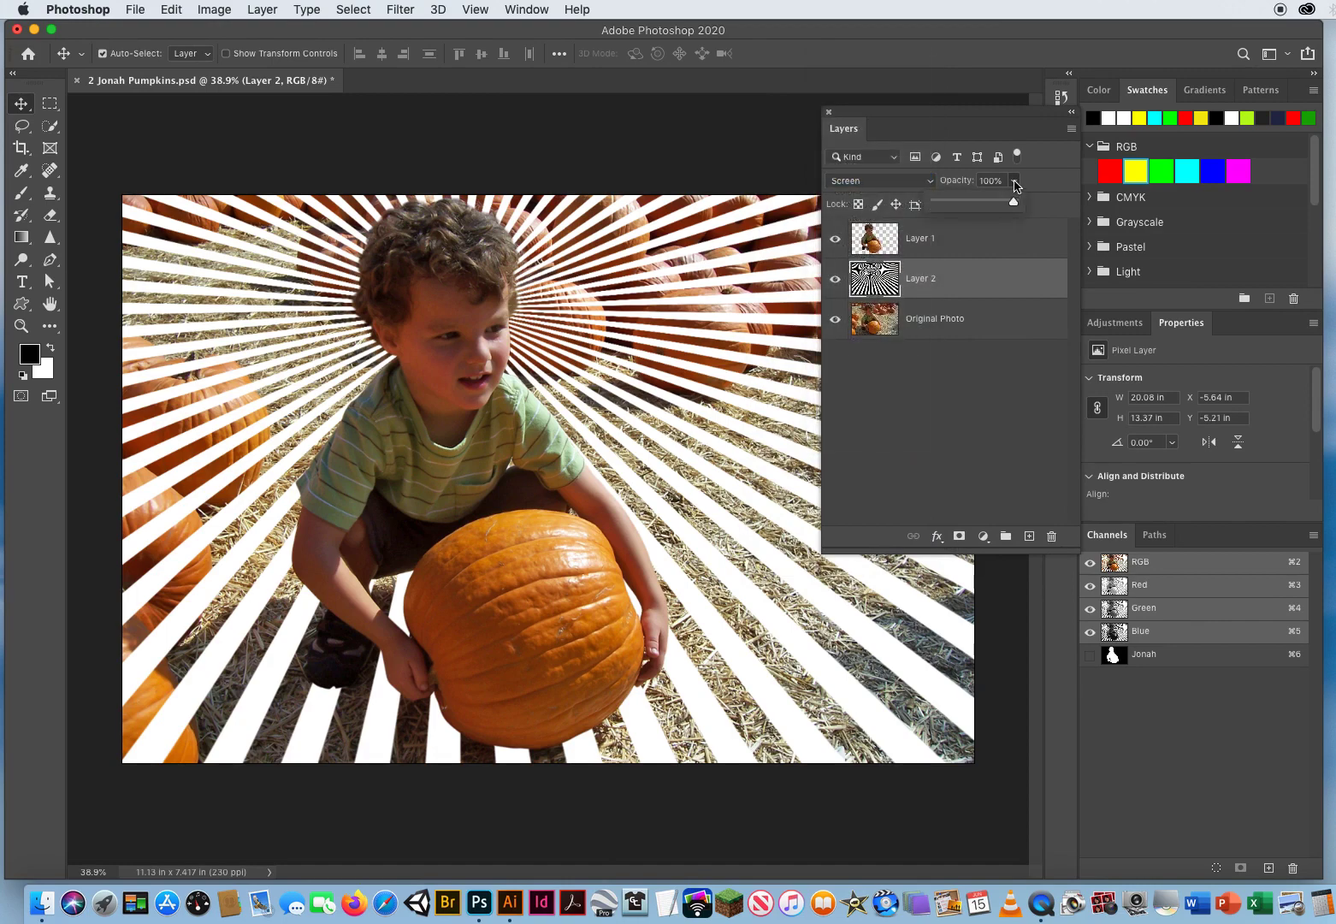
{"action": "left_click_drag", "start_coordinate": [1013, 203], "coordinate": [969, 204]}
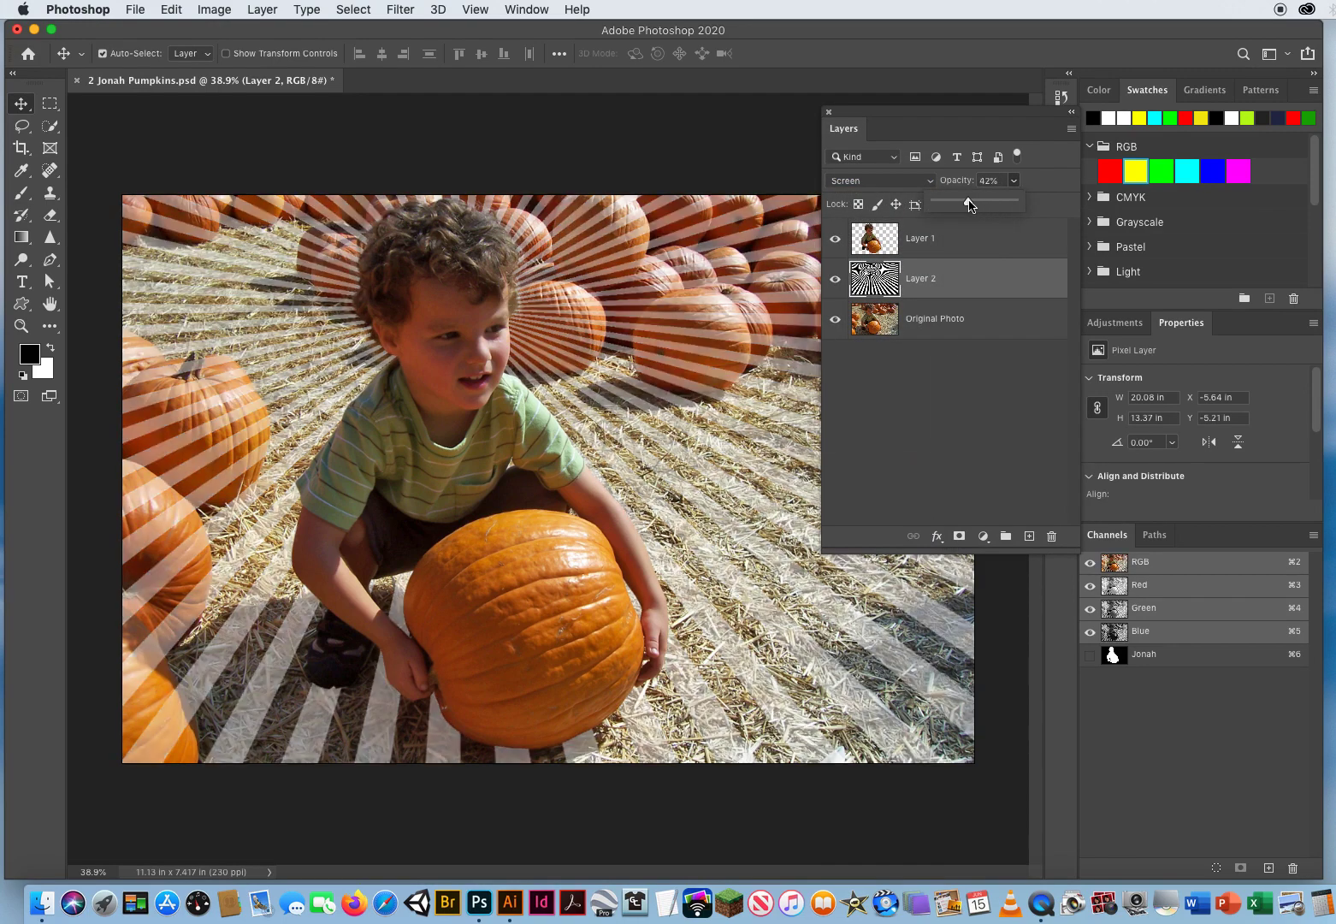
{"action": "left_click_drag", "start_coordinate": [958, 204], "coordinate": [974, 203]}
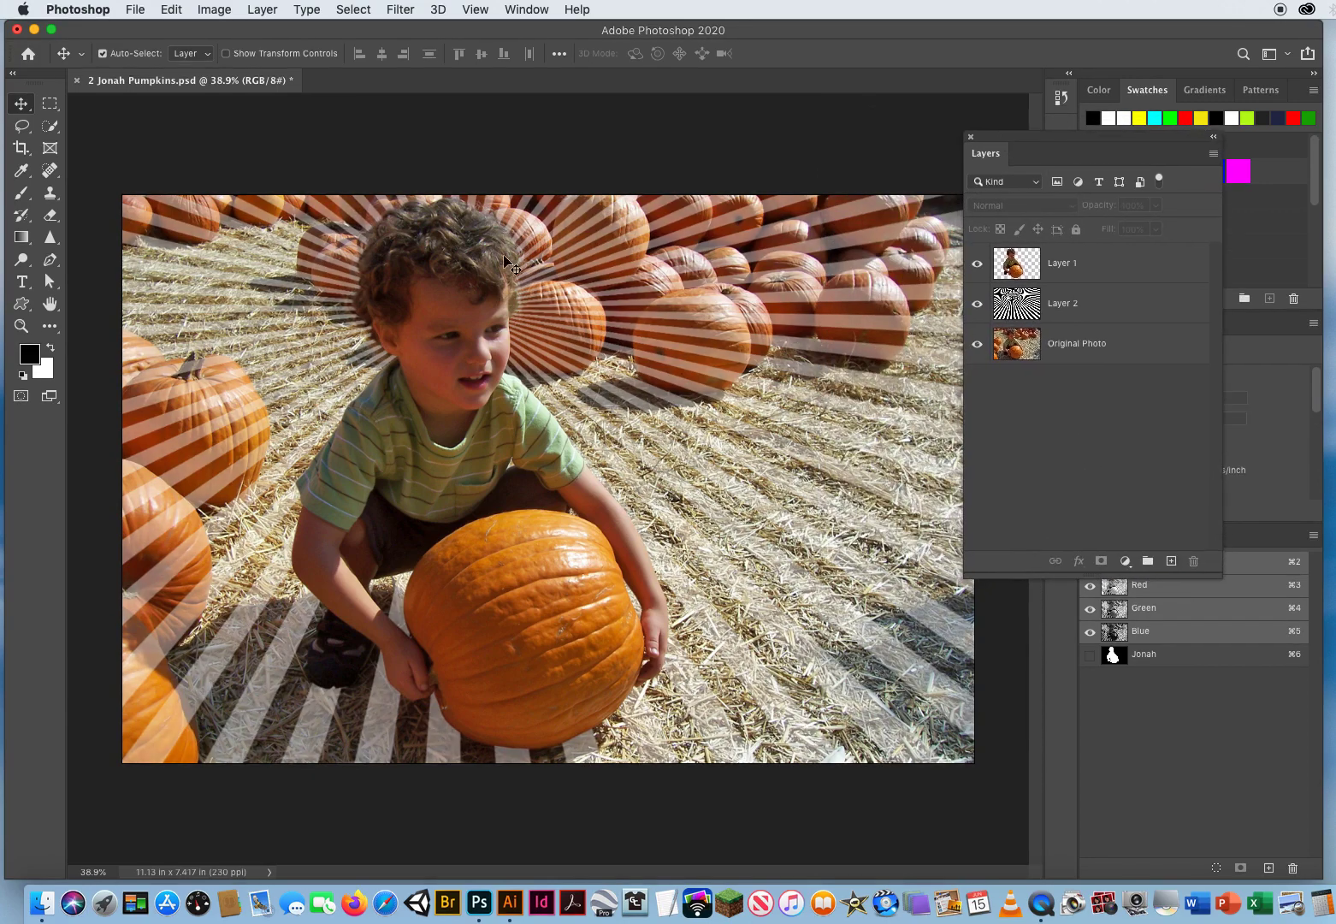
{"action": "mouse_move", "coordinate": [729, 460]}
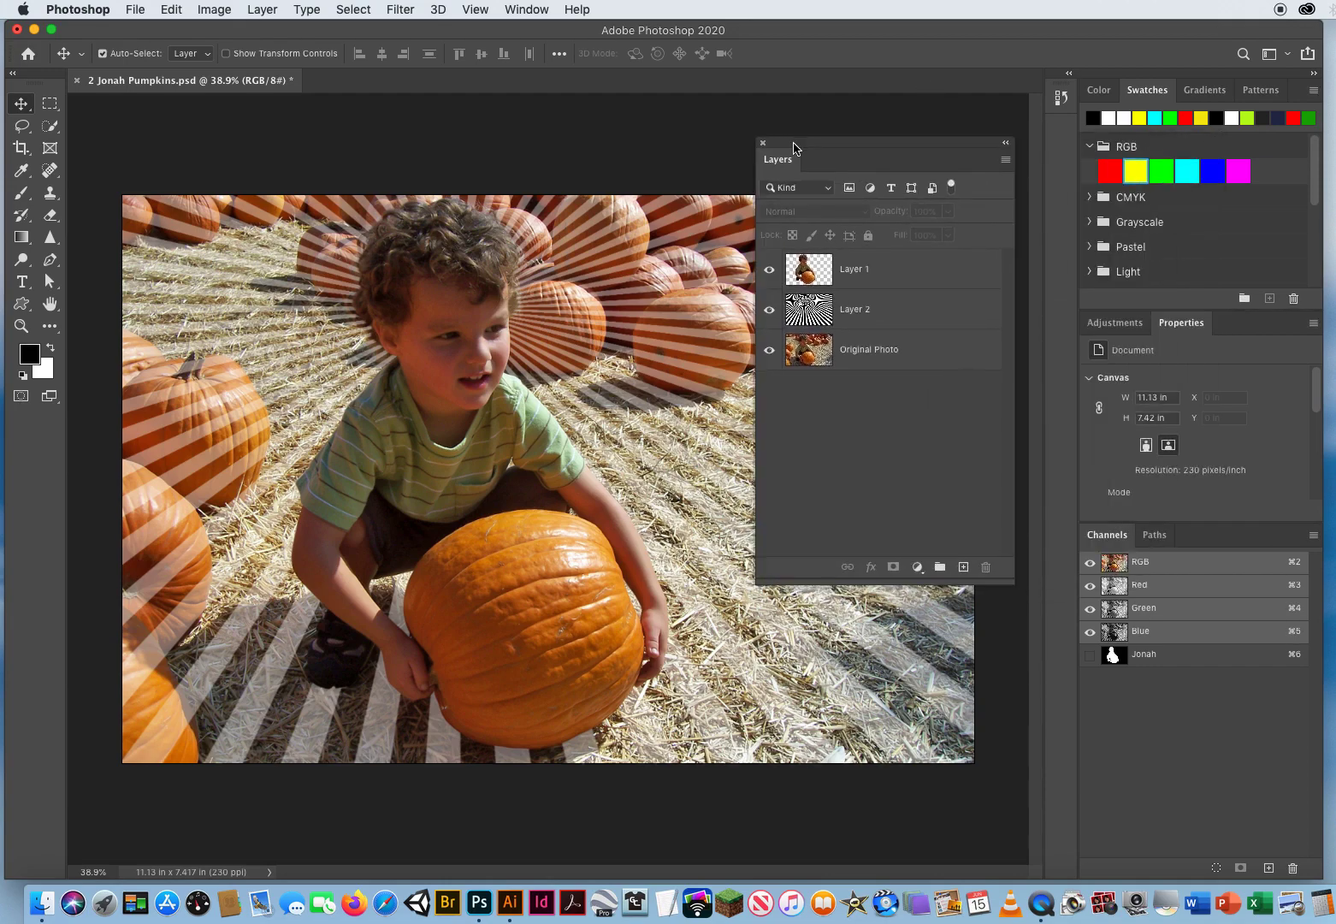
{"action": "mouse_move", "coordinate": [890, 165]}
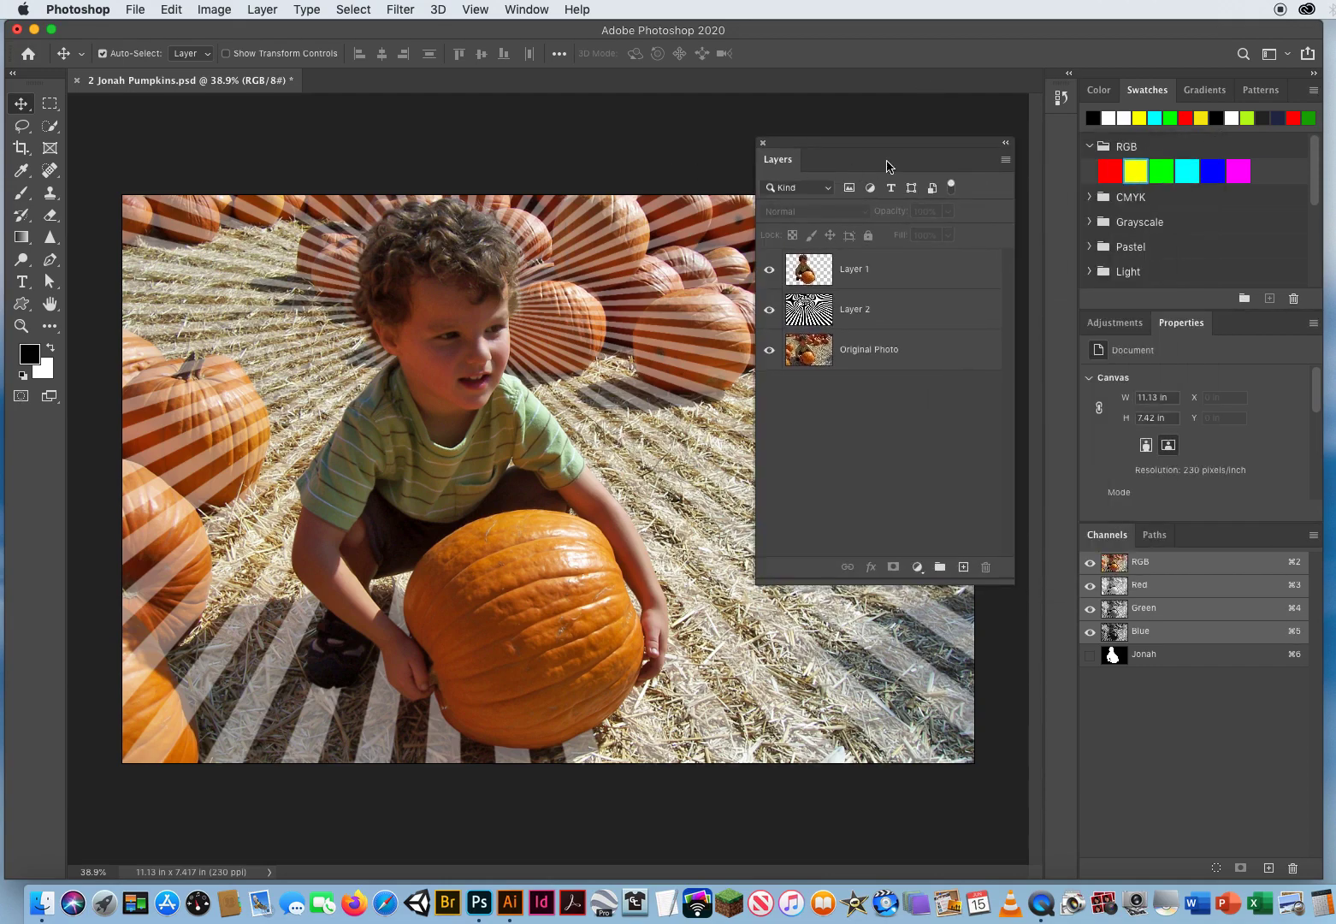